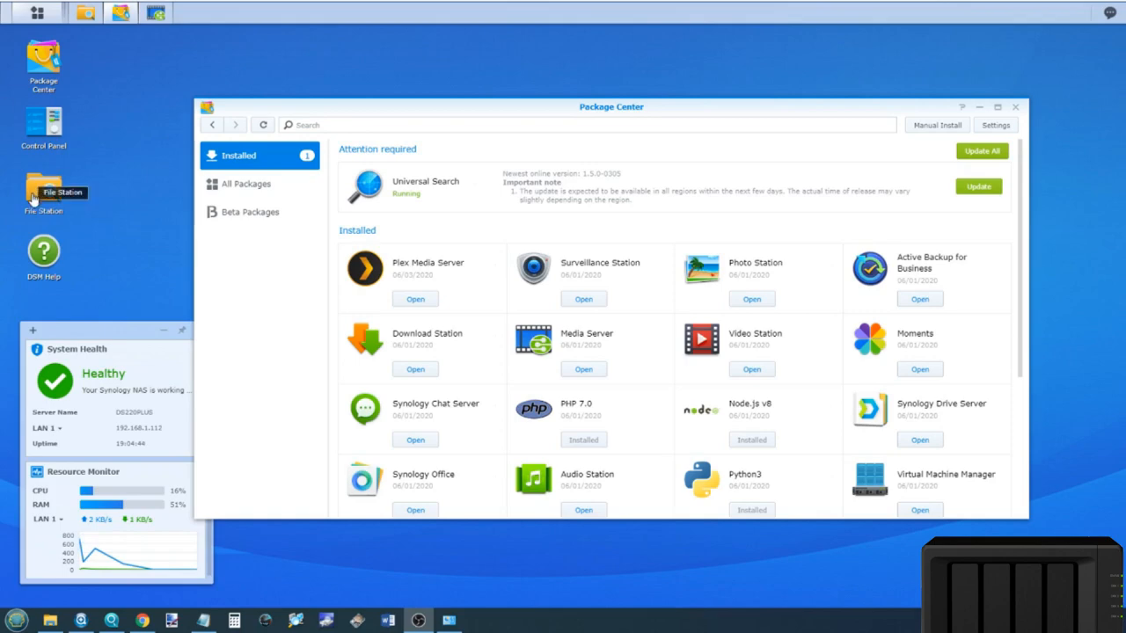
pyautogui.moveTo(196, 263)
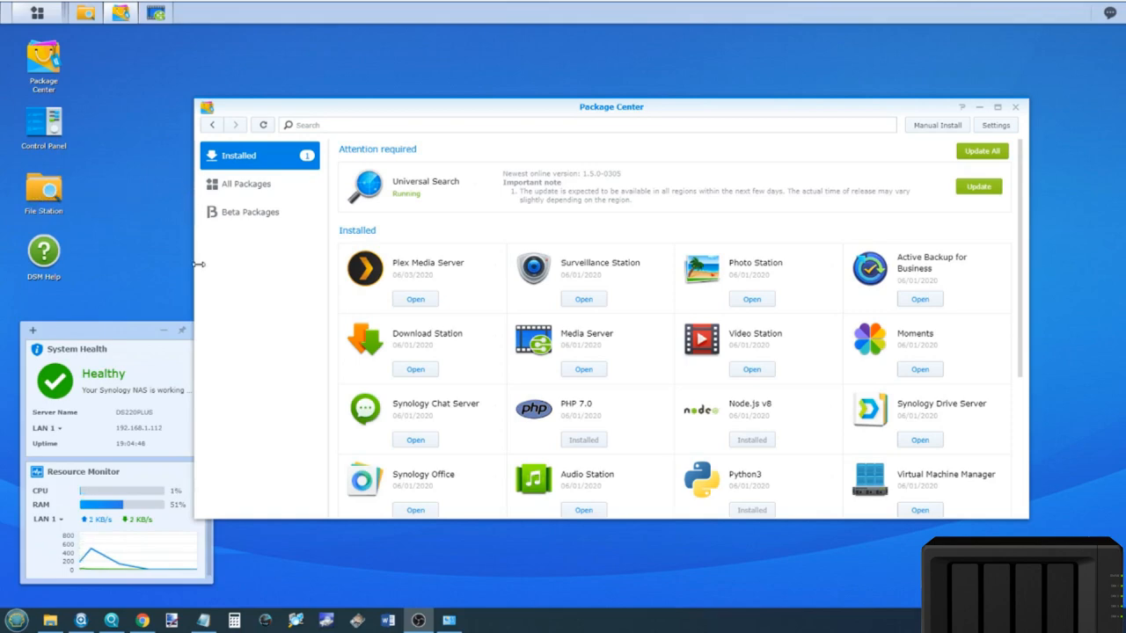
pyautogui.moveTo(252, 291)
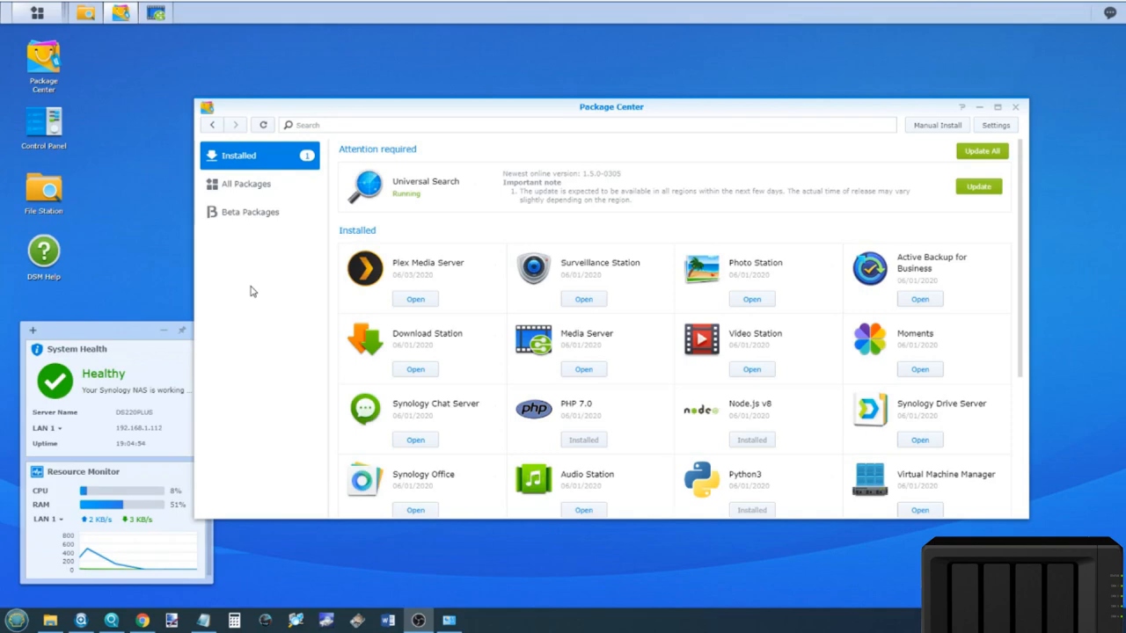
pyautogui.moveTo(490, 387)
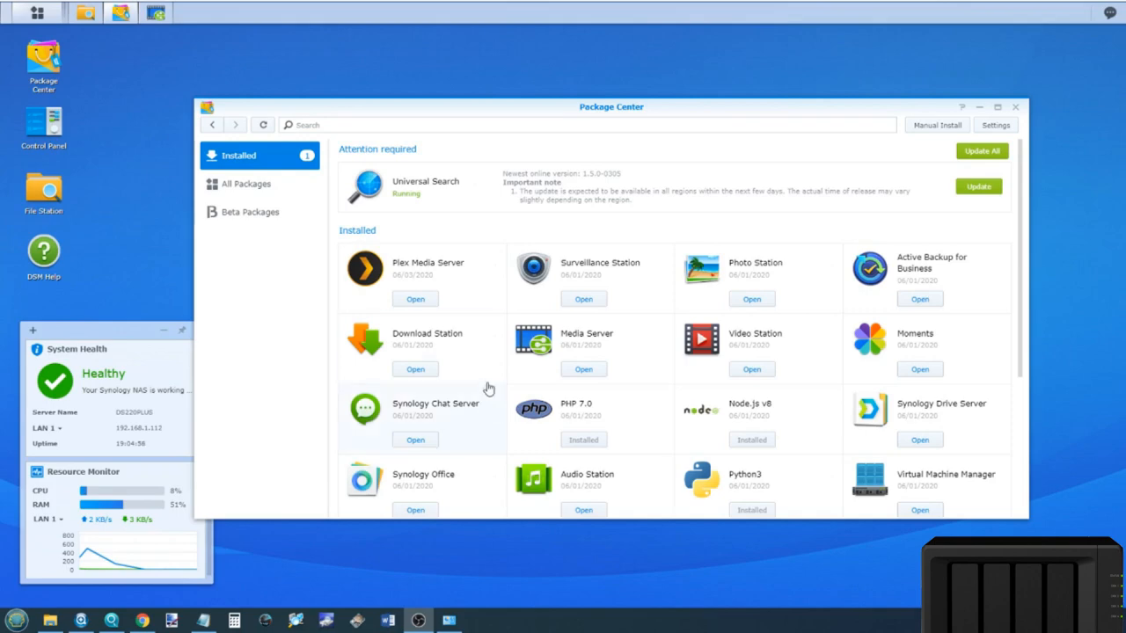
pyautogui.moveTo(469, 330)
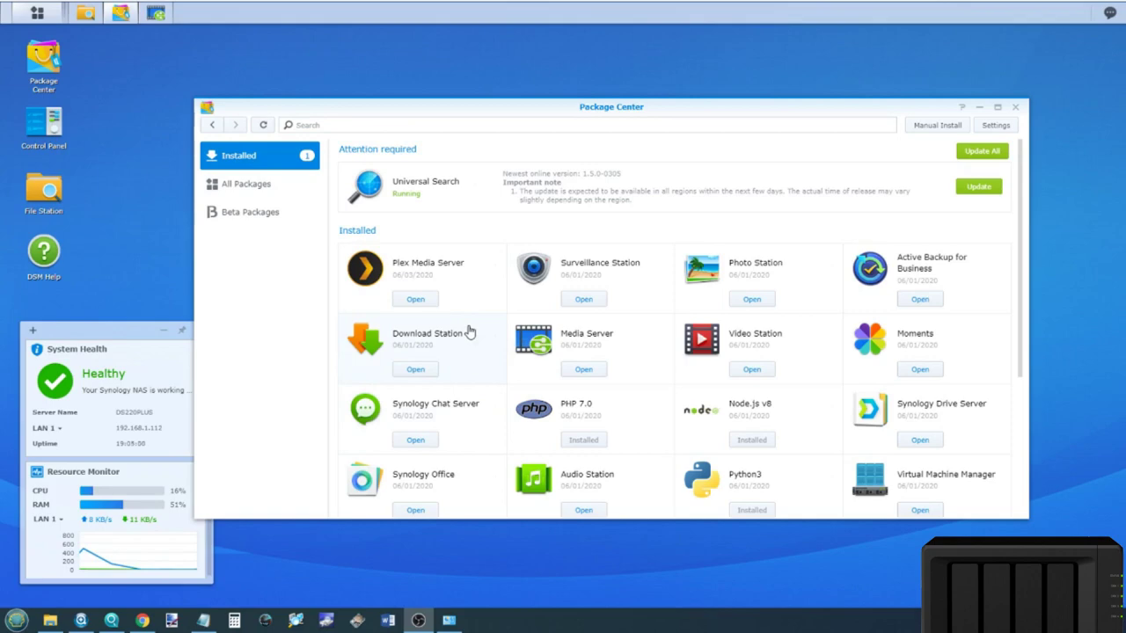
pyautogui.moveTo(467, 263)
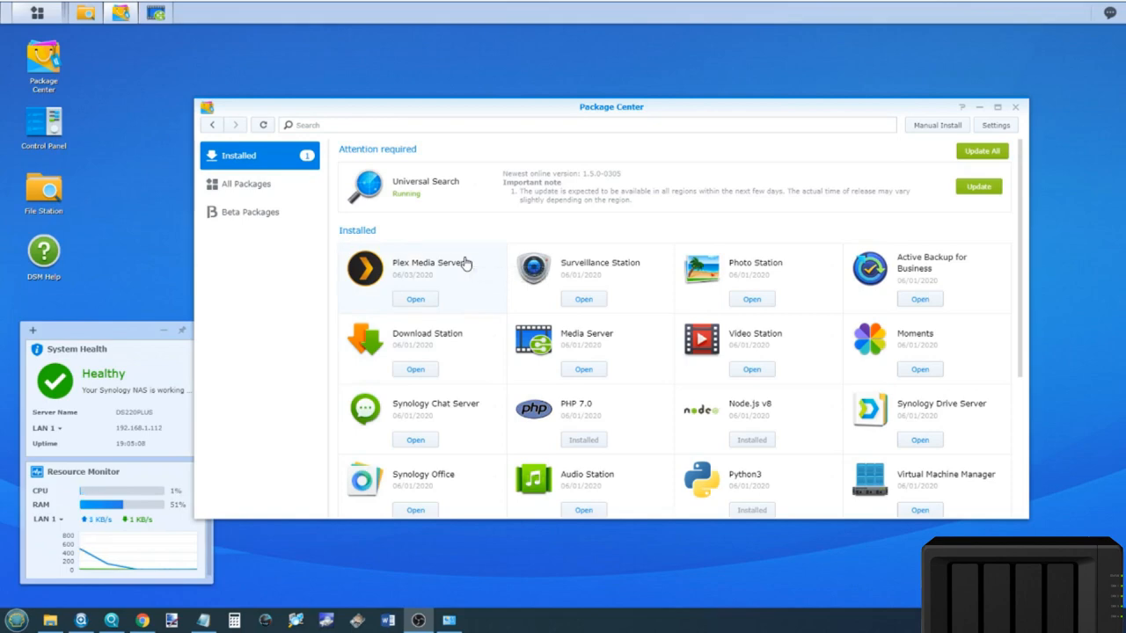
pyautogui.moveTo(464, 269)
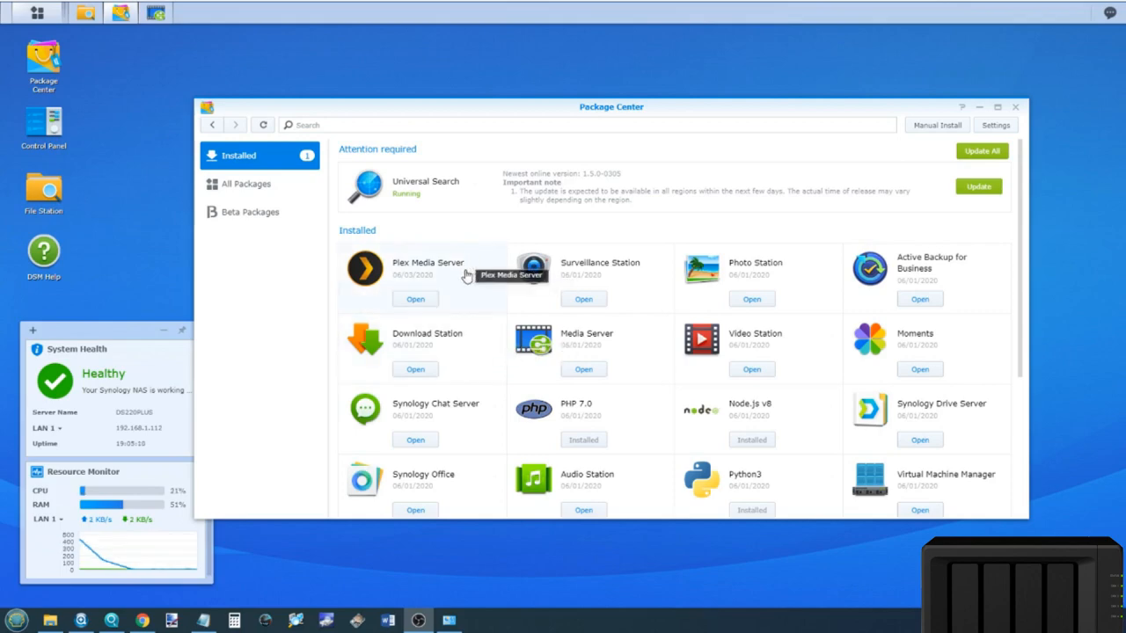
pyautogui.moveTo(650, 252)
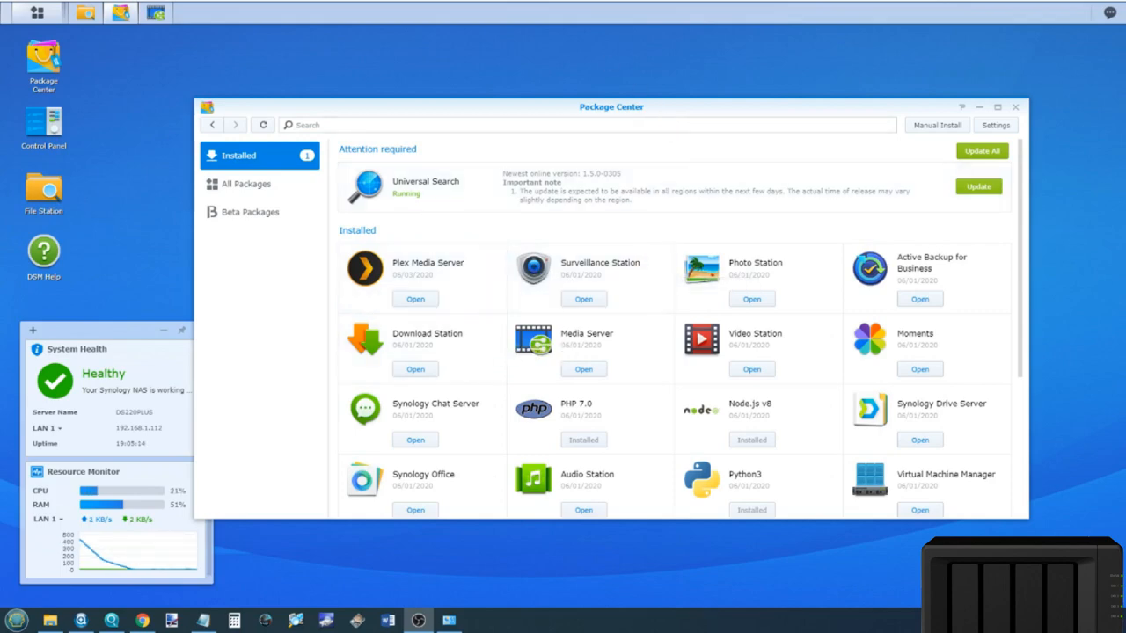
pyautogui.moveTo(565, 219)
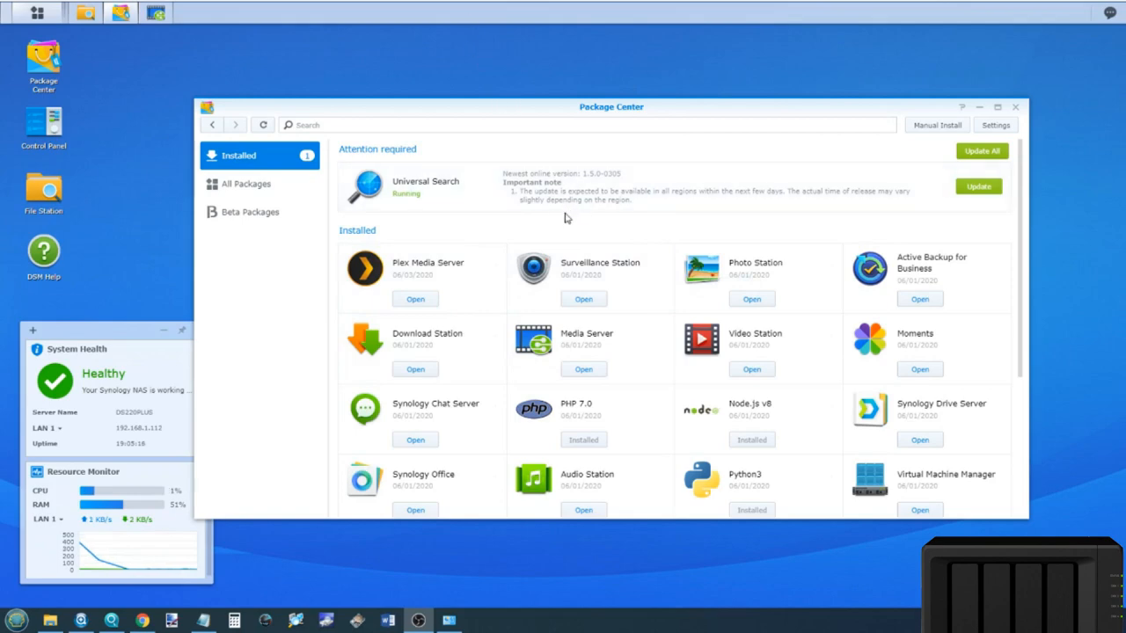
pyautogui.moveTo(545, 277)
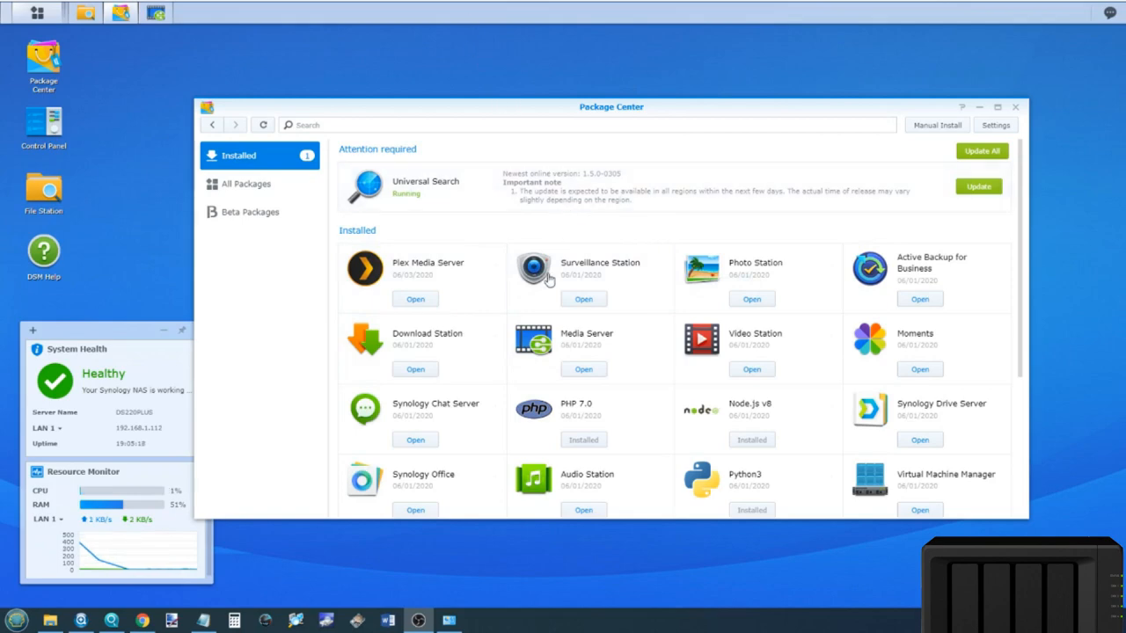
pyautogui.moveTo(985, 111)
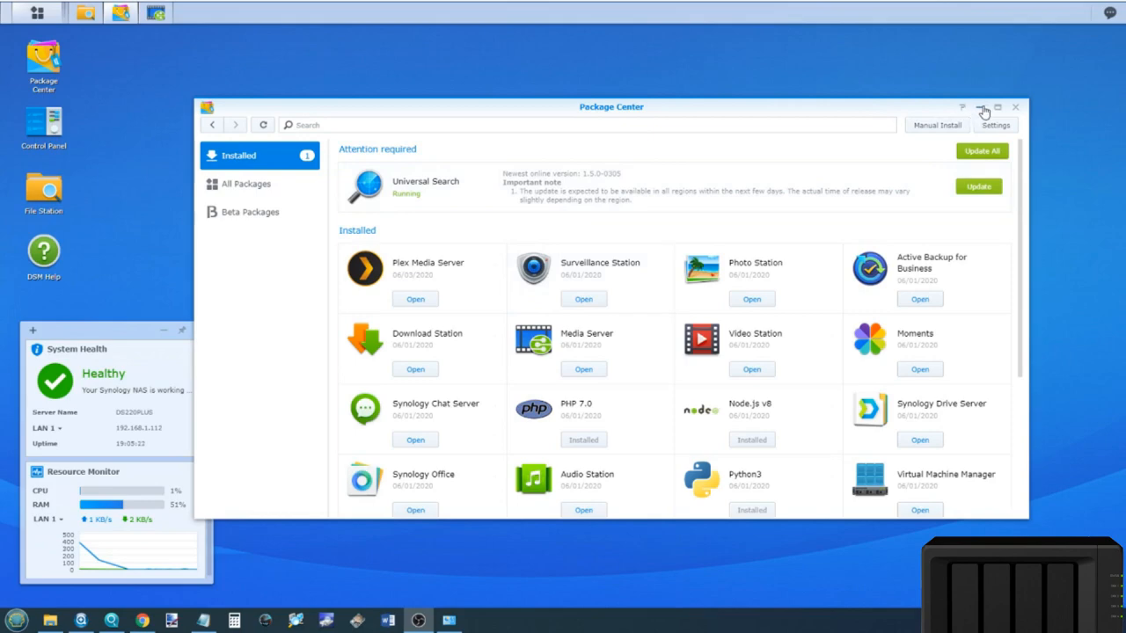
pyautogui.moveTo(987, 108)
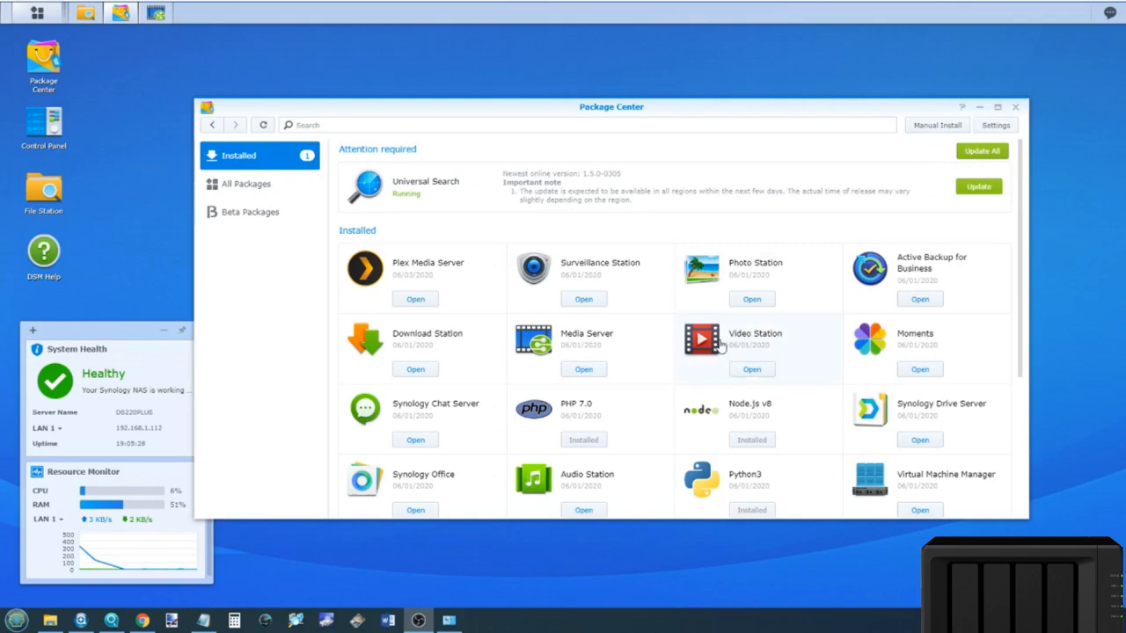
# Scroll the installed packages, then browse the All Packages catalog past File Station and Docker.
pyautogui.scroll(-3)
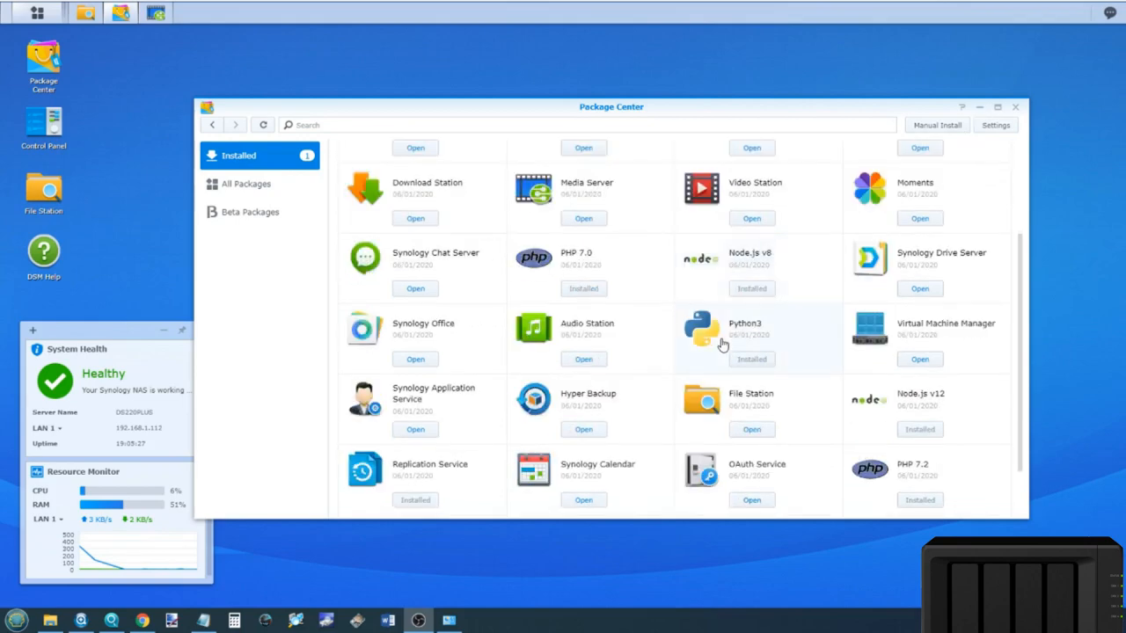
pyautogui.scroll(-3)
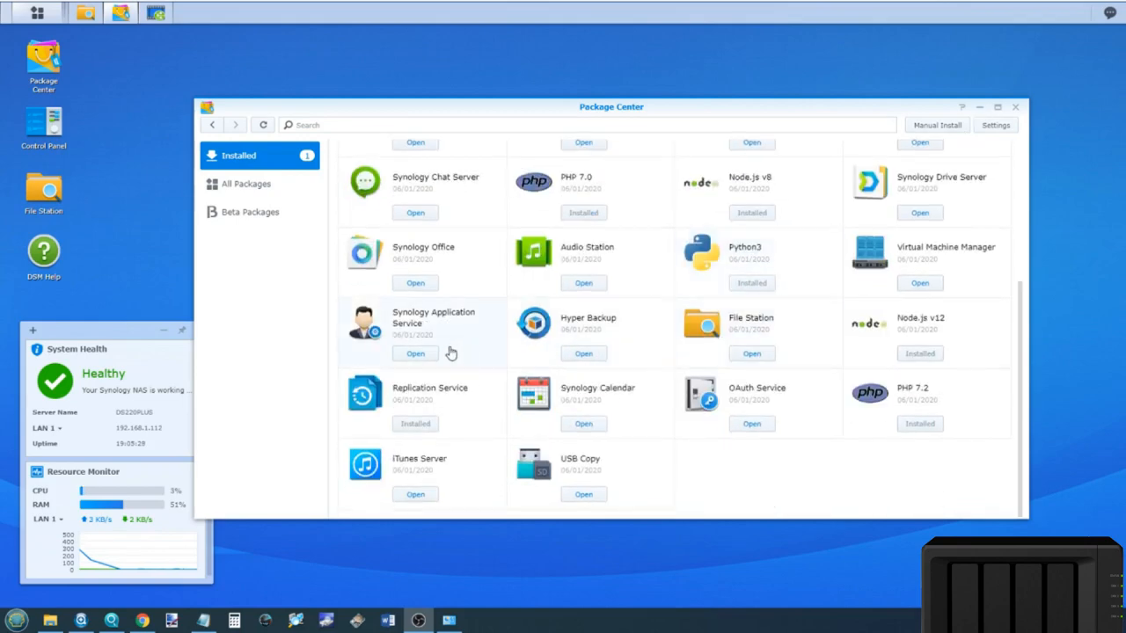
pyautogui.moveTo(501, 360)
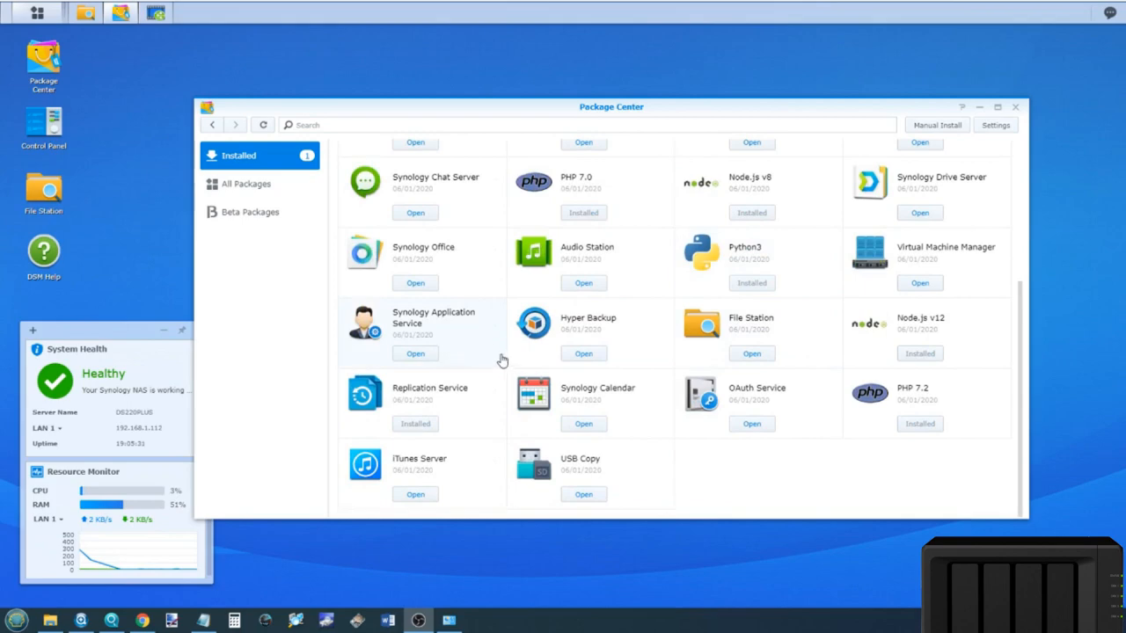
pyautogui.moveTo(275, 188)
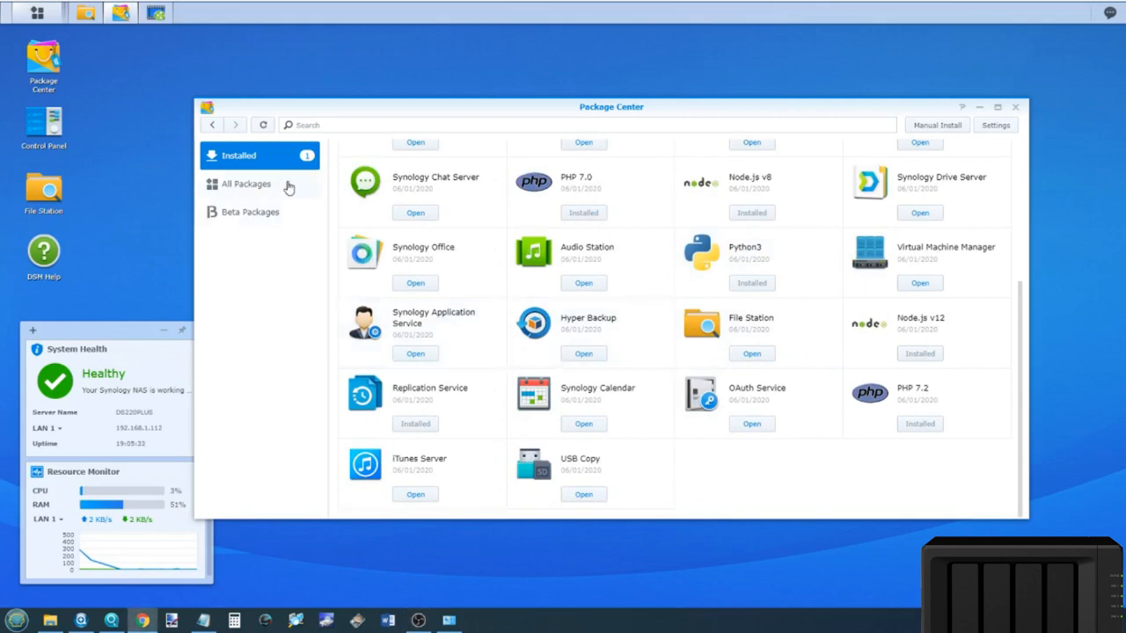
pyautogui.click(247, 183)
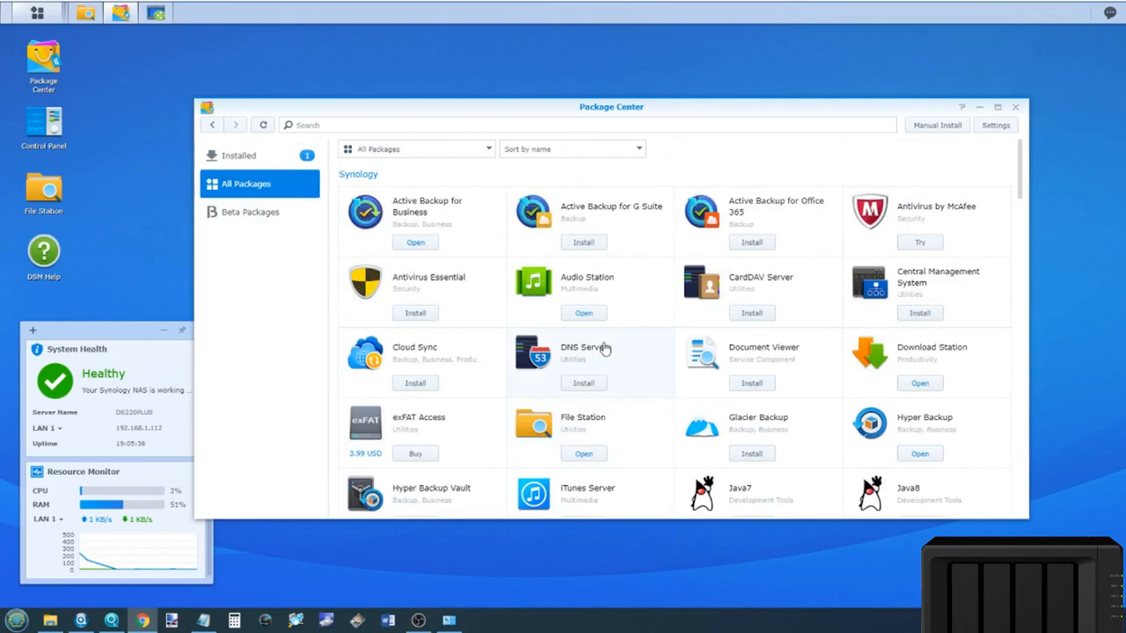
pyautogui.scroll(-3)
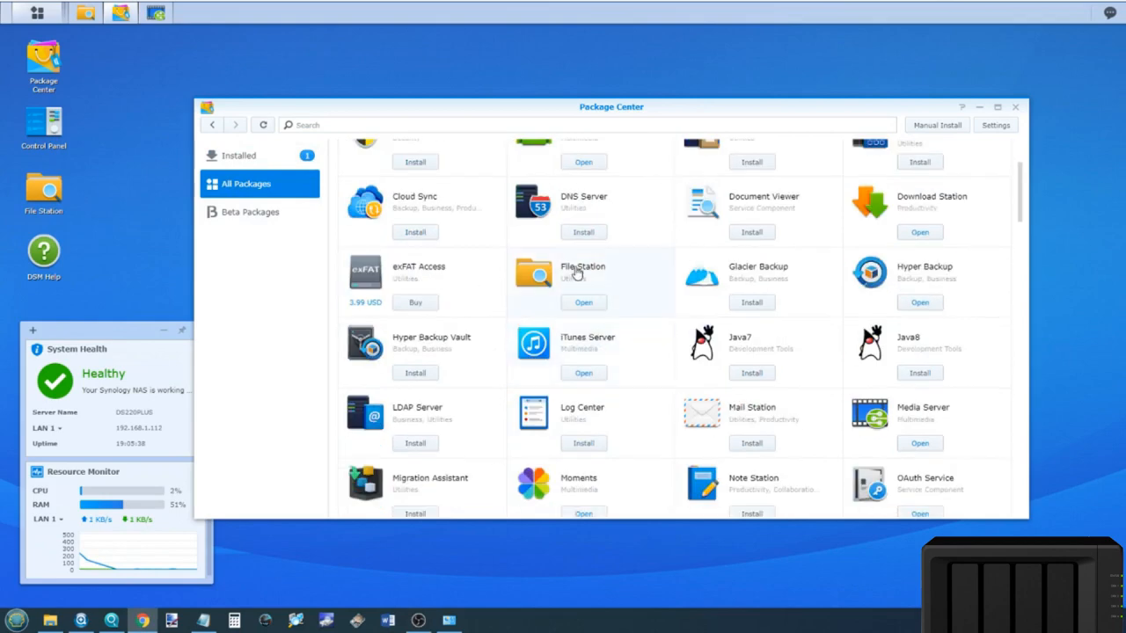
pyautogui.moveTo(567, 272)
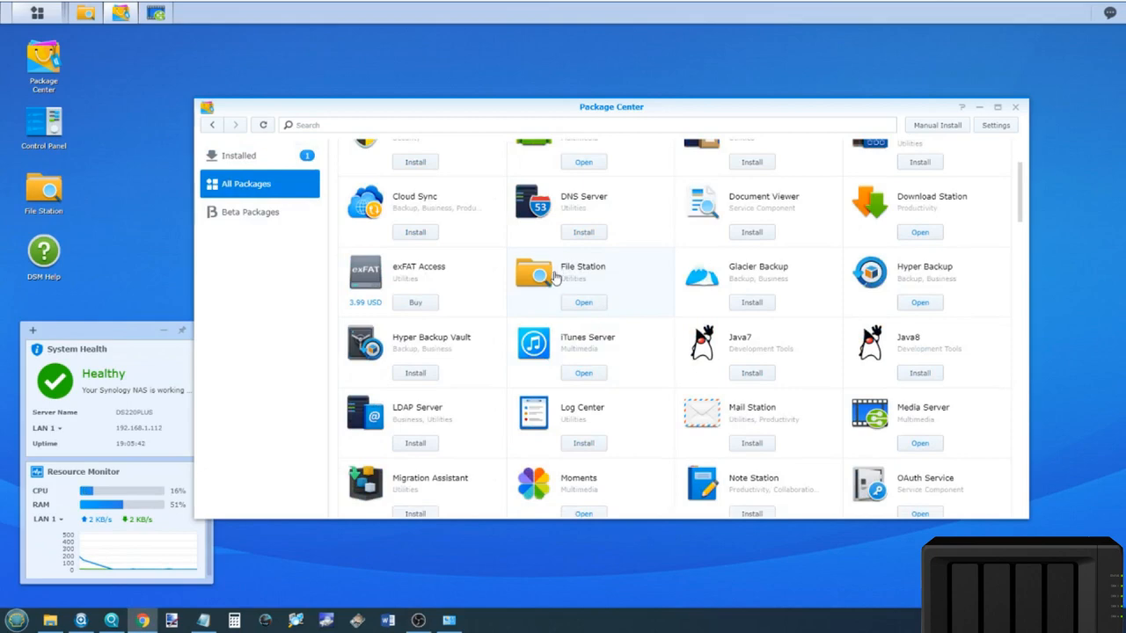
pyautogui.scroll(-3)
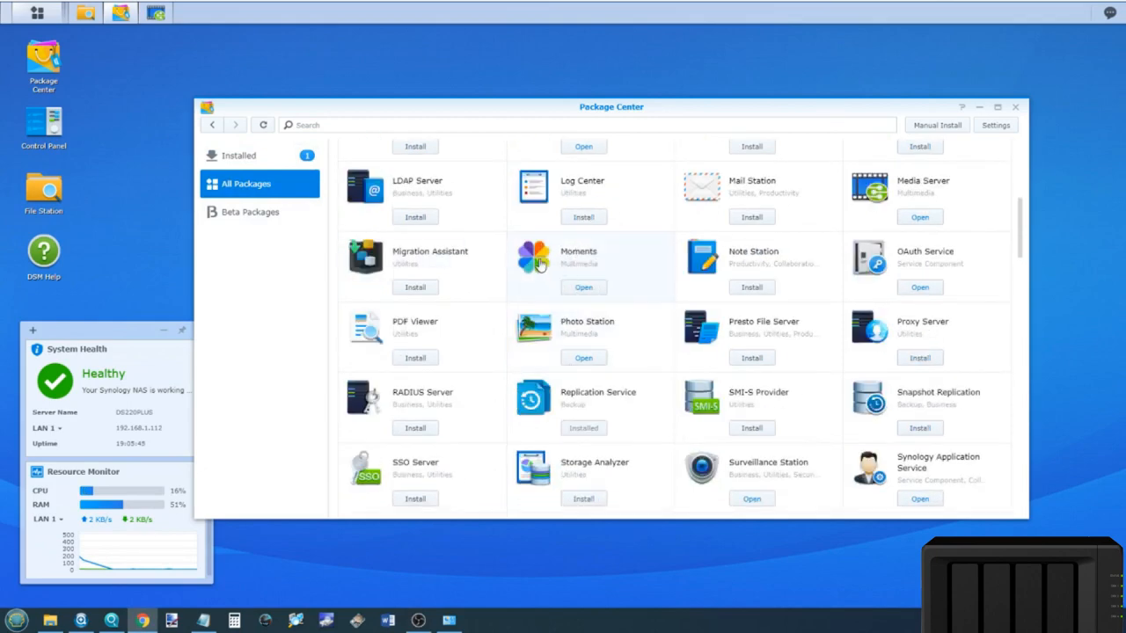
pyautogui.scroll(-3)
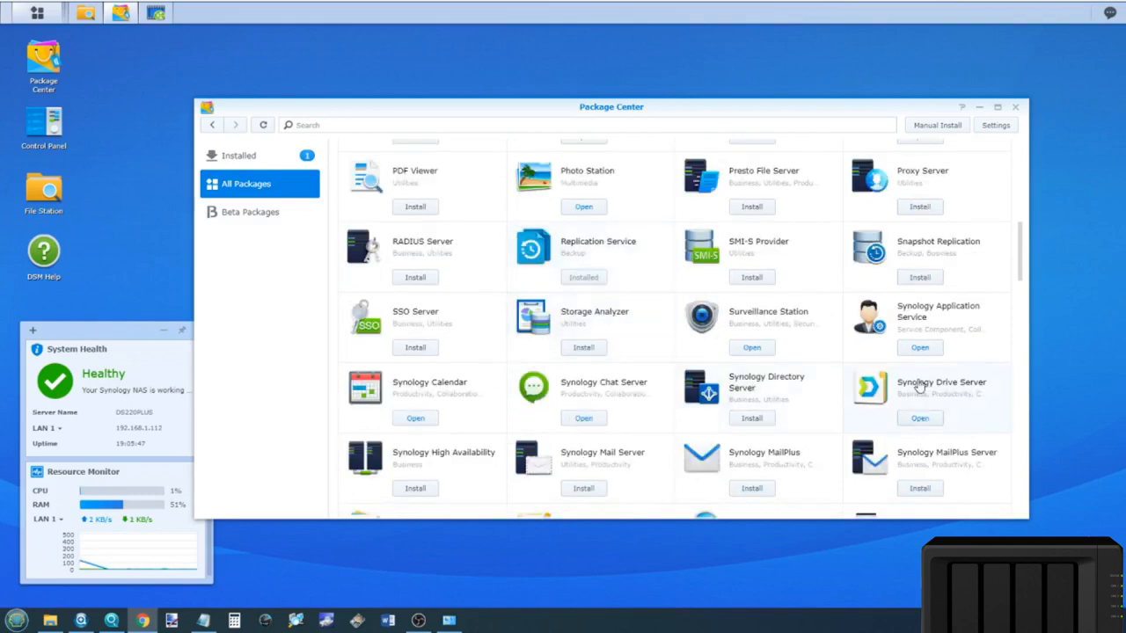
pyautogui.scroll(-3)
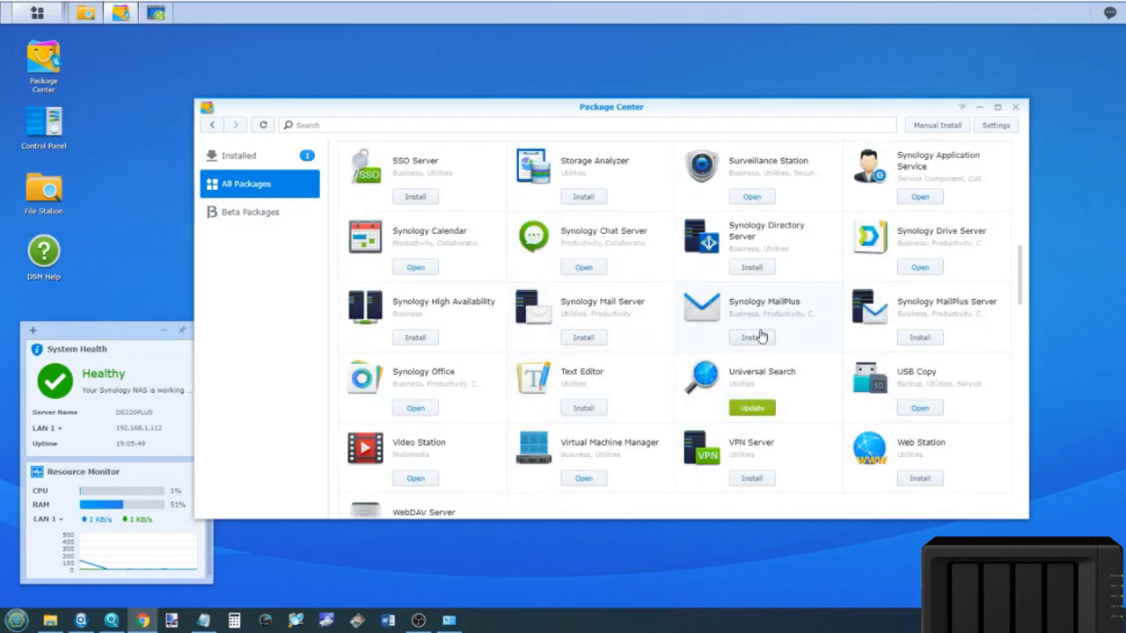
pyautogui.moveTo(659, 339)
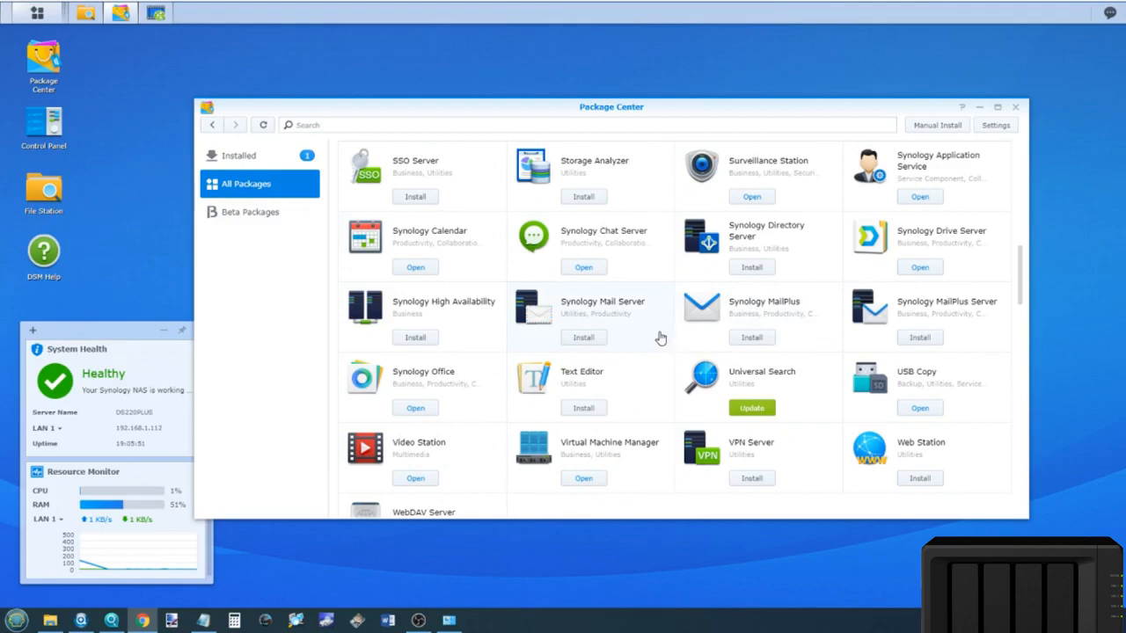
pyautogui.scroll(-3)
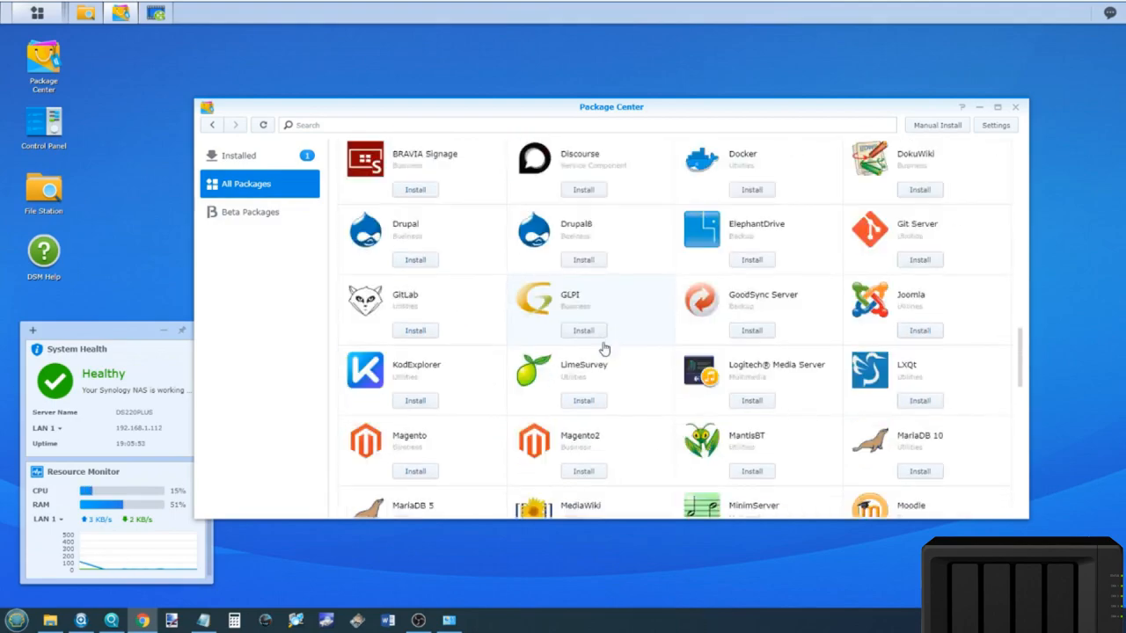
pyautogui.scroll(-3)
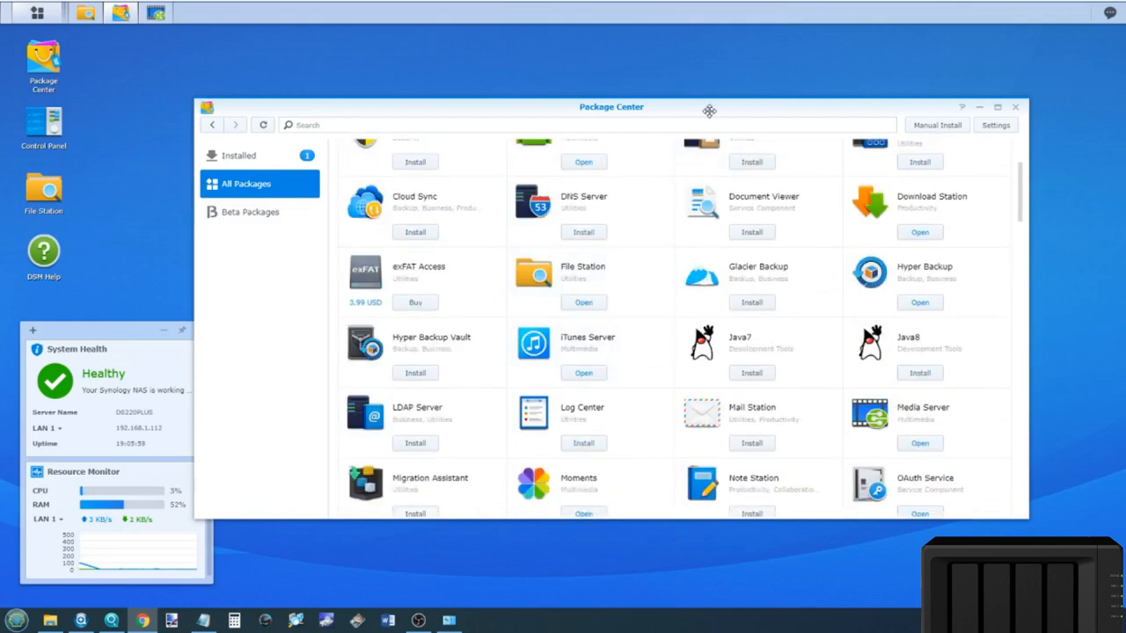
pyautogui.moveTo(765, 233)
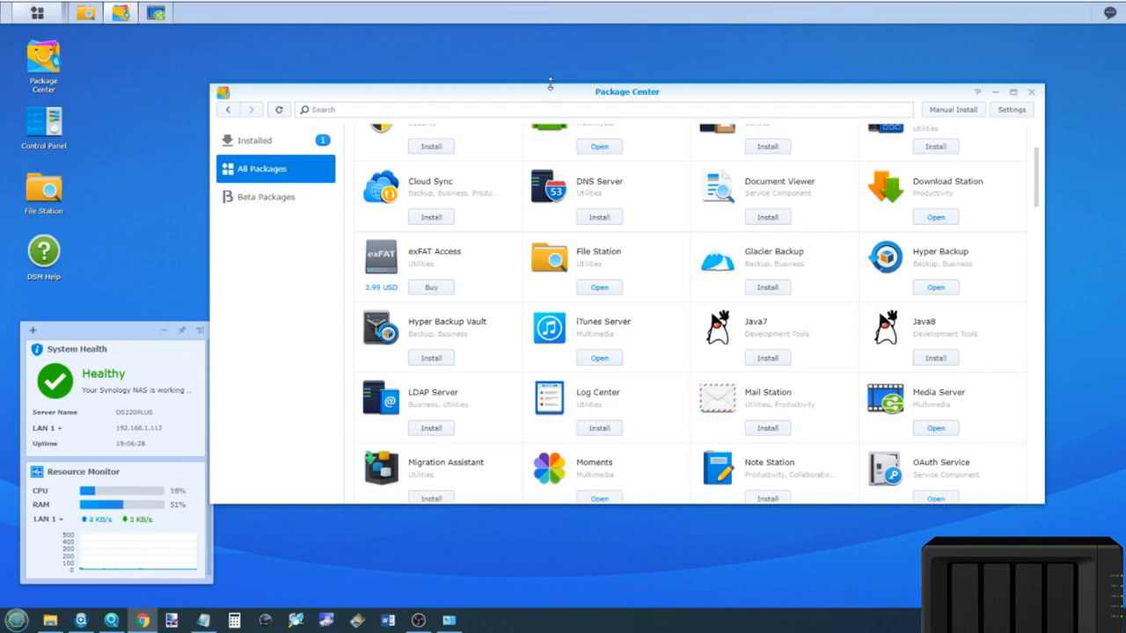
pyautogui.moveTo(598, 264)
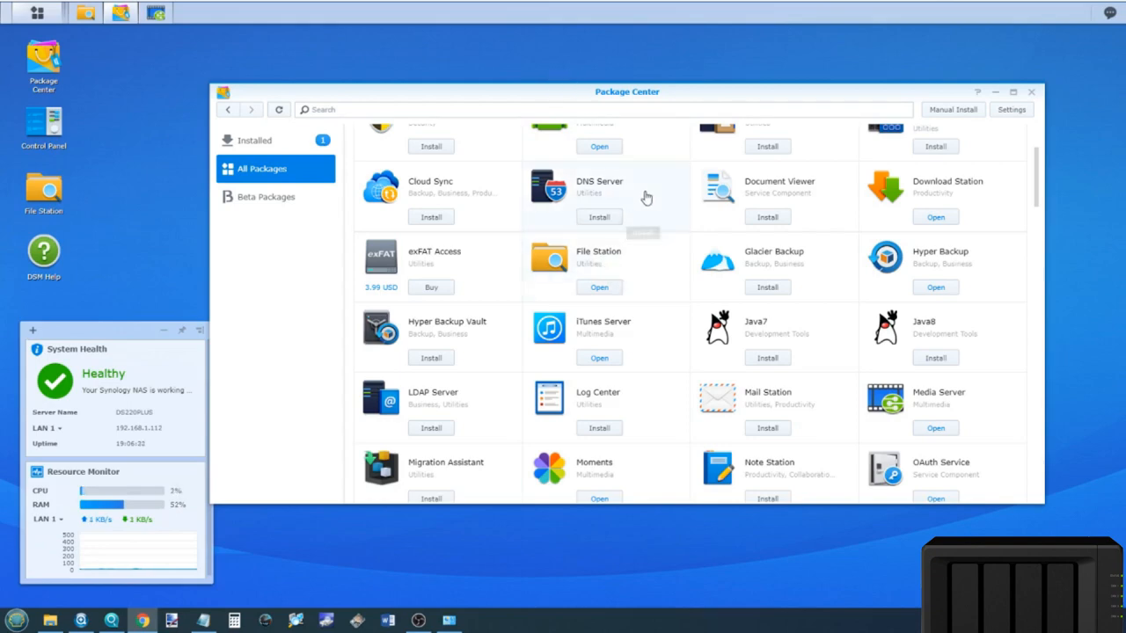
pyautogui.moveTo(474, 139)
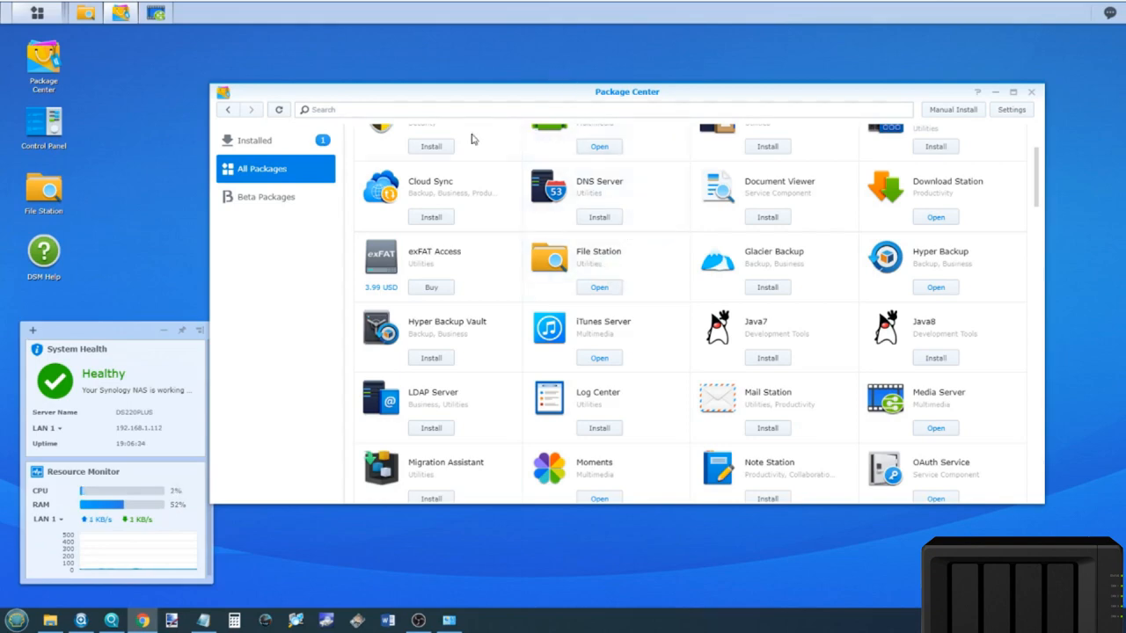
pyautogui.moveTo(334, 275)
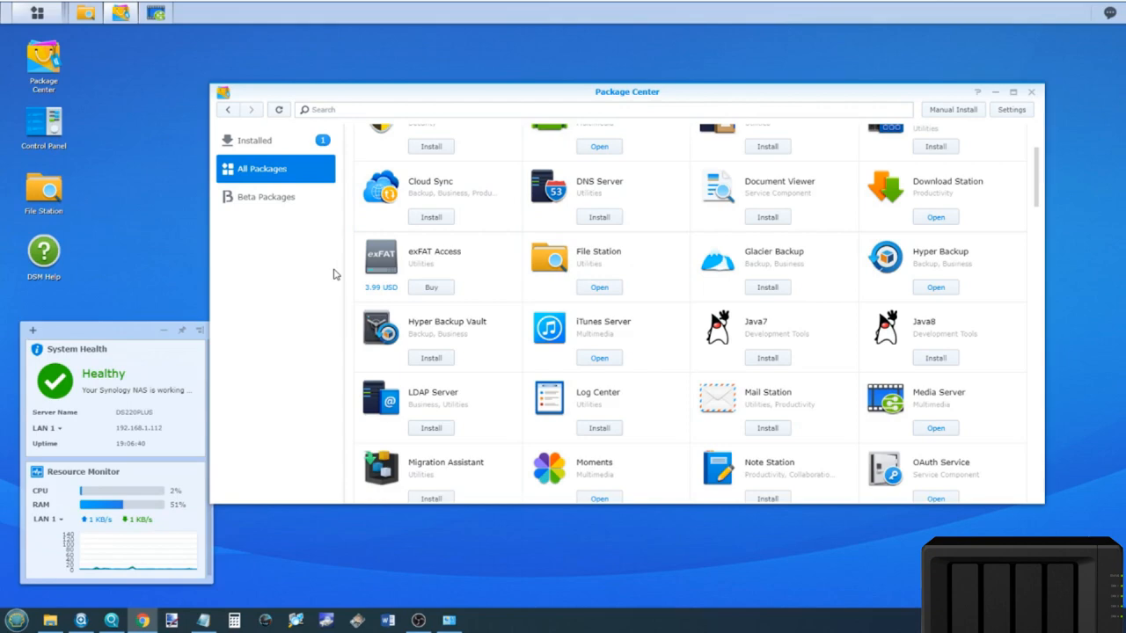
pyautogui.moveTo(343, 248)
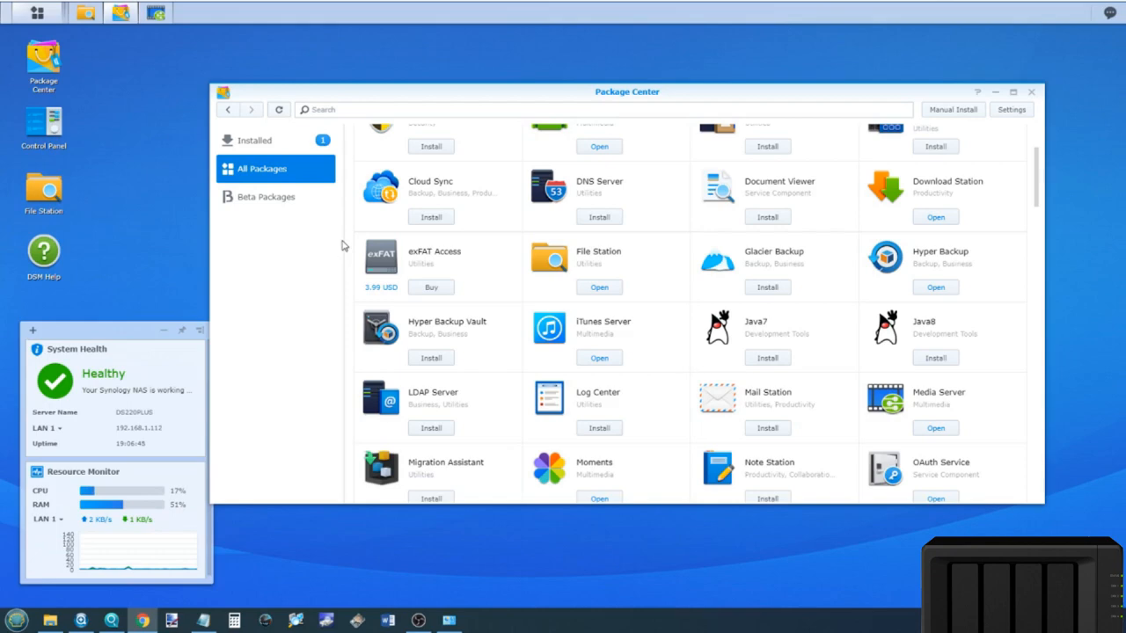
pyautogui.moveTo(295, 227)
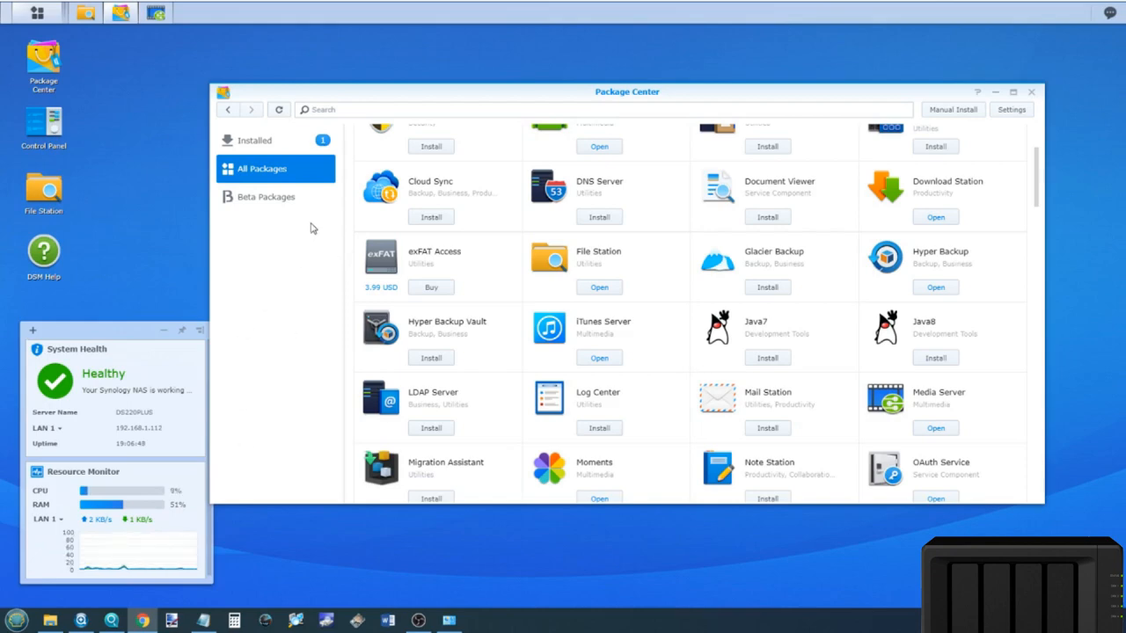
pyautogui.moveTo(990, 386)
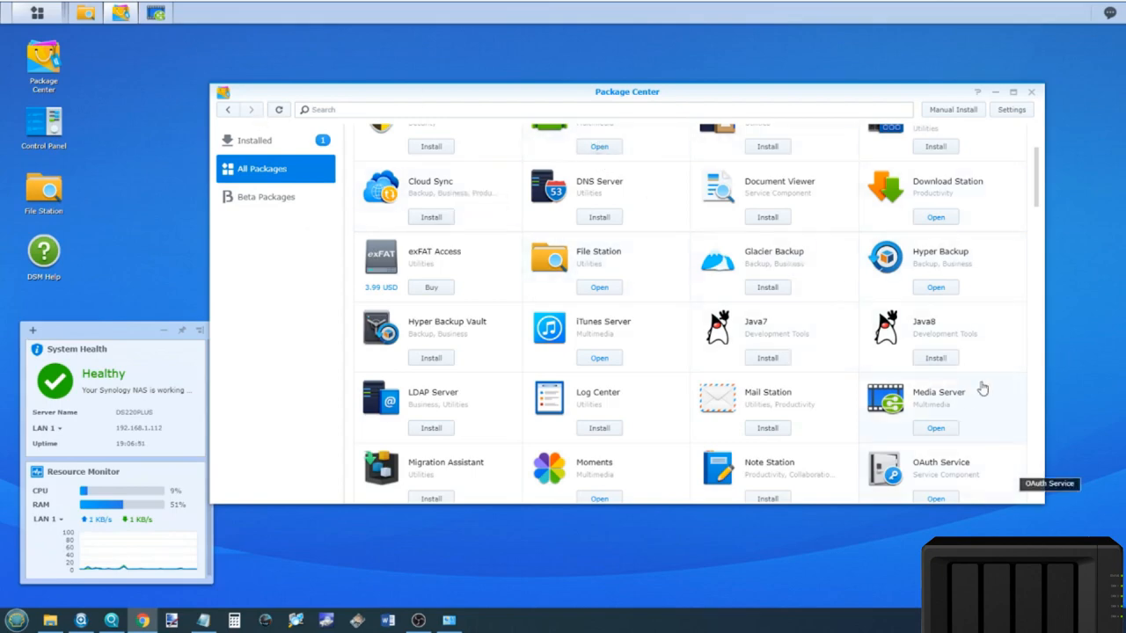
pyautogui.moveTo(921, 401)
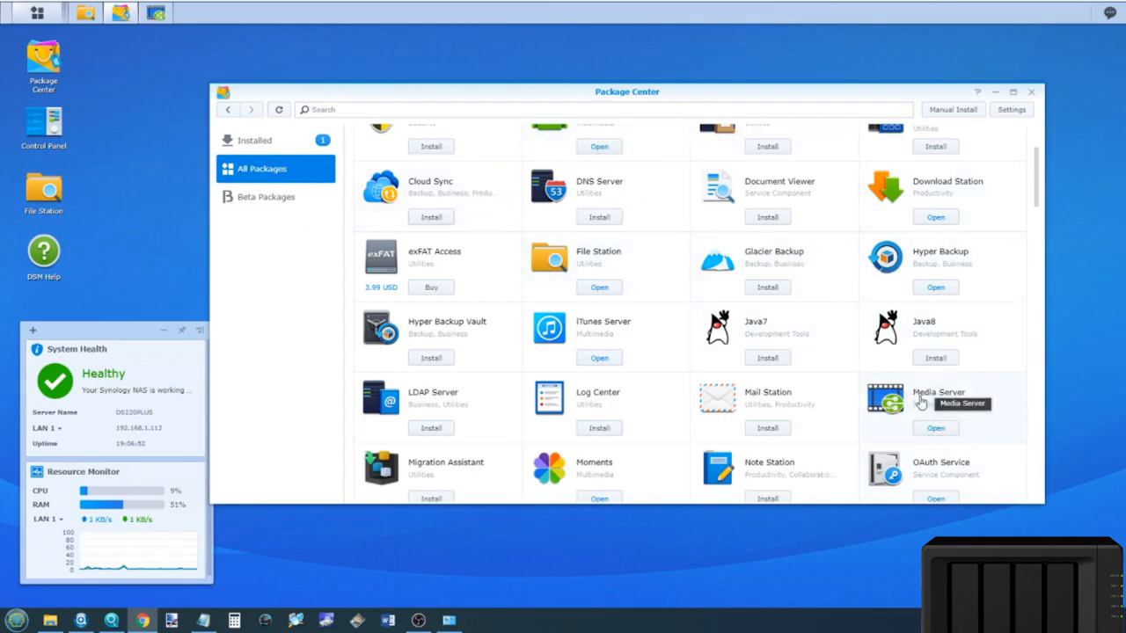
pyautogui.click(931, 392)
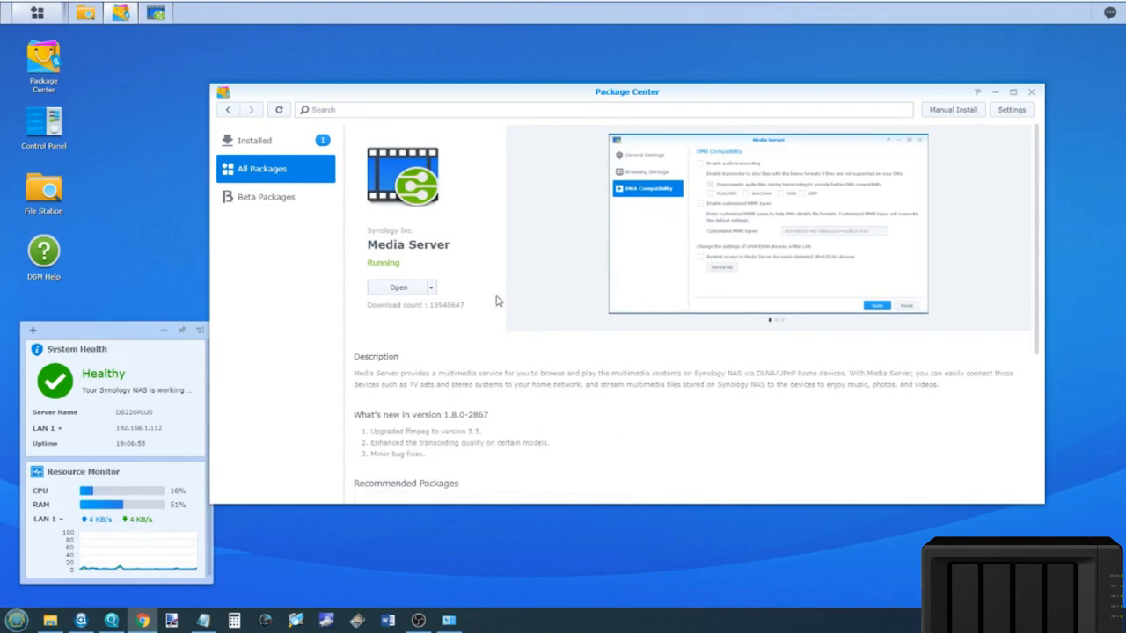
pyautogui.moveTo(523, 311)
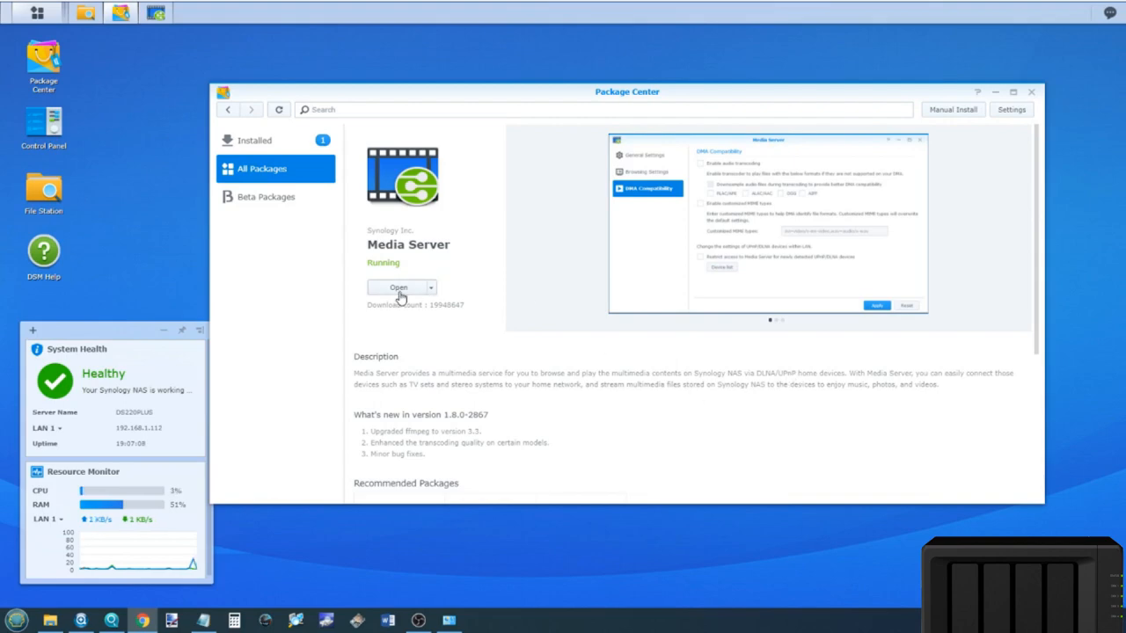
pyautogui.moveTo(357, 275)
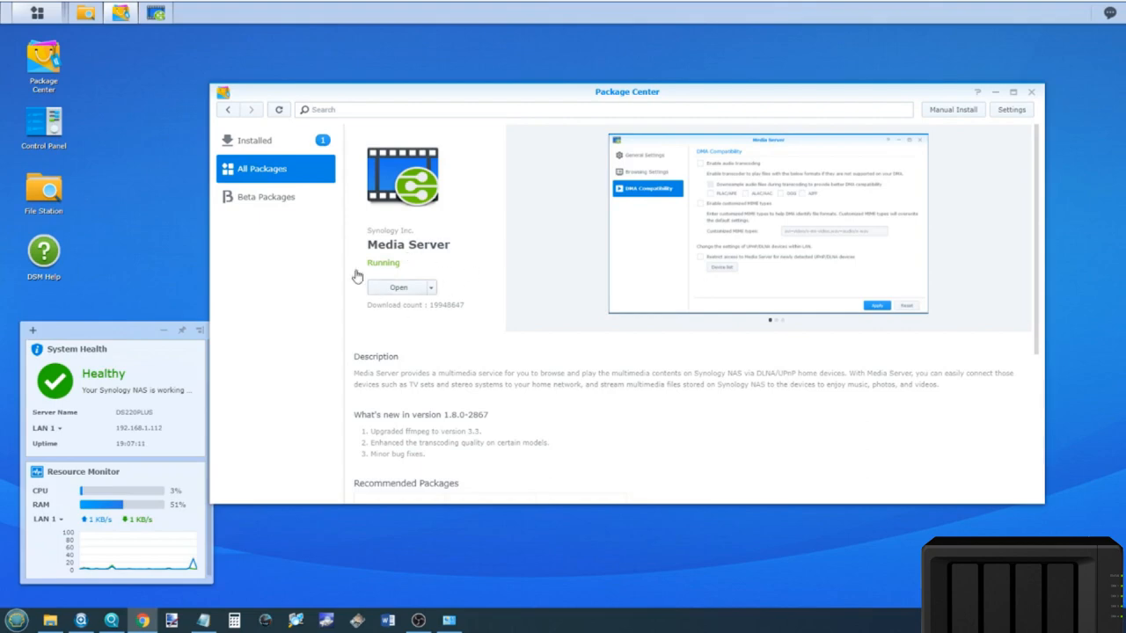
pyautogui.moveTo(346, 182)
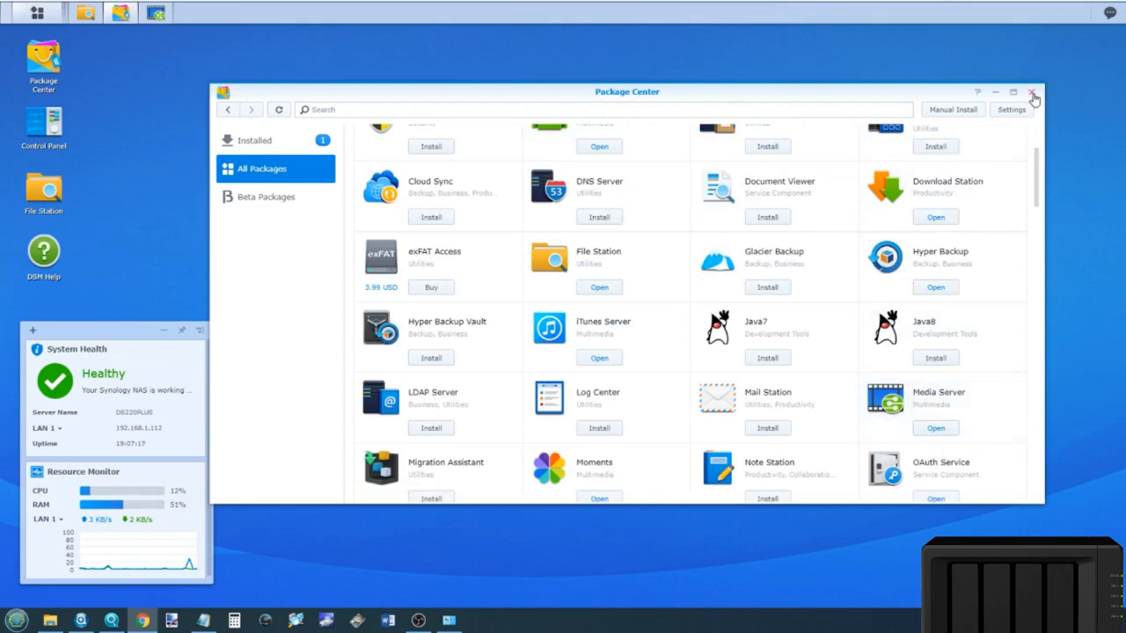
# Close Package Center and check Media Server's network interface options, keeping LAN 1.
pyautogui.click(1039, 92)
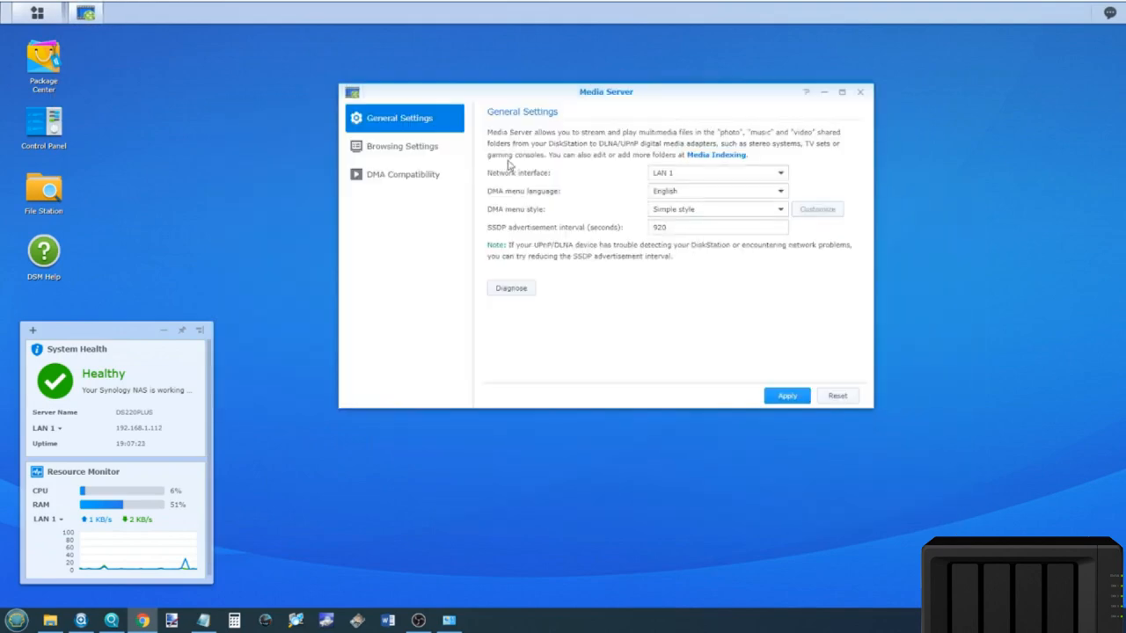
pyautogui.moveTo(532, 168)
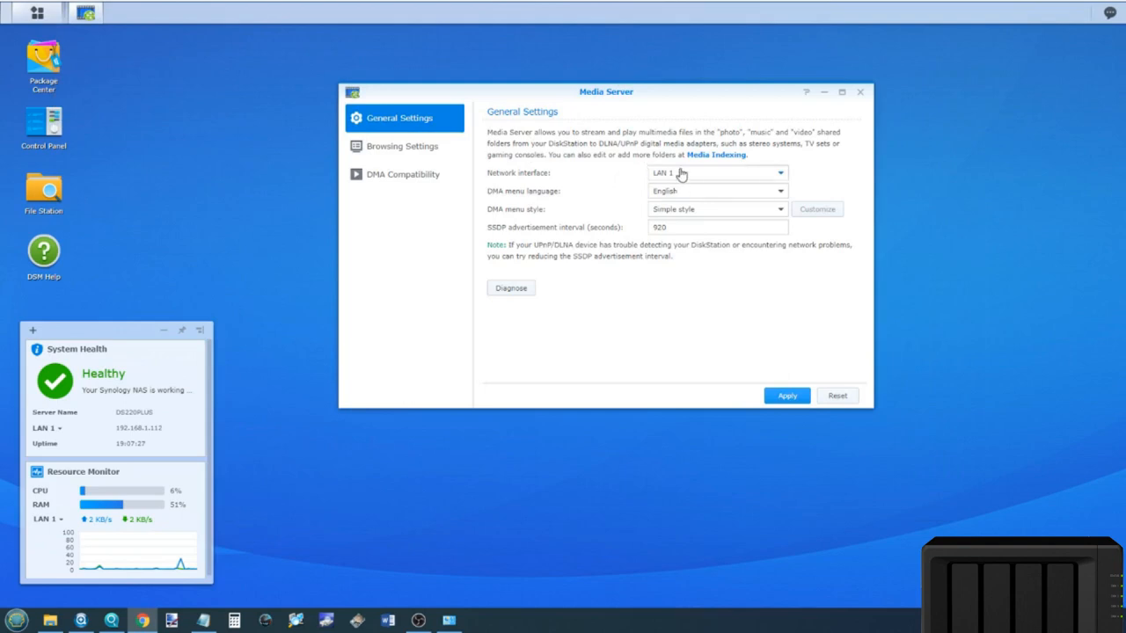
pyautogui.click(717, 173)
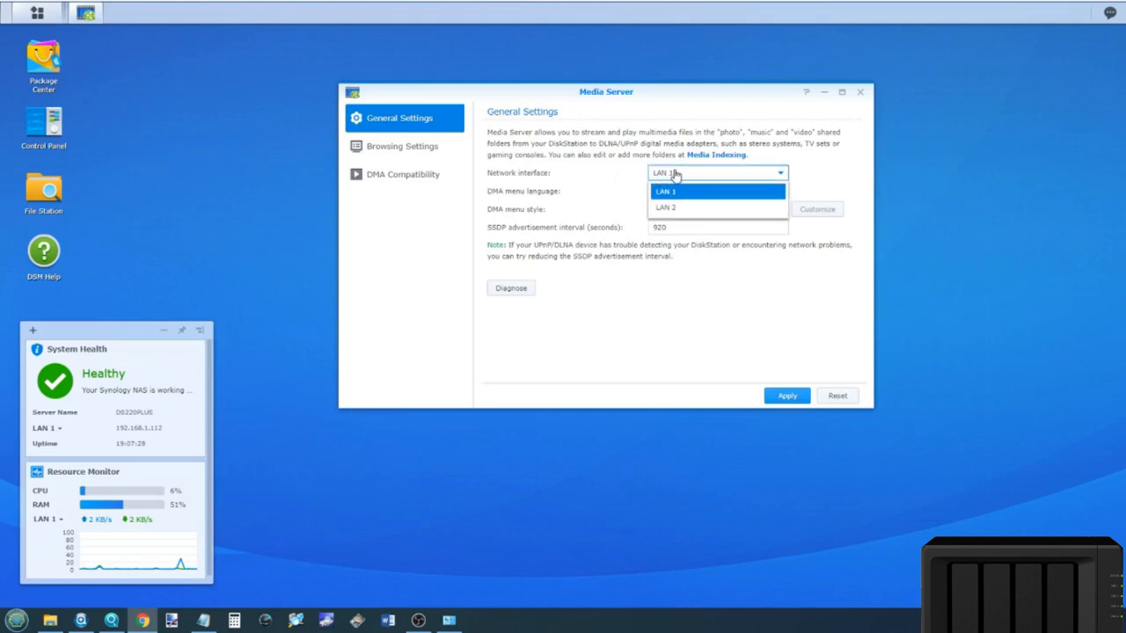
pyautogui.moveTo(686, 212)
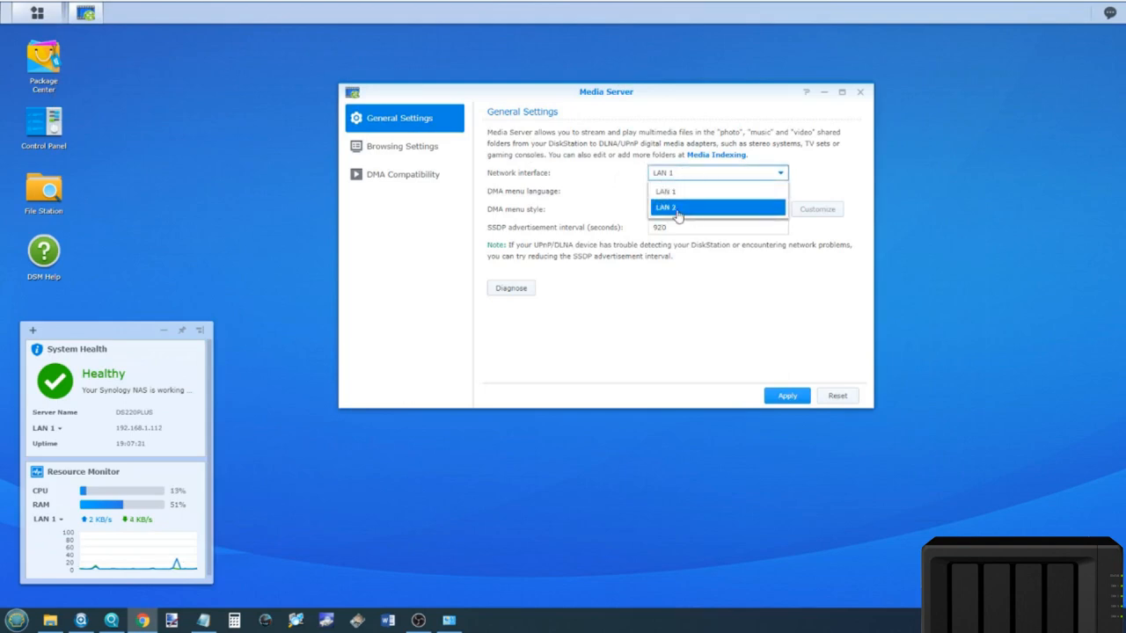
pyautogui.click(665, 191)
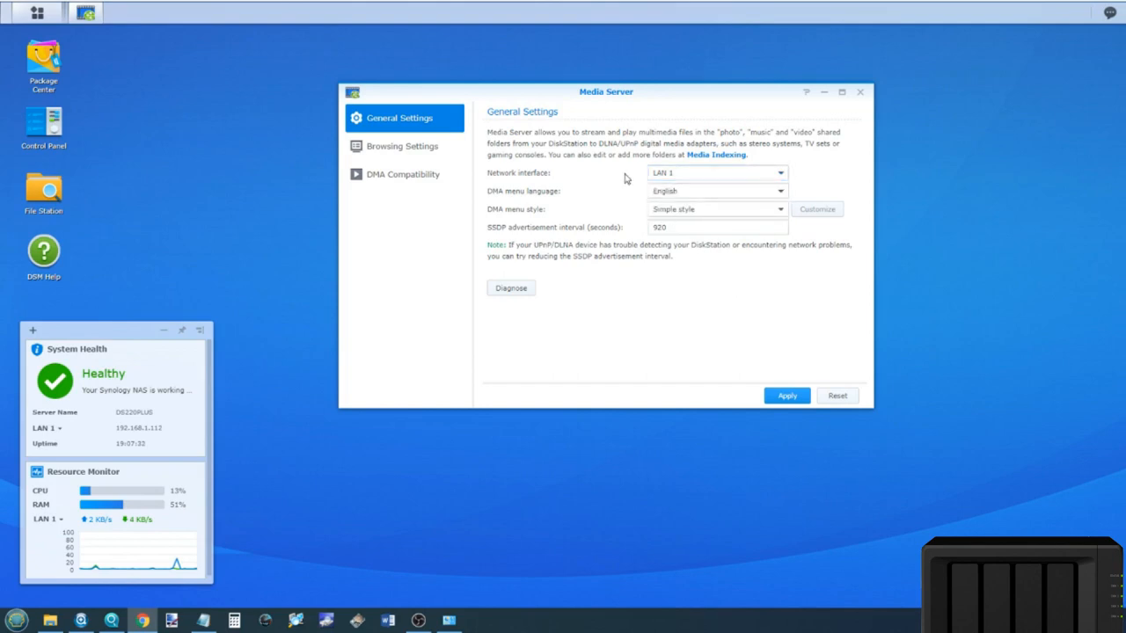
pyautogui.moveTo(540, 191)
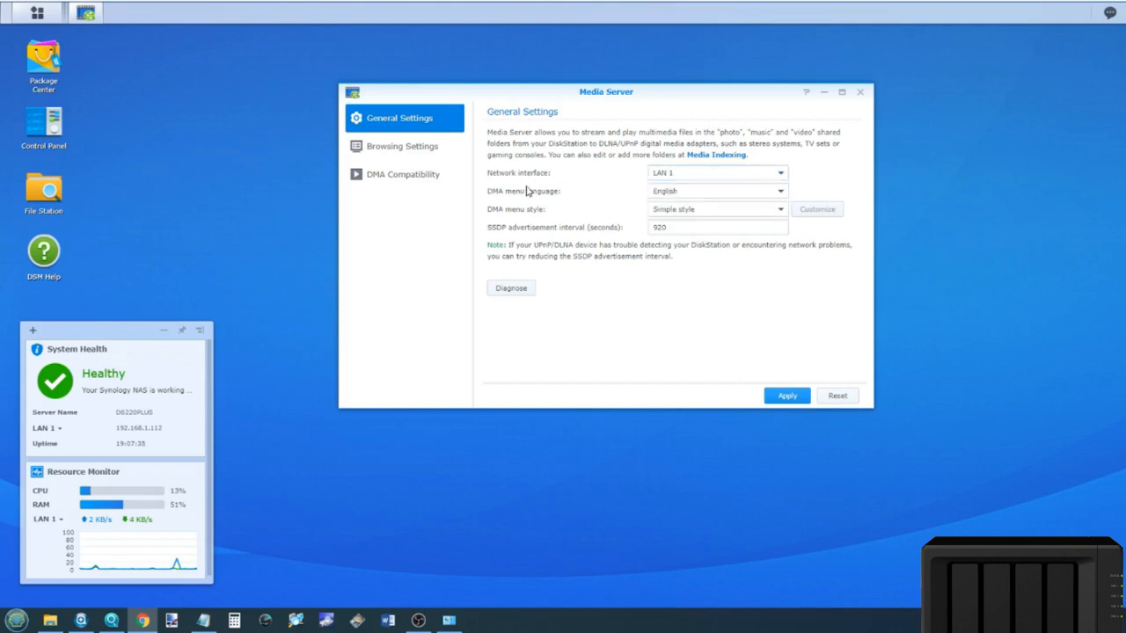
pyautogui.moveTo(597, 204)
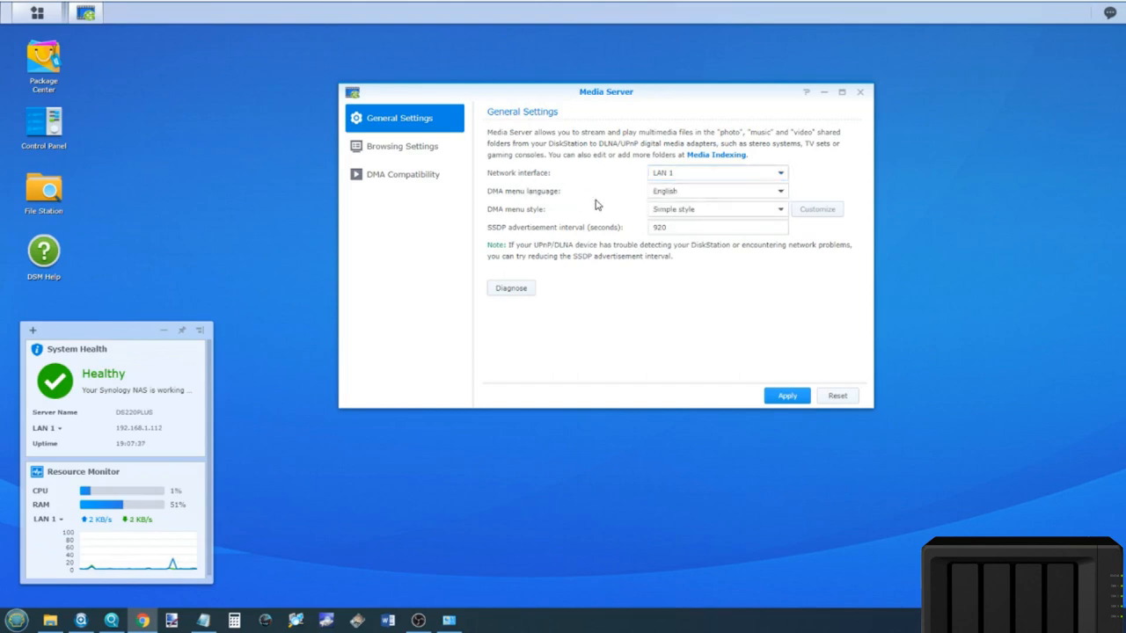
pyautogui.moveTo(576, 214)
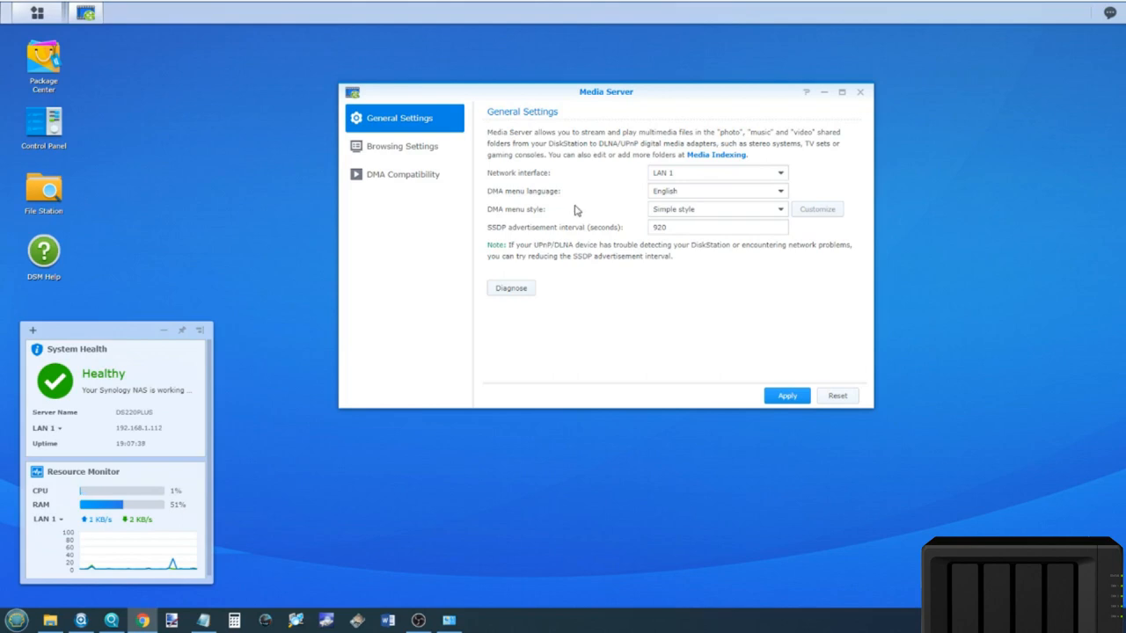
pyautogui.moveTo(656, 157)
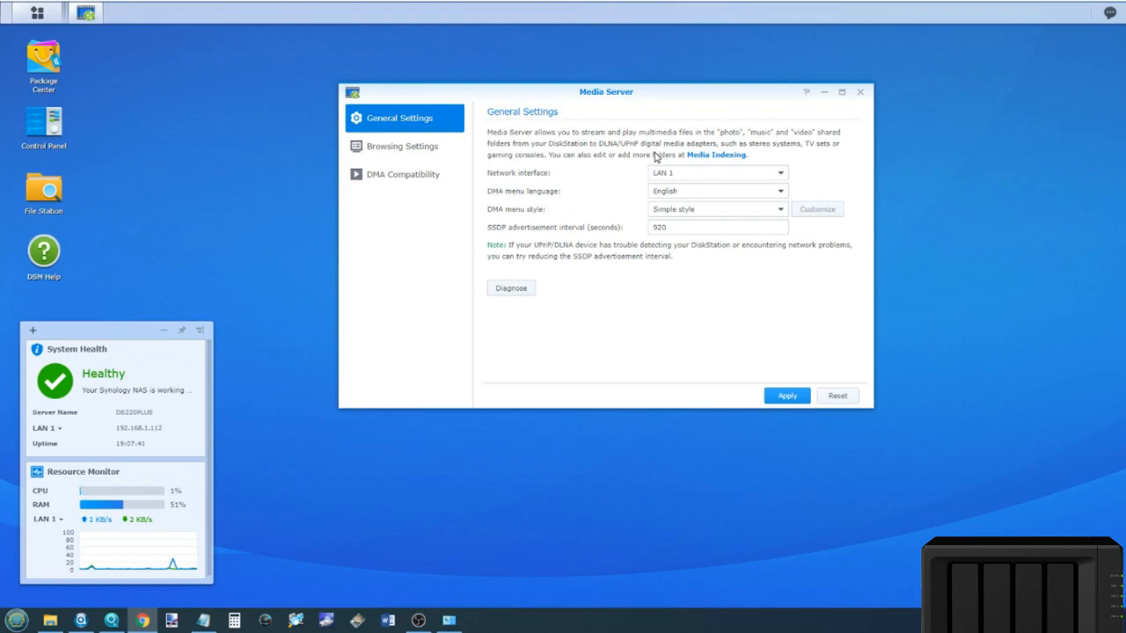
pyautogui.moveTo(605, 244)
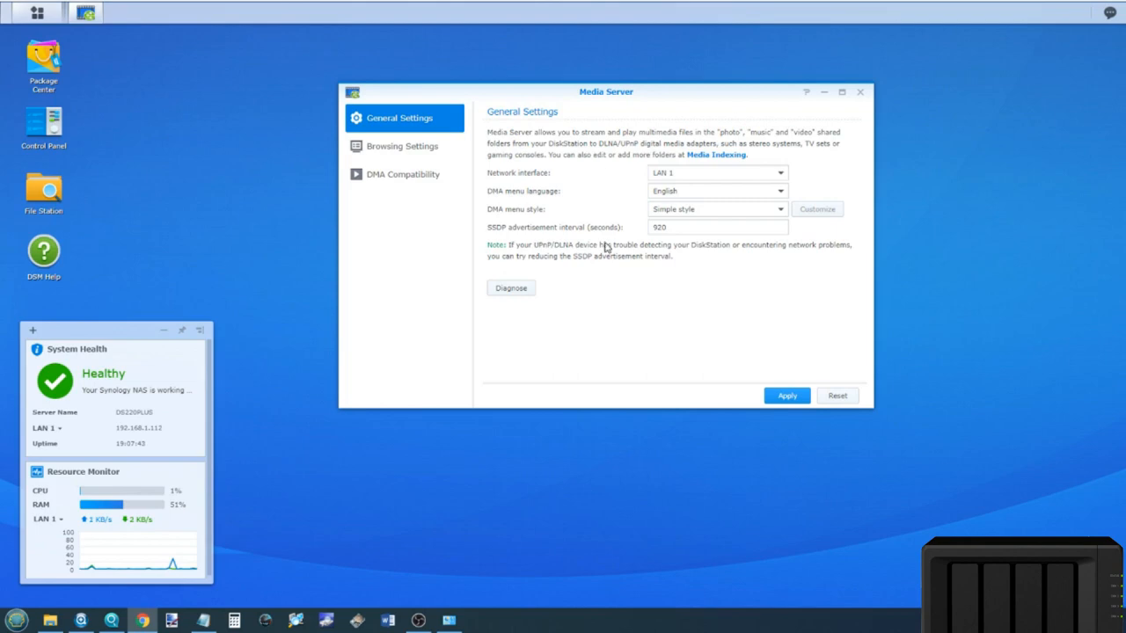
pyautogui.moveTo(576, 190)
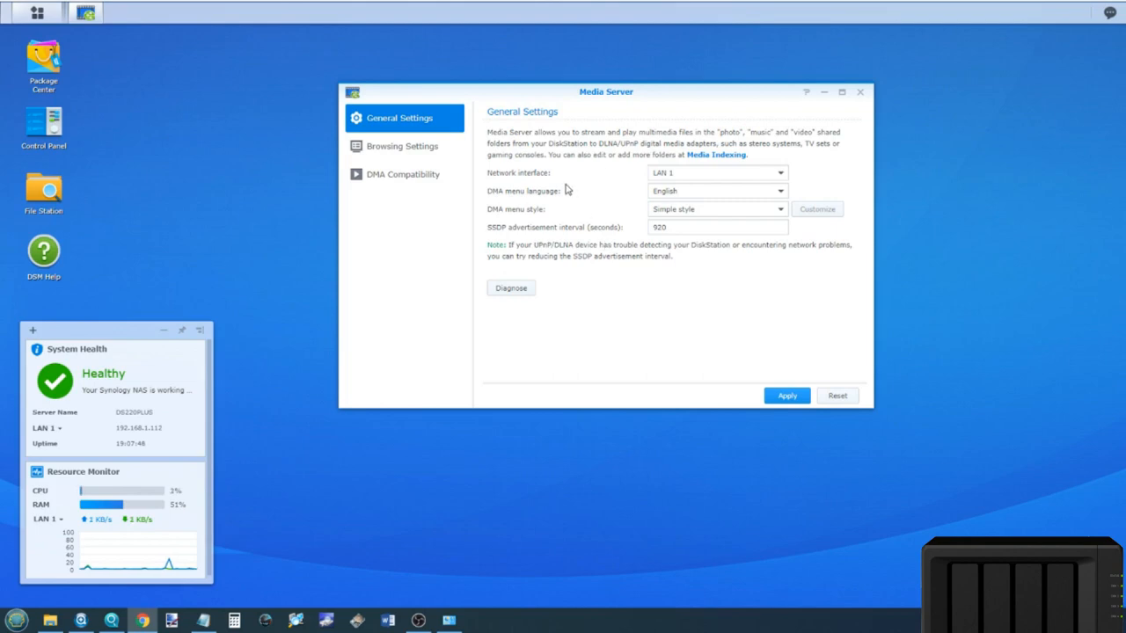
pyautogui.moveTo(587, 208)
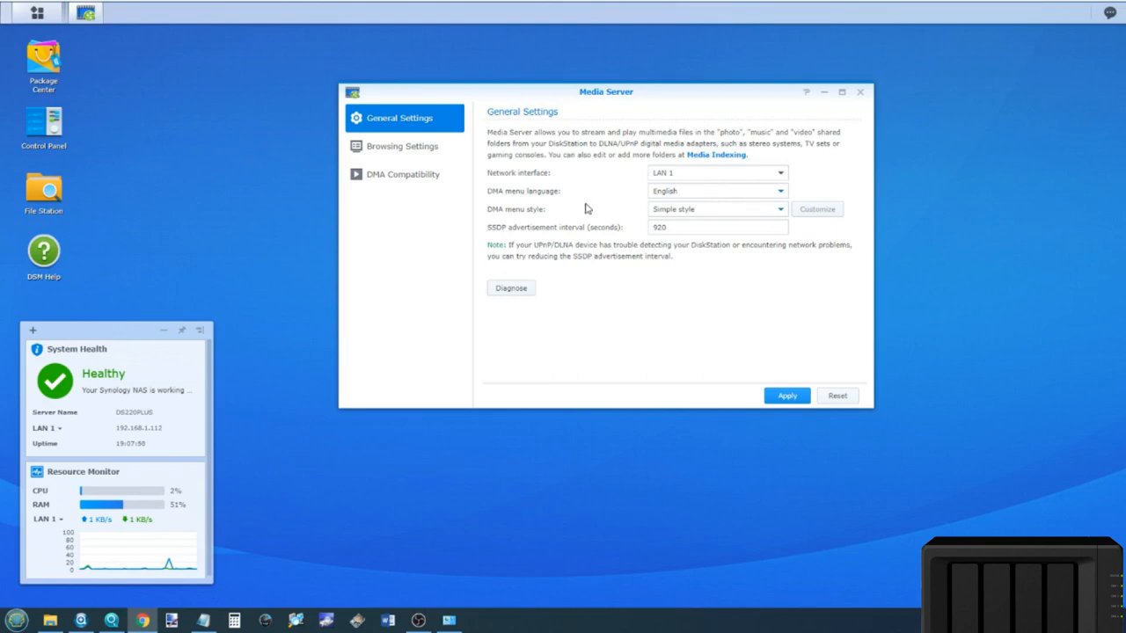
# Show Media Server's Browsing Settings, with photos sorted by filename ascending.
pyautogui.click(402, 146)
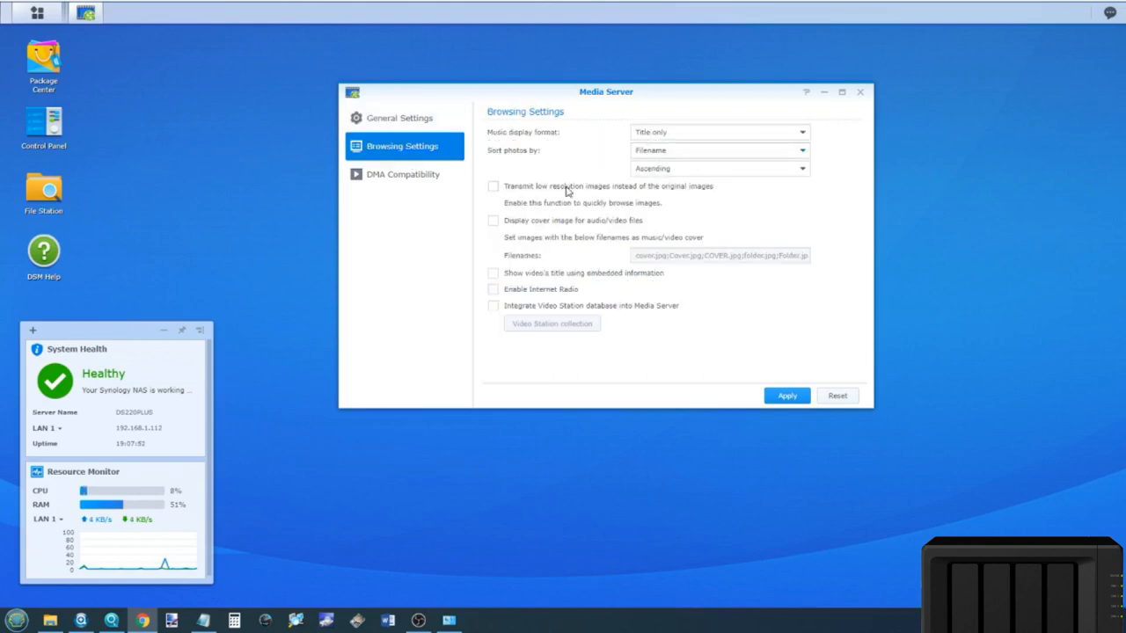
pyautogui.moveTo(540, 227)
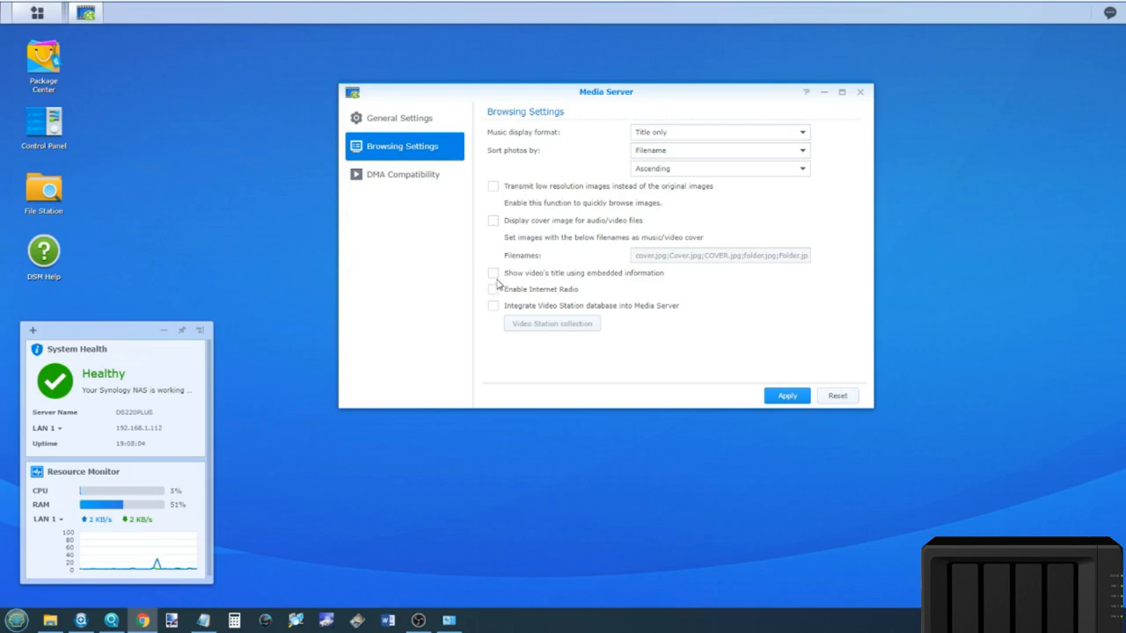
pyautogui.moveTo(485, 279)
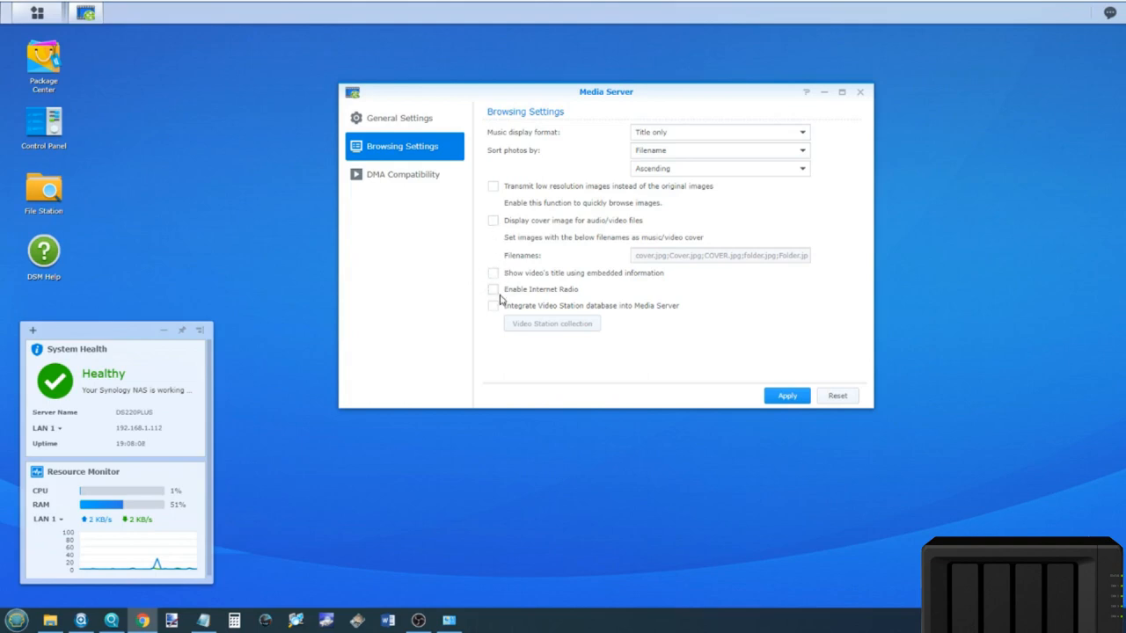
pyautogui.moveTo(505, 240)
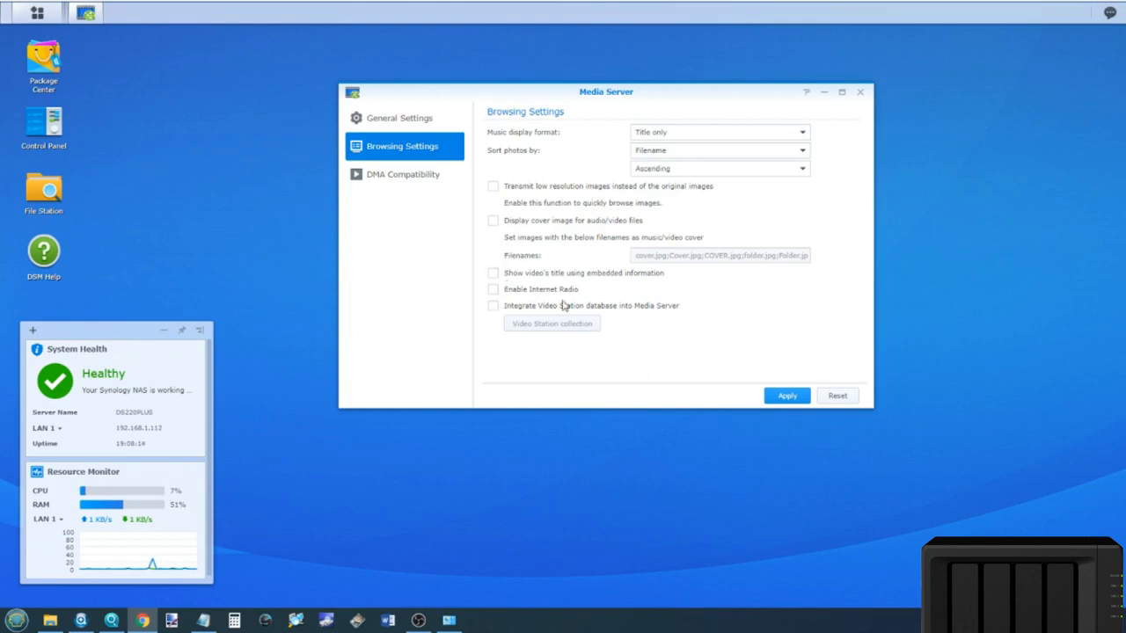
pyautogui.moveTo(579, 308)
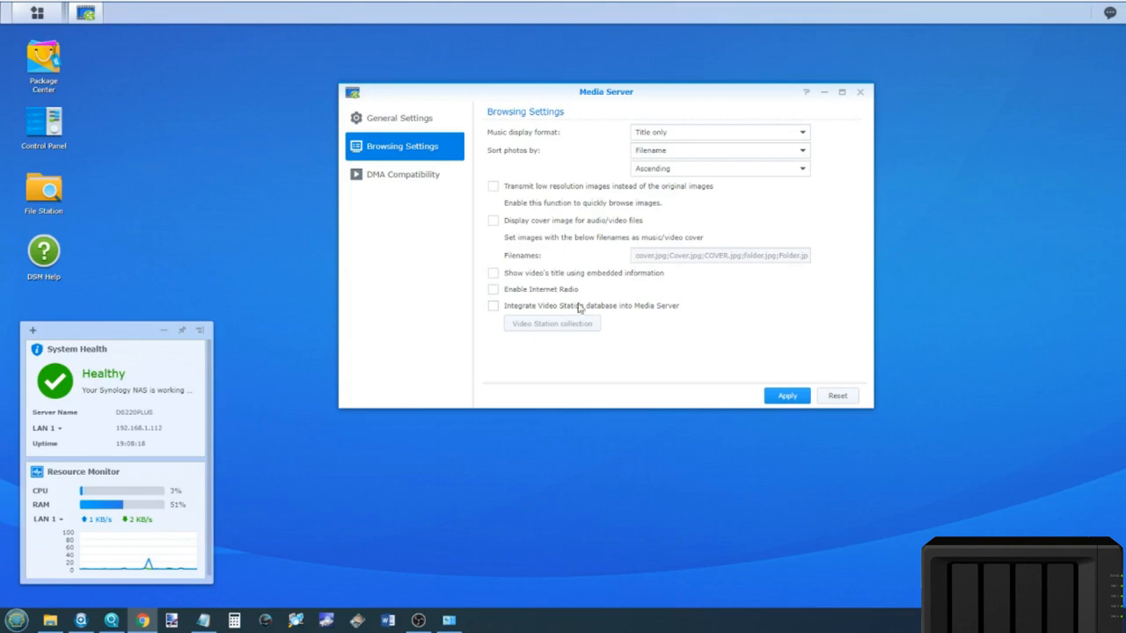
pyautogui.click(400, 174)
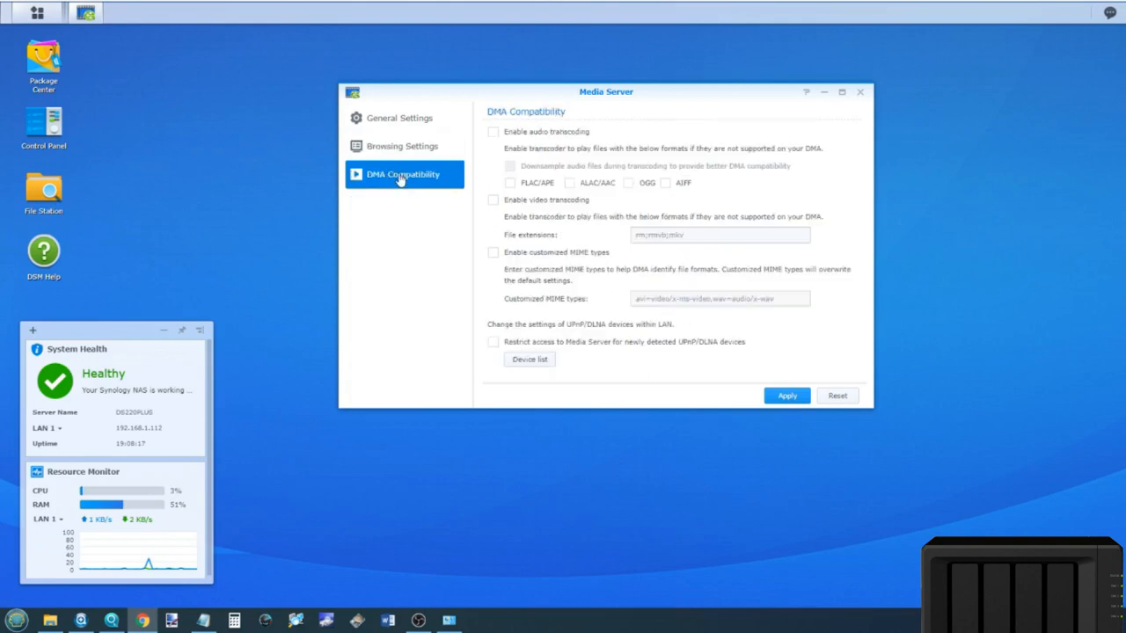
pyautogui.moveTo(586, 236)
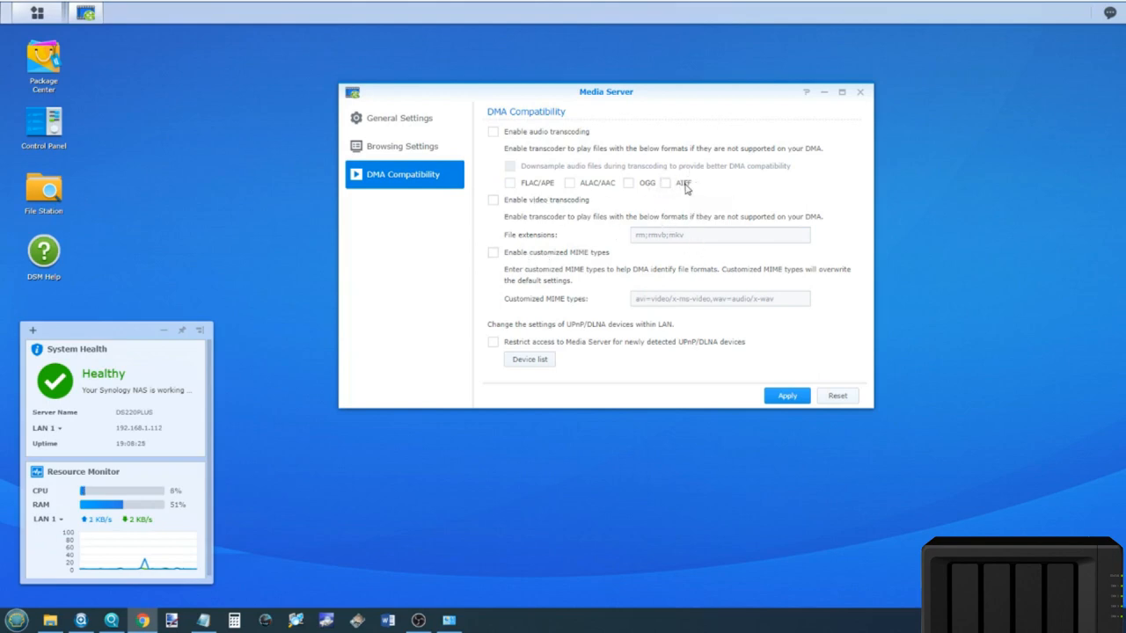
pyautogui.moveTo(692, 178)
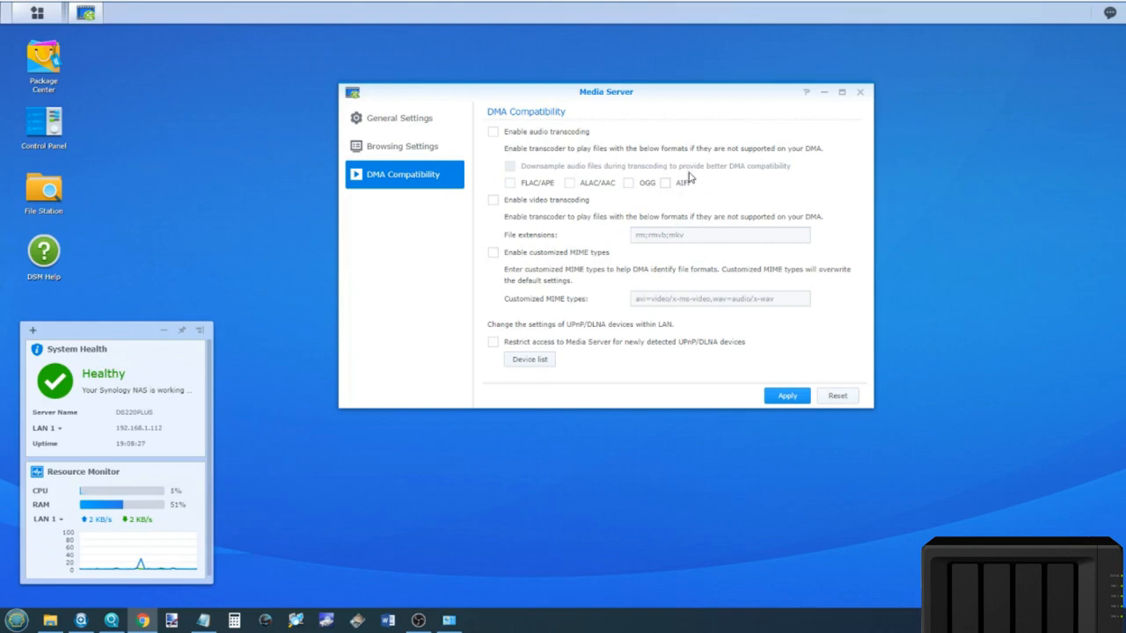
pyautogui.moveTo(654, 239)
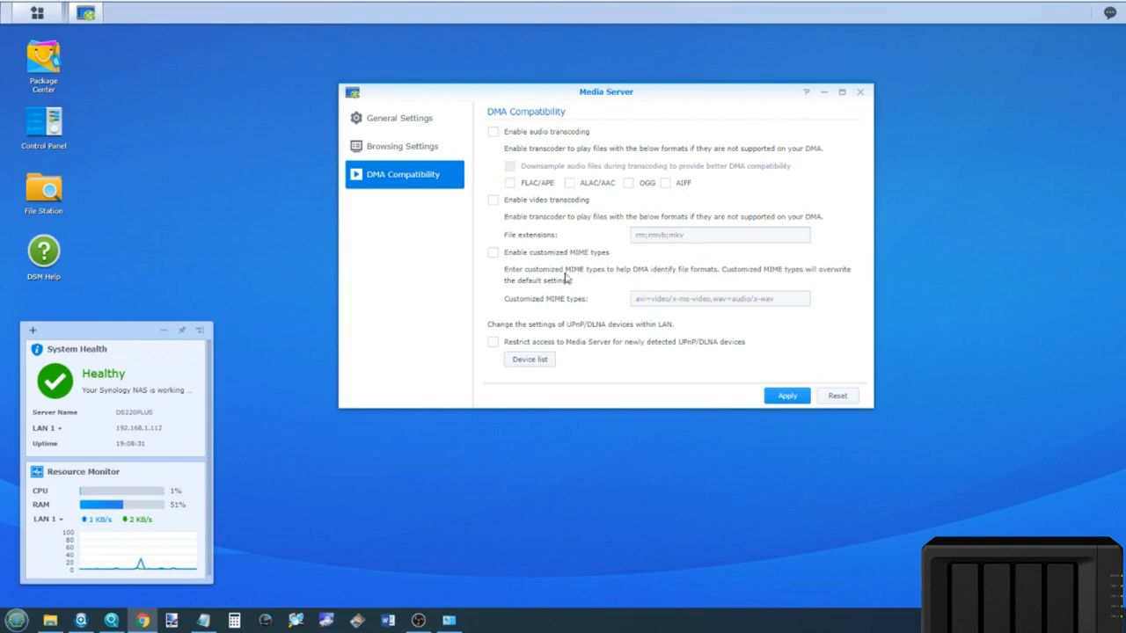
pyautogui.moveTo(566, 254)
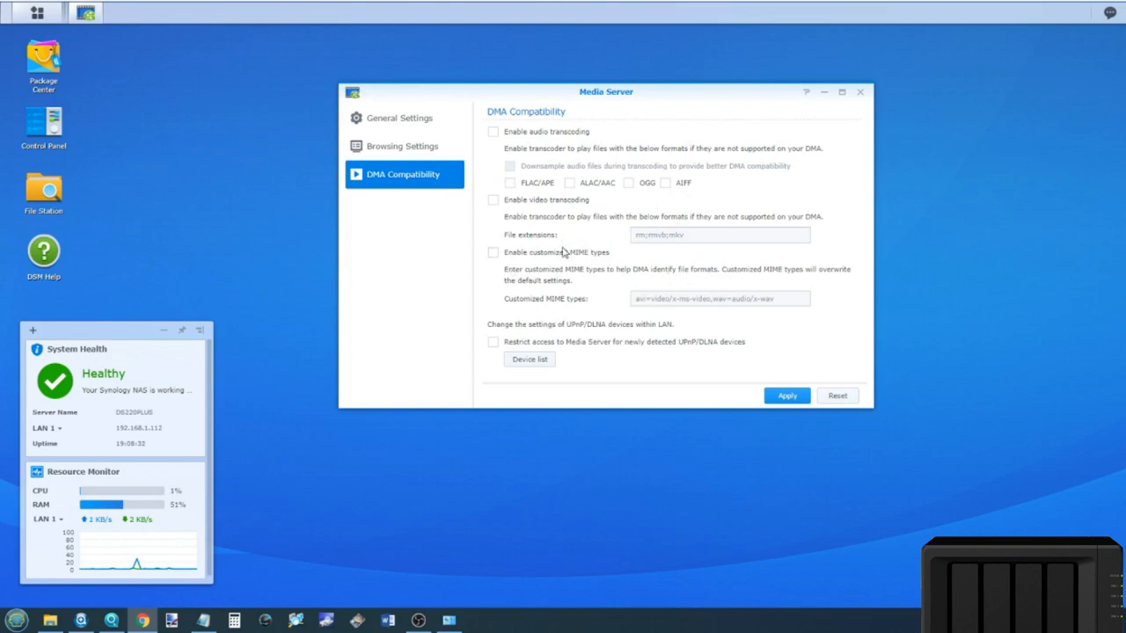
pyautogui.click(529, 359)
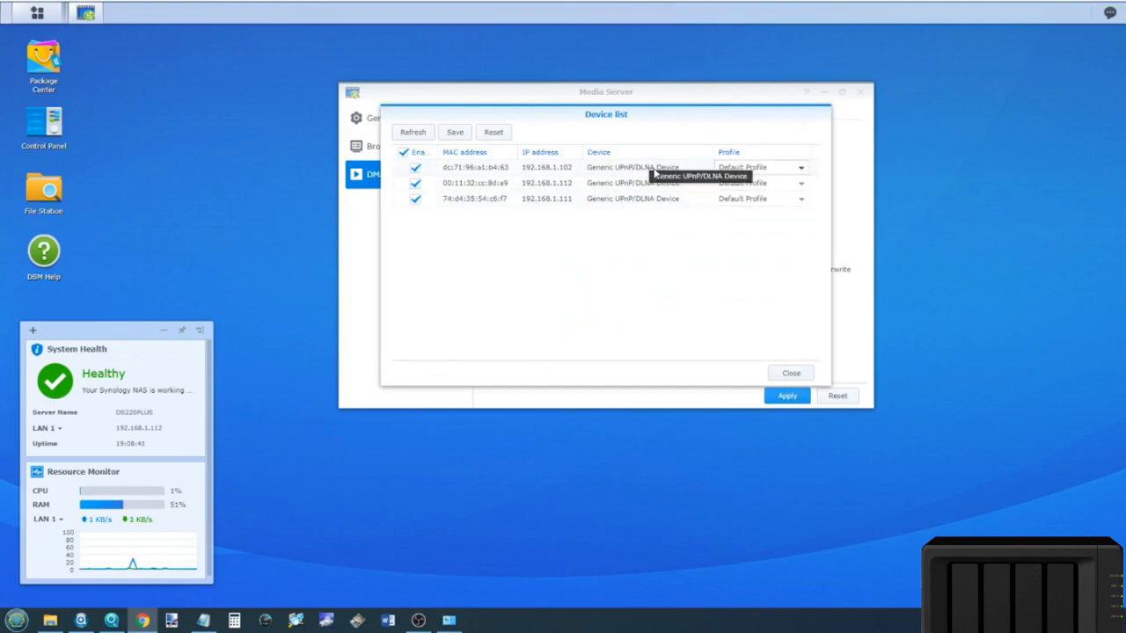
pyautogui.click(799, 167)
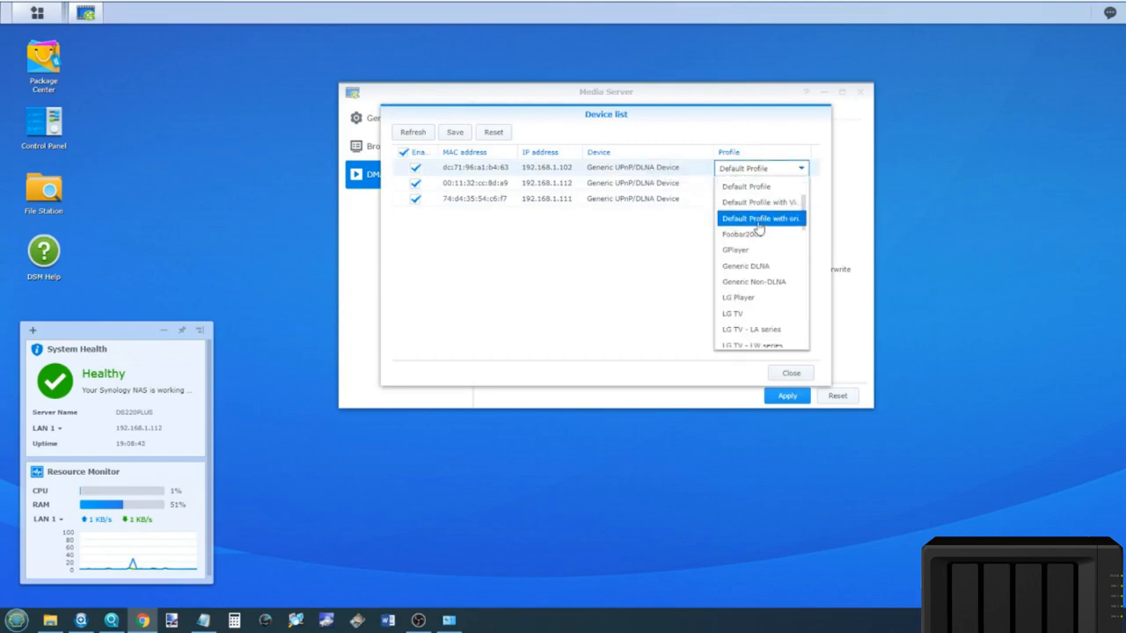
pyautogui.scroll(-3)
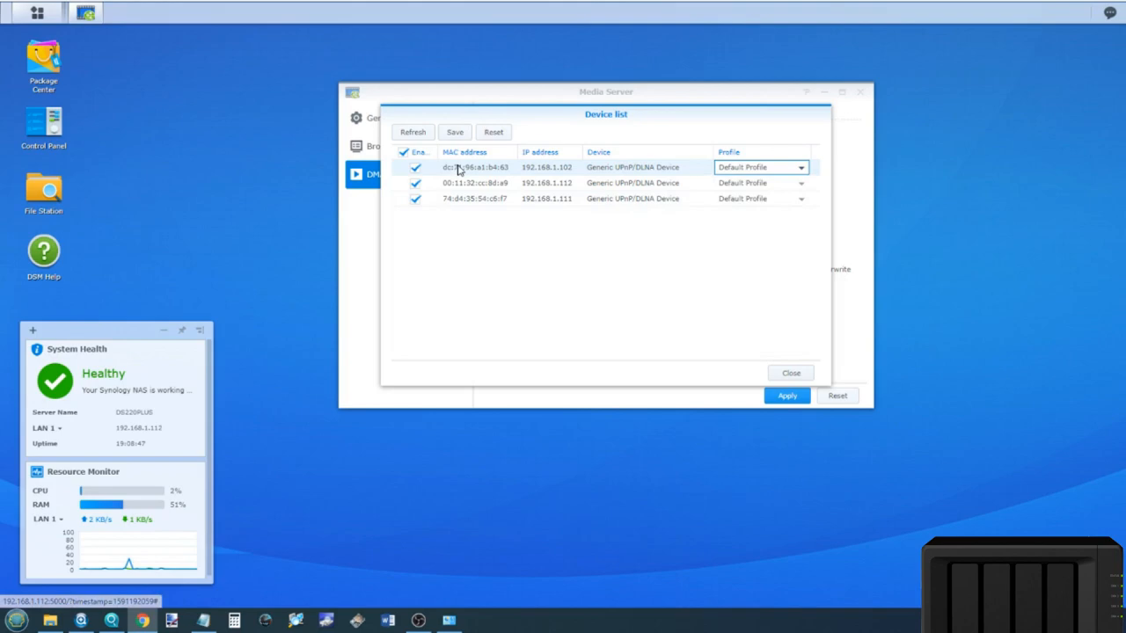
pyautogui.moveTo(790, 372)
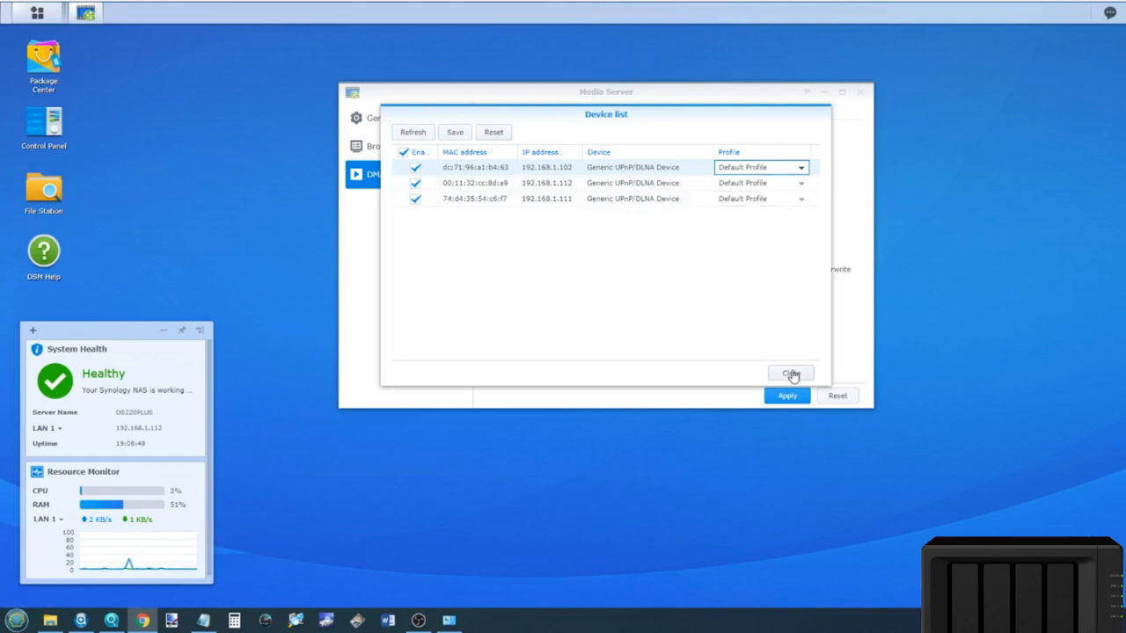
pyautogui.click(790, 373)
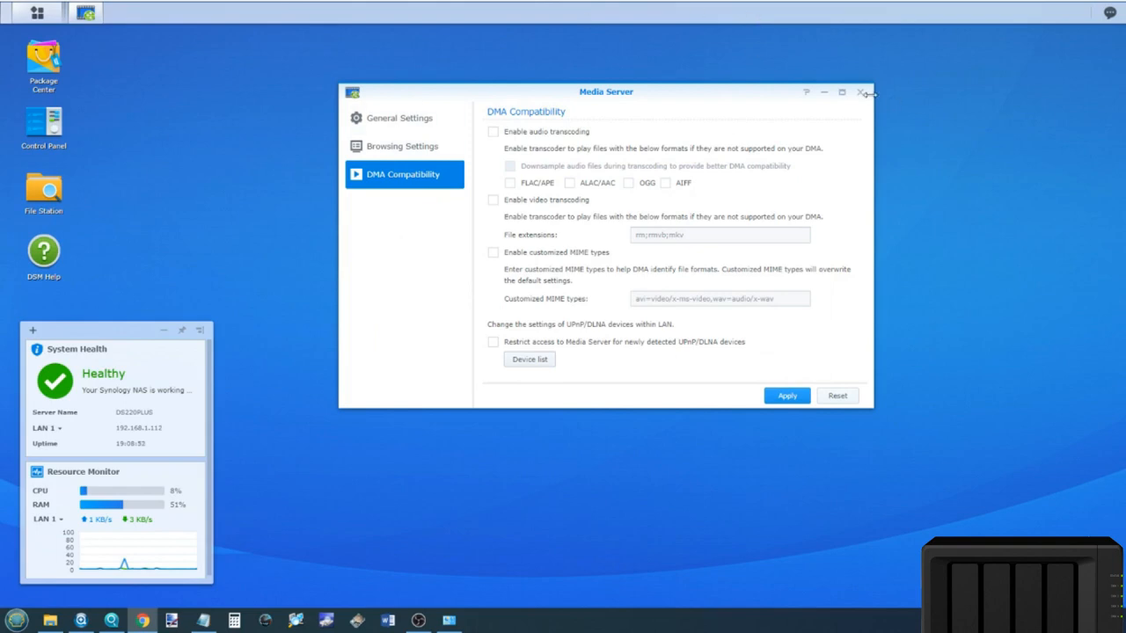
pyautogui.moveTo(861, 95)
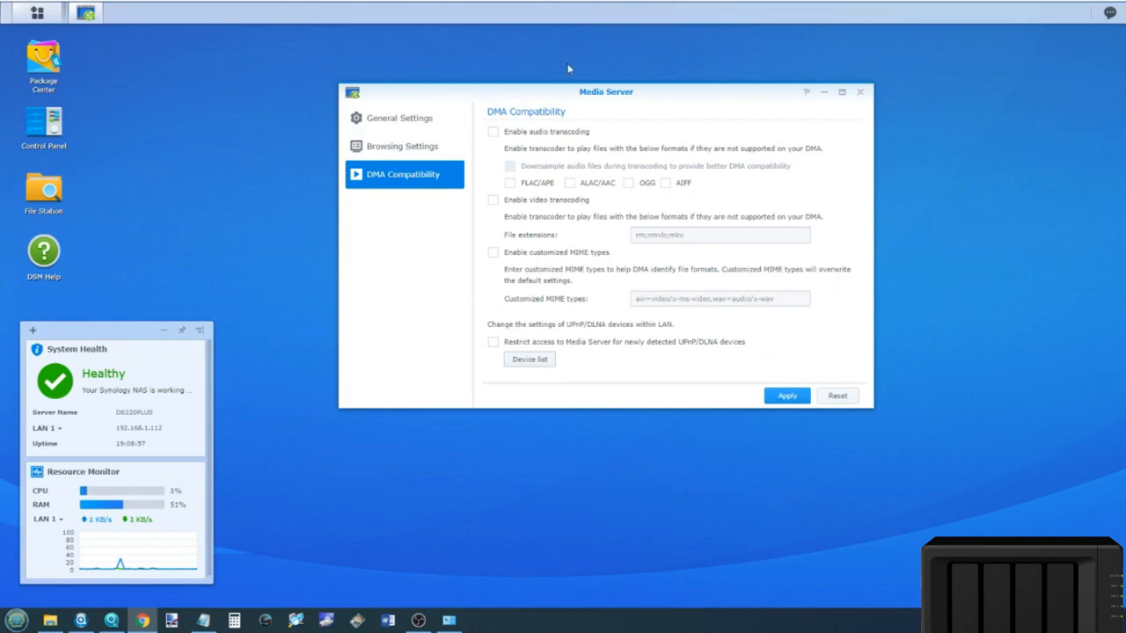
# Close Media Server, reopen Package Center and scroll All Packages to Plex Media Server.
pyautogui.click(865, 94)
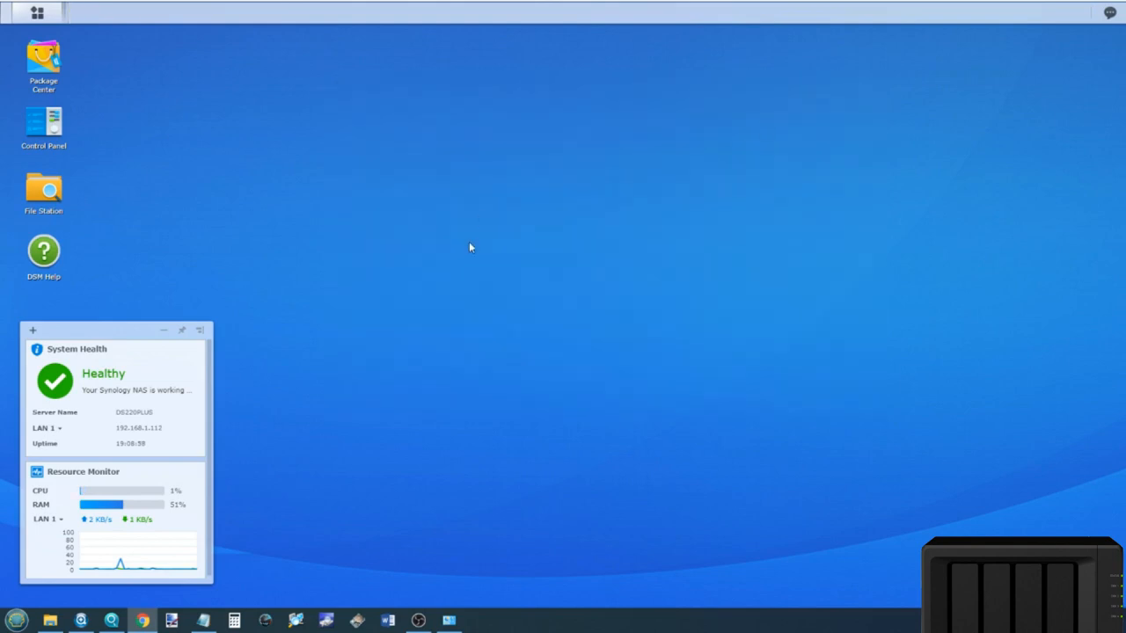
pyautogui.doubleClick(50, 57)
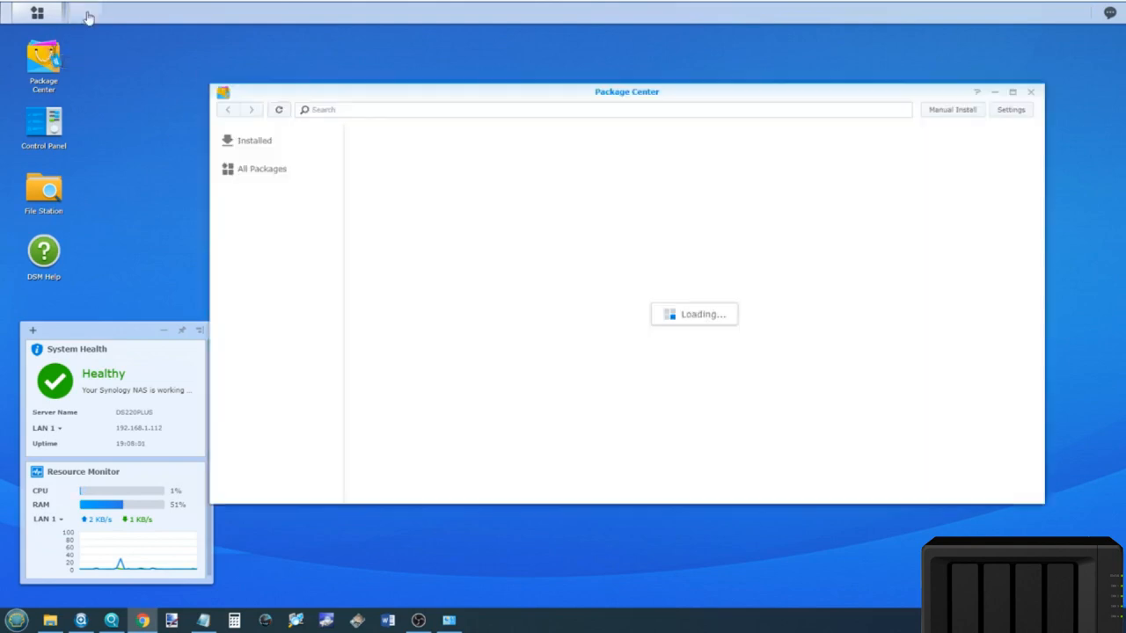
pyautogui.click(261, 168)
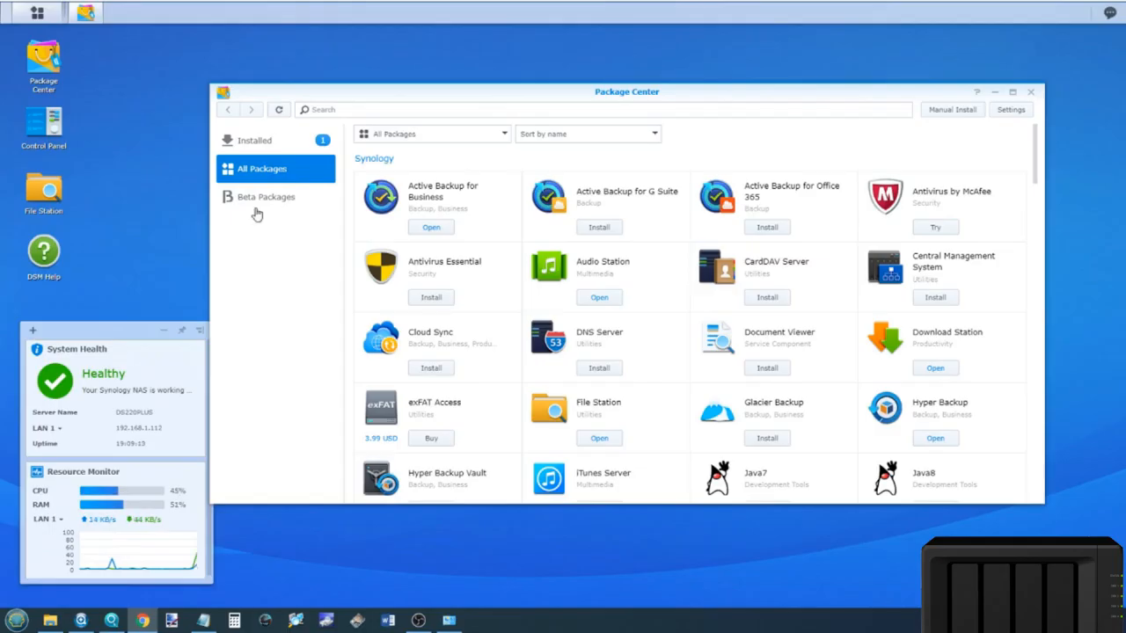
pyautogui.moveTo(574, 280)
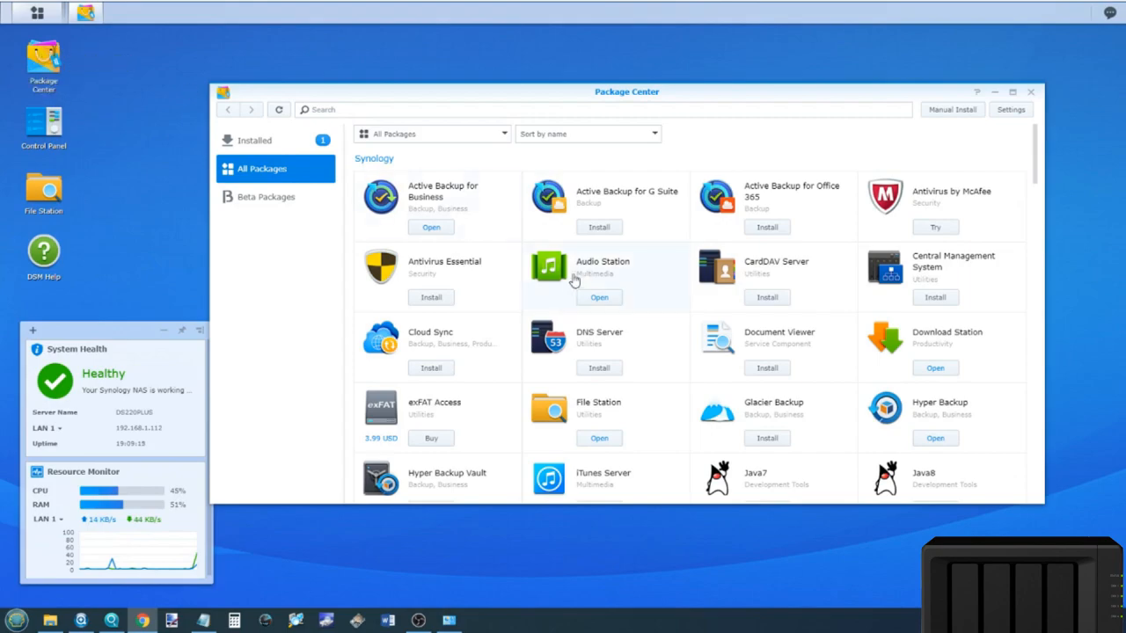
pyautogui.scroll(-3)
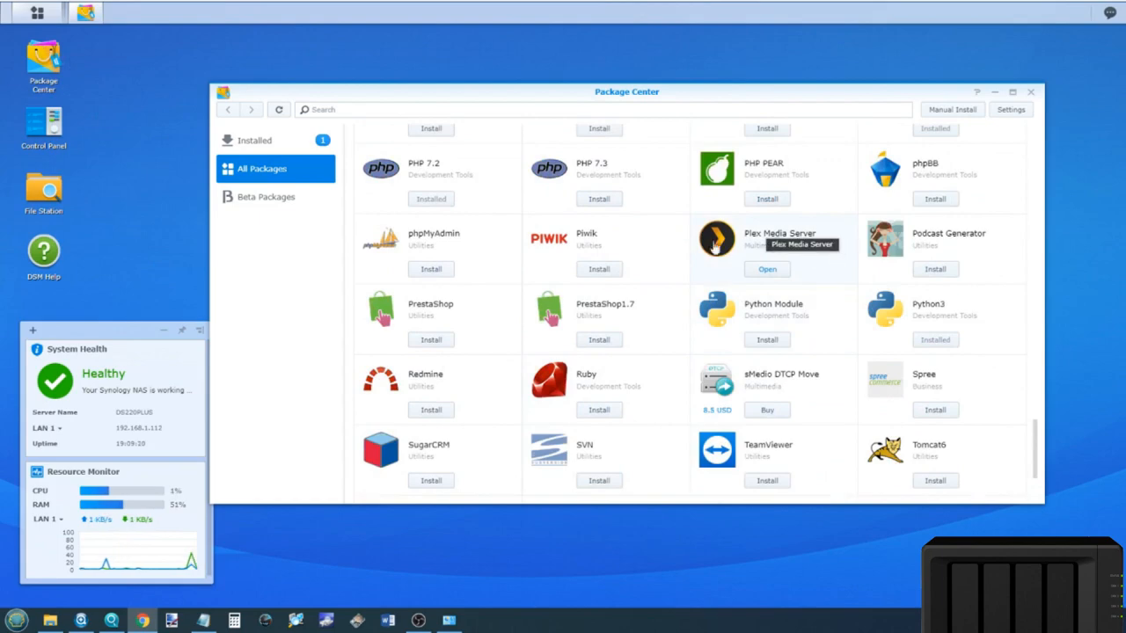
pyautogui.moveTo(732, 252)
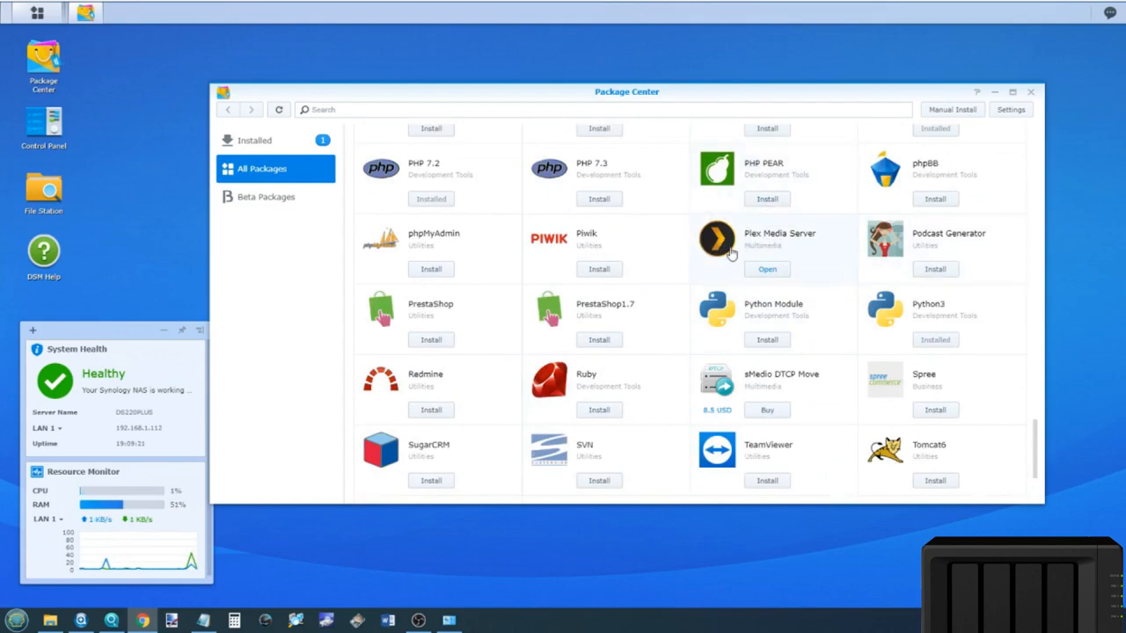
# Open the Plex Media Server package details (version 1.19.4.2902-69560ce1e) and launch its web app.
pyautogui.click(715, 242)
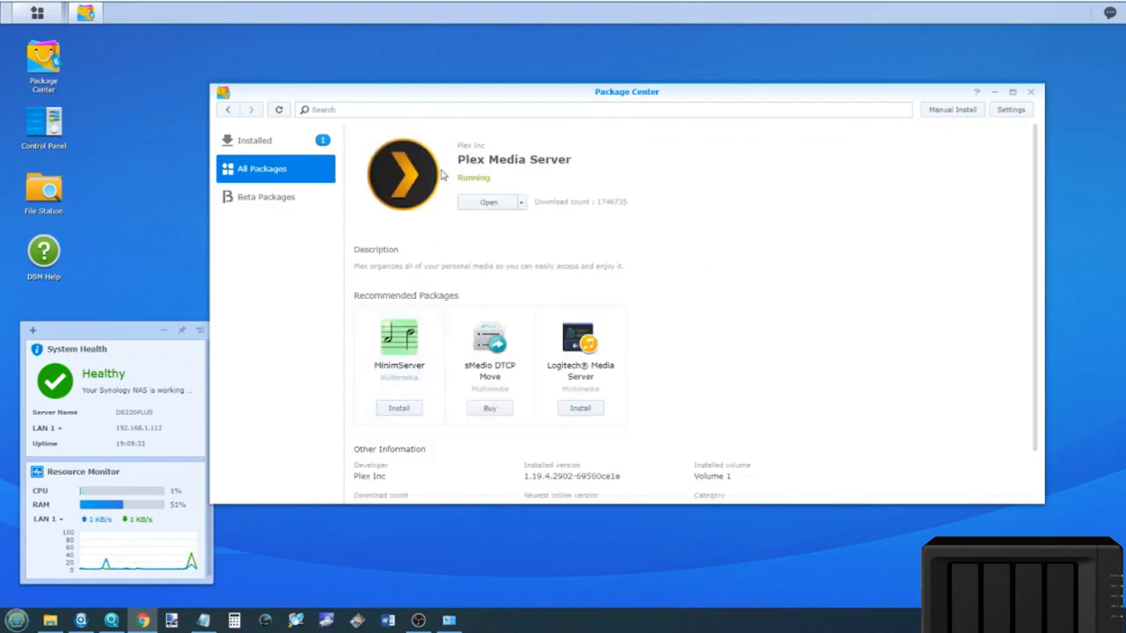
pyautogui.moveTo(391, 214)
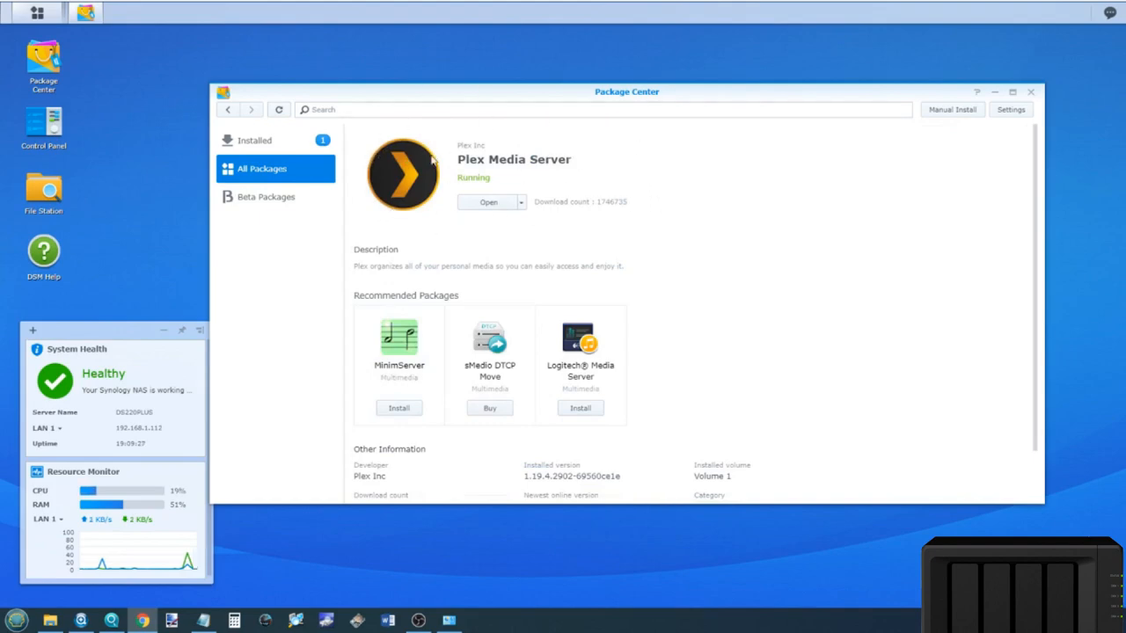
pyautogui.moveTo(534, 443)
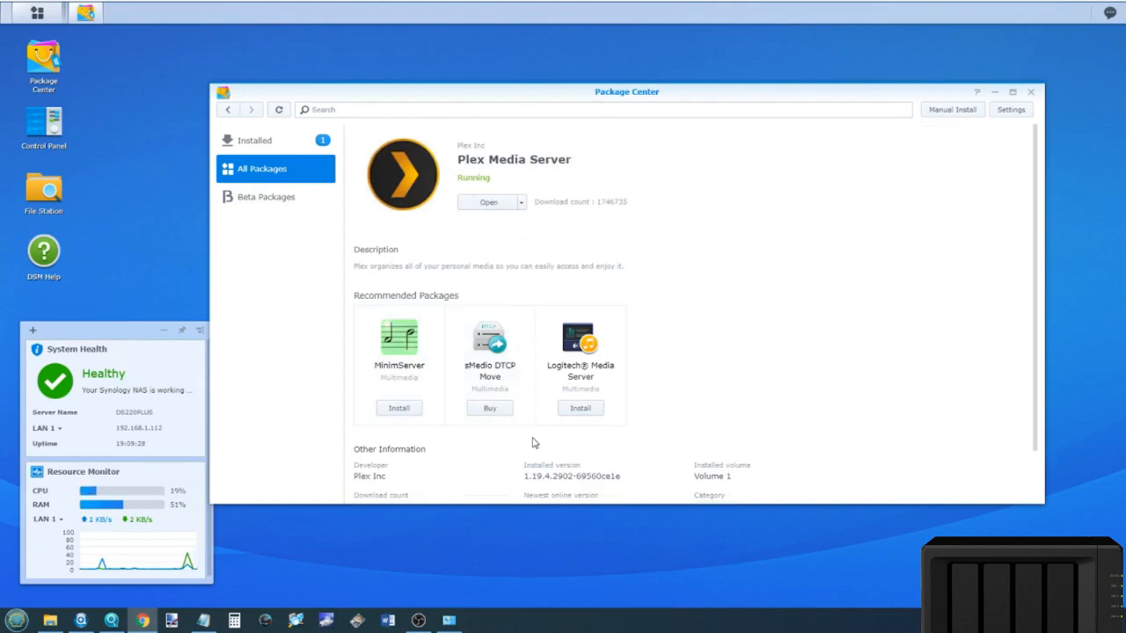
pyautogui.moveTo(415, 185)
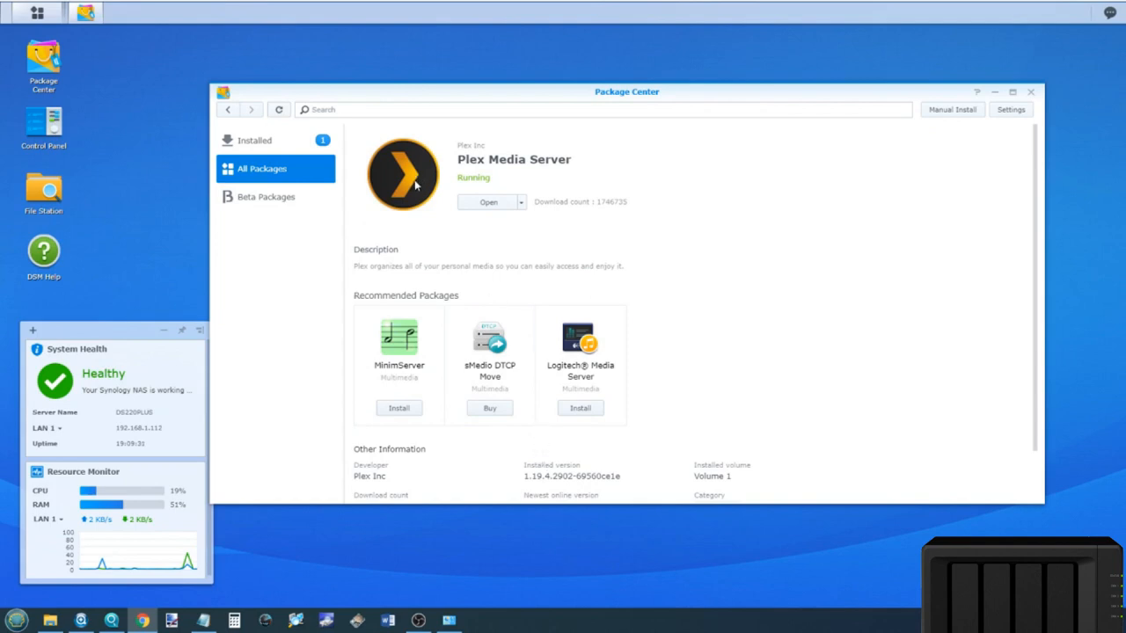
pyautogui.moveTo(481, 181)
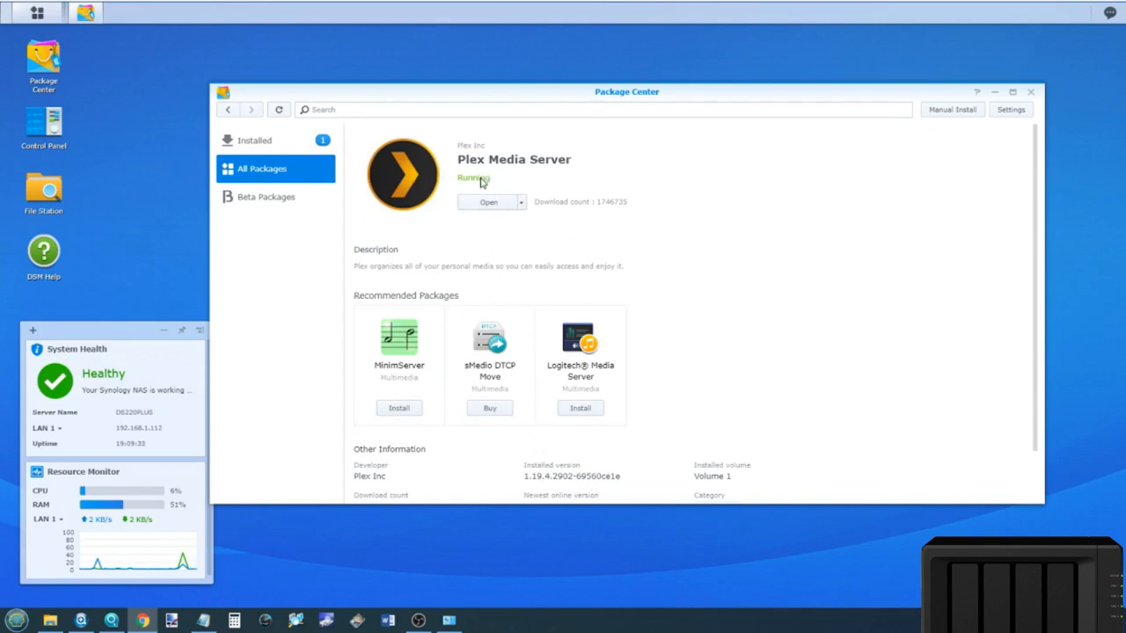
pyautogui.moveTo(282, 240)
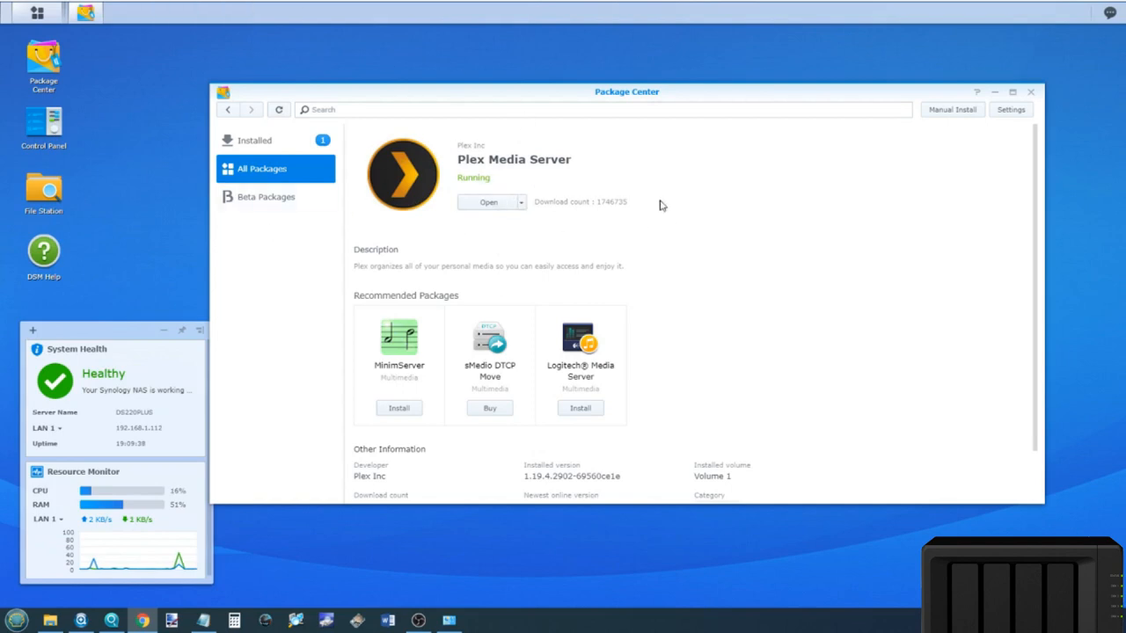
pyautogui.moveTo(319, 131)
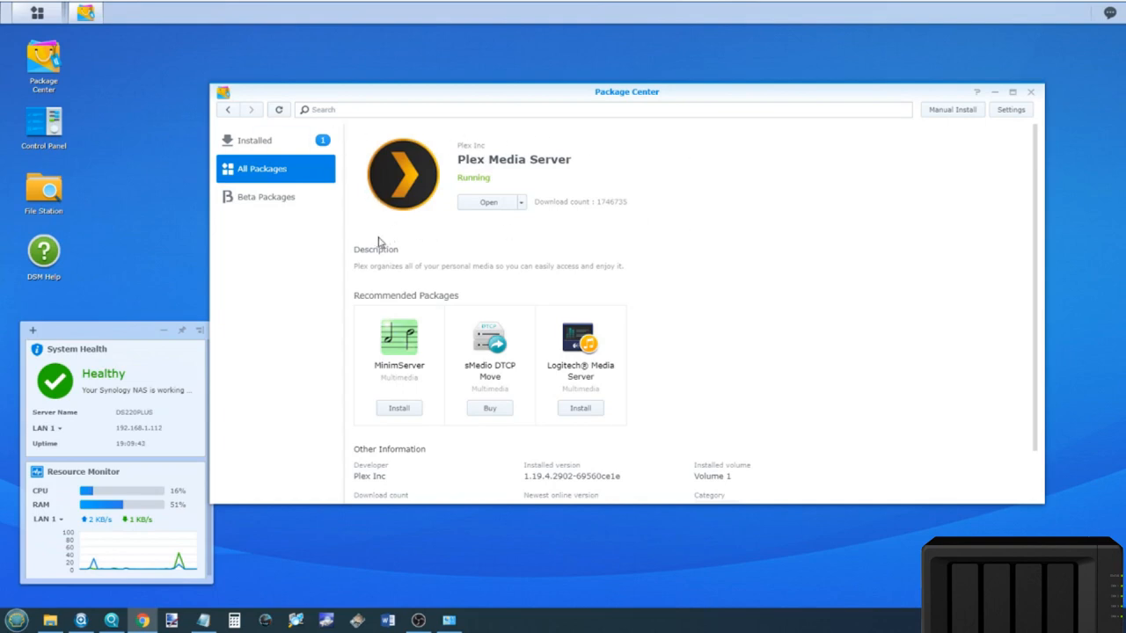
pyautogui.click(486, 201)
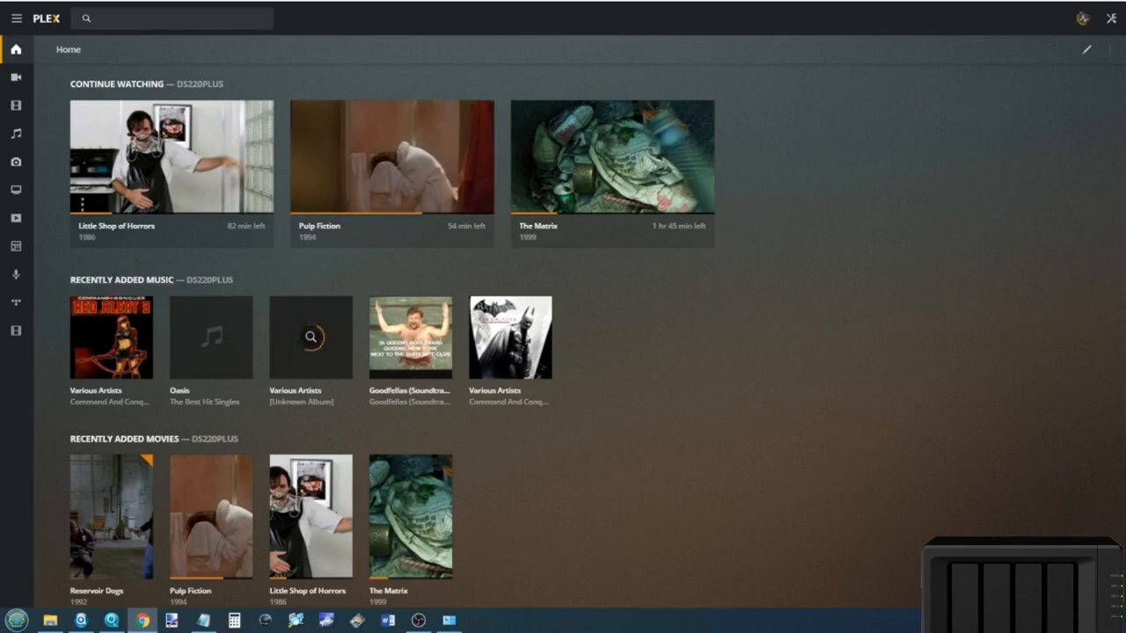
pyautogui.moveTo(251, 284)
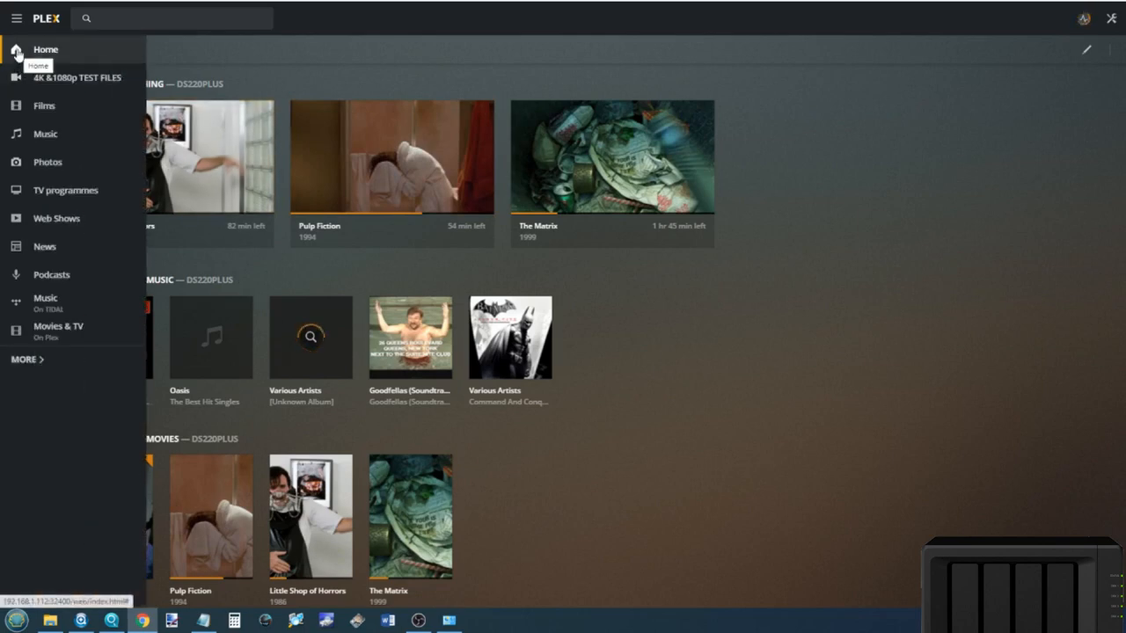
# Switch Plex Web to the Movies & TV On Plex section from the sidebar.
pyautogui.click(58, 329)
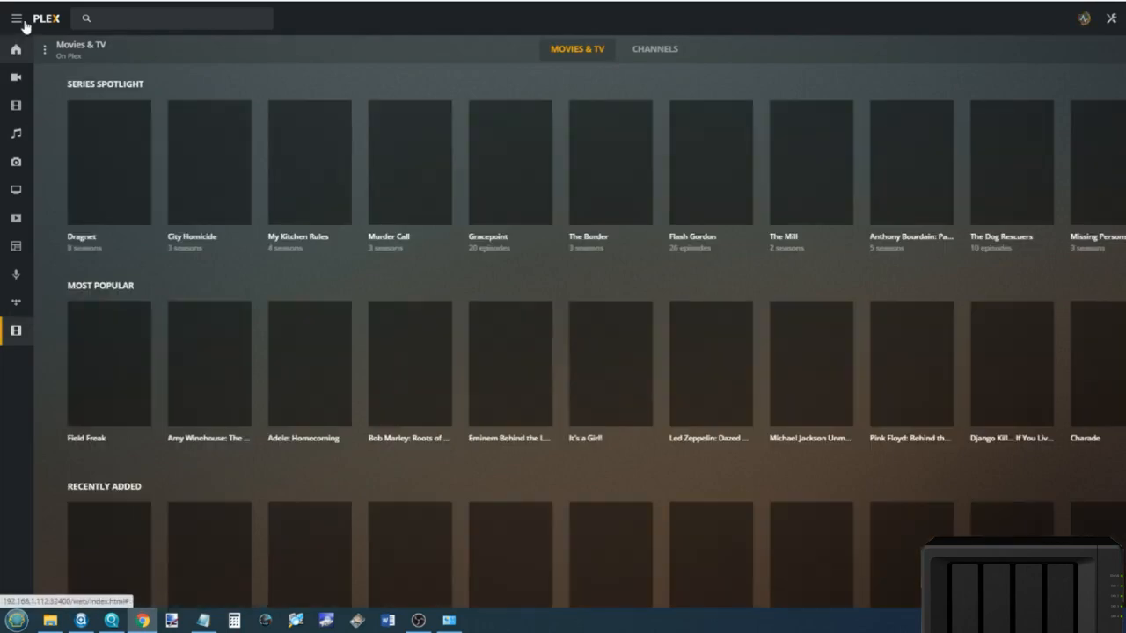
# Expand the sidebar labels, let posters load, then open the top-right account menu.
pyautogui.click(17, 16)
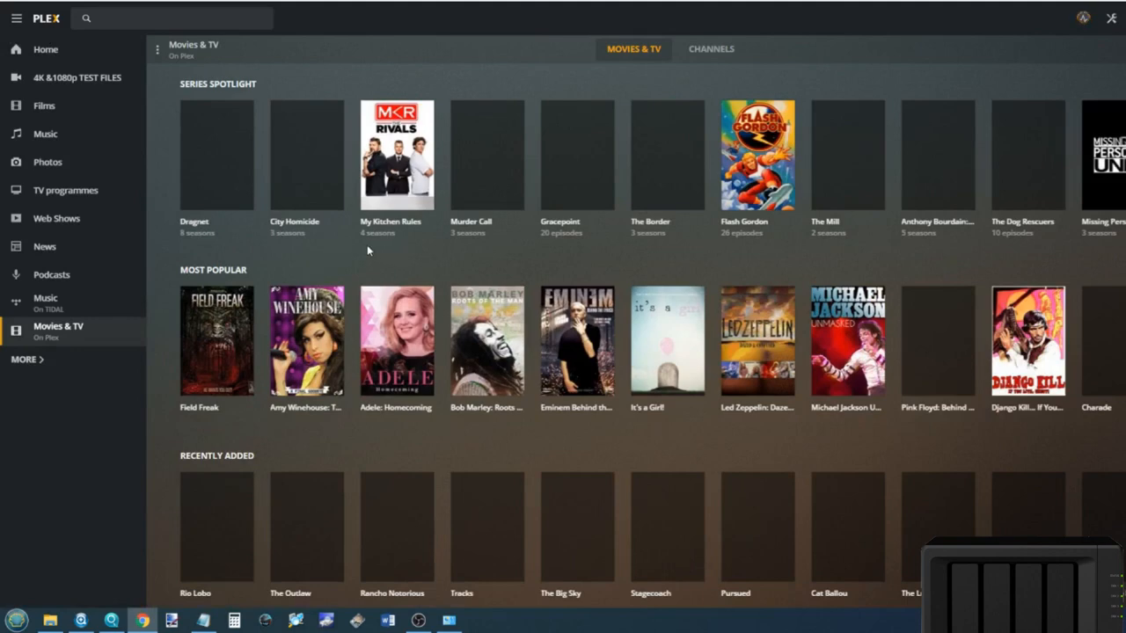
pyautogui.moveTo(35, 117)
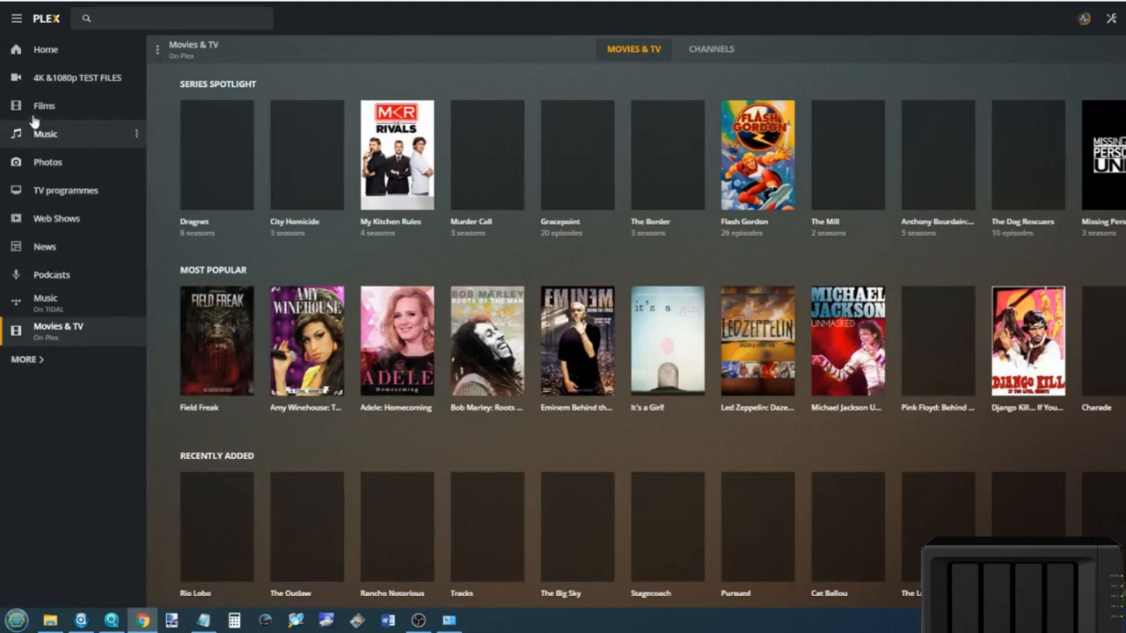
pyautogui.moveTo(50, 502)
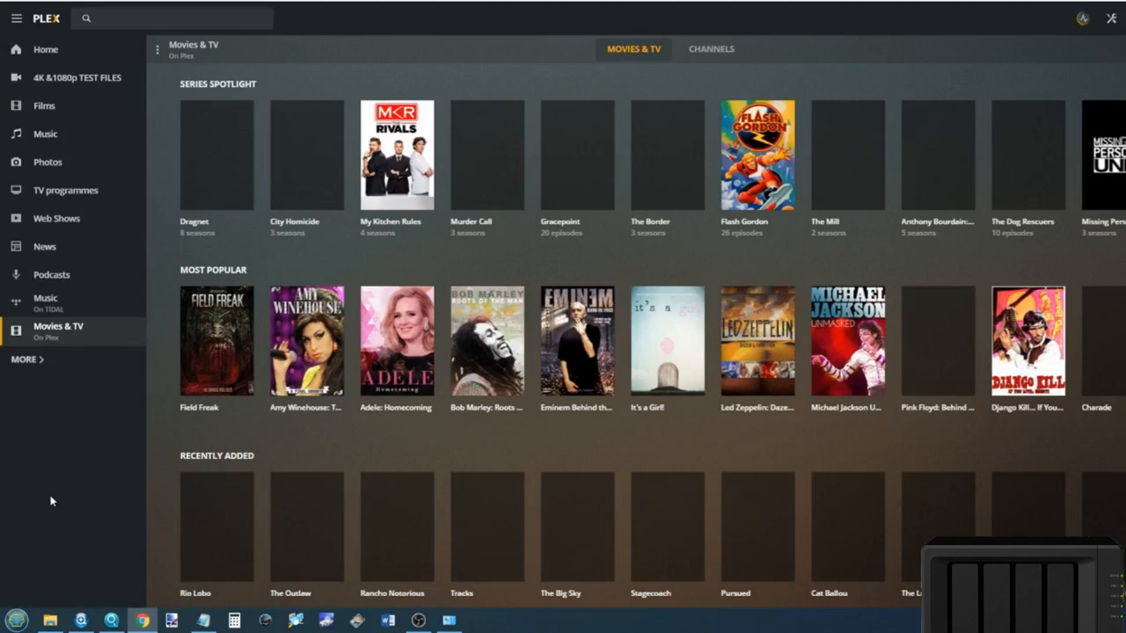
pyautogui.moveTo(220, 208)
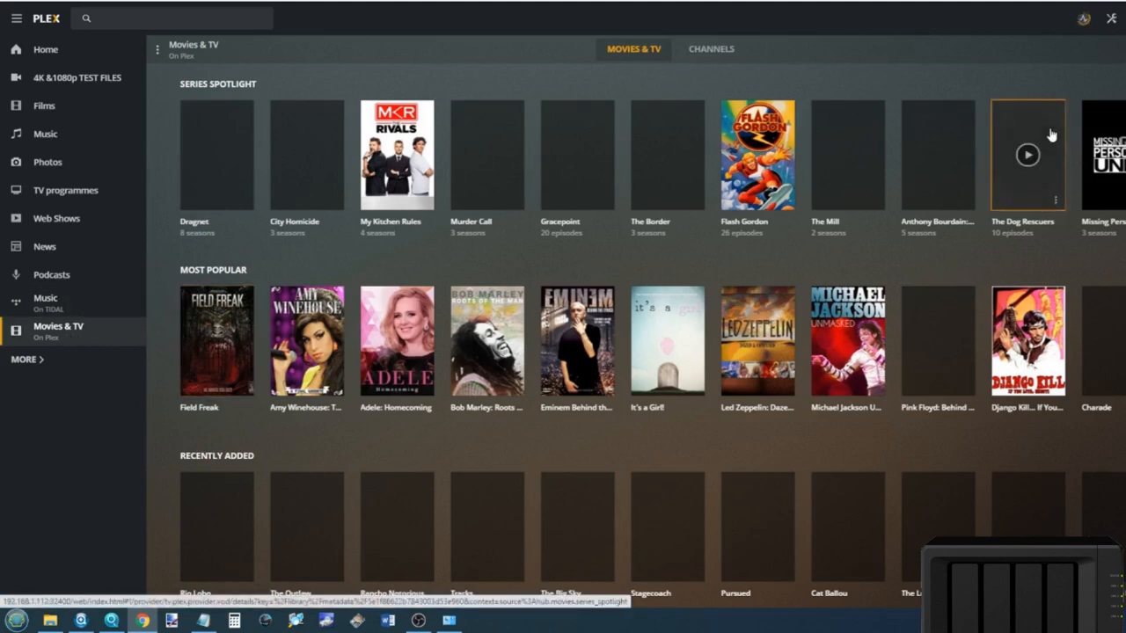
pyautogui.moveTo(498, 334)
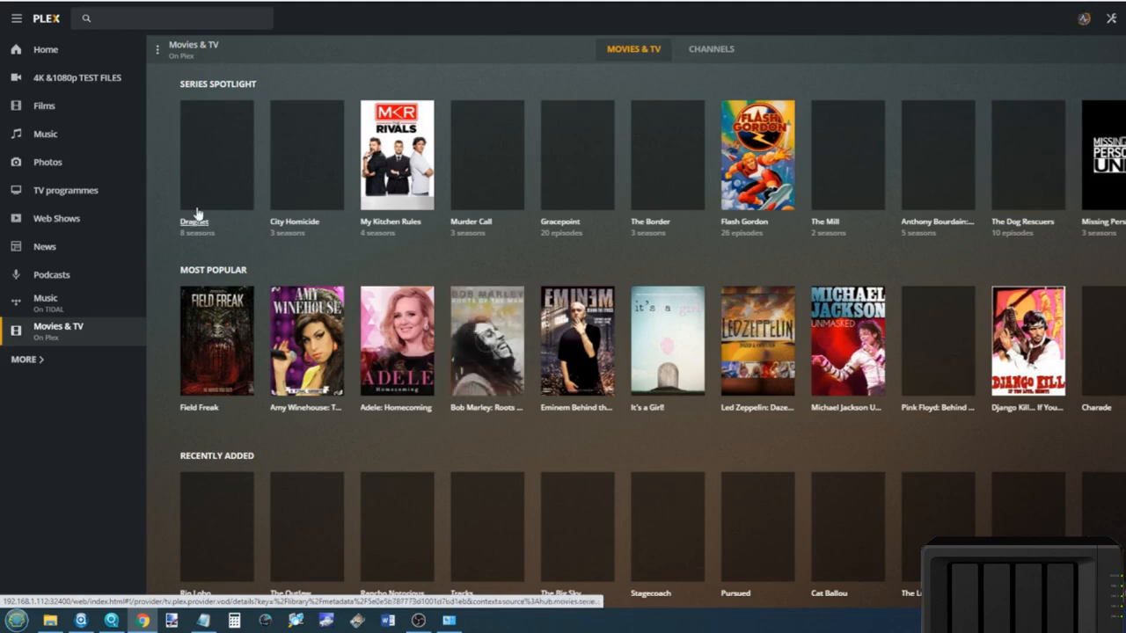
pyautogui.moveTo(100, 235)
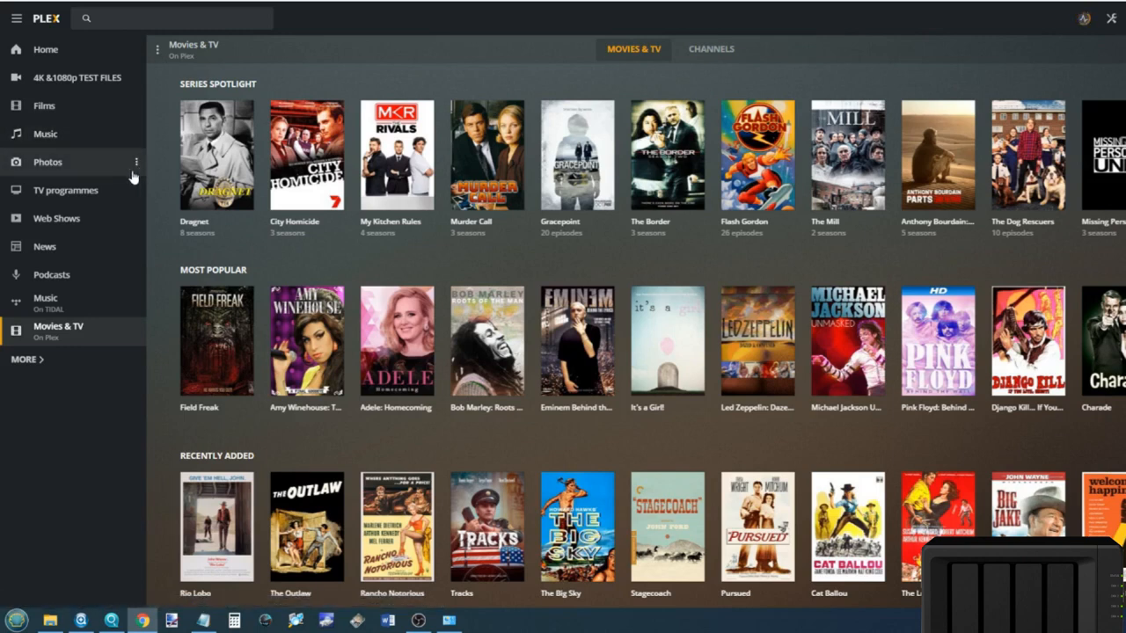
pyautogui.moveTo(70, 134)
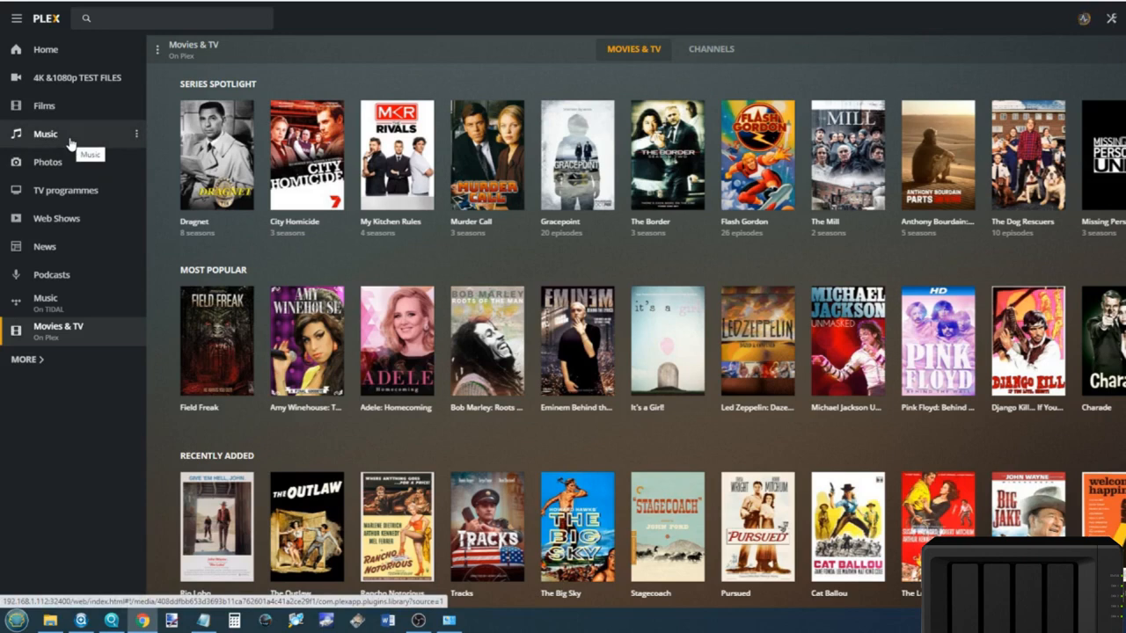
pyautogui.moveTo(31, 134)
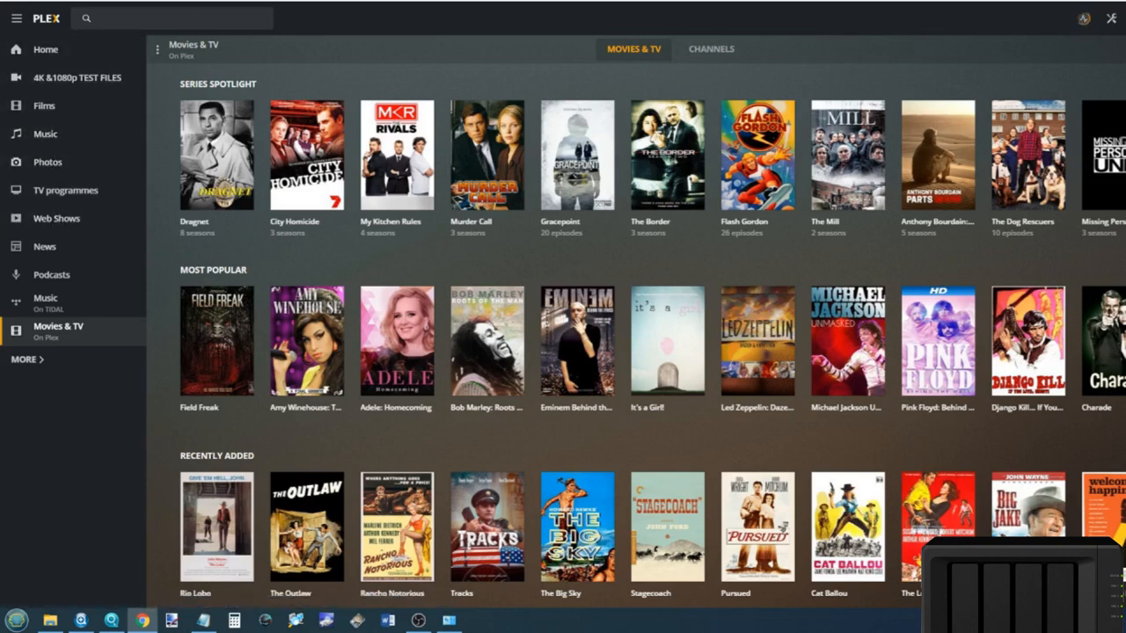
pyautogui.click(1084, 23)
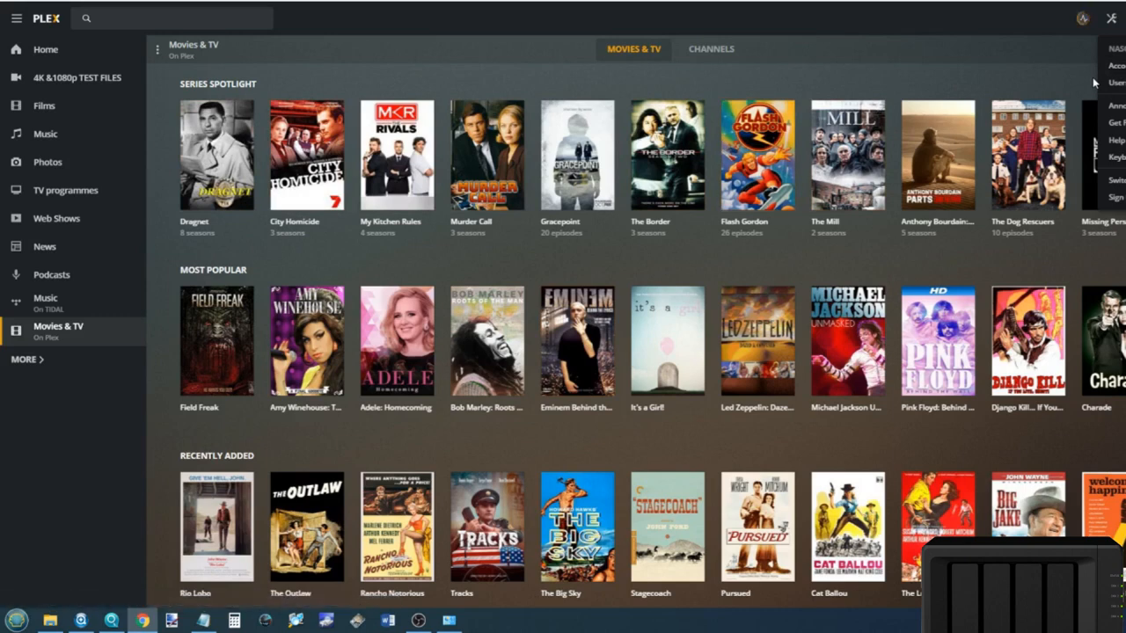
pyautogui.moveTo(796, 188)
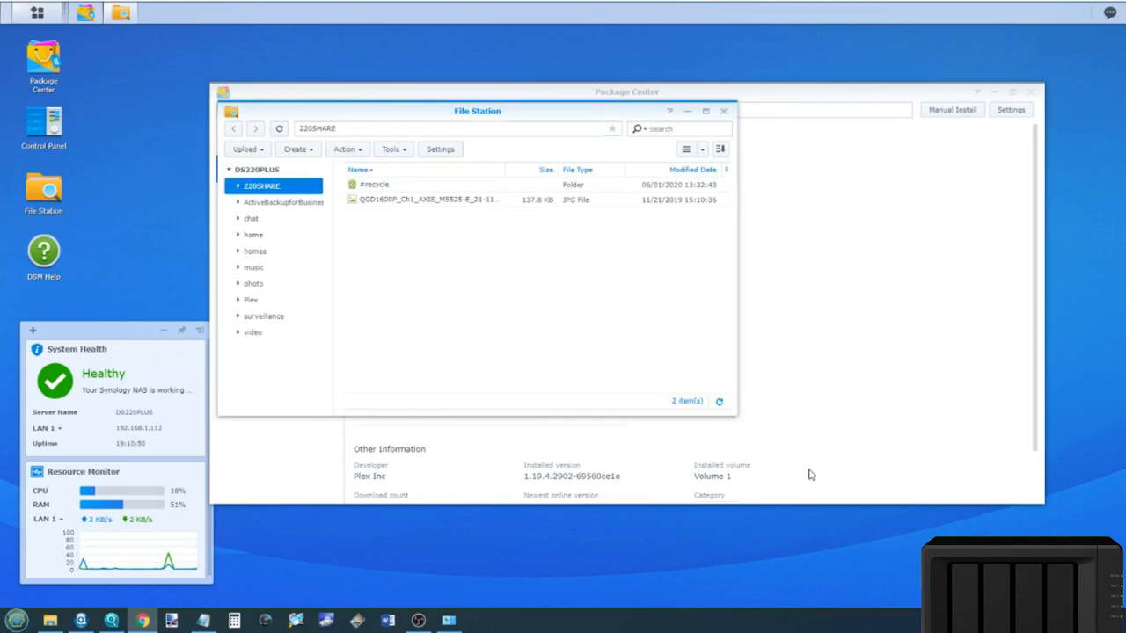
# Compare the video and photo shares, ending on video's 1080p & 4K Test Files, Movies, TV Shows.
pyautogui.click(253, 333)
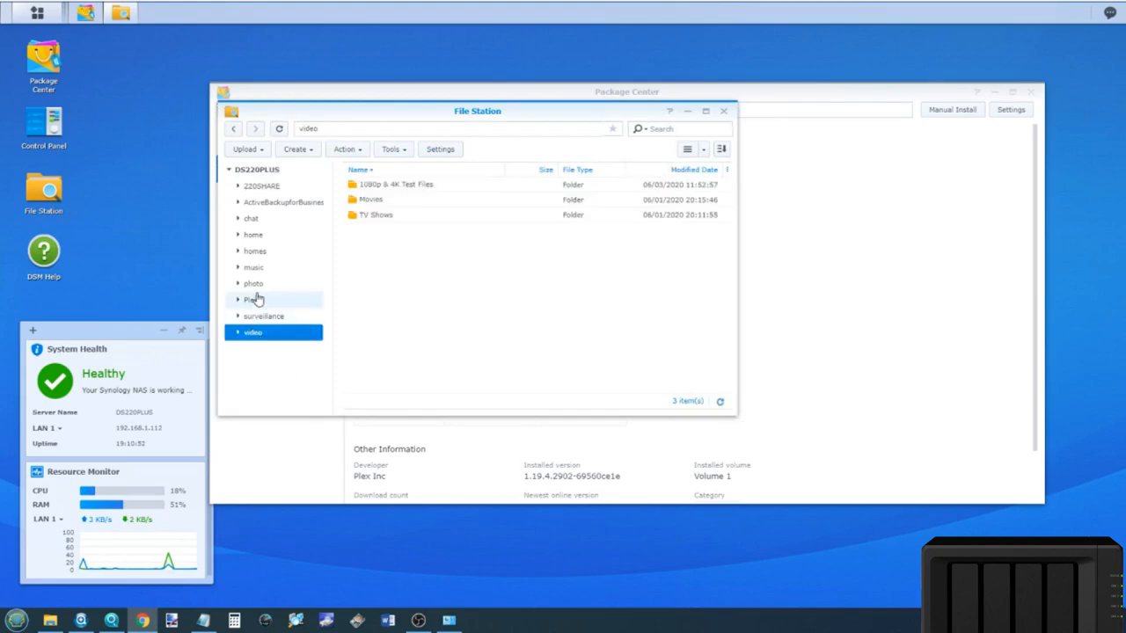
pyautogui.click(253, 282)
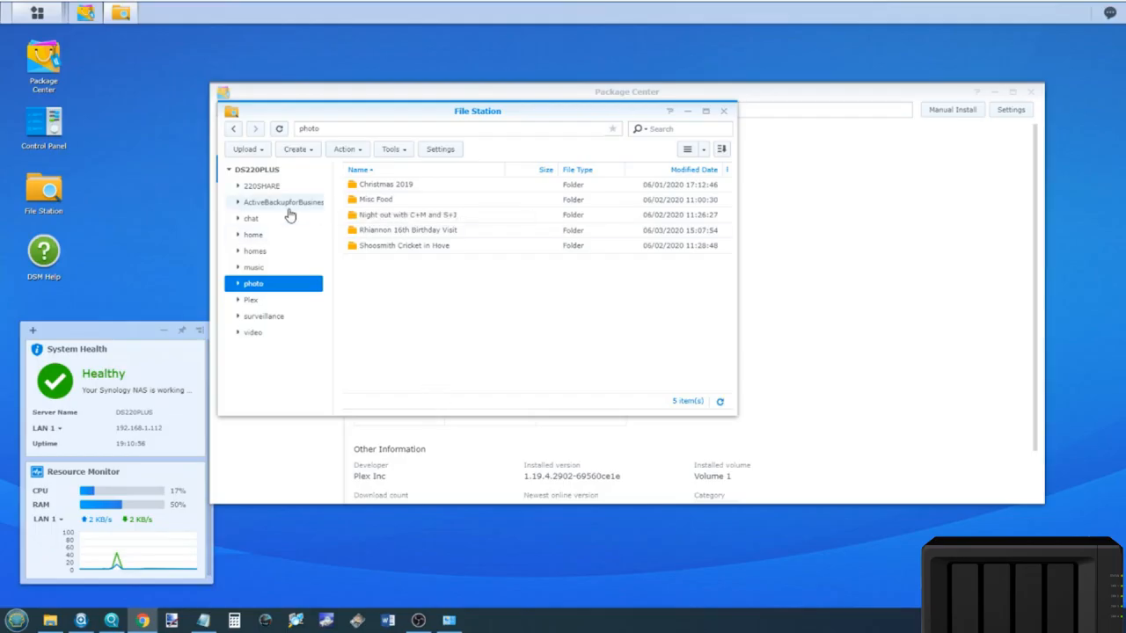
pyautogui.click(252, 333)
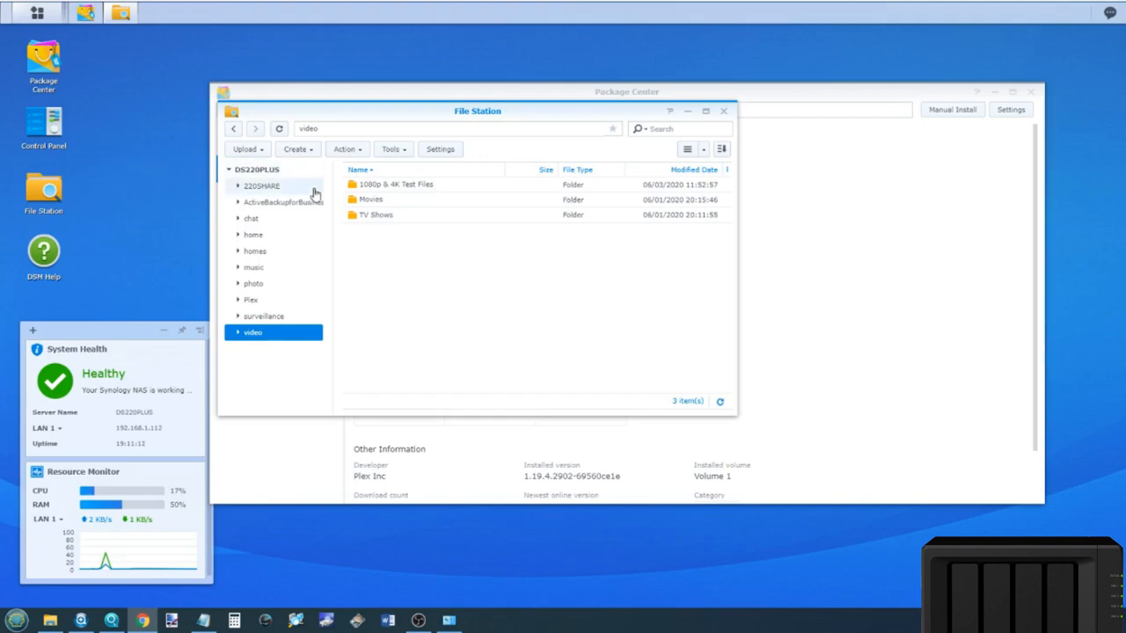
# Review the plex user's shared-folder permissions in Control Panel > User, then close the dialog.
pyautogui.click(51, 123)
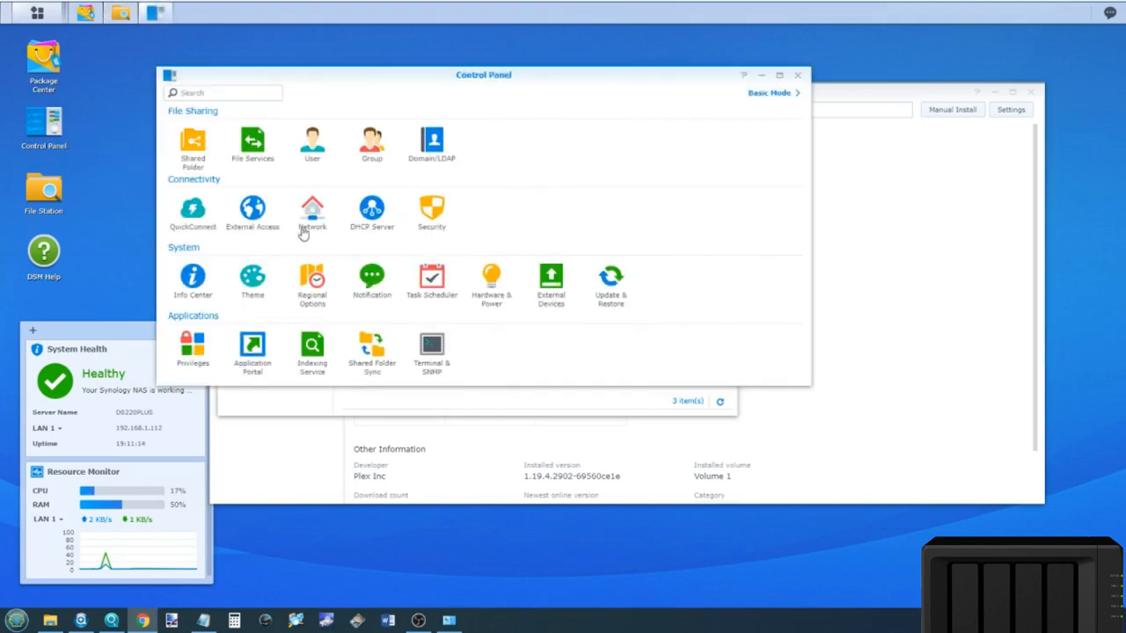
pyautogui.click(311, 141)
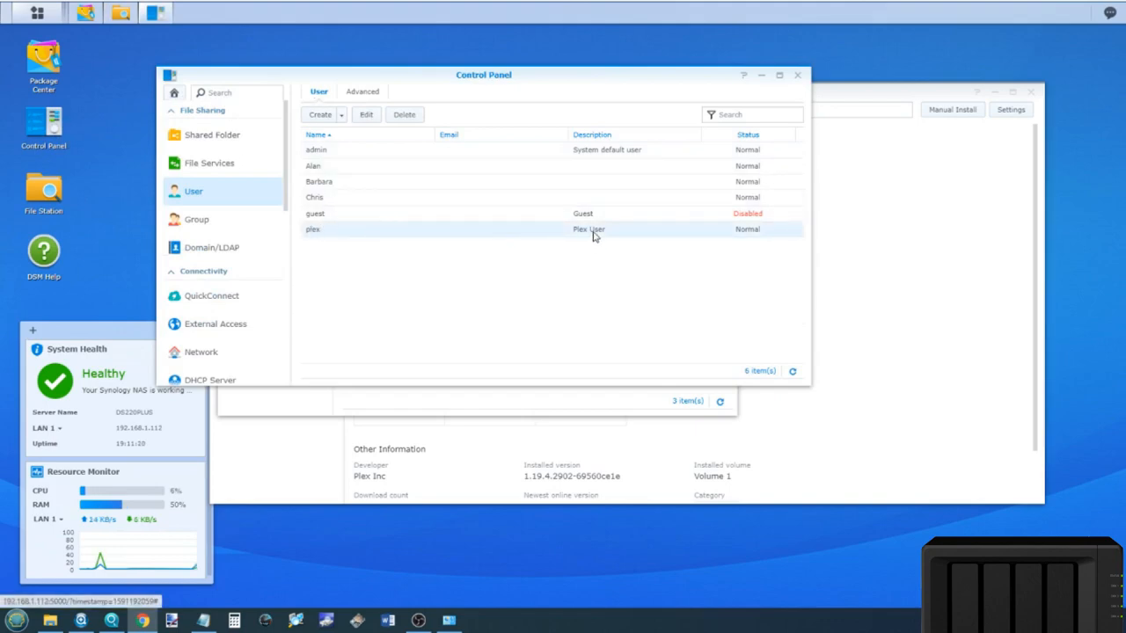
pyautogui.moveTo(593, 239)
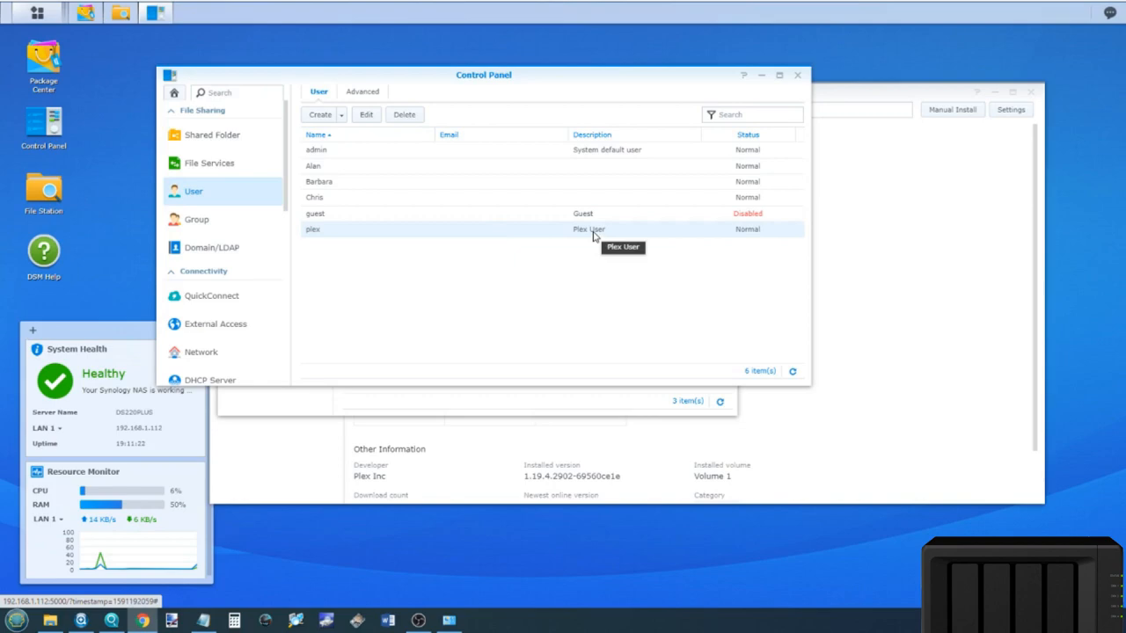
pyautogui.moveTo(286, 228)
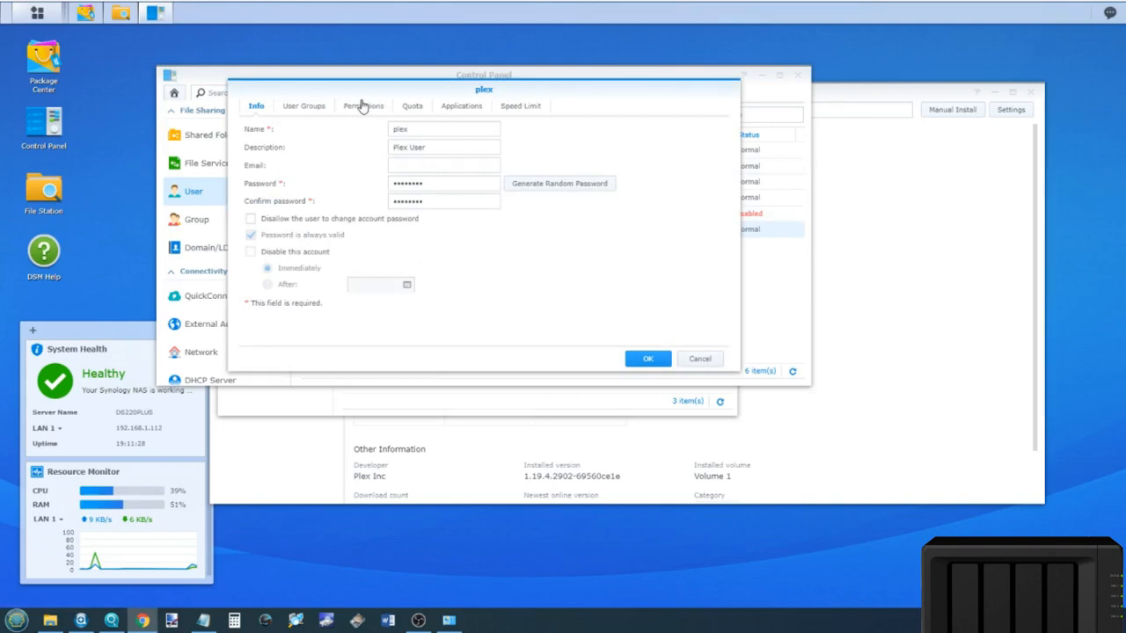
pyautogui.click(363, 106)
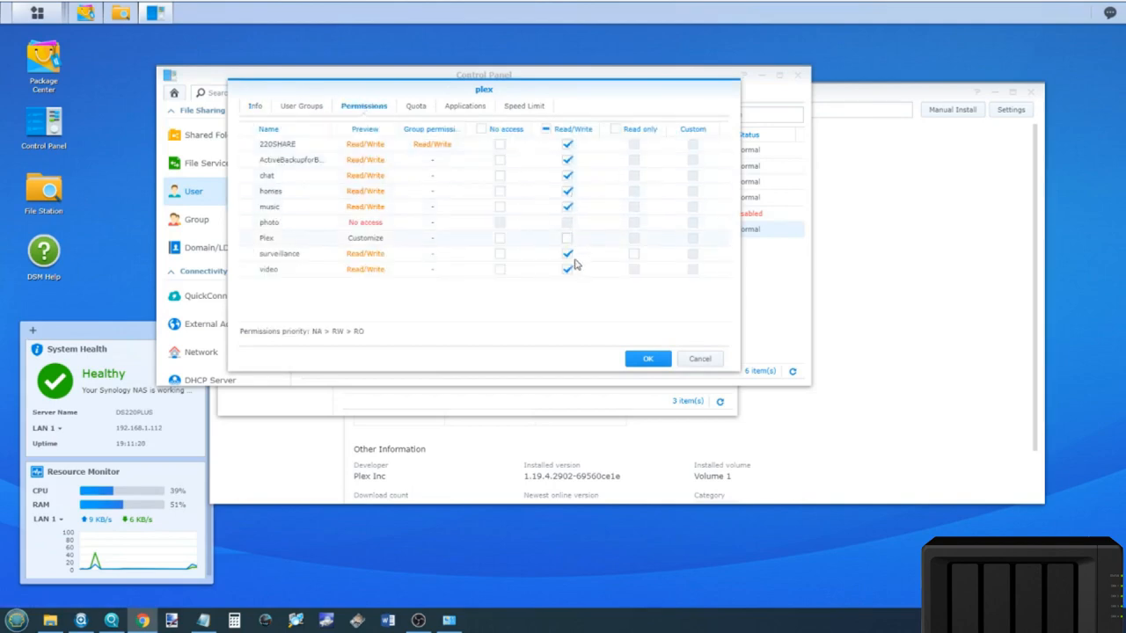
pyautogui.click(565, 237)
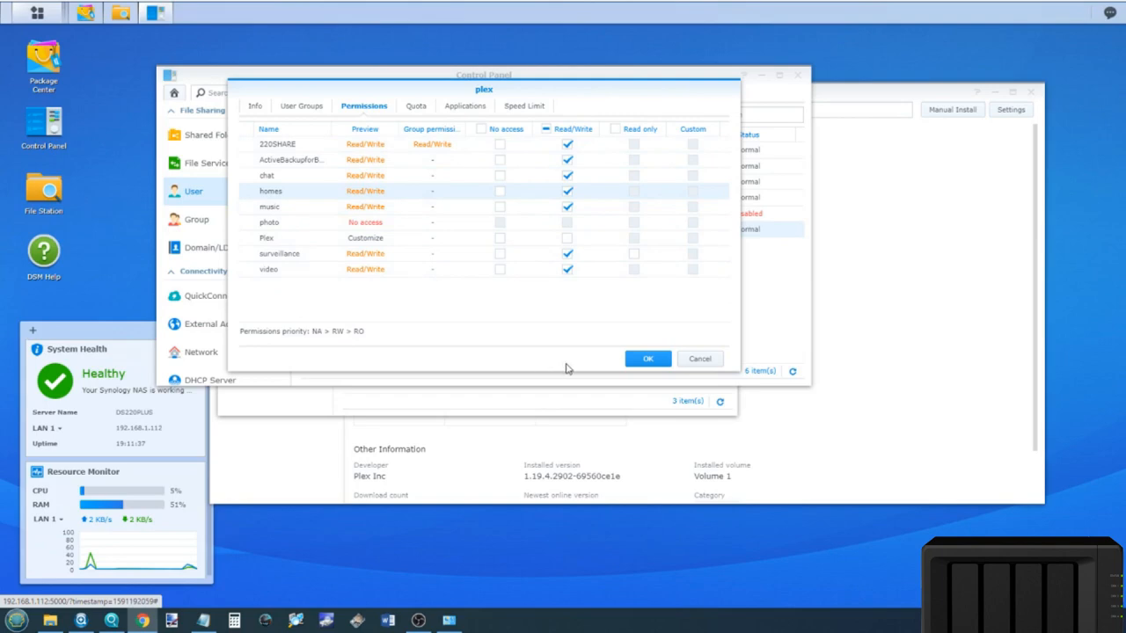
pyautogui.click(646, 358)
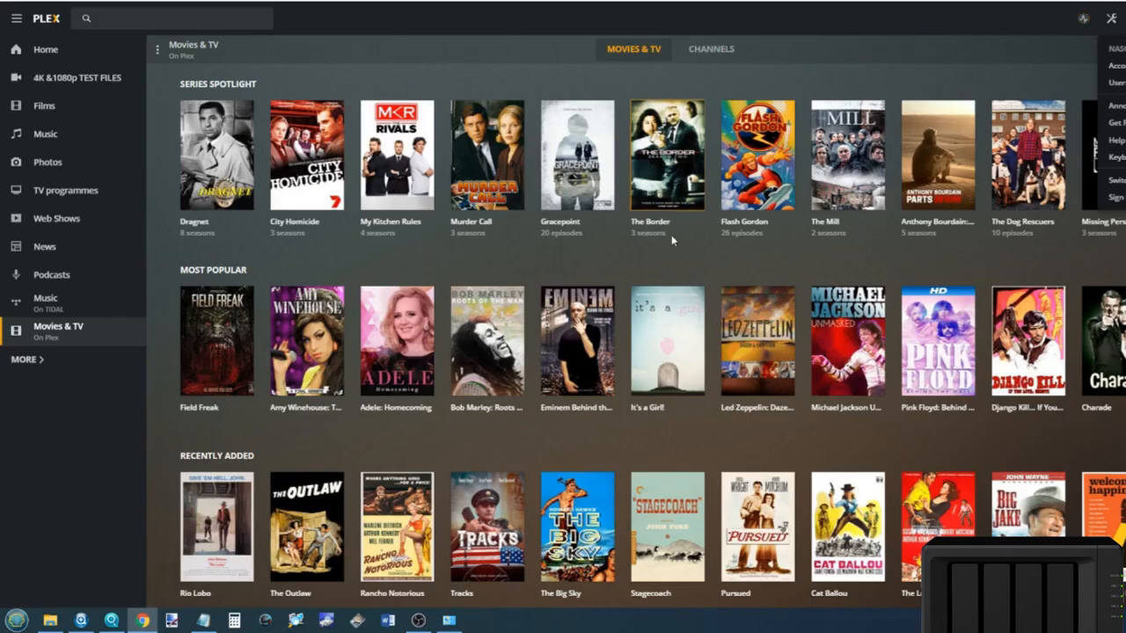
pyautogui.moveTo(47, 171)
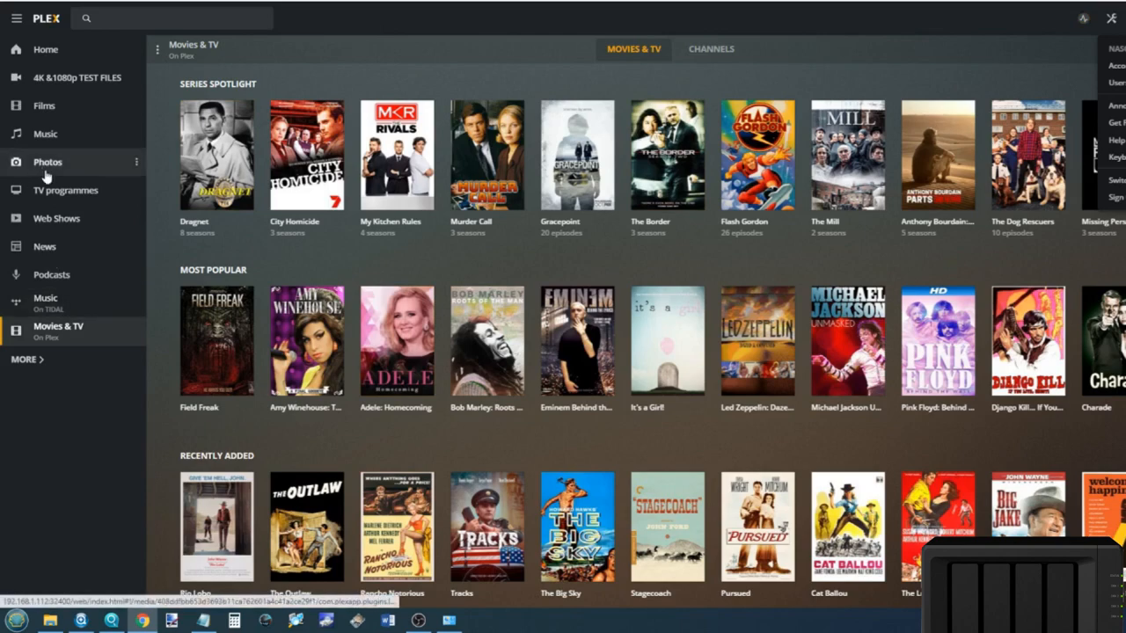
# View Mr. Bean and Father Ted S1 E1 episode details in TV programmes, then open Films.
pyautogui.click(66, 190)
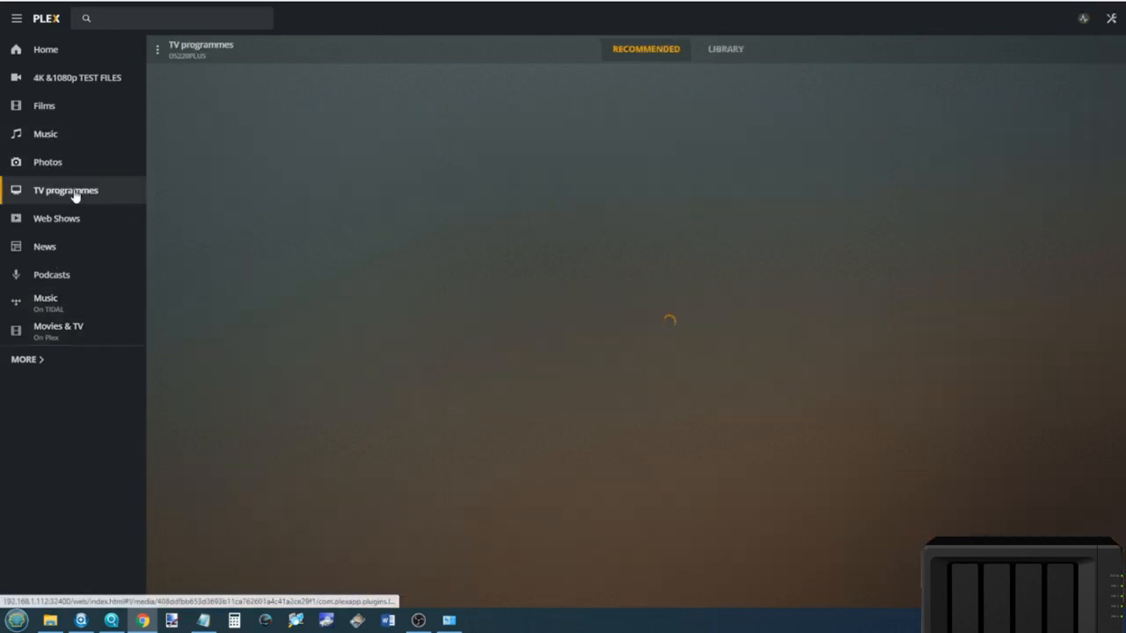
pyautogui.click(65, 190)
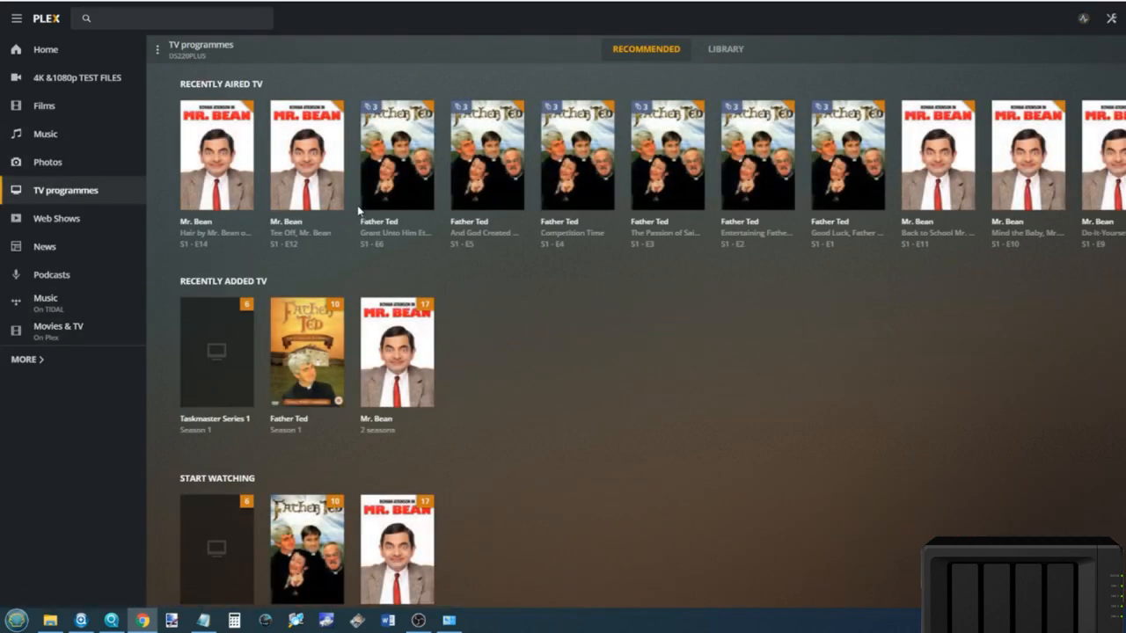
pyautogui.moveTo(396, 158)
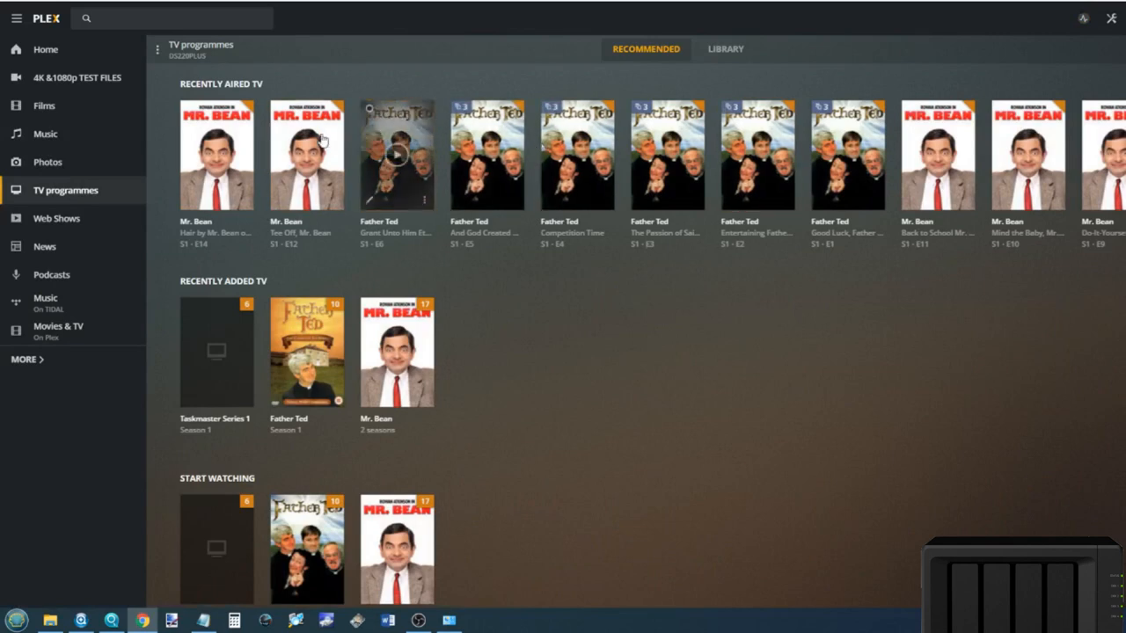
pyautogui.moveTo(323, 140)
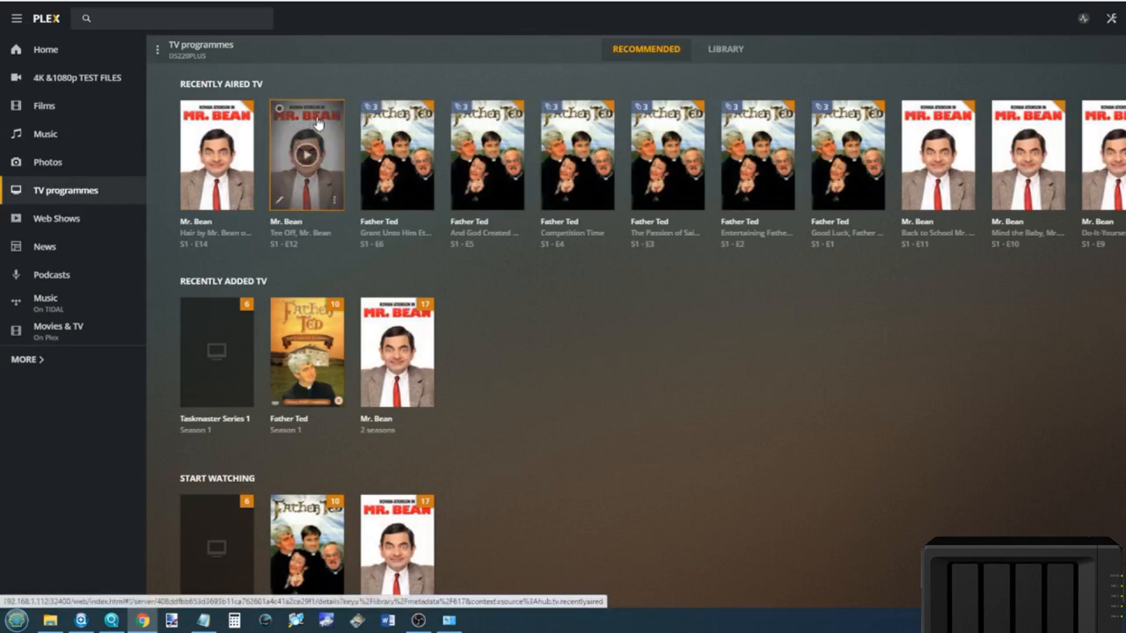
pyautogui.click(306, 154)
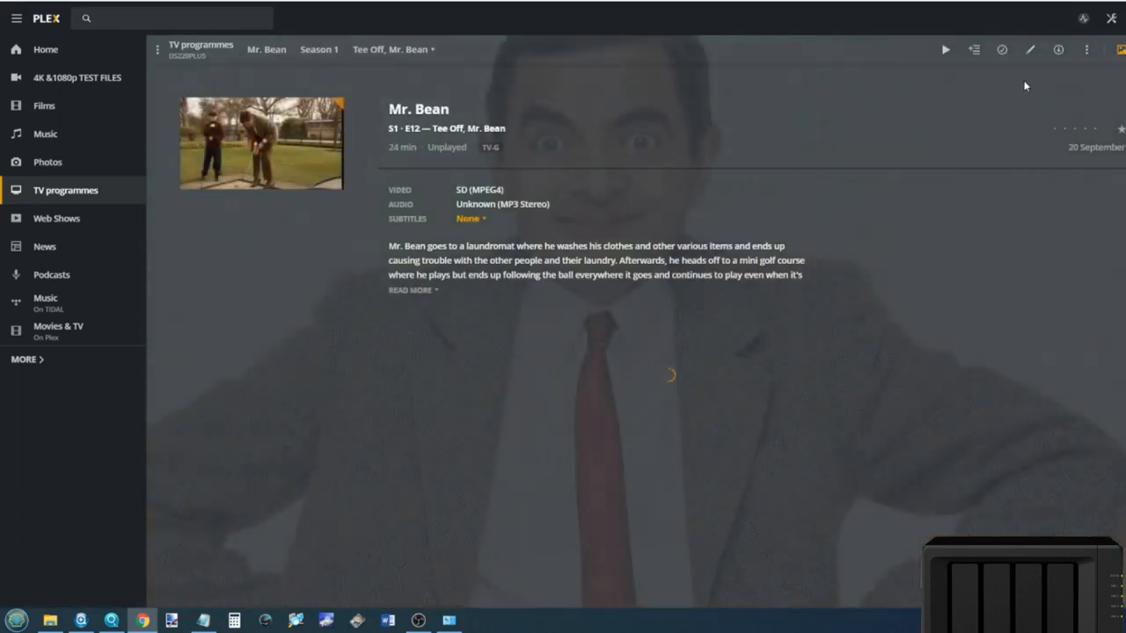
pyautogui.moveTo(591, 227)
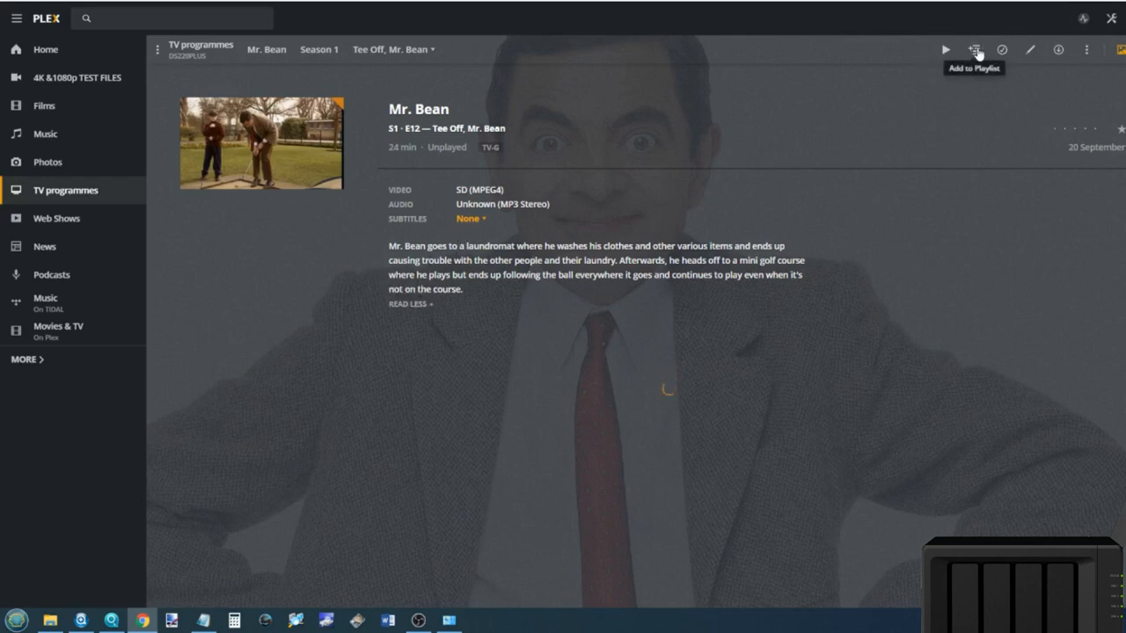
pyautogui.moveTo(174, 162)
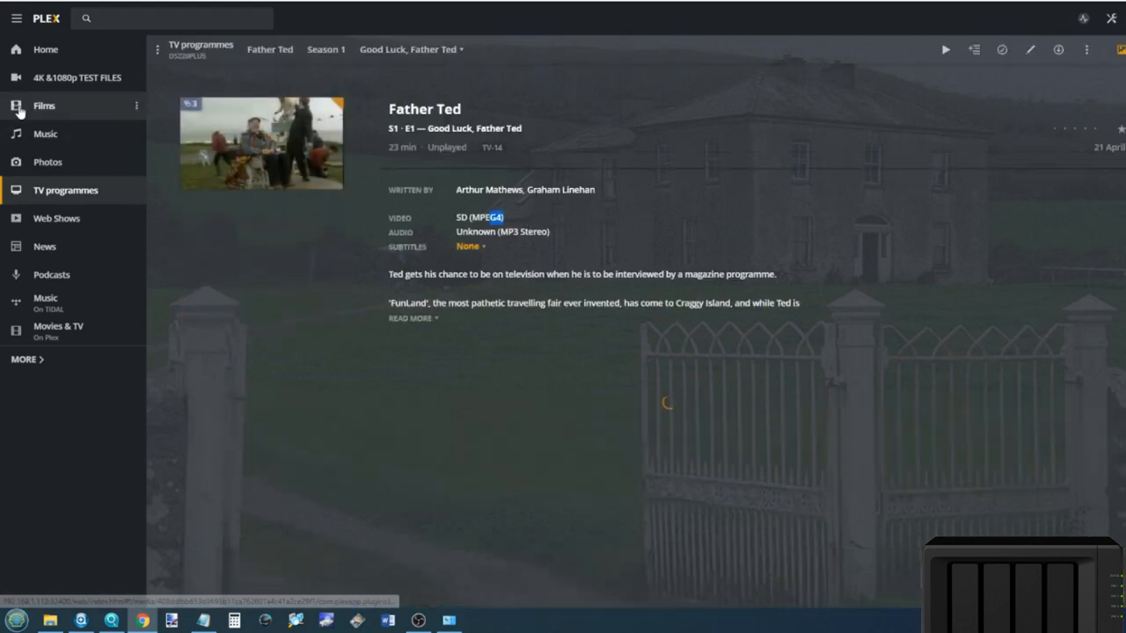
pyautogui.click(44, 106)
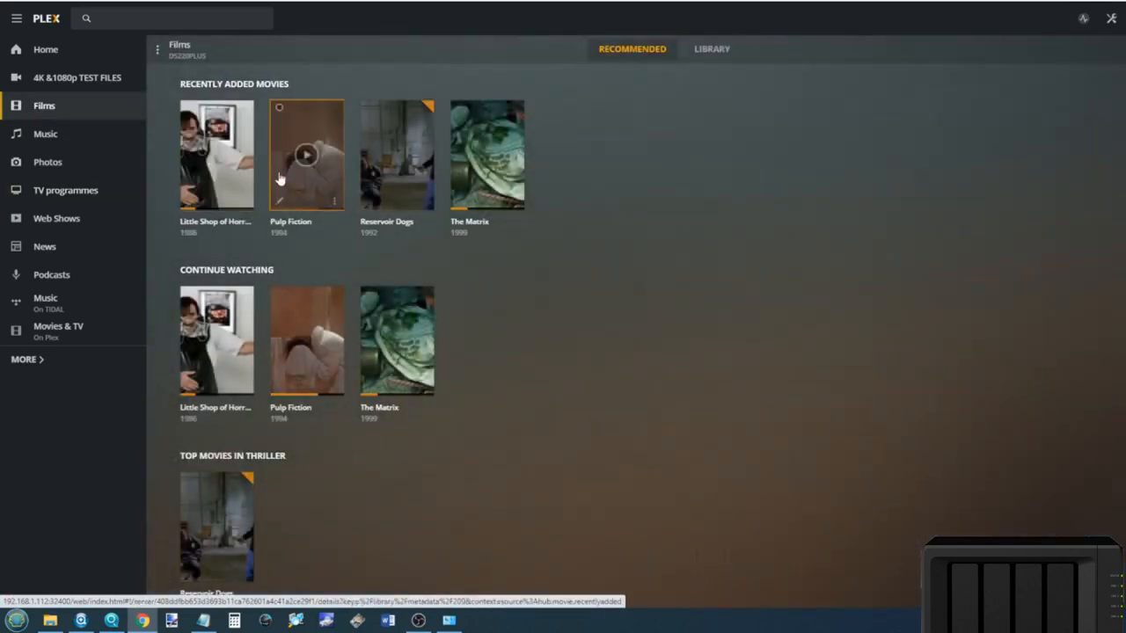
pyautogui.moveTo(216, 154)
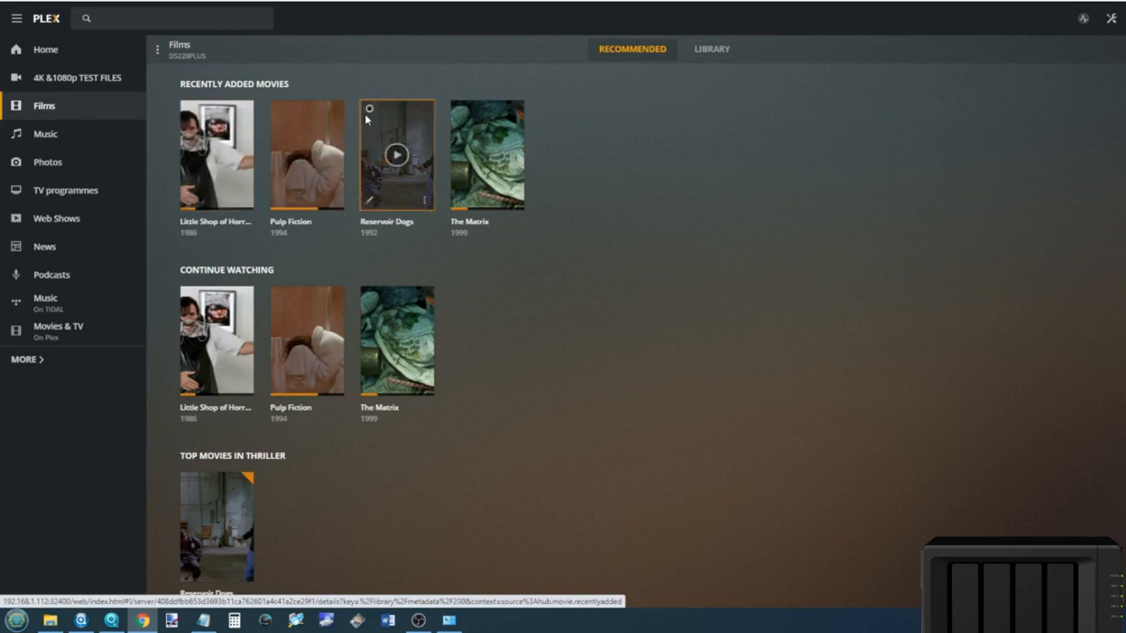
# Open The Matrix's details page and scroll down to its cast and extras.
pyautogui.click(486, 154)
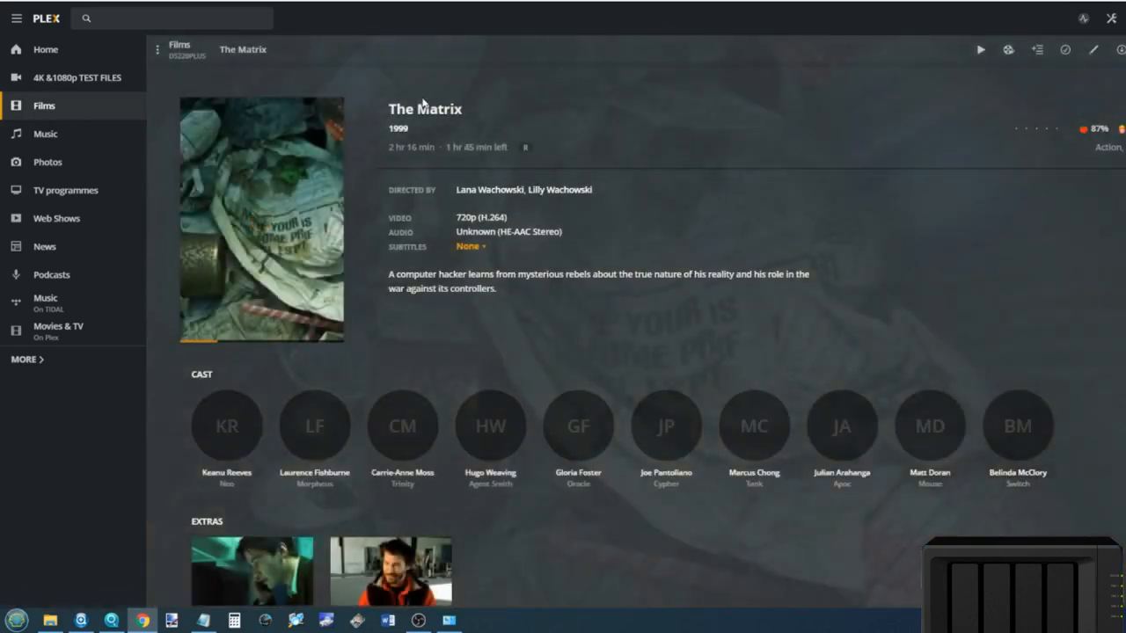
pyautogui.moveTo(238, 194)
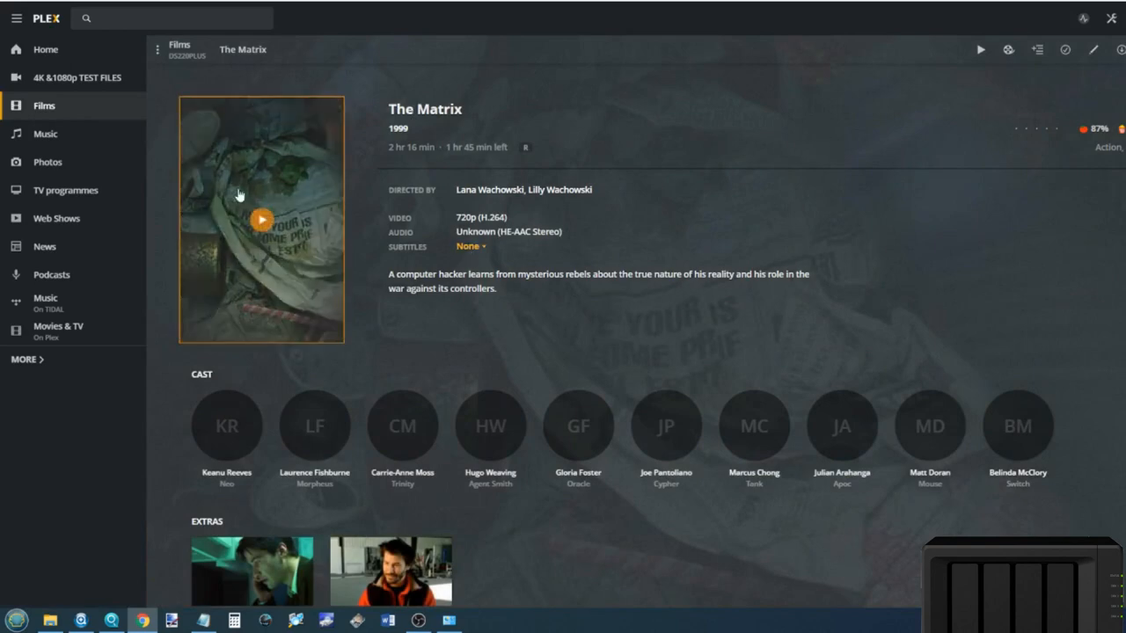
pyautogui.moveTo(1017, 426)
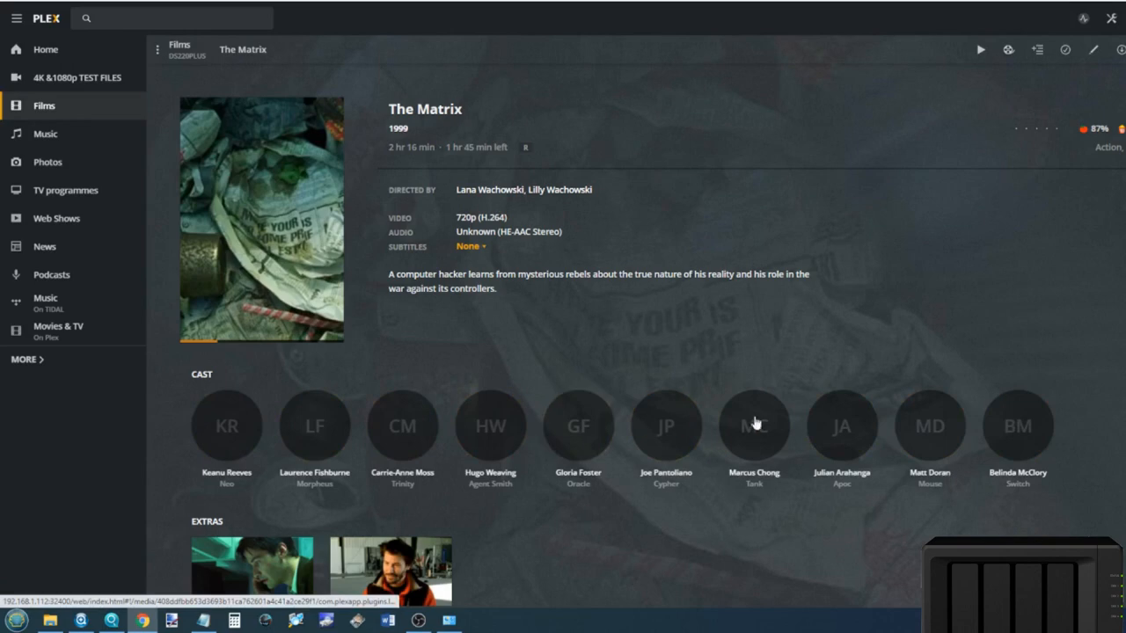
pyautogui.scroll(-3)
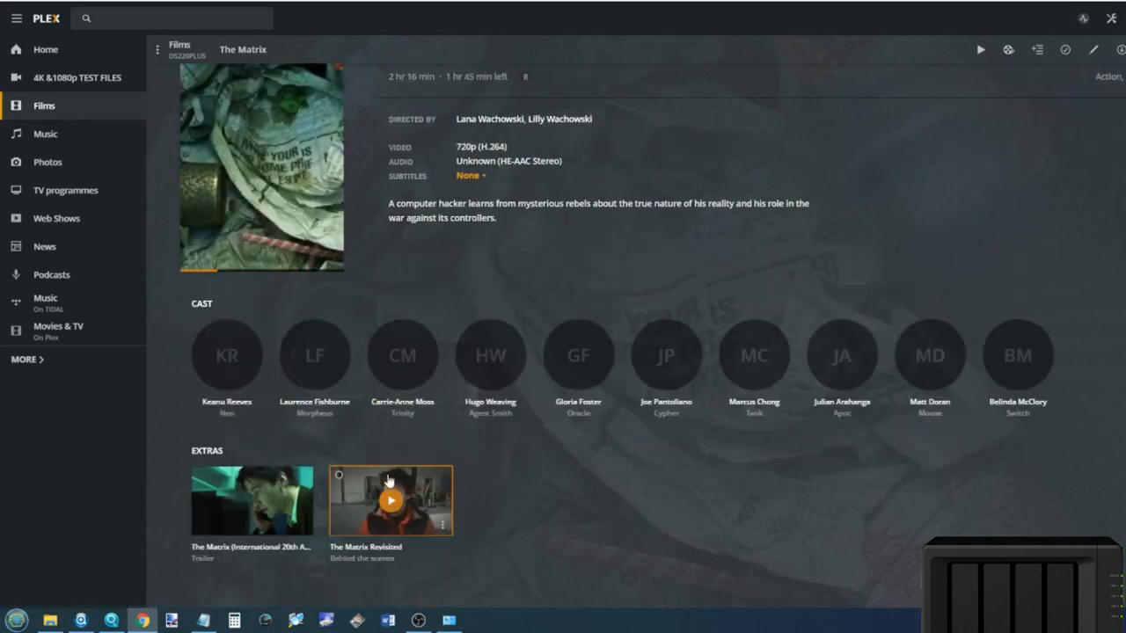
pyautogui.moveTo(392, 537)
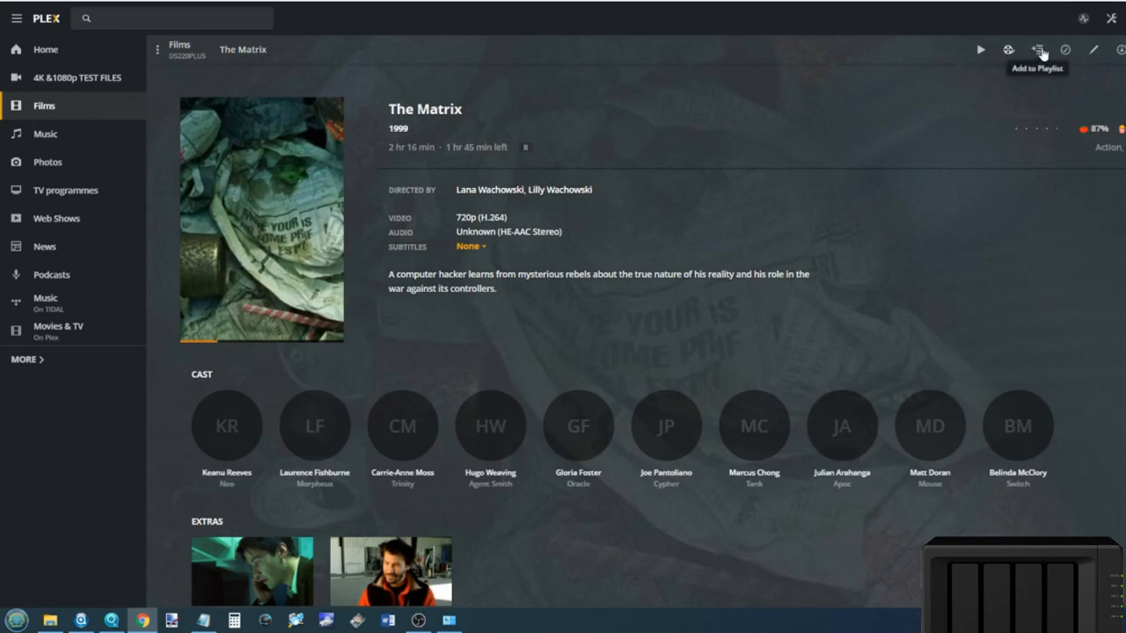
pyautogui.moveTo(289, 231)
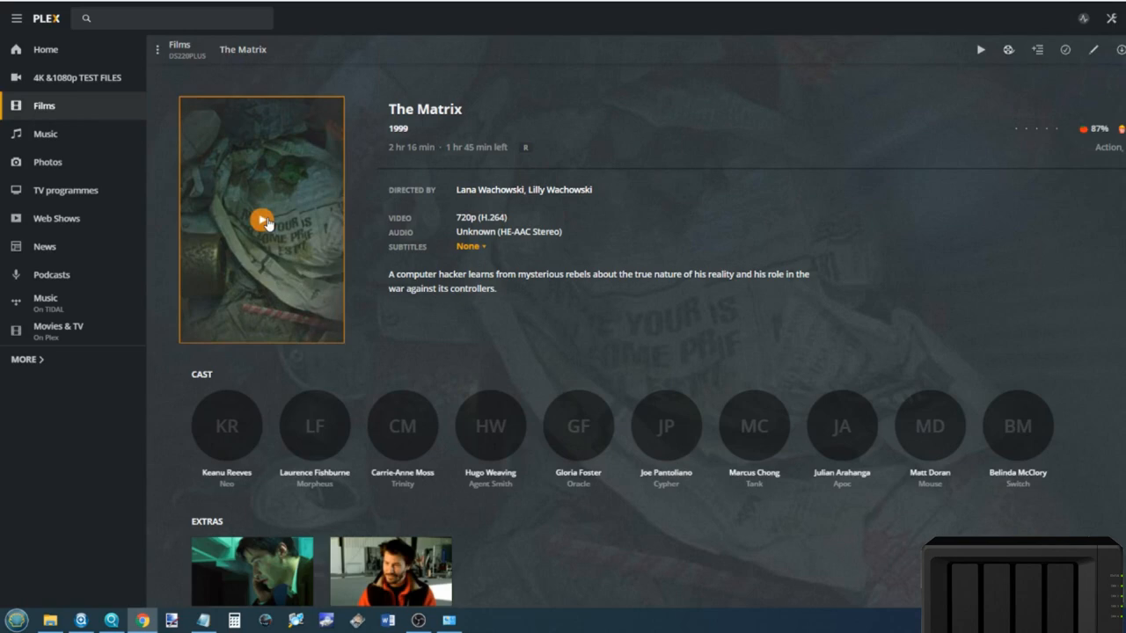
pyautogui.moveTo(318, 273)
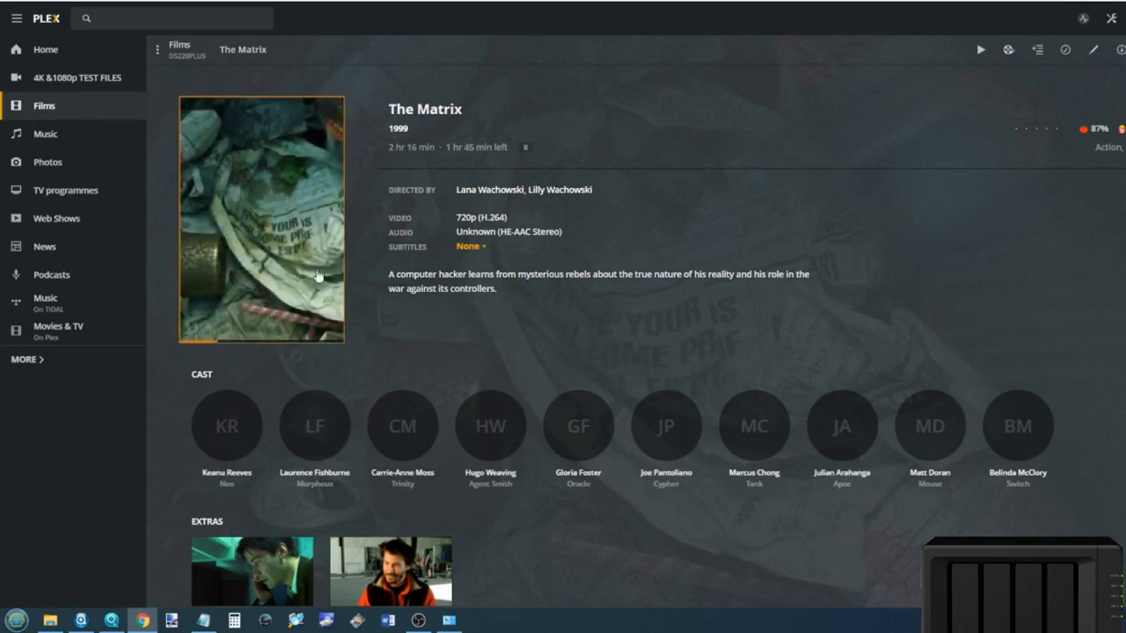
# Play The Matrix, pause it, and view the streaming quality options.
pyautogui.click(978, 49)
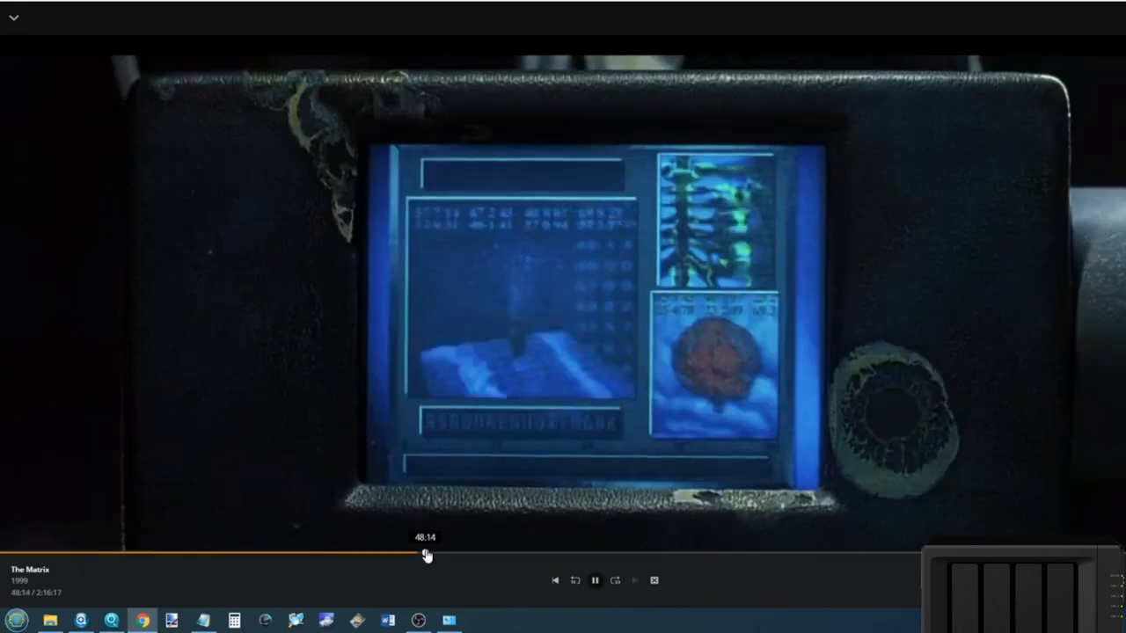
pyautogui.click(595, 581)
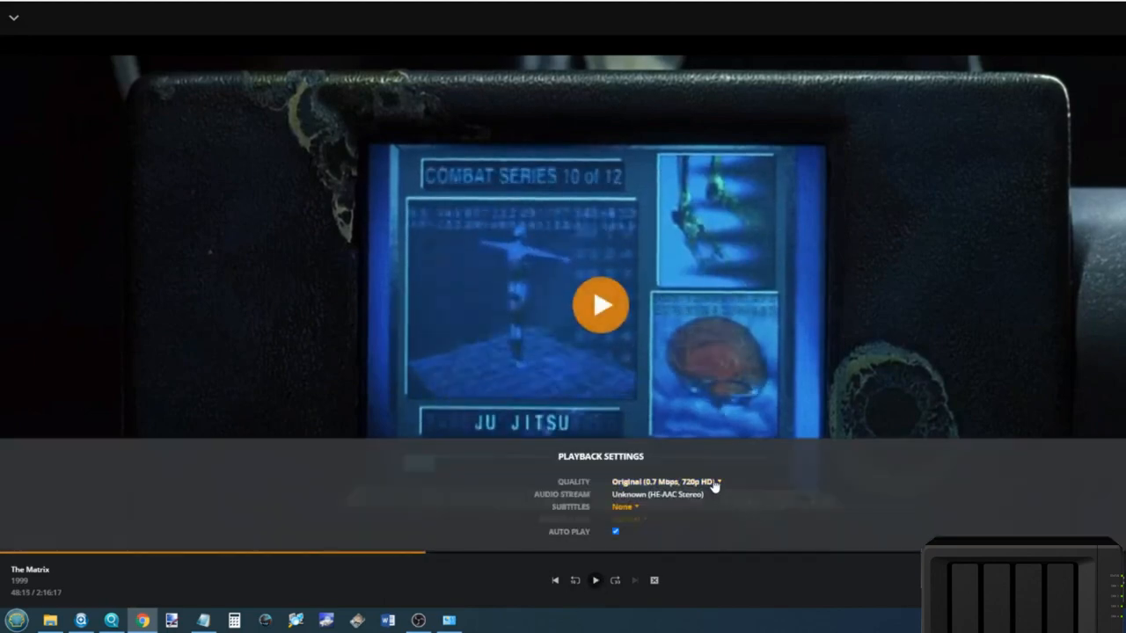
pyautogui.click(667, 483)
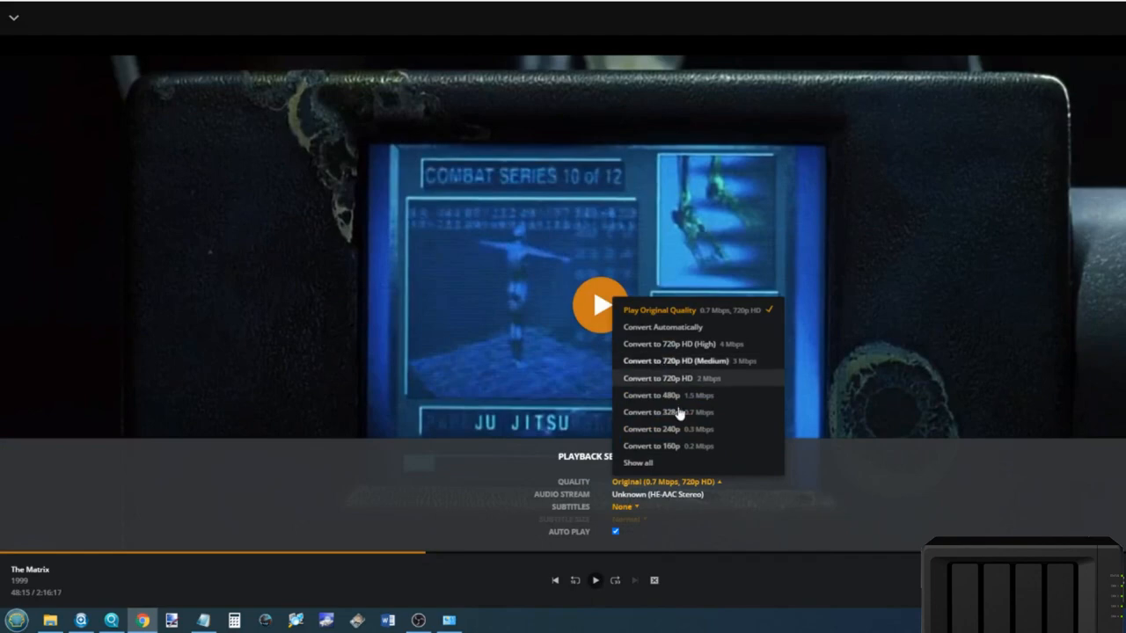
pyautogui.moveTo(656, 376)
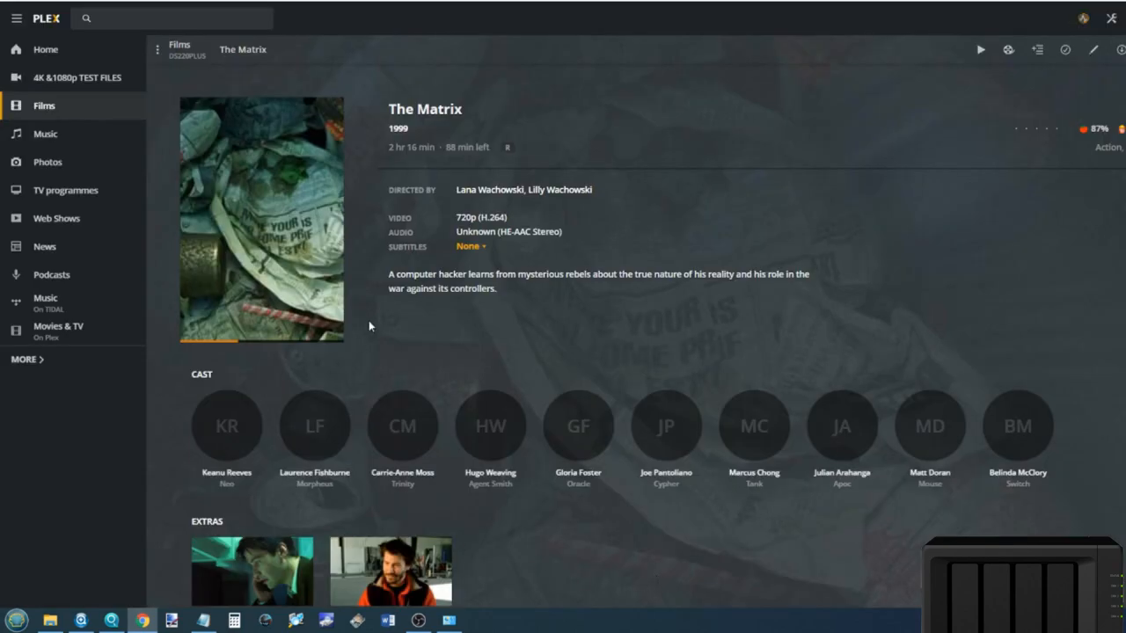
# Browse Photos, view the sleeping cat photo full screen, then show Recommended collections.
pyautogui.click(48, 162)
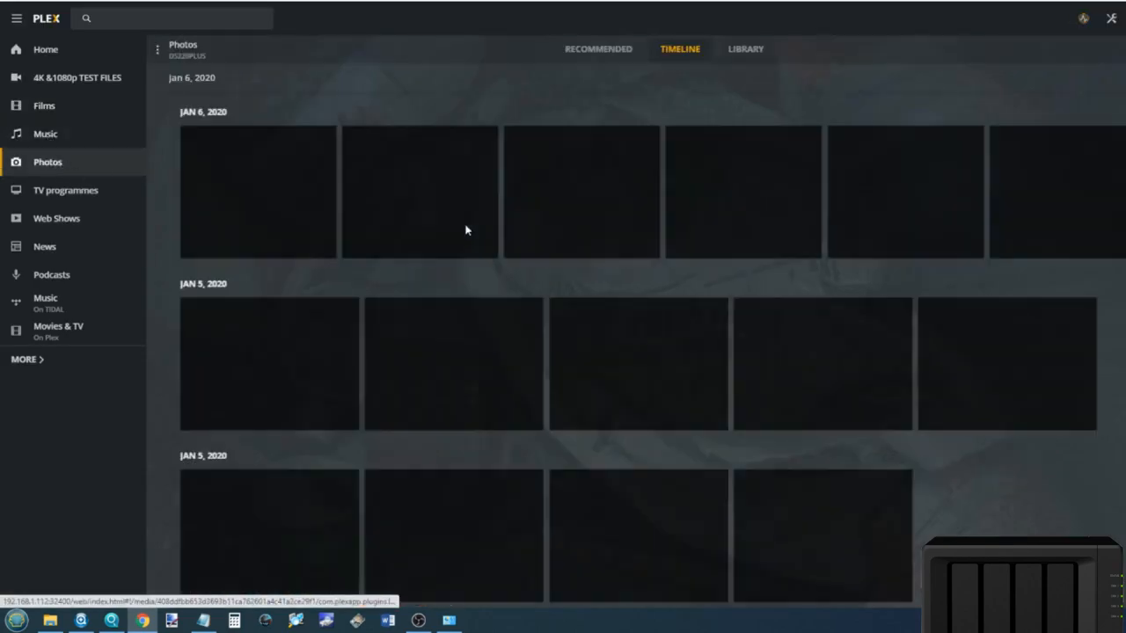
pyautogui.scroll(-3)
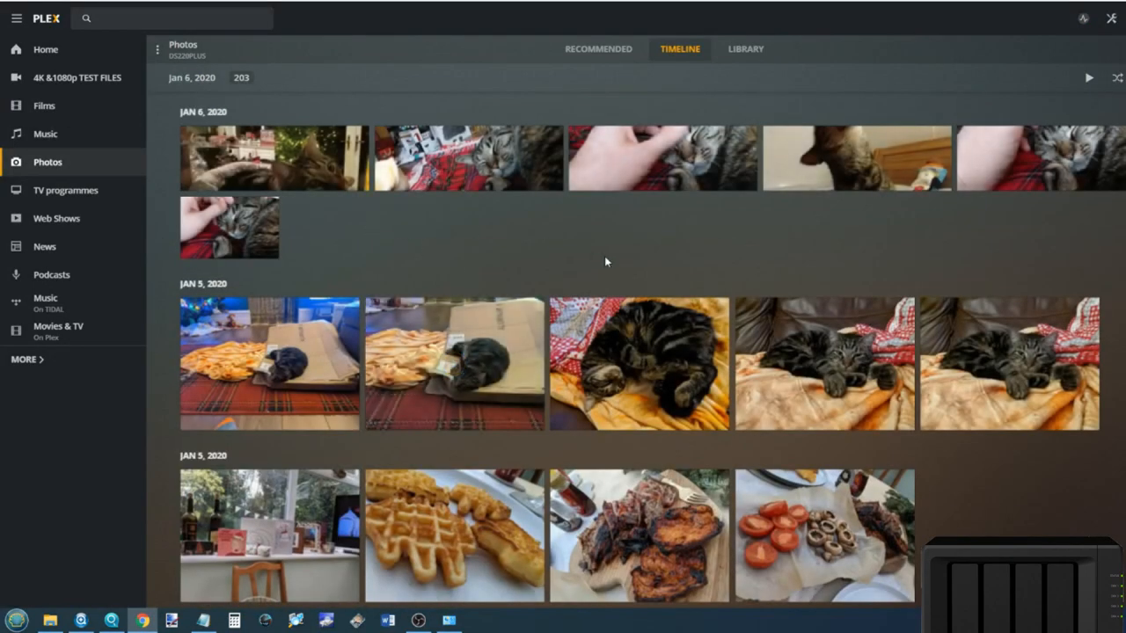
pyautogui.scroll(-3)
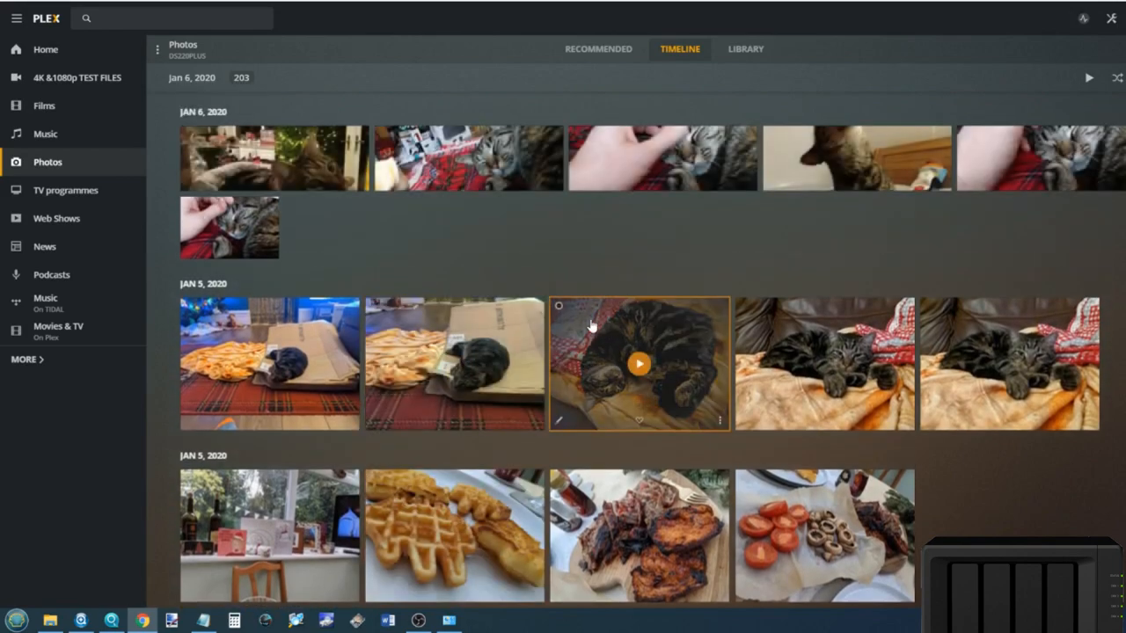
pyautogui.click(639, 363)
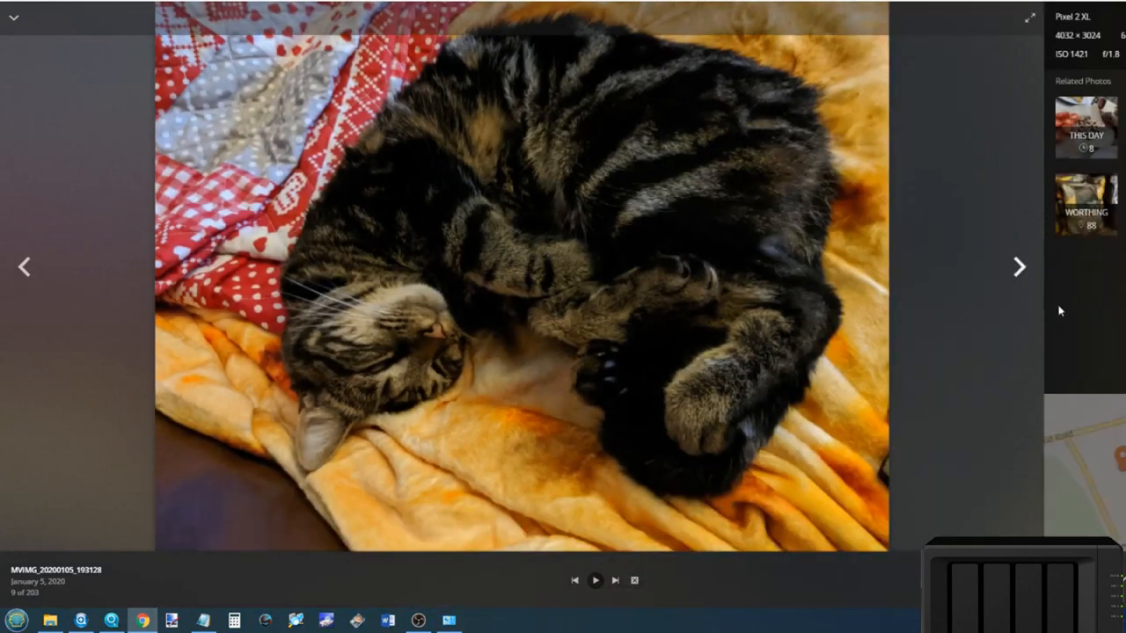
pyautogui.moveTo(1113, 16)
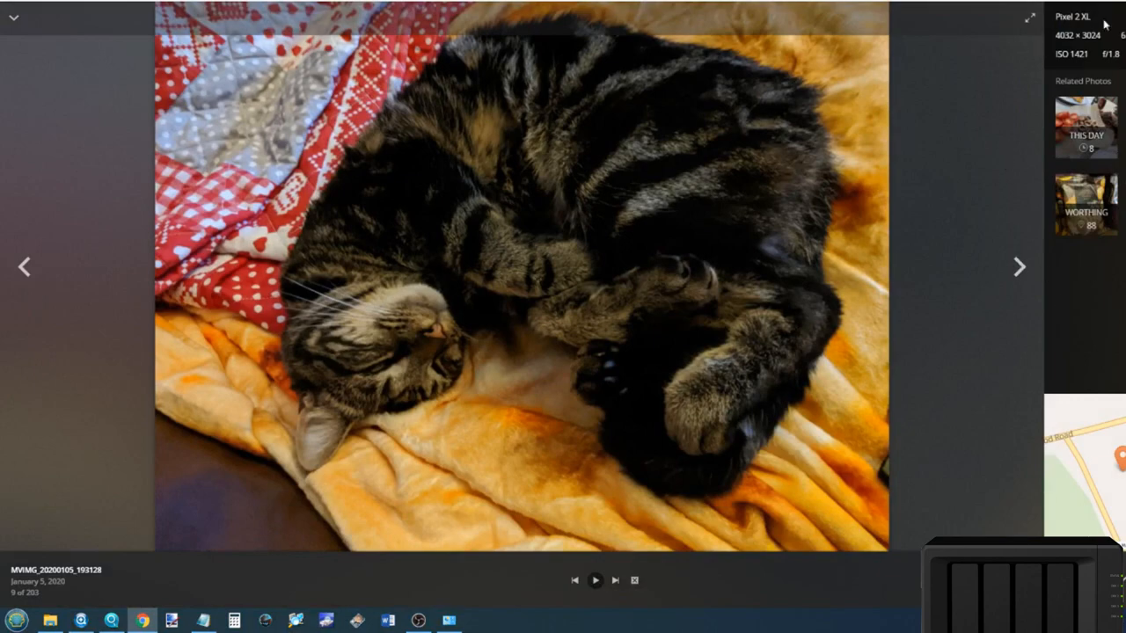
pyautogui.click(1029, 18)
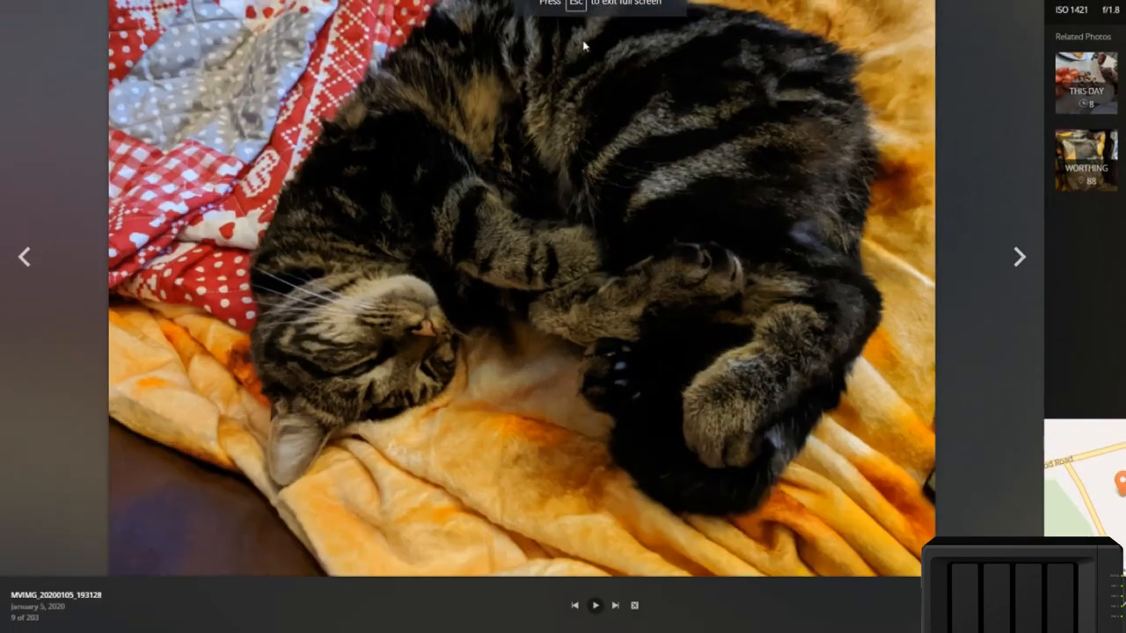
pyautogui.press('Escape')
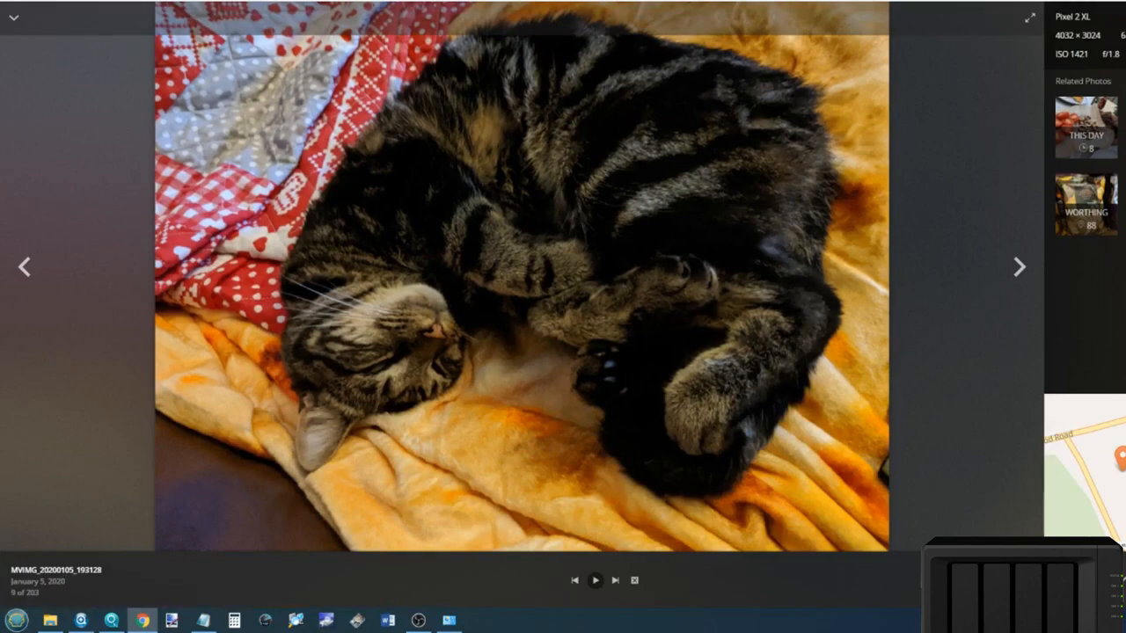
pyautogui.moveTo(19, 25)
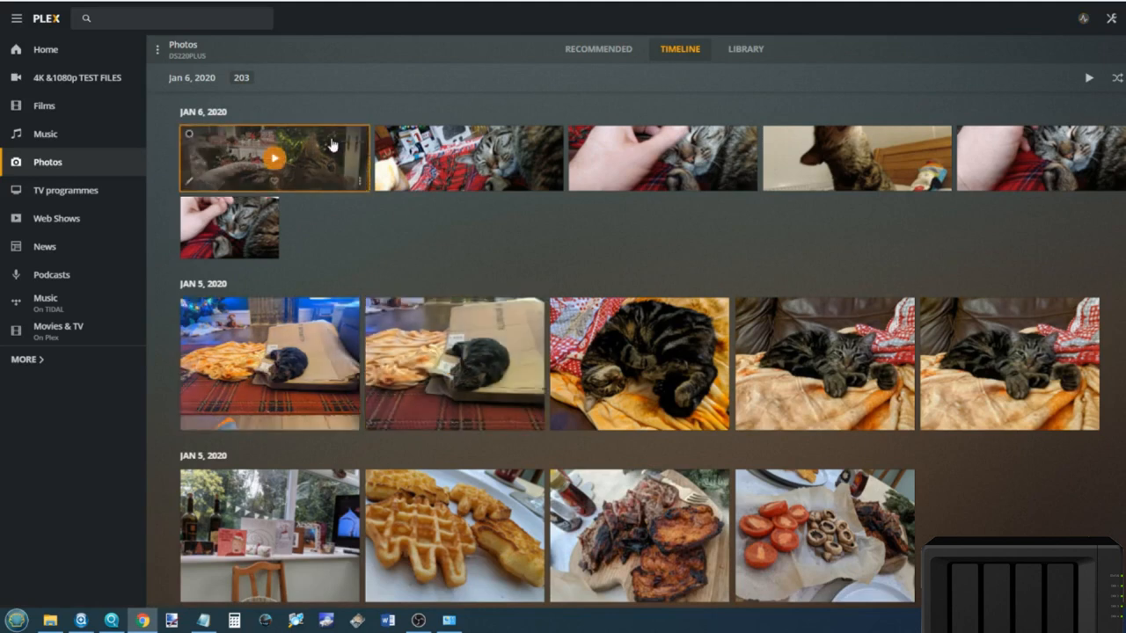
pyautogui.moveTo(225, 175)
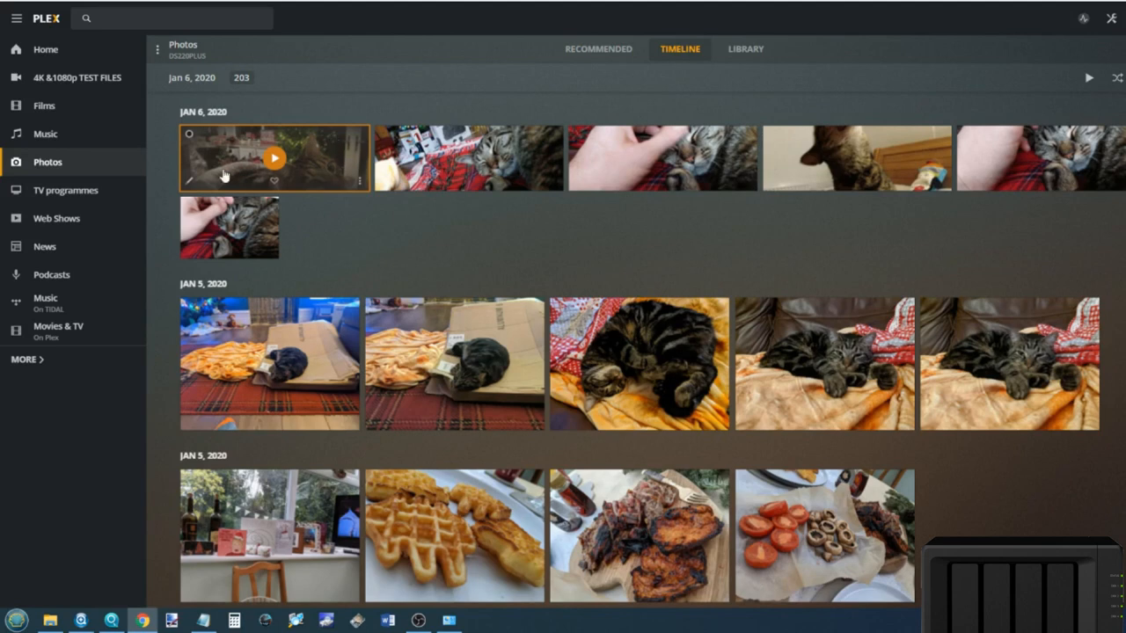
pyautogui.moveTo(1063, 148)
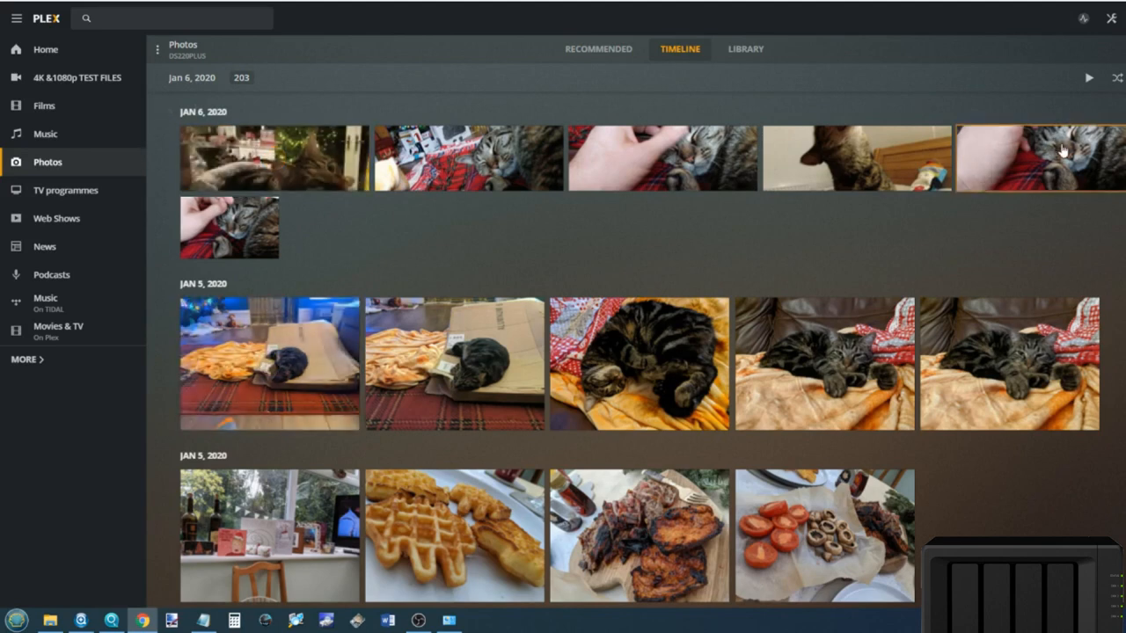
pyautogui.click(597, 49)
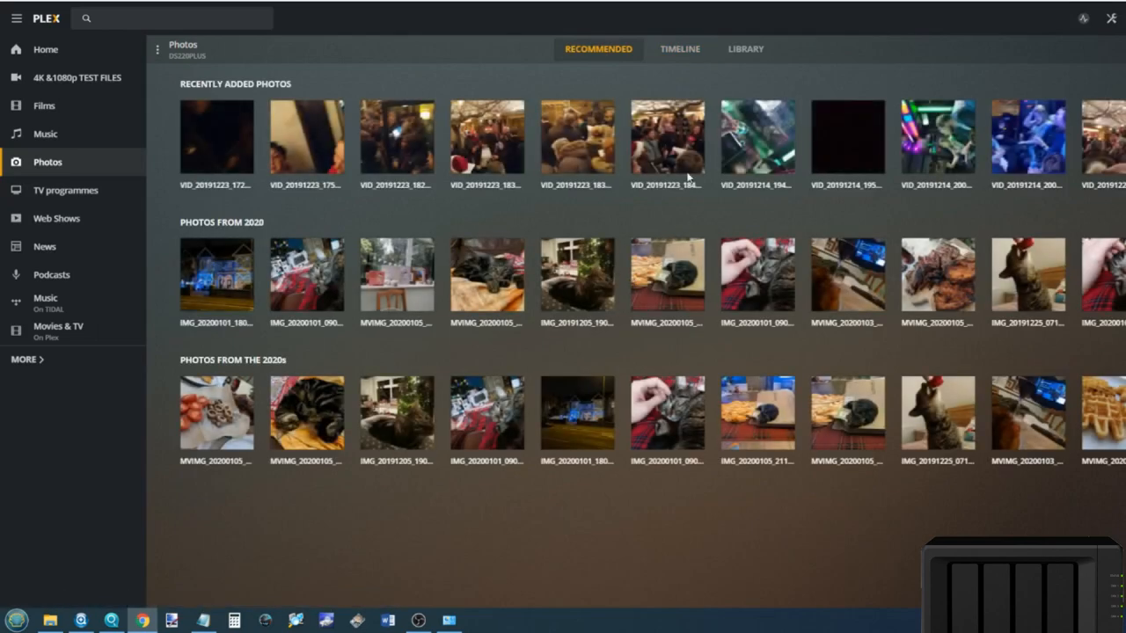
# Open Plex's Films library, then return to Video Station's home page.
pyautogui.click(44, 106)
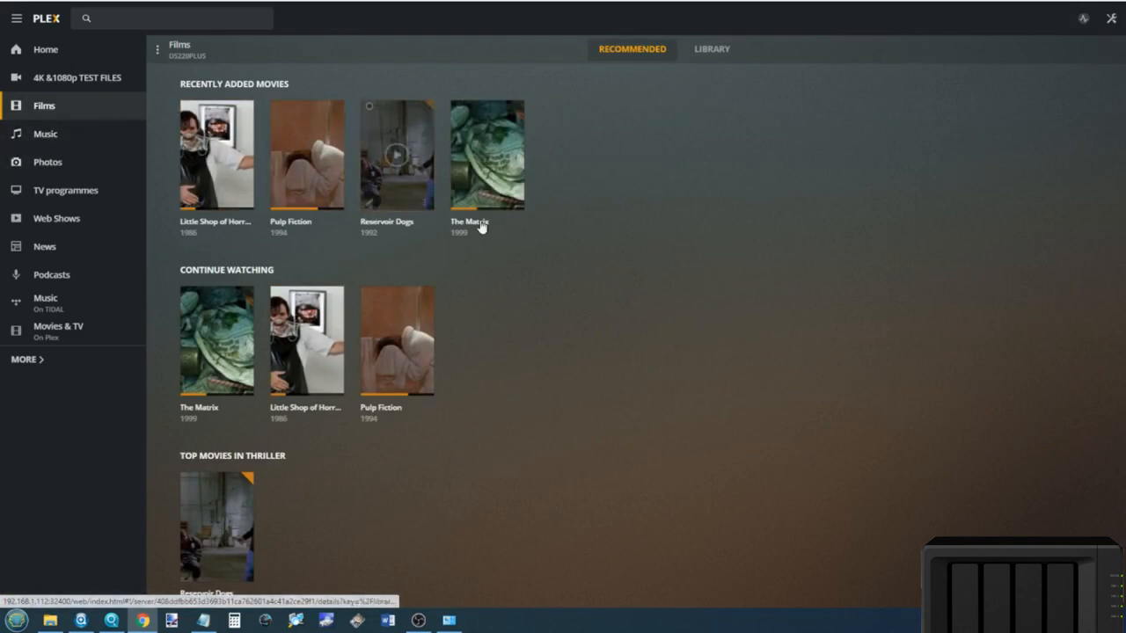
pyautogui.moveTo(396, 340)
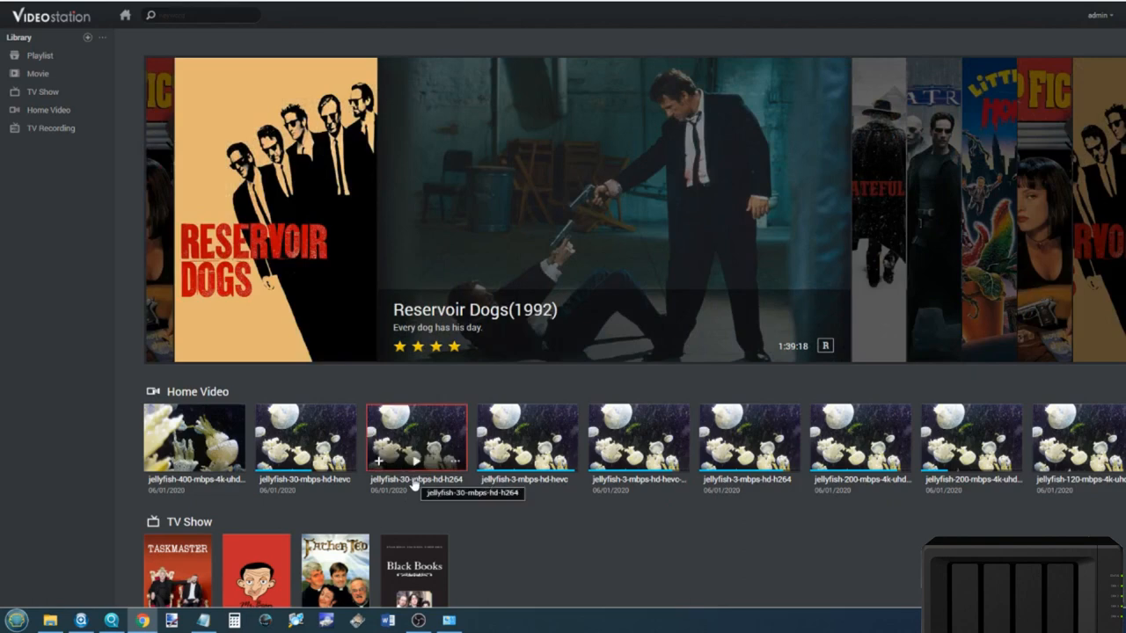
pyautogui.moveTo(767, 148)
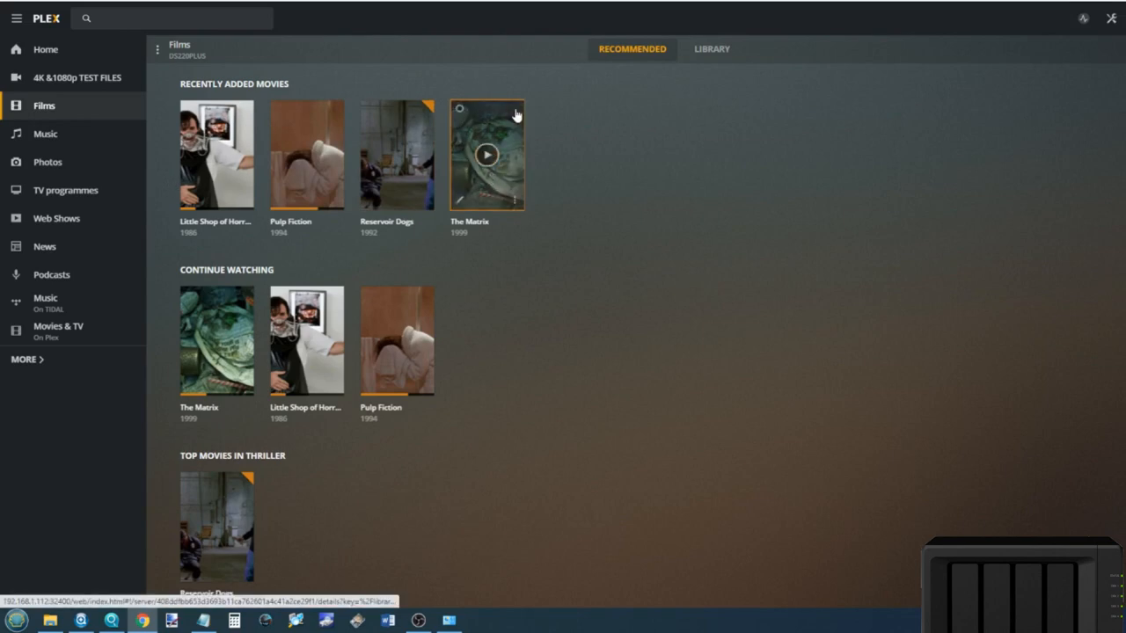
pyautogui.click(486, 155)
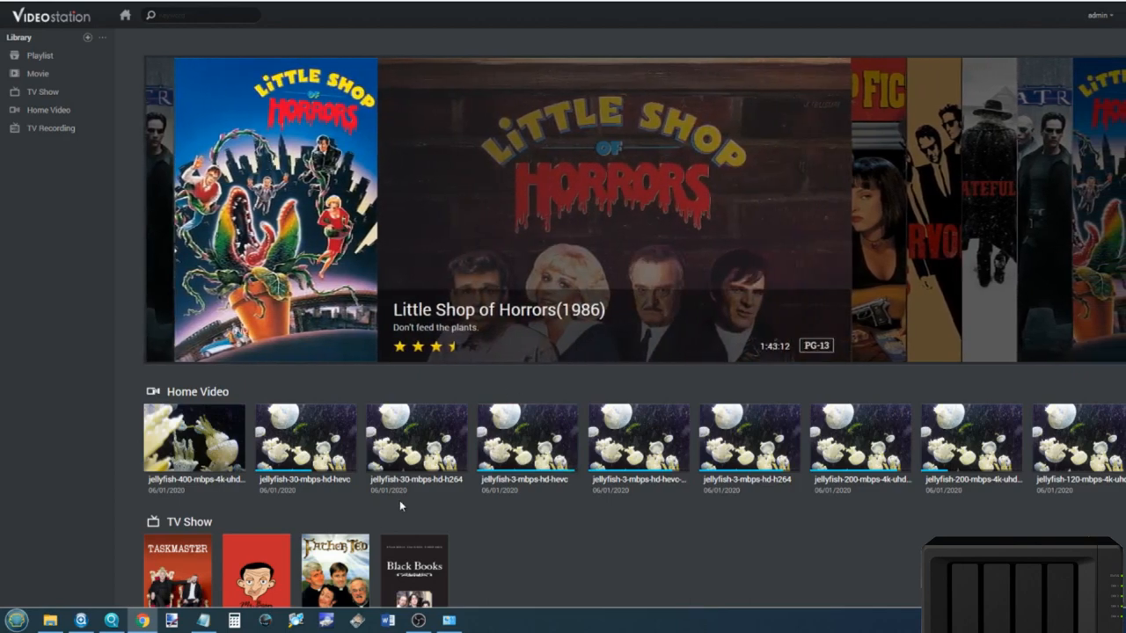
# From the Movie library, view The Matrix, then open Little Shop of Horrors' details.
pyautogui.click(41, 73)
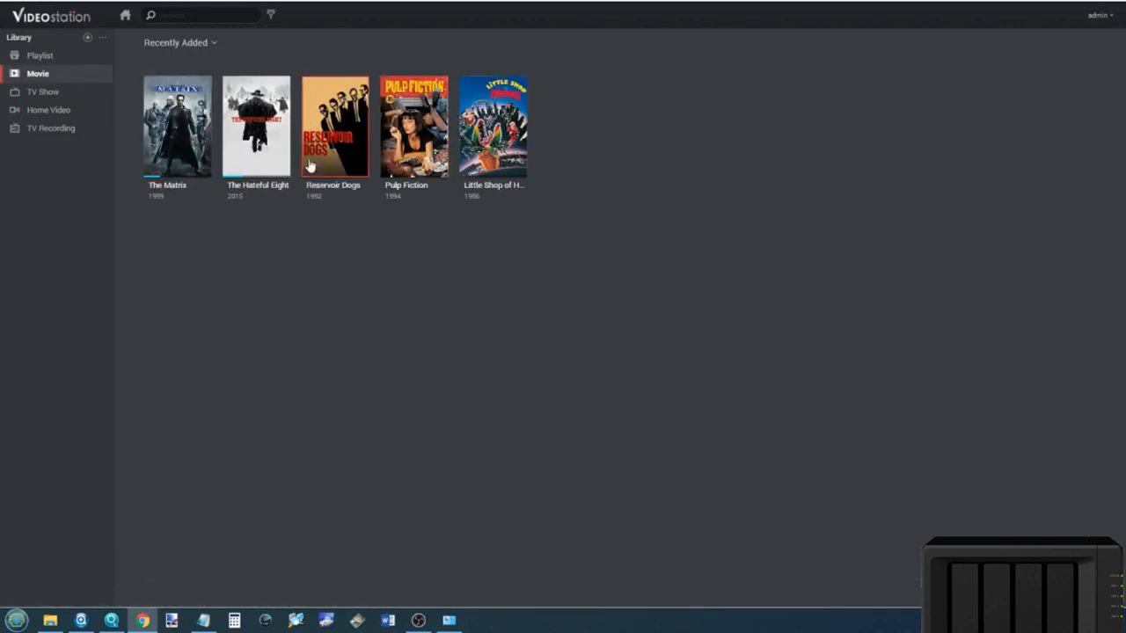
pyautogui.click(178, 126)
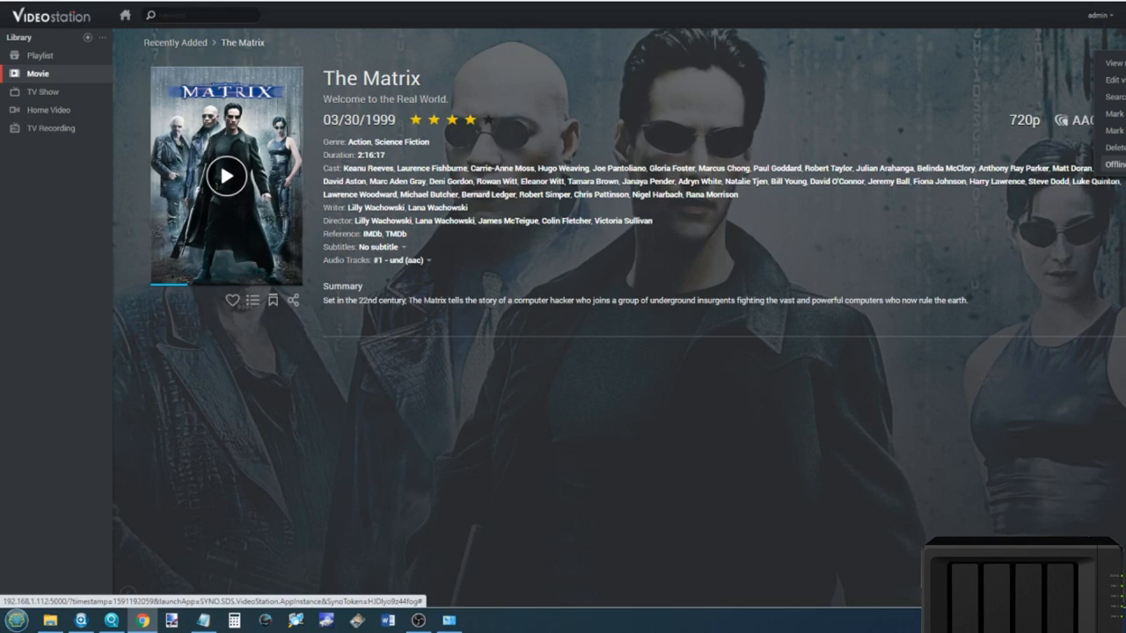
pyautogui.moveTo(42, 59)
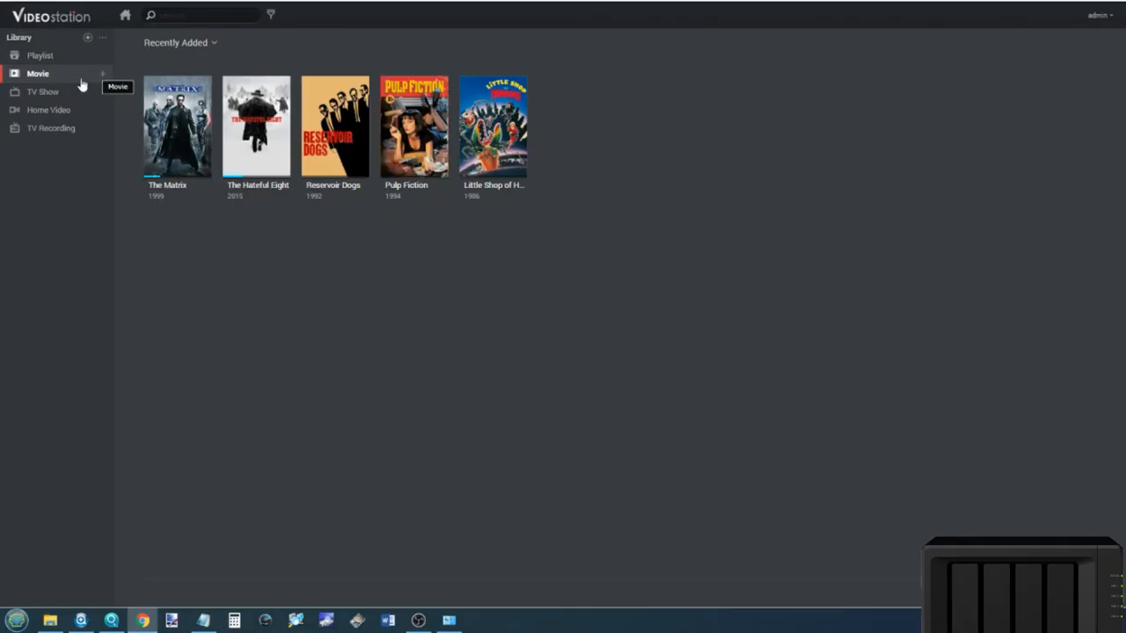
pyautogui.click(46, 91)
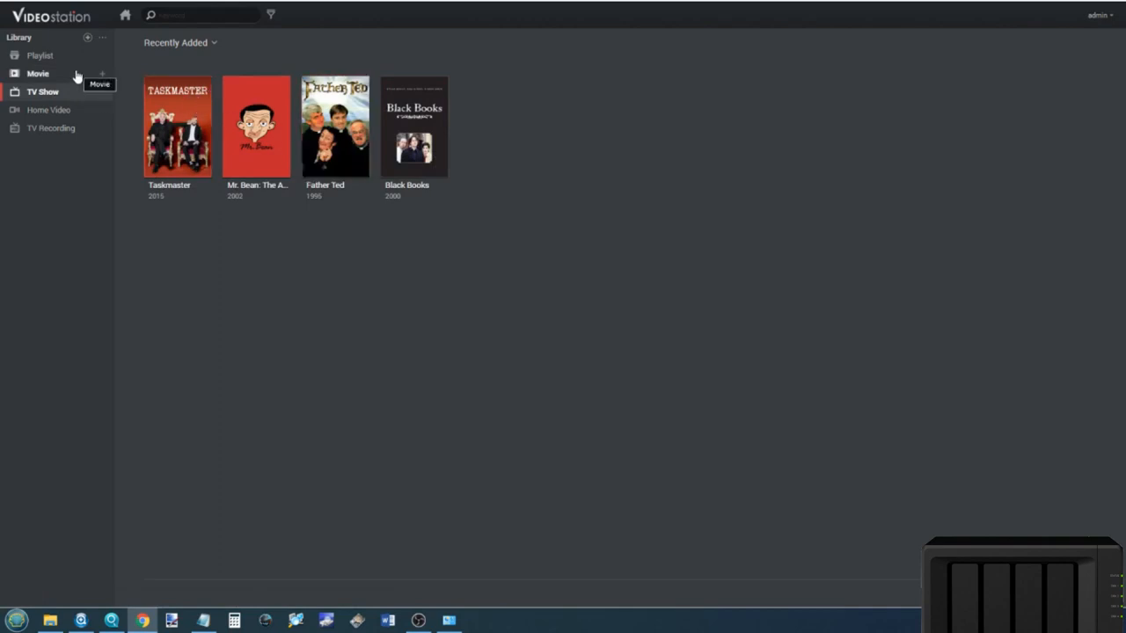
pyautogui.click(40, 69)
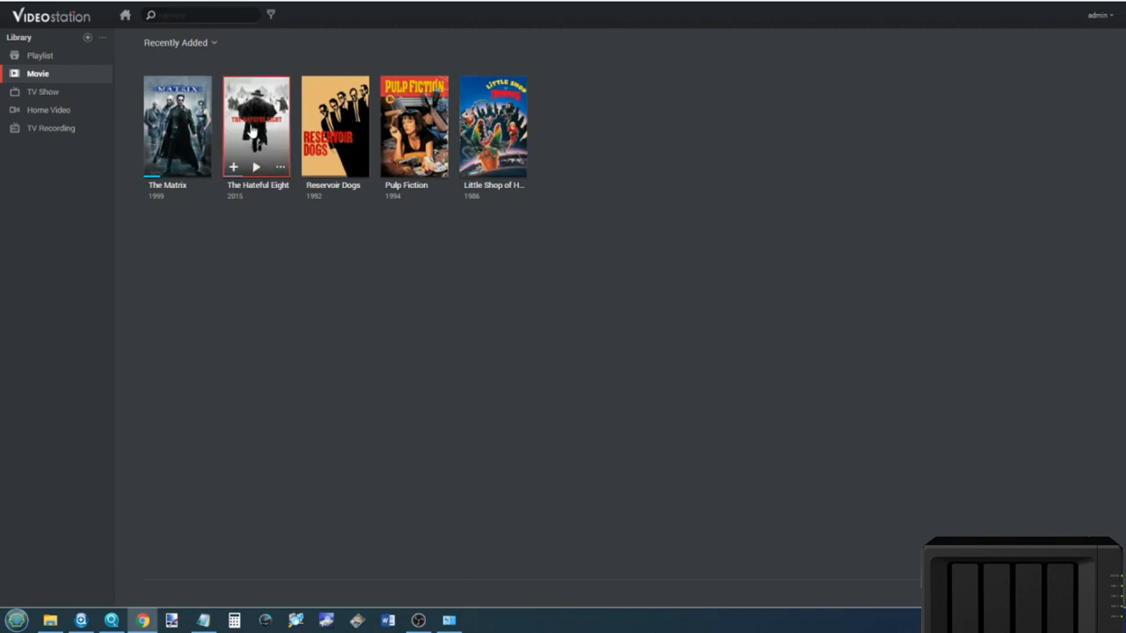
pyautogui.click(170, 123)
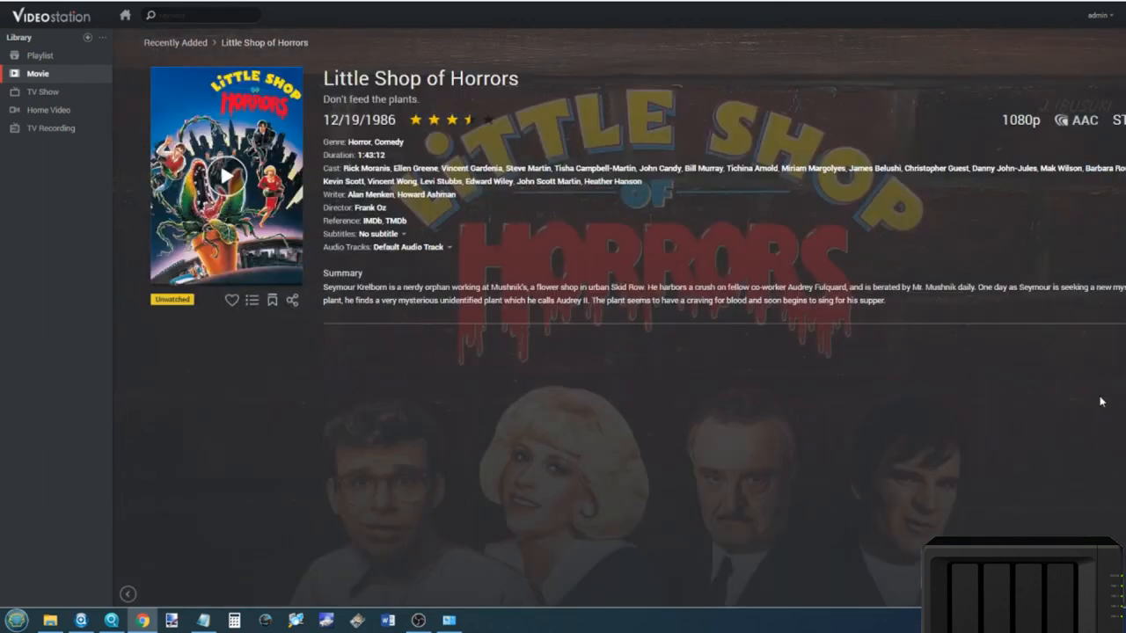
pyautogui.moveTo(144, 103)
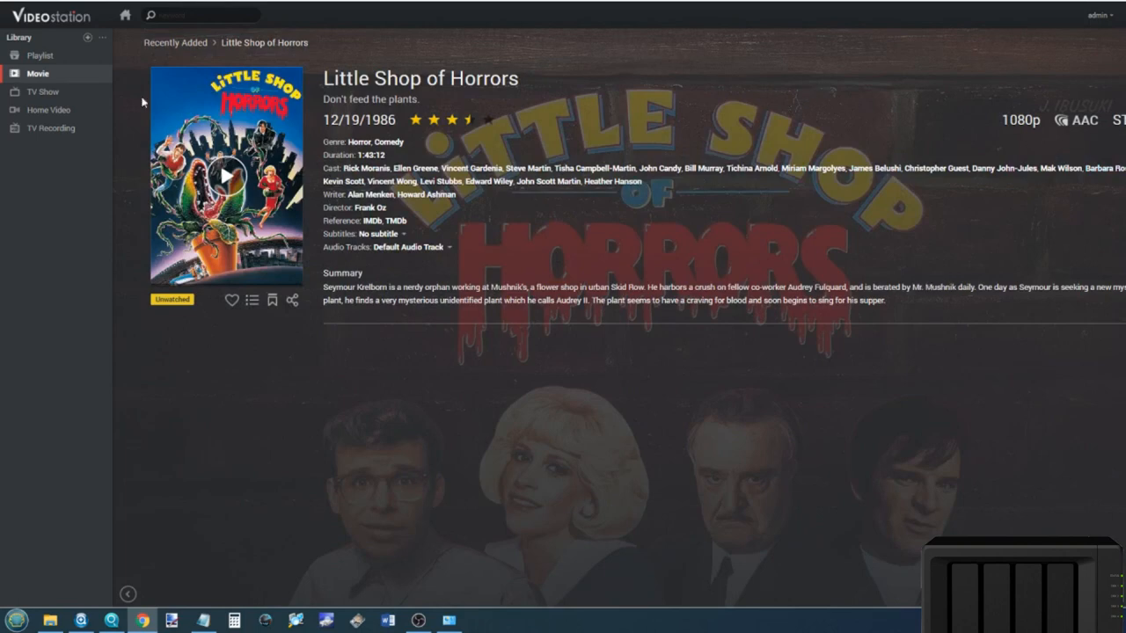
pyautogui.moveTo(1070, 64)
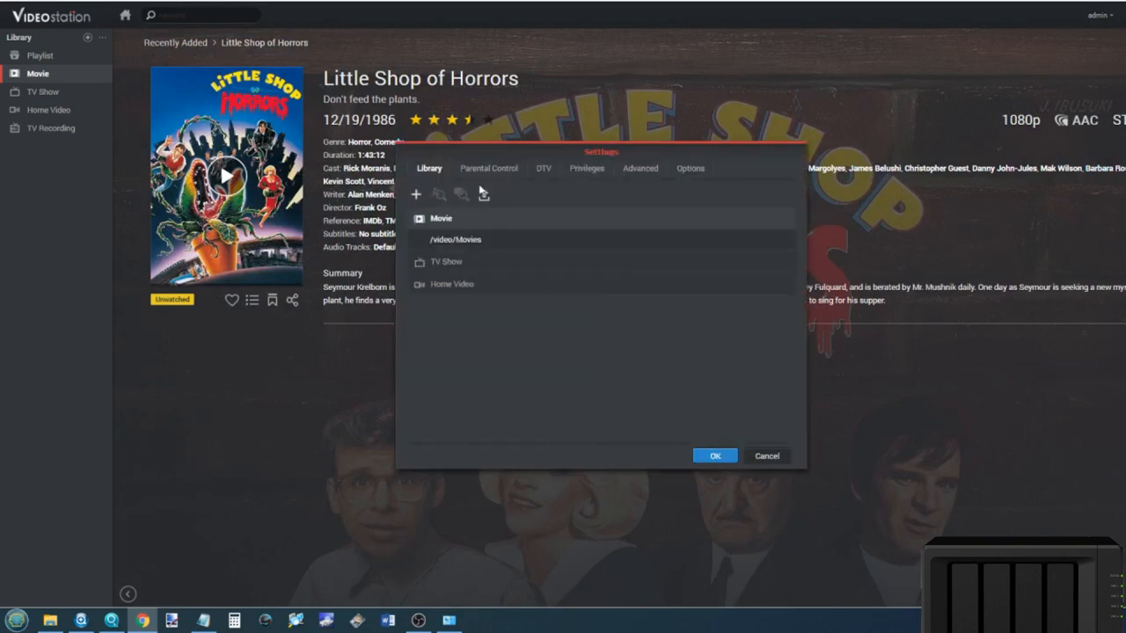
# Review the Advanced, Parental Control and Library settings, close Settings, and show Recently Added.
pyautogui.click(639, 168)
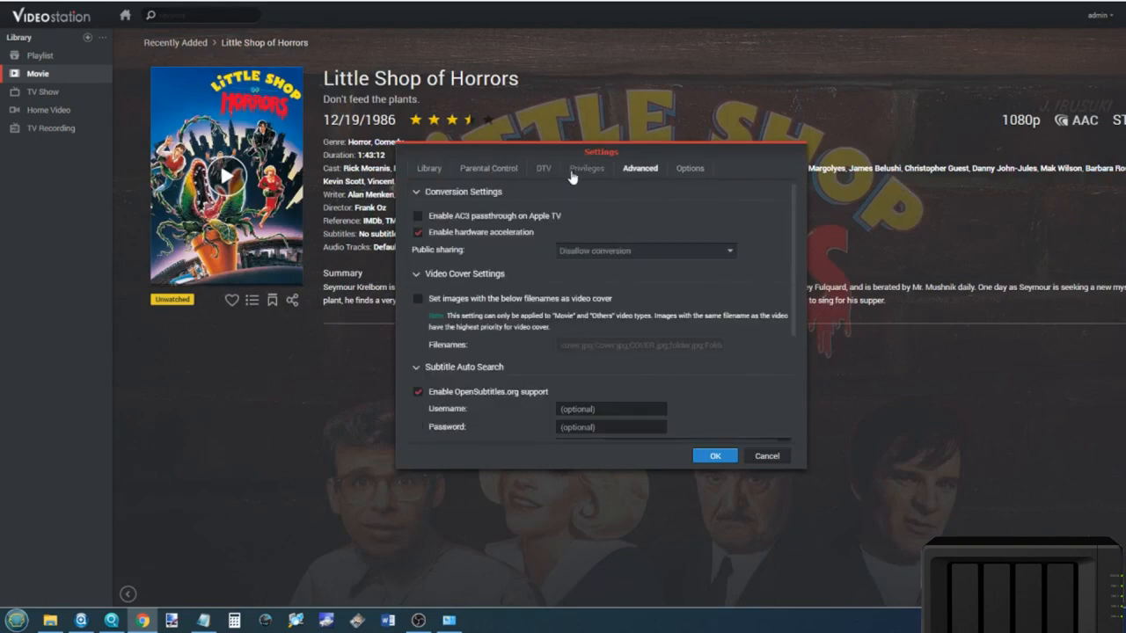
pyautogui.click(488, 168)
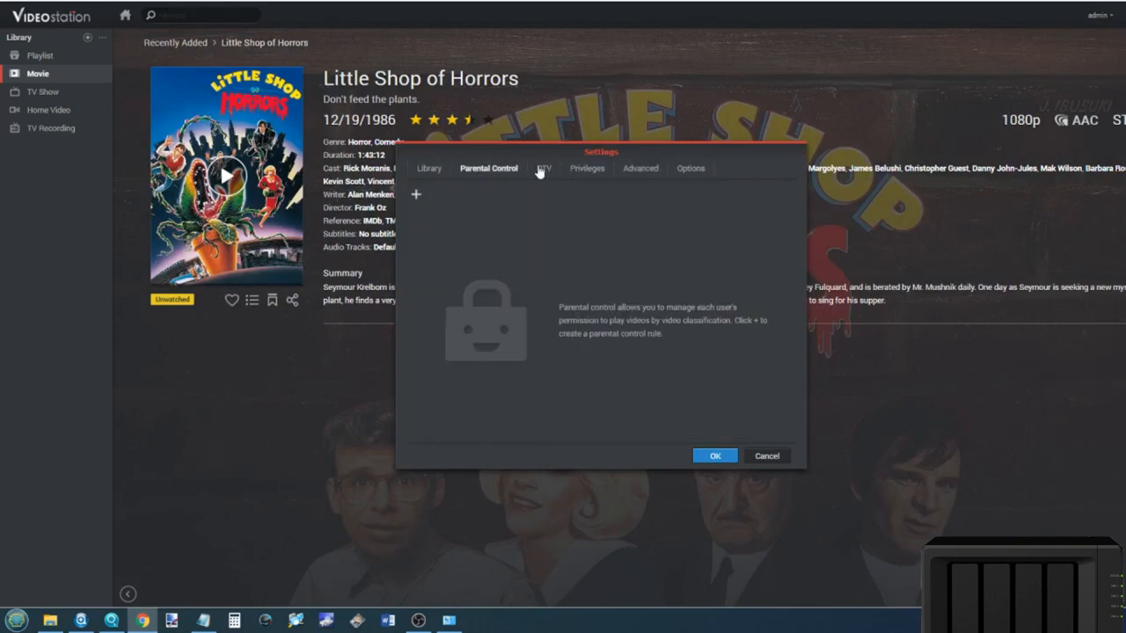
pyautogui.click(429, 168)
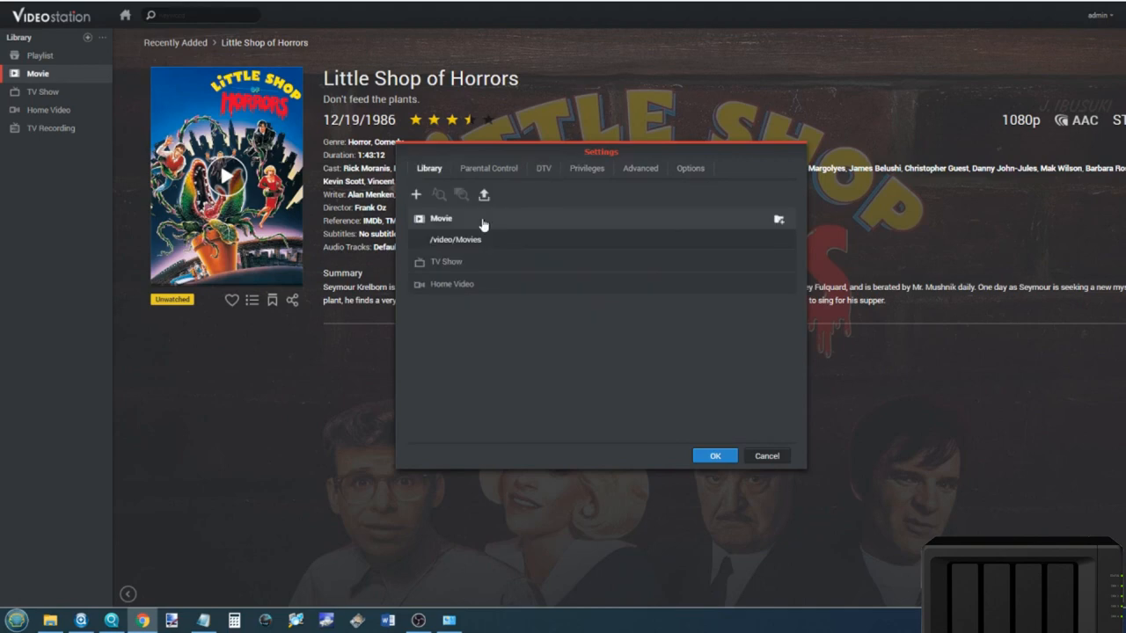
pyautogui.click(715, 456)
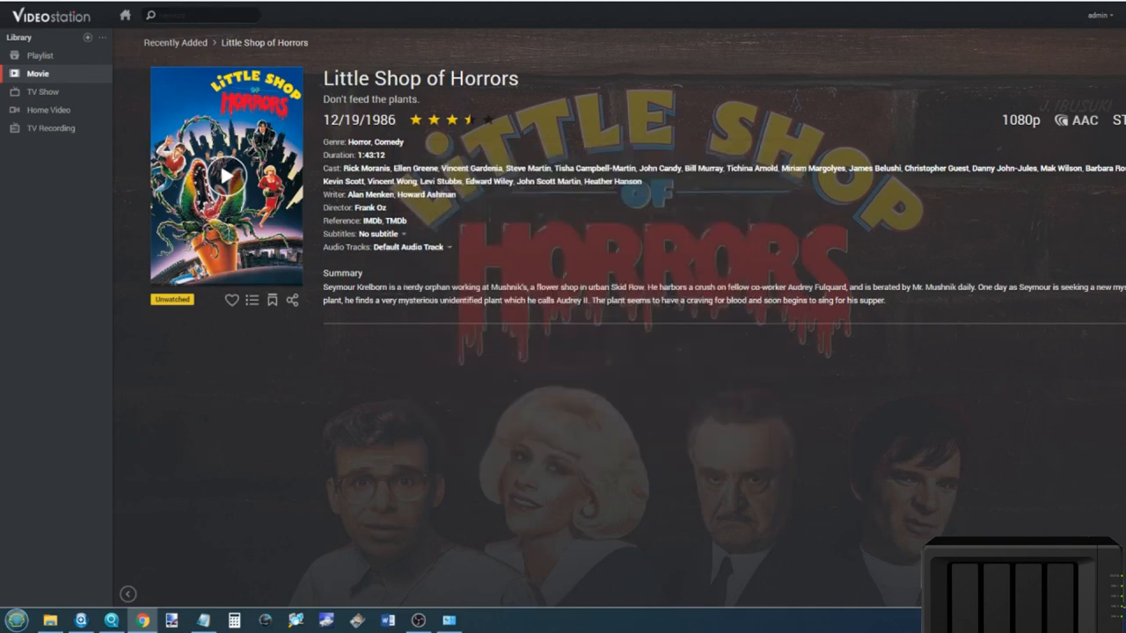
pyautogui.moveTo(253, 231)
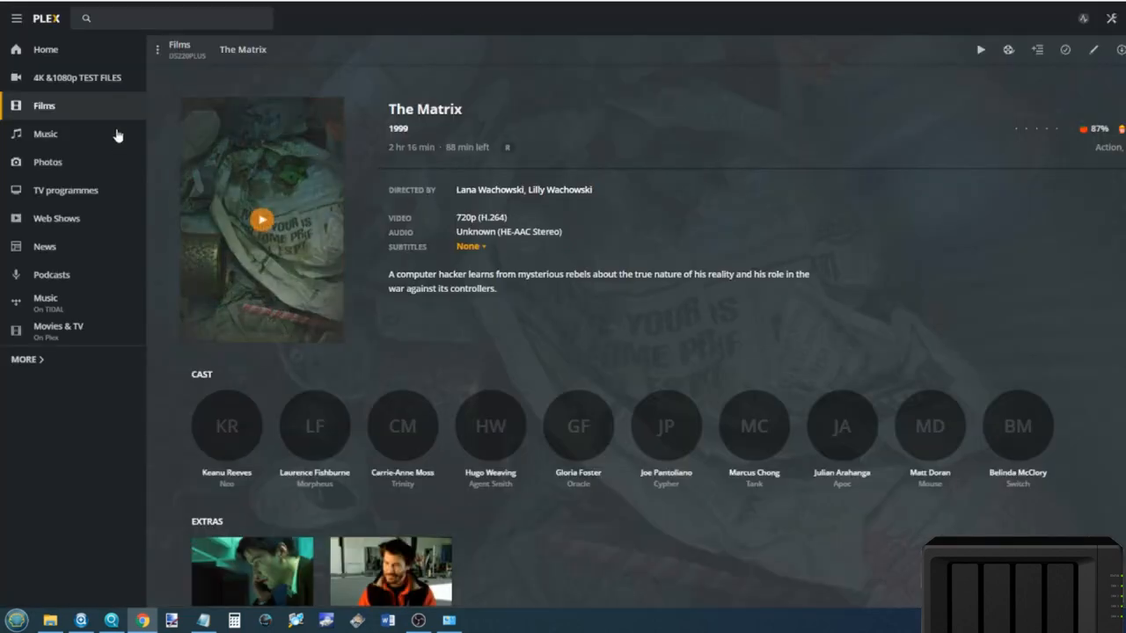
pyautogui.click(43, 106)
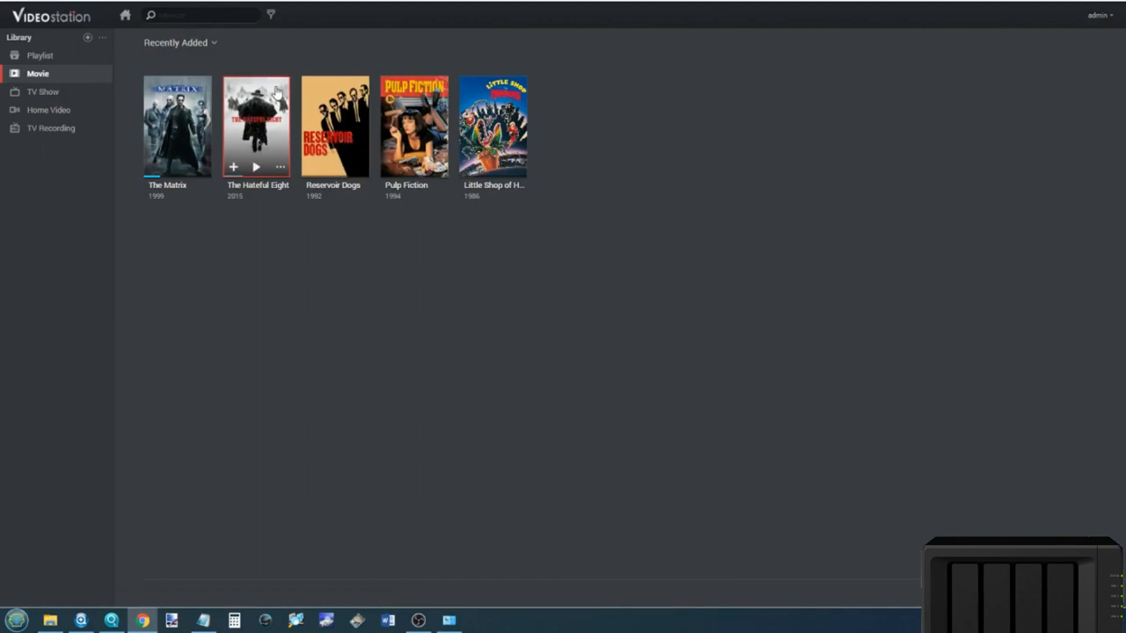
# In File Station, open video > Movies and right-click The Hateful Eight folder.
pyautogui.click(257, 114)
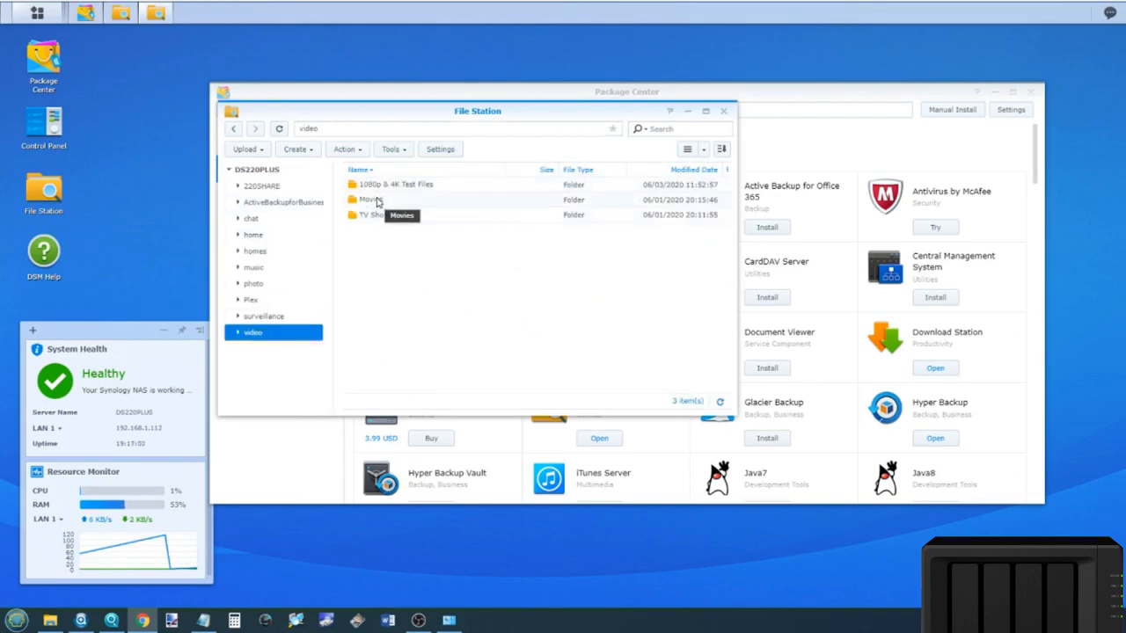
pyautogui.doubleClick(363, 200)
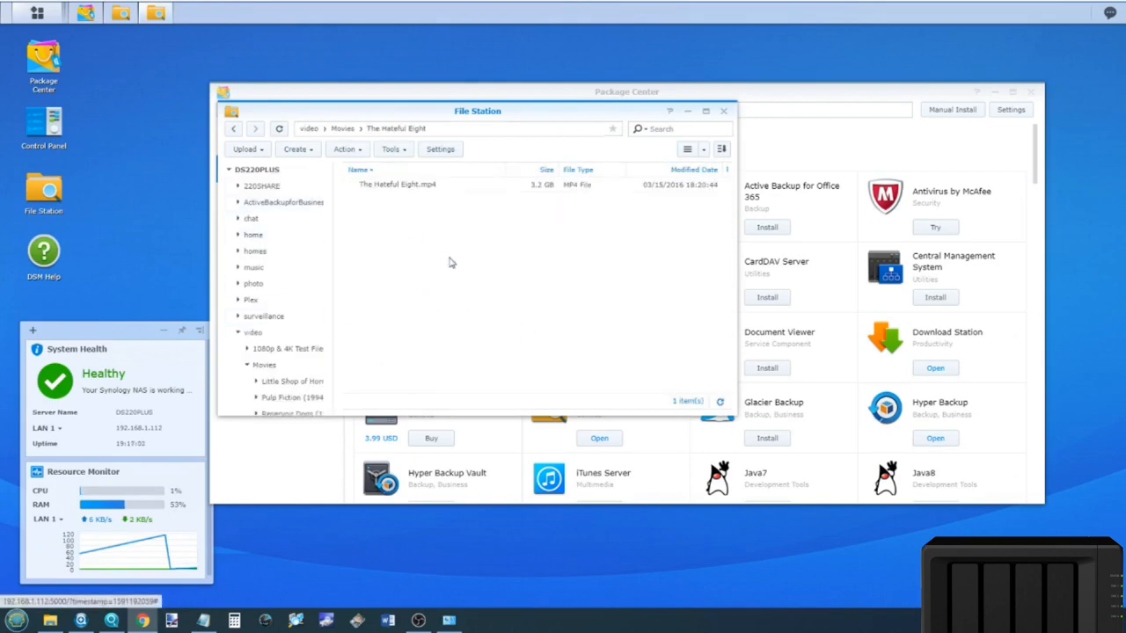
pyautogui.rightClick(392, 184)
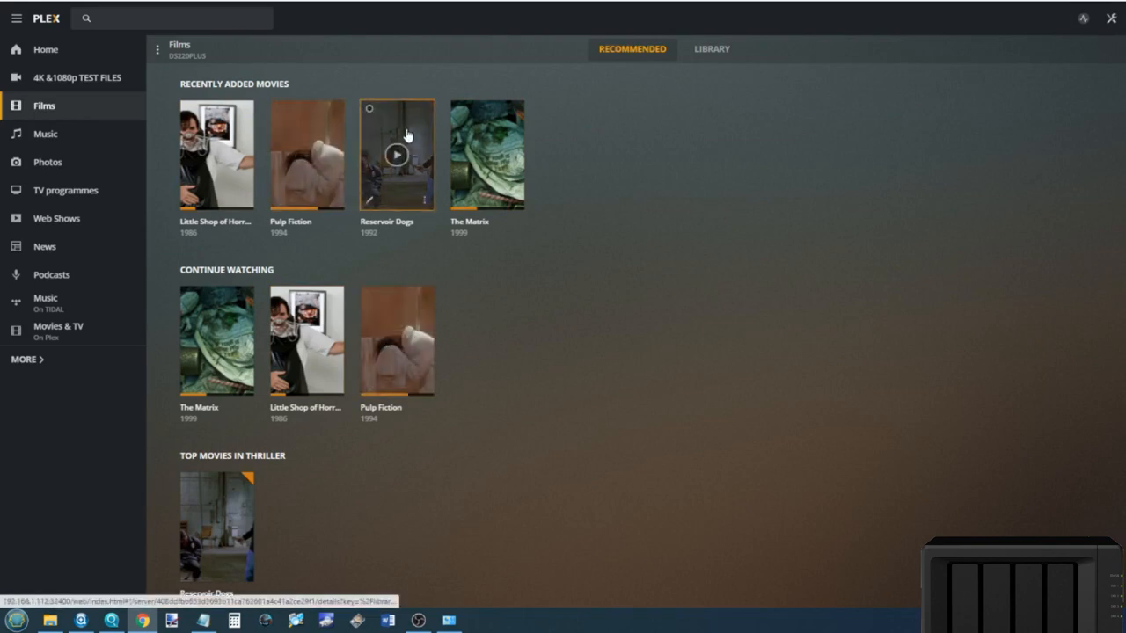
pyautogui.moveTo(332, 166)
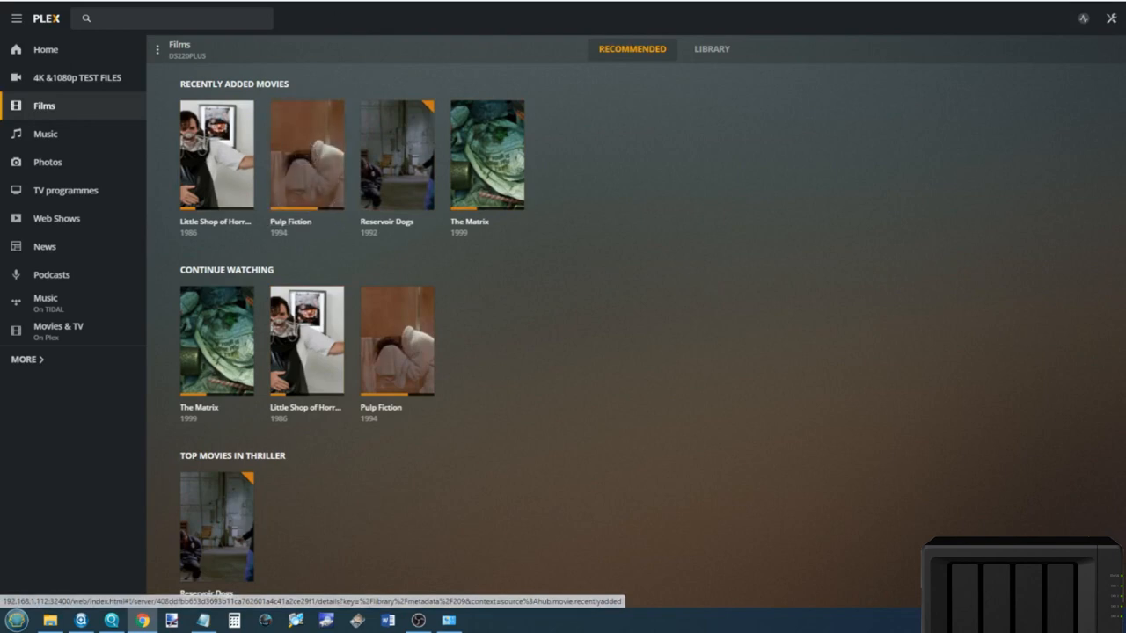
pyautogui.moveTo(225, 164)
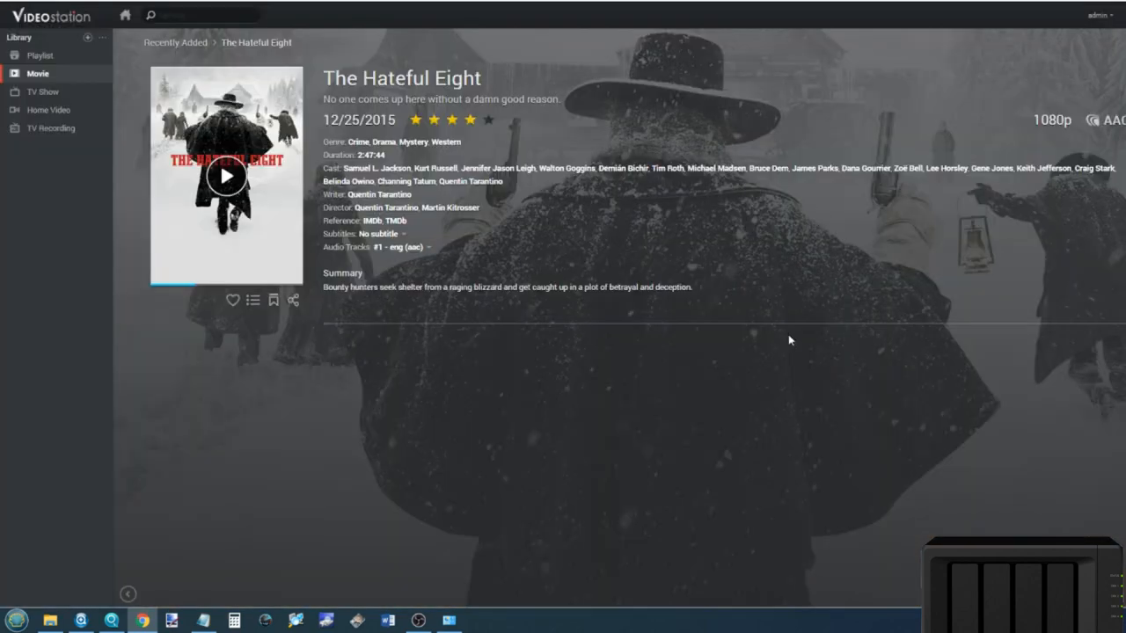
pyautogui.moveTo(419, 192)
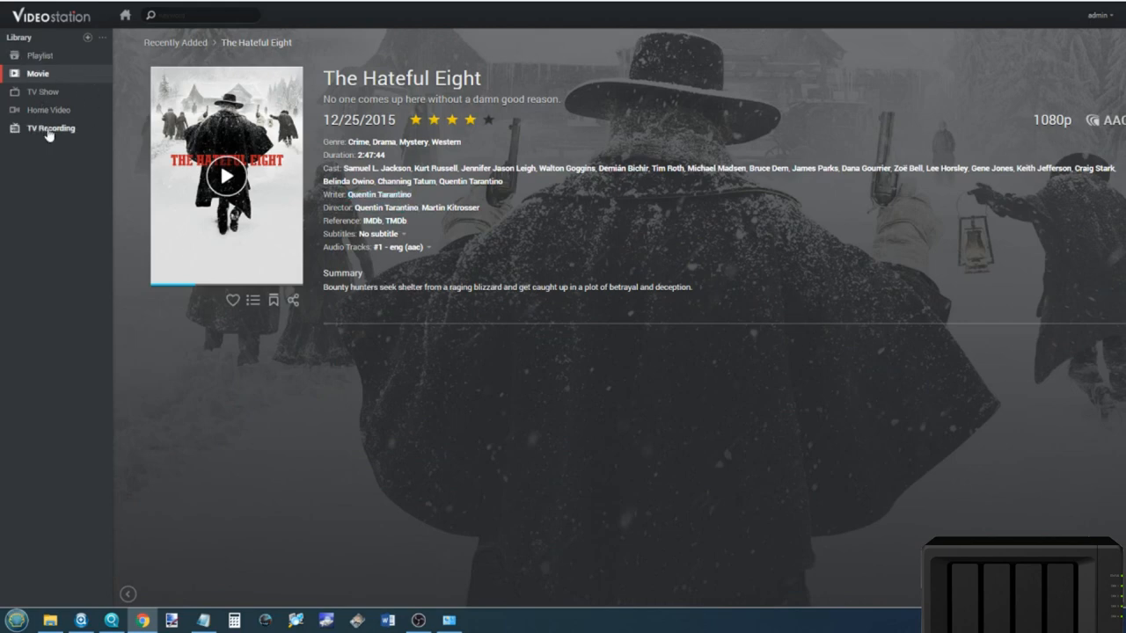
# Open the Home Video library and view the Parental Control and DTV settings.
pyautogui.click(48, 109)
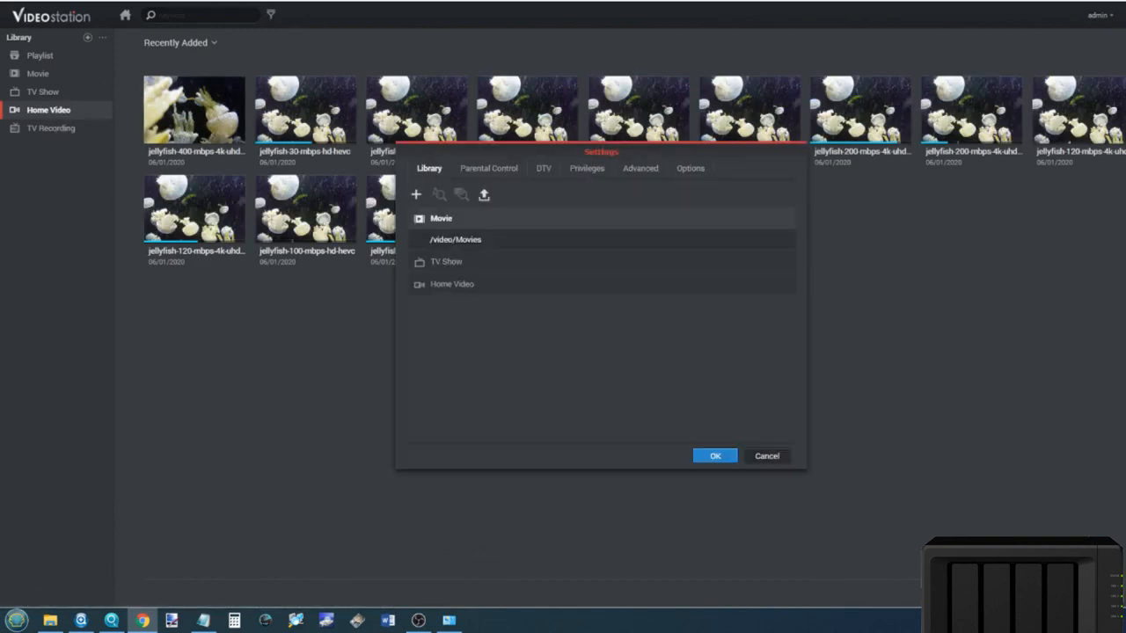
pyautogui.click(488, 168)
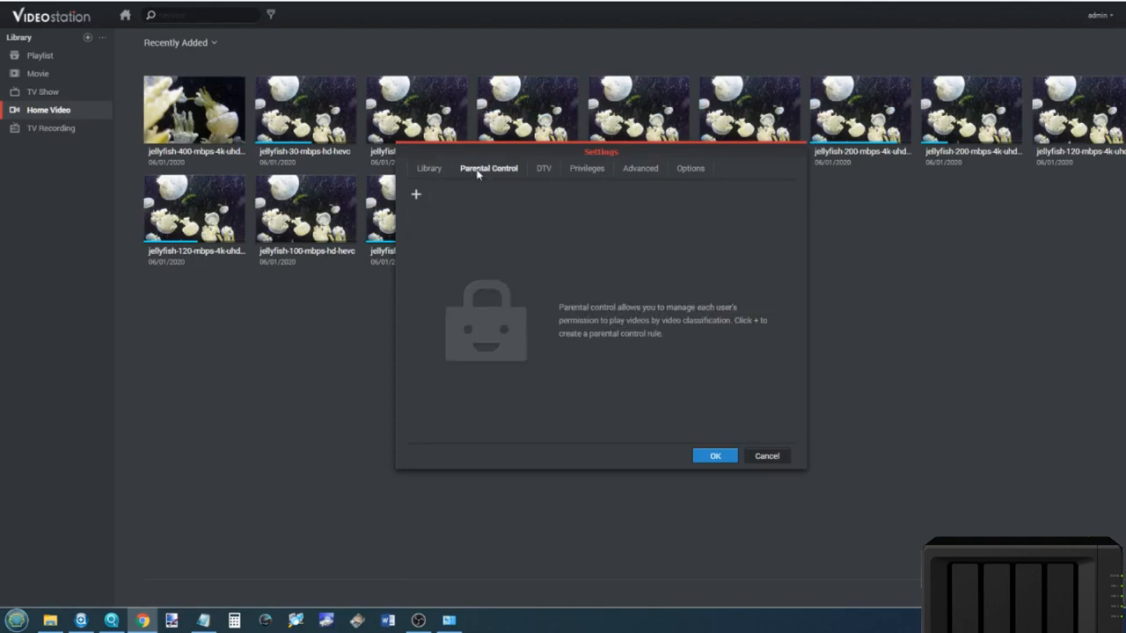
pyautogui.click(541, 168)
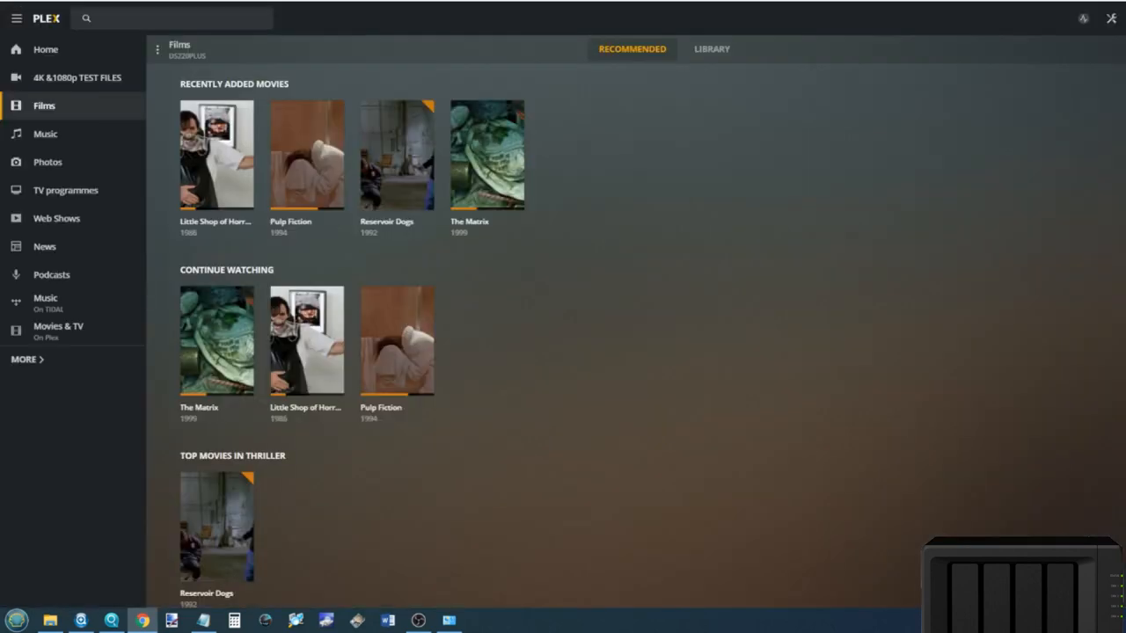
# Open Plex Account settings and highlight the Monthly Plex Pass subscription name.
pyautogui.click(1111, 21)
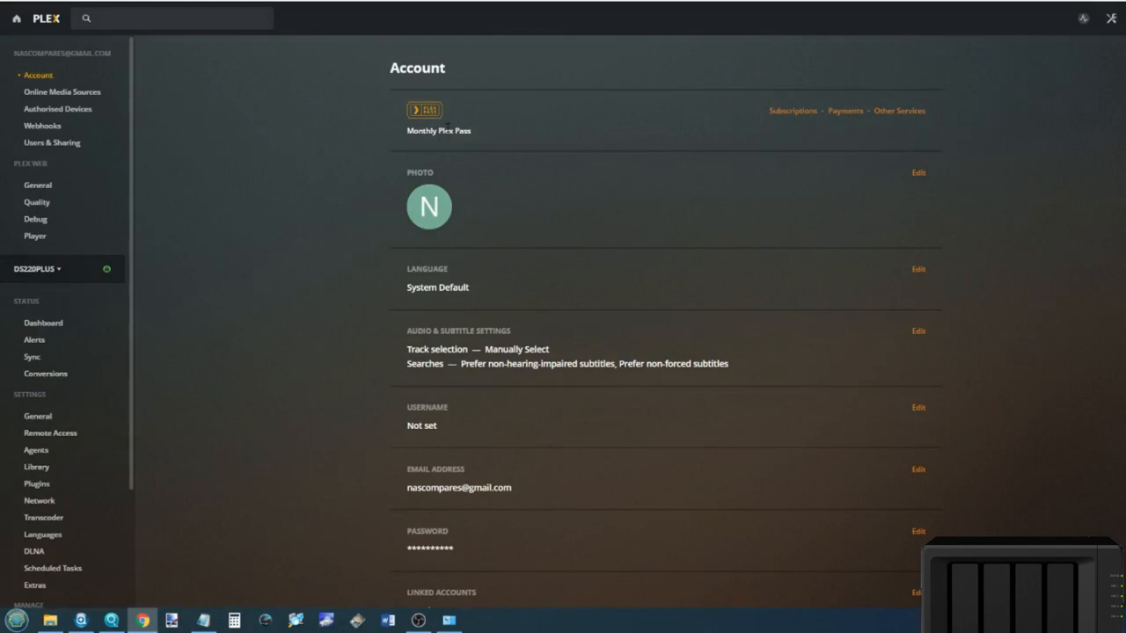
pyautogui.doubleClick(439, 130)
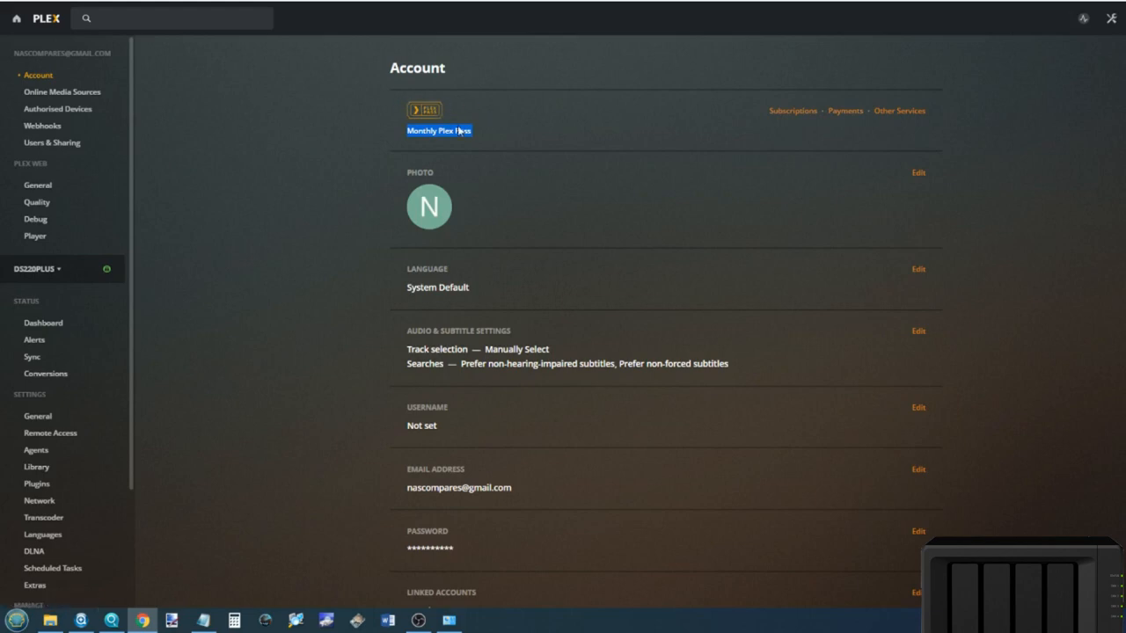
pyautogui.moveTo(478, 137)
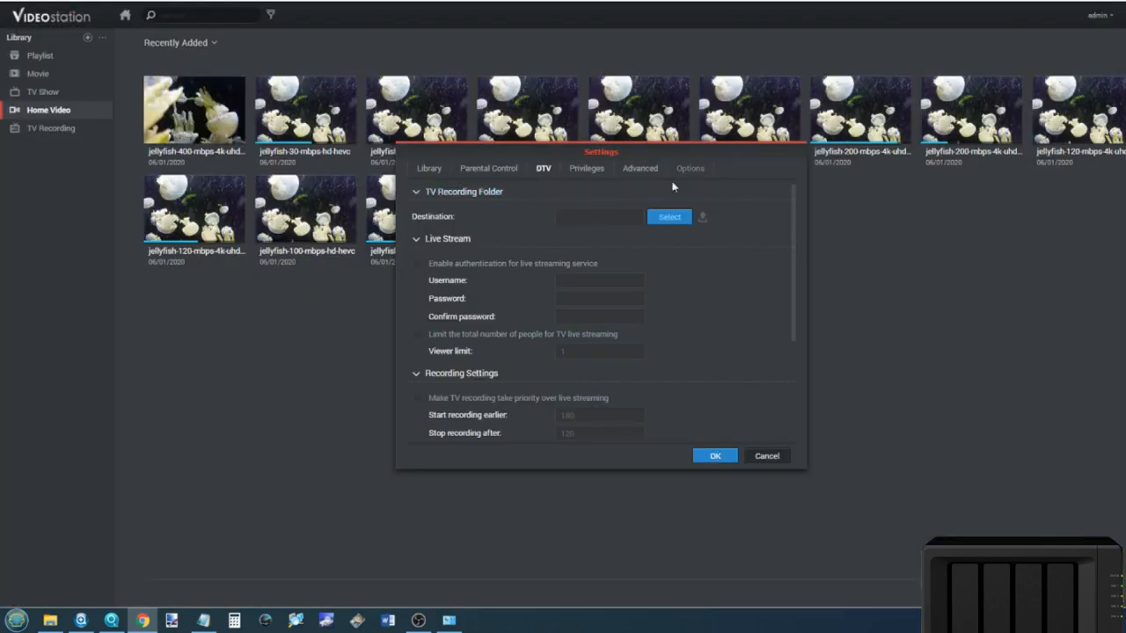
pyautogui.moveTo(492, 270)
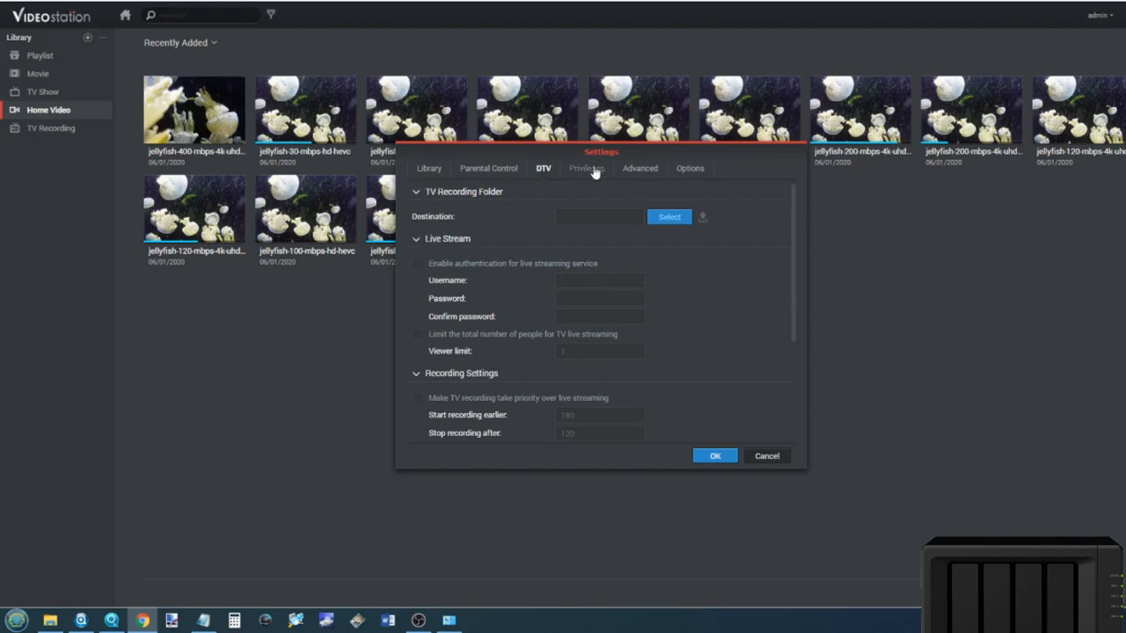
# View the Privileges and Advanced settings tabs, then close the Settings dialog.
pyautogui.click(586, 168)
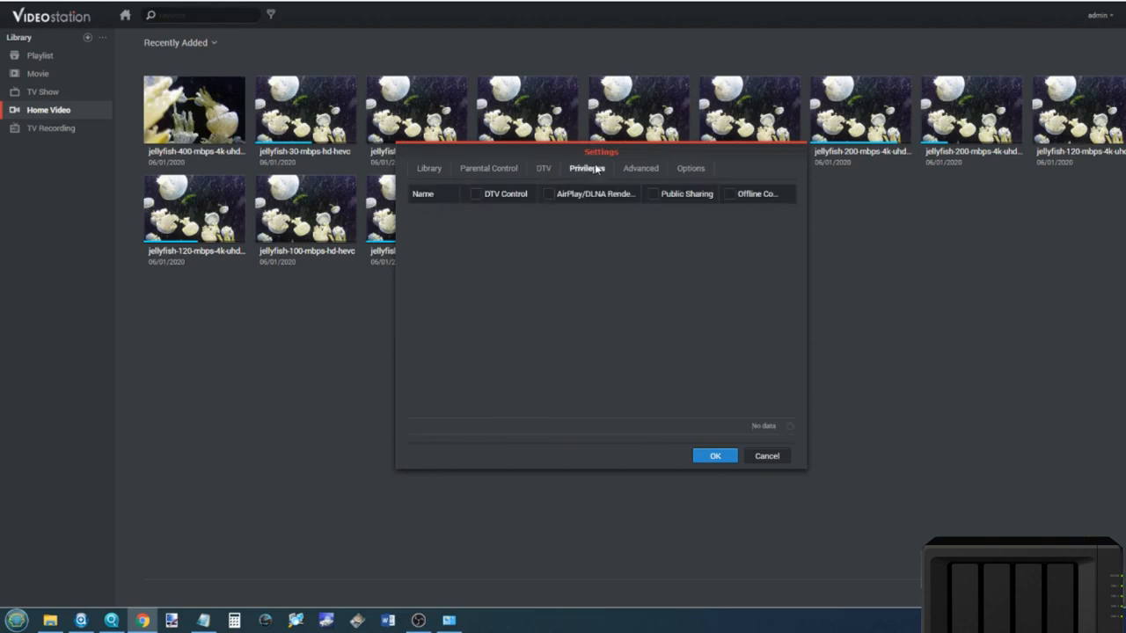
pyautogui.click(639, 168)
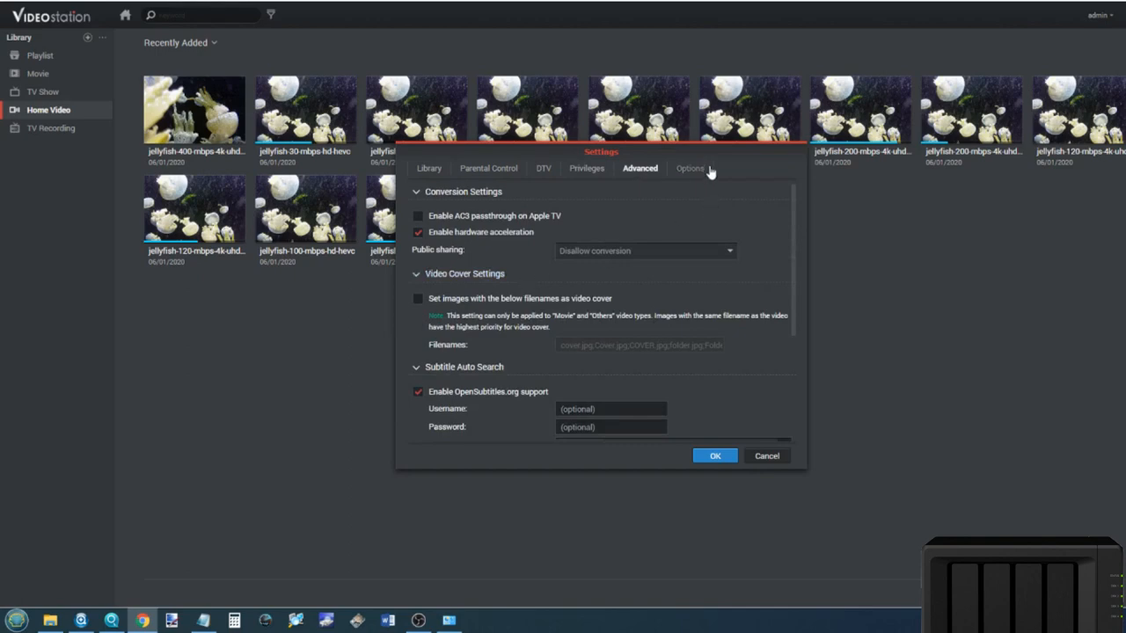
pyautogui.click(714, 456)
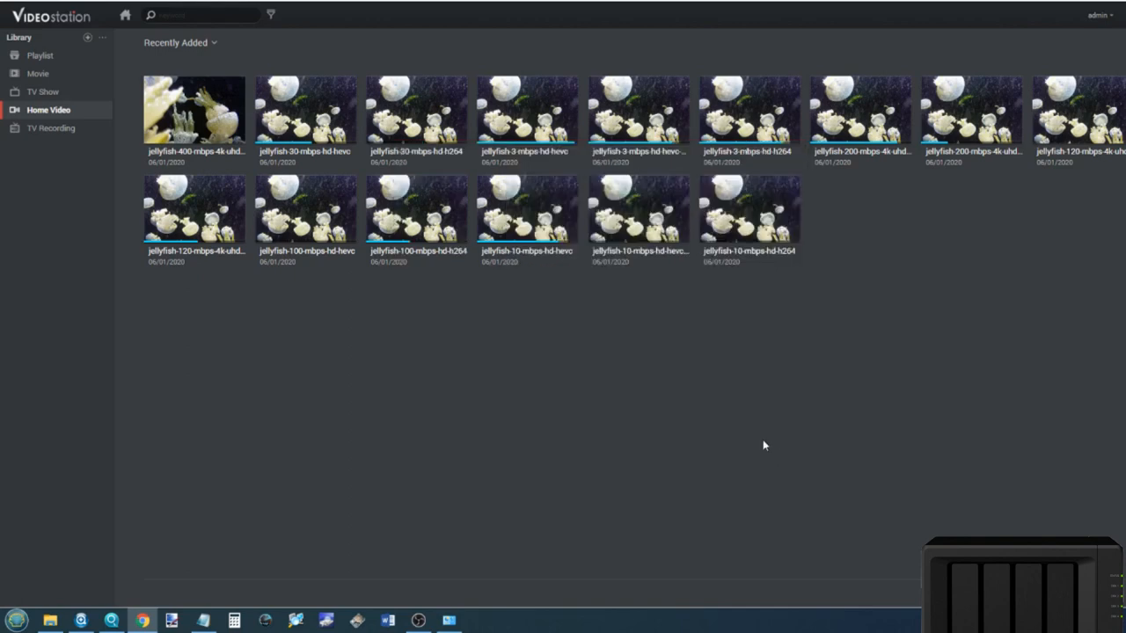
pyautogui.moveTo(54, 79)
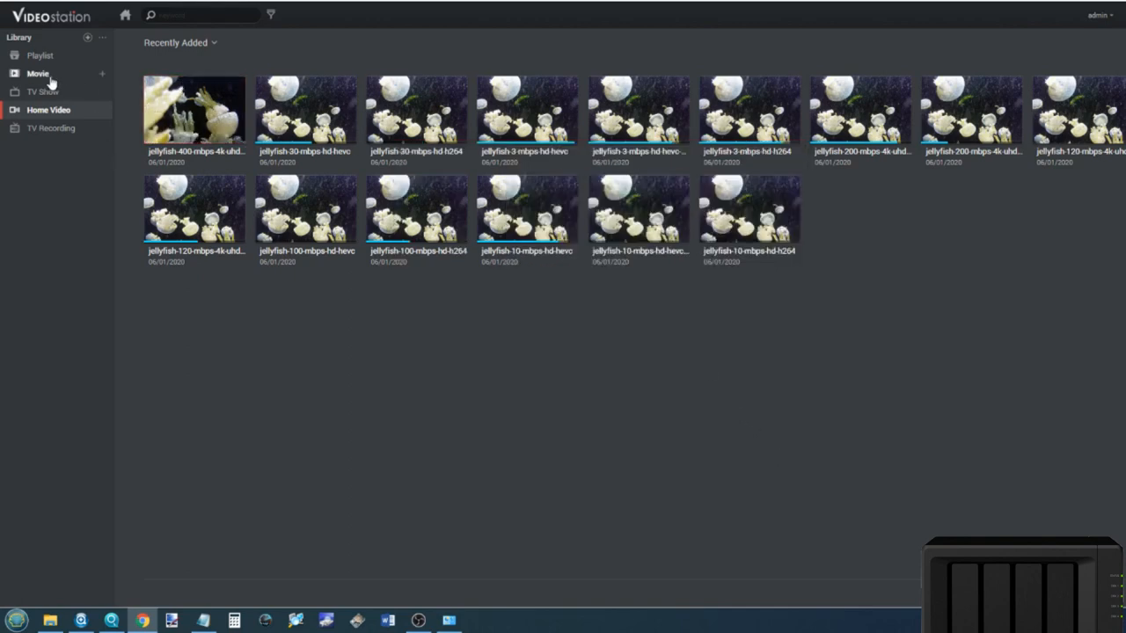
# Play The Matrix, resuming from its last stopping point, and set playback quality to Low.
pyautogui.click(39, 73)
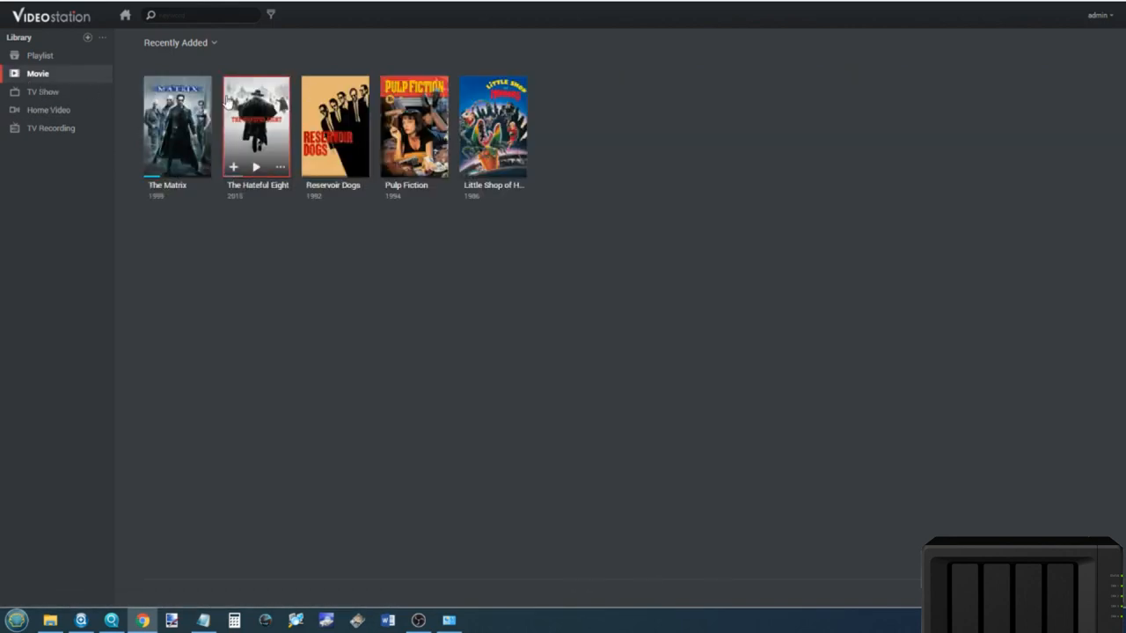
pyautogui.click(256, 128)
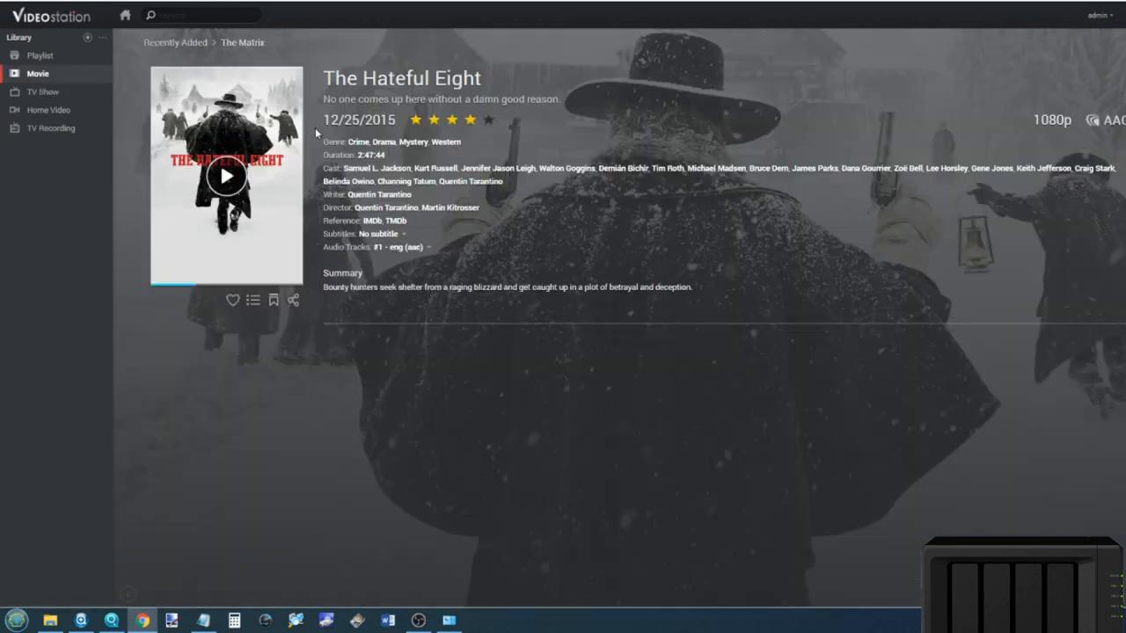
pyautogui.click(226, 176)
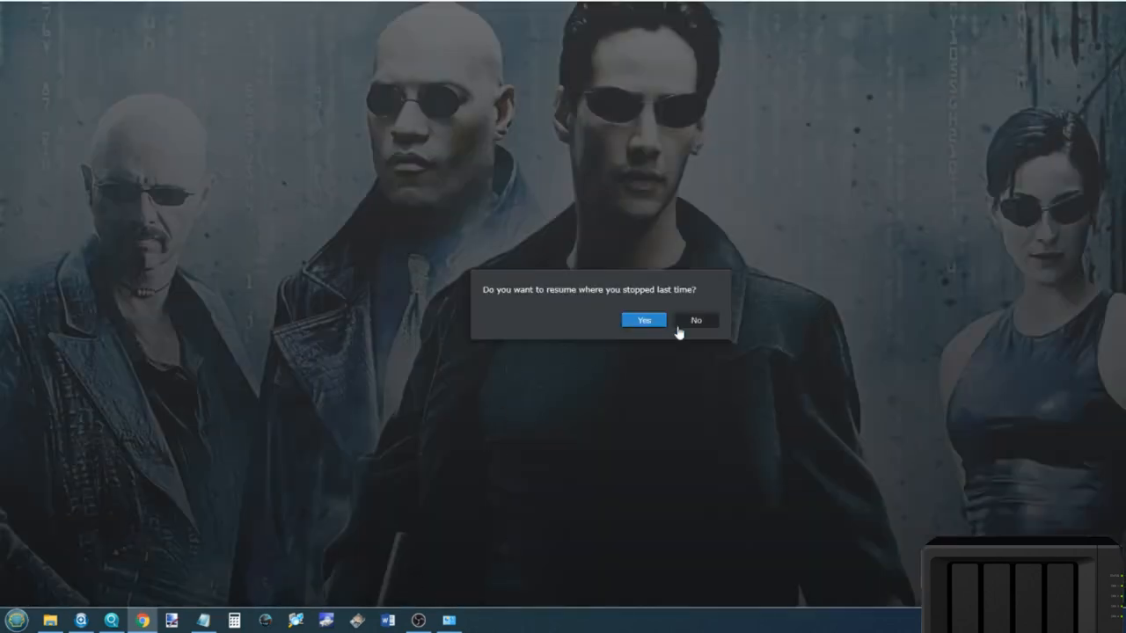
pyautogui.click(643, 320)
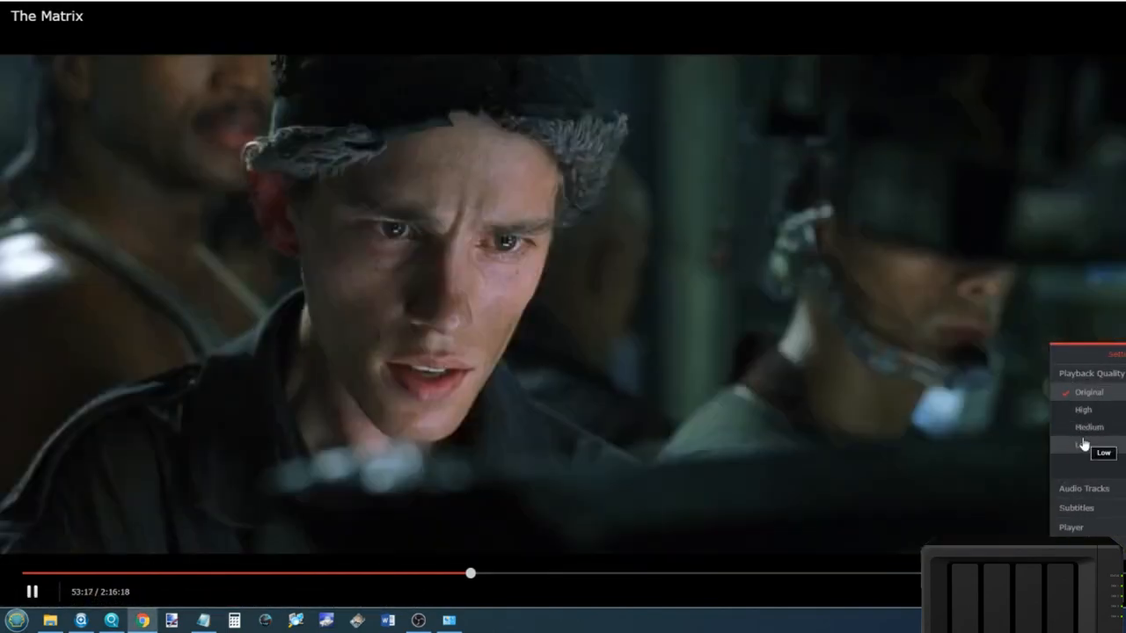
pyautogui.click(1083, 428)
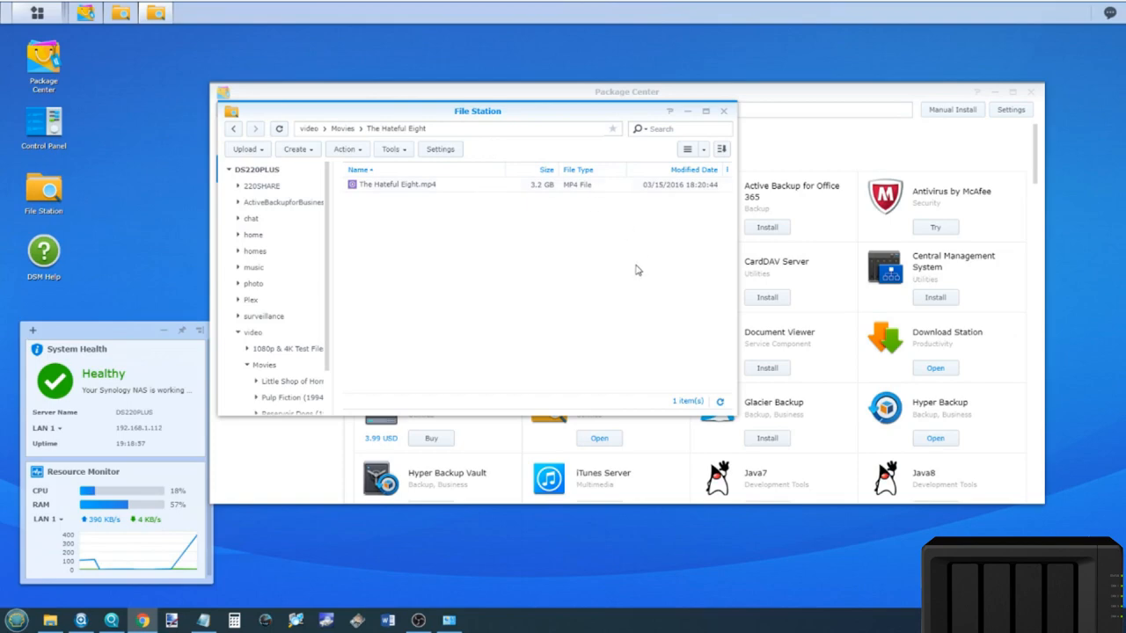
pyautogui.moveTo(590, 409)
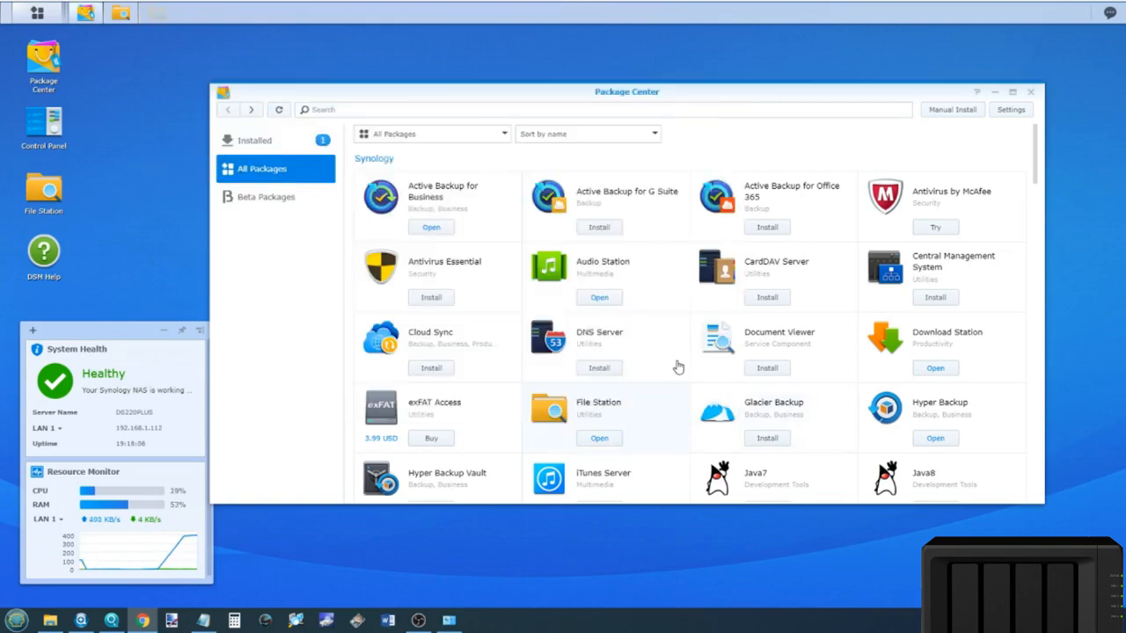
# Find Video Station in Package Center's package list and launch it.
pyautogui.scroll(-3)
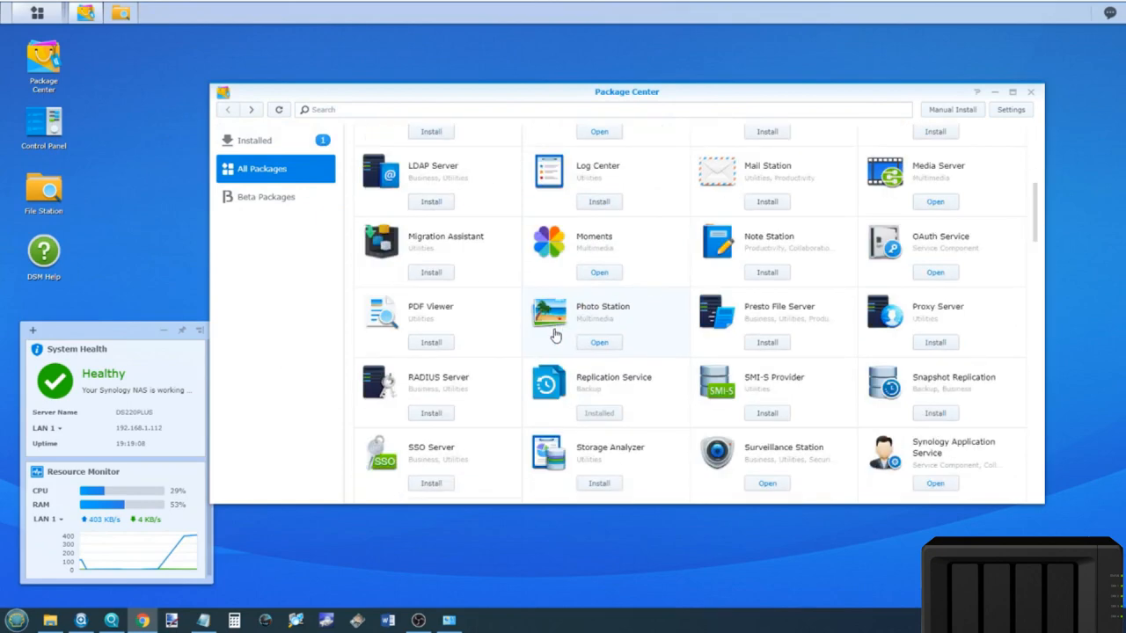
pyautogui.scroll(-3)
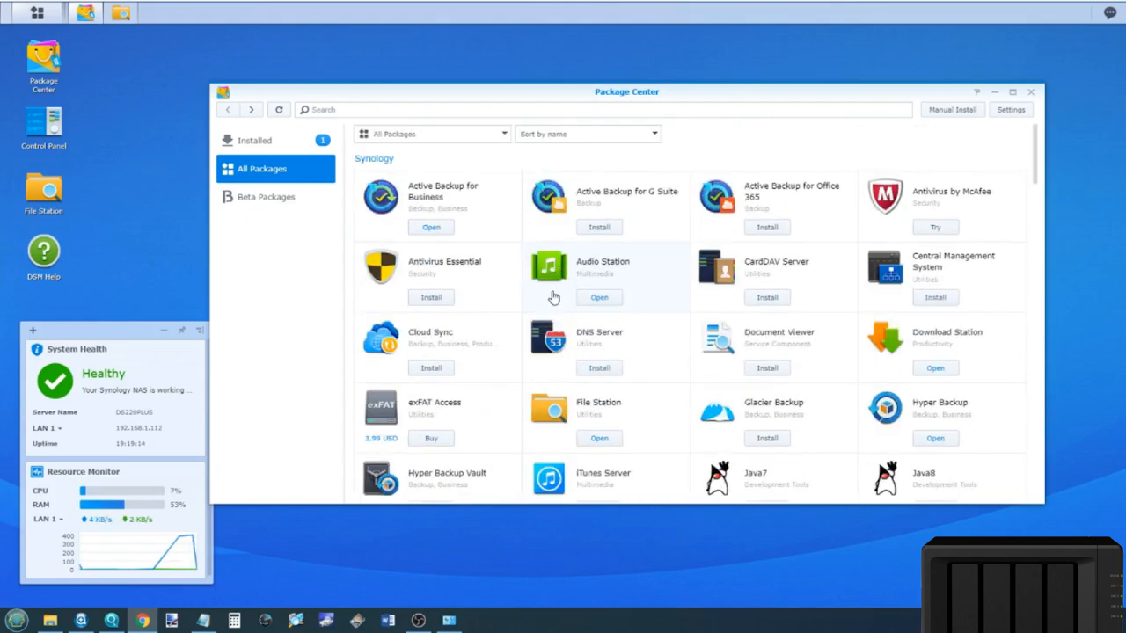
pyautogui.scroll(-3)
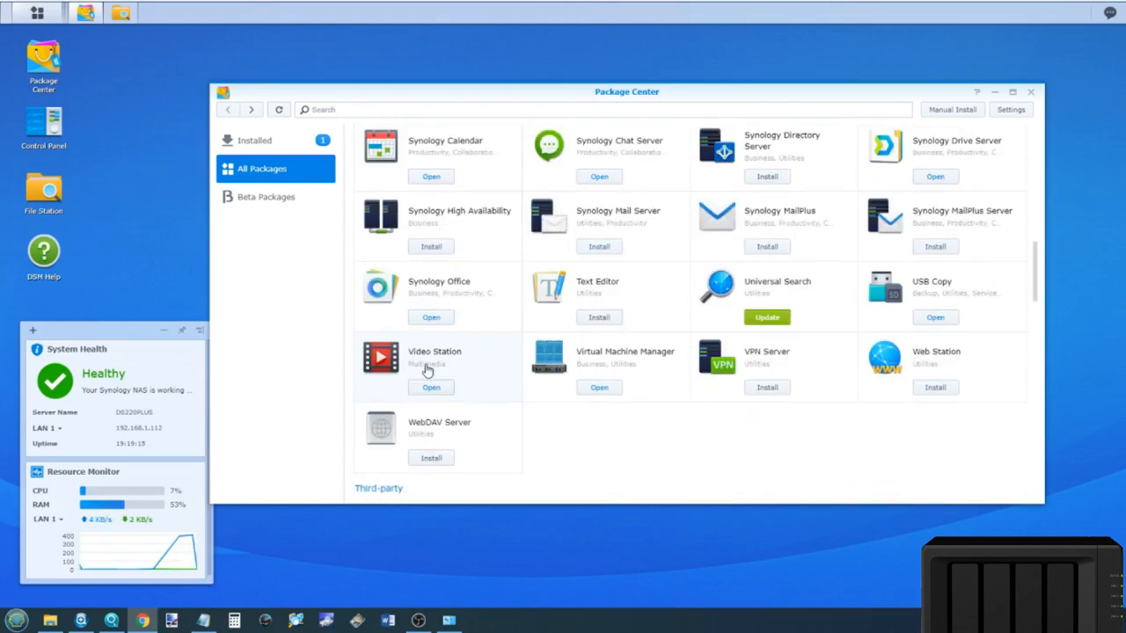
pyautogui.moveTo(428, 371)
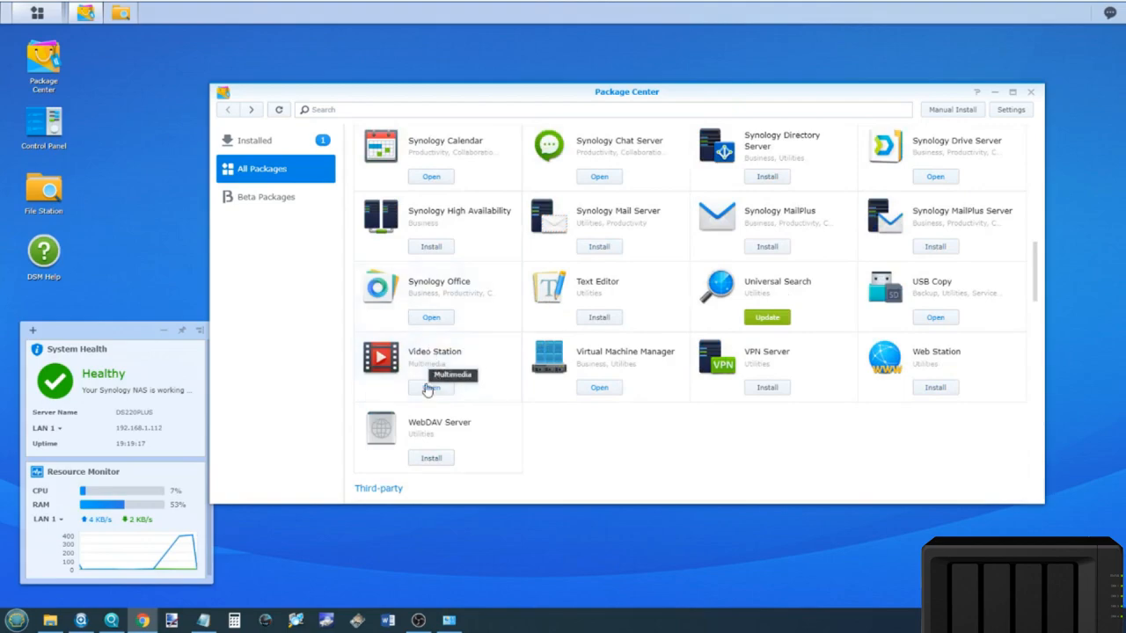
pyautogui.click(431, 387)
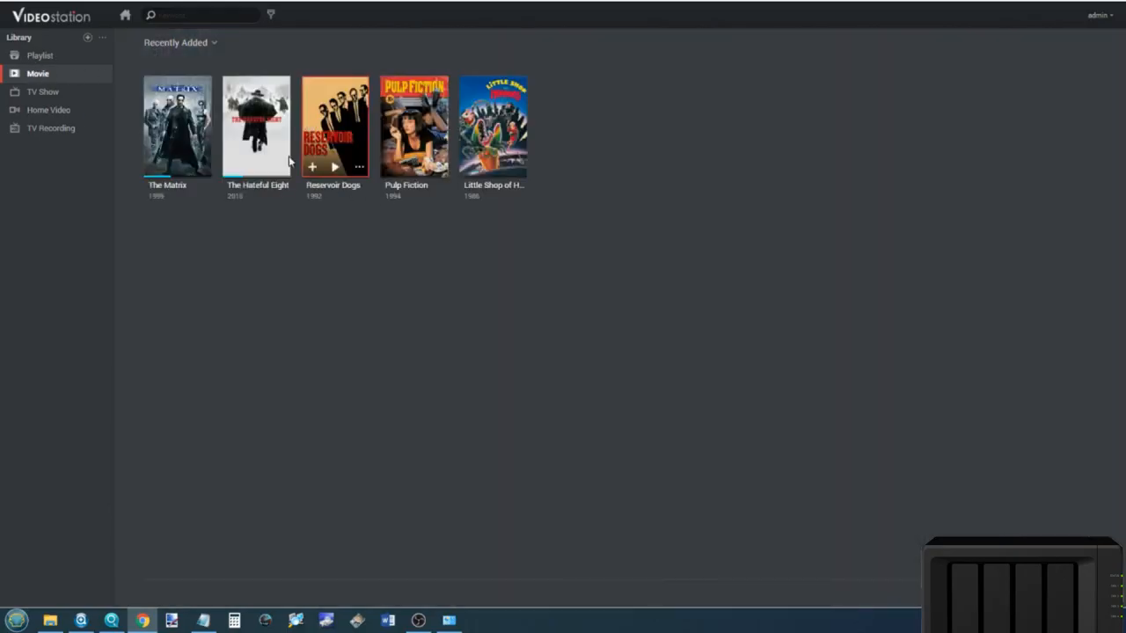
pyautogui.moveTo(105, 63)
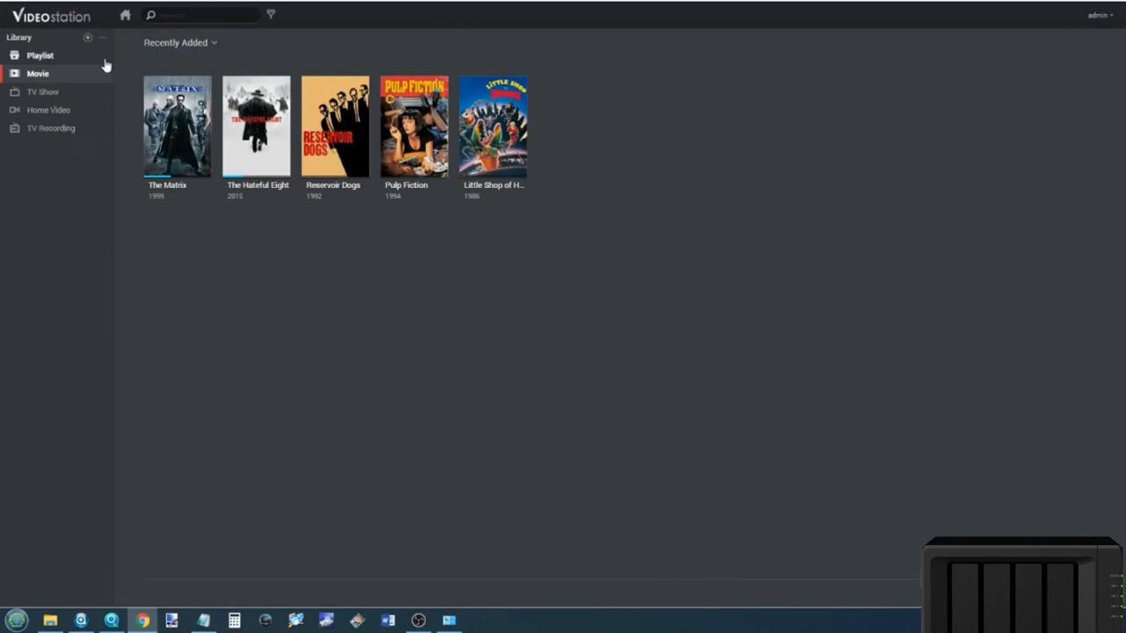
pyautogui.click(87, 37)
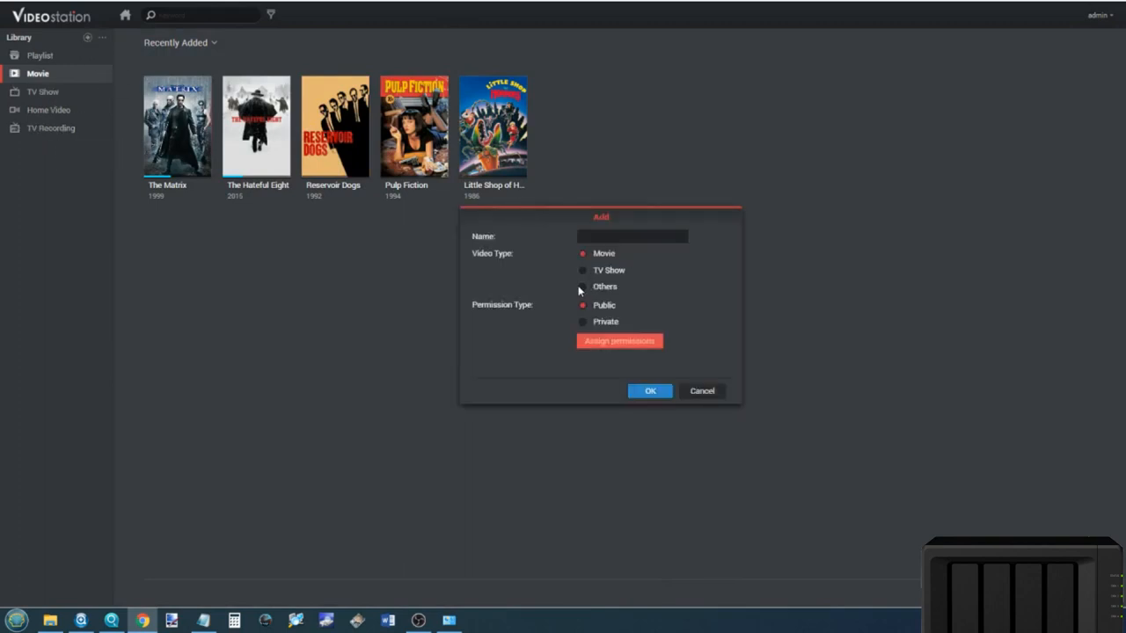
pyautogui.click(582, 285)
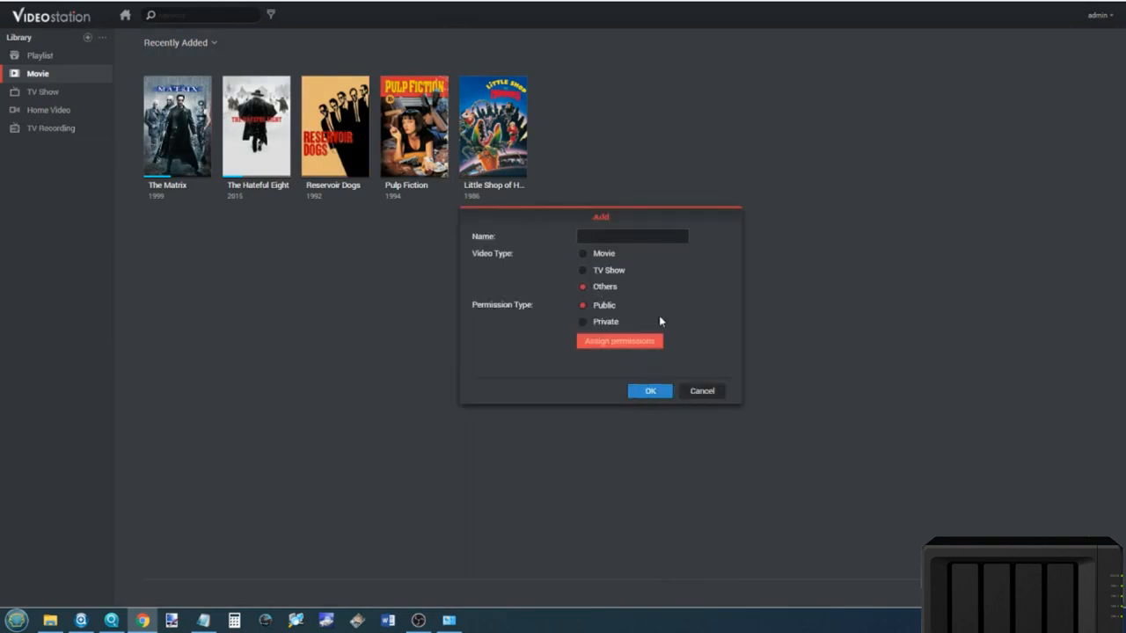
pyautogui.click(649, 390)
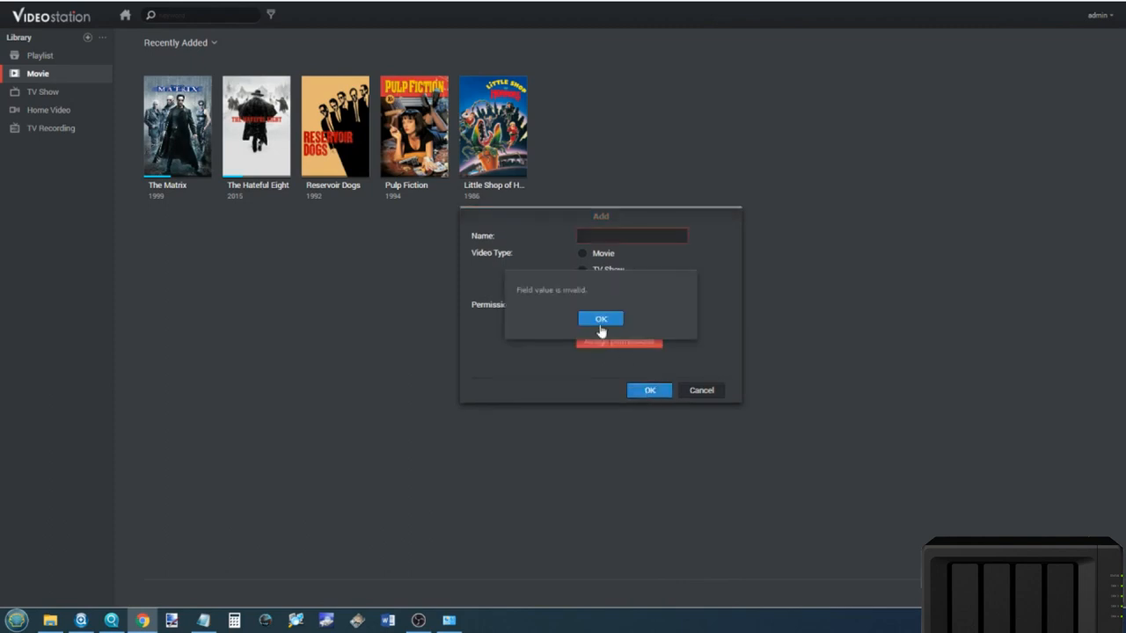
pyautogui.click(601, 318)
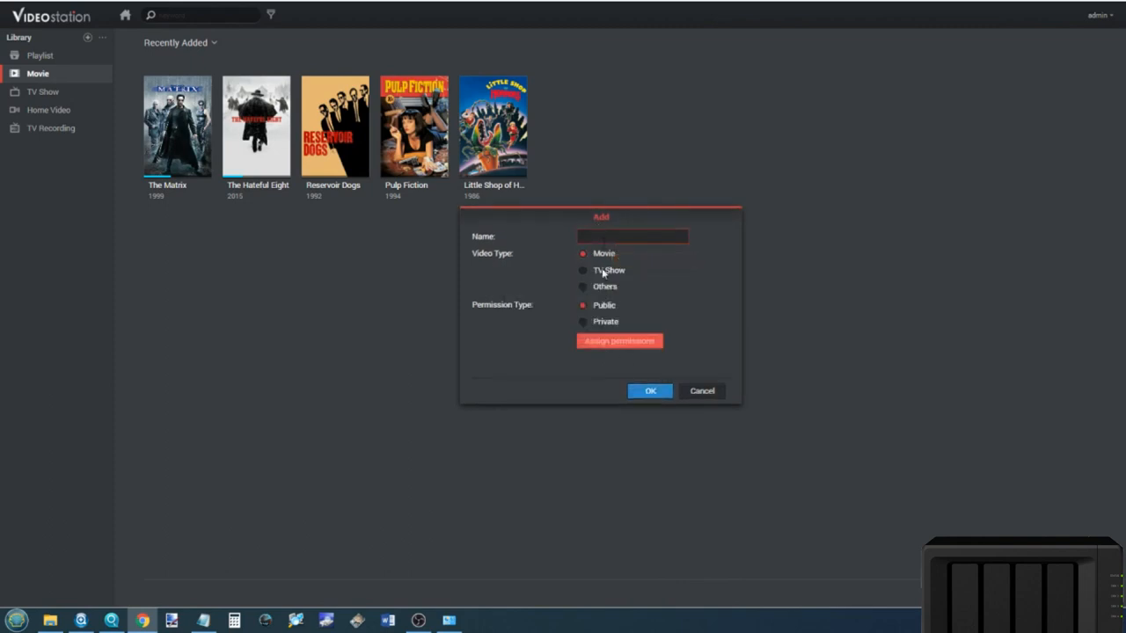
pyautogui.click(583, 287)
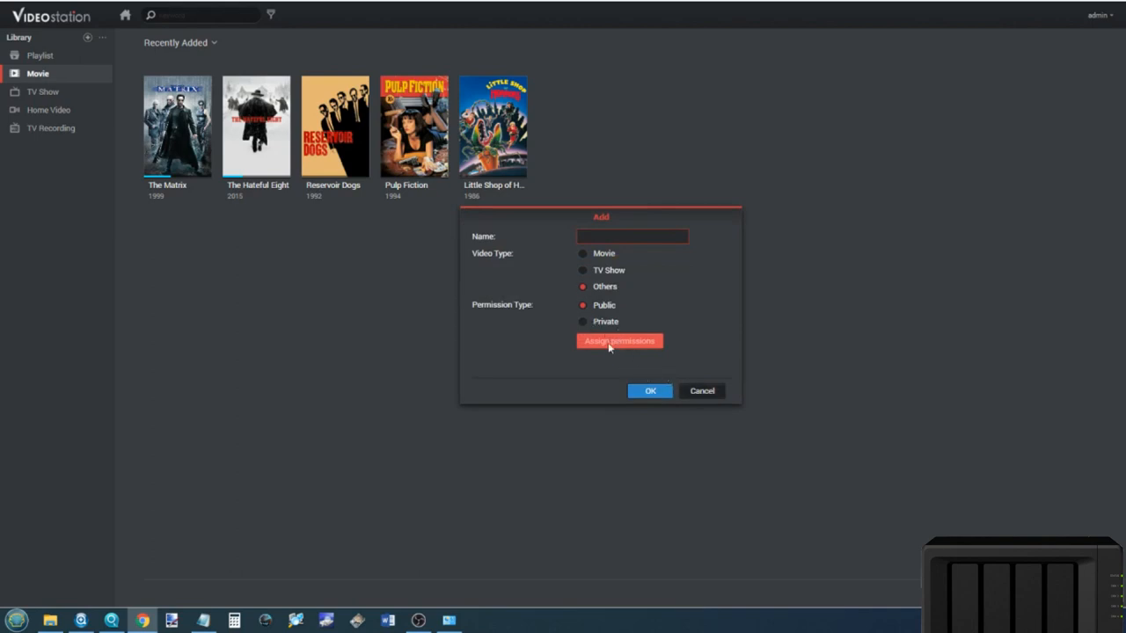
pyautogui.click(702, 390)
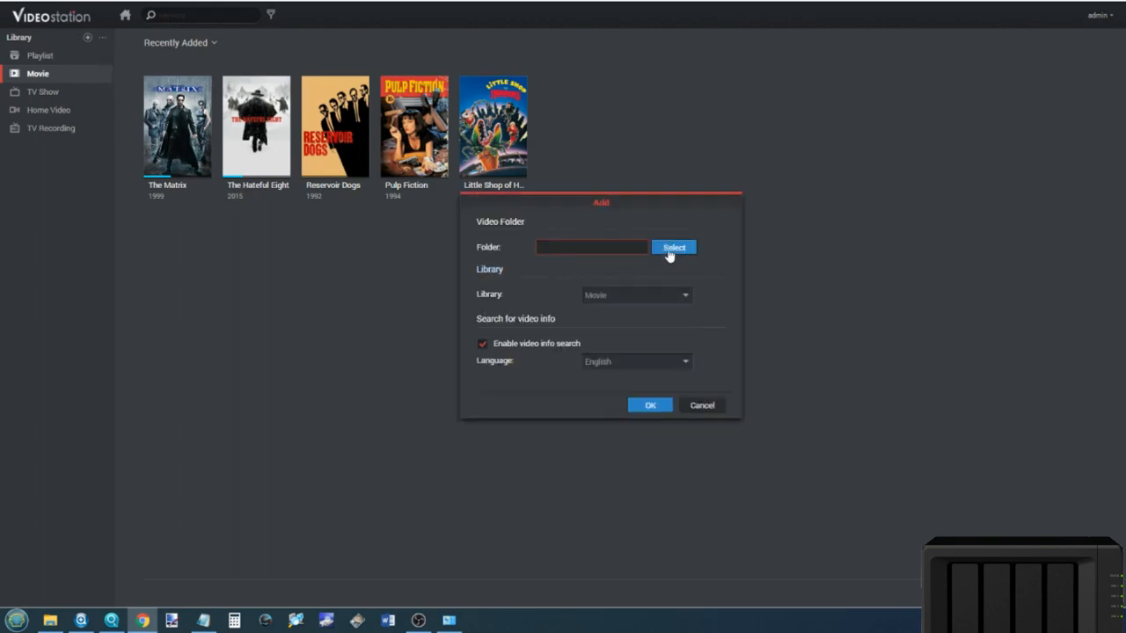
pyautogui.click(673, 247)
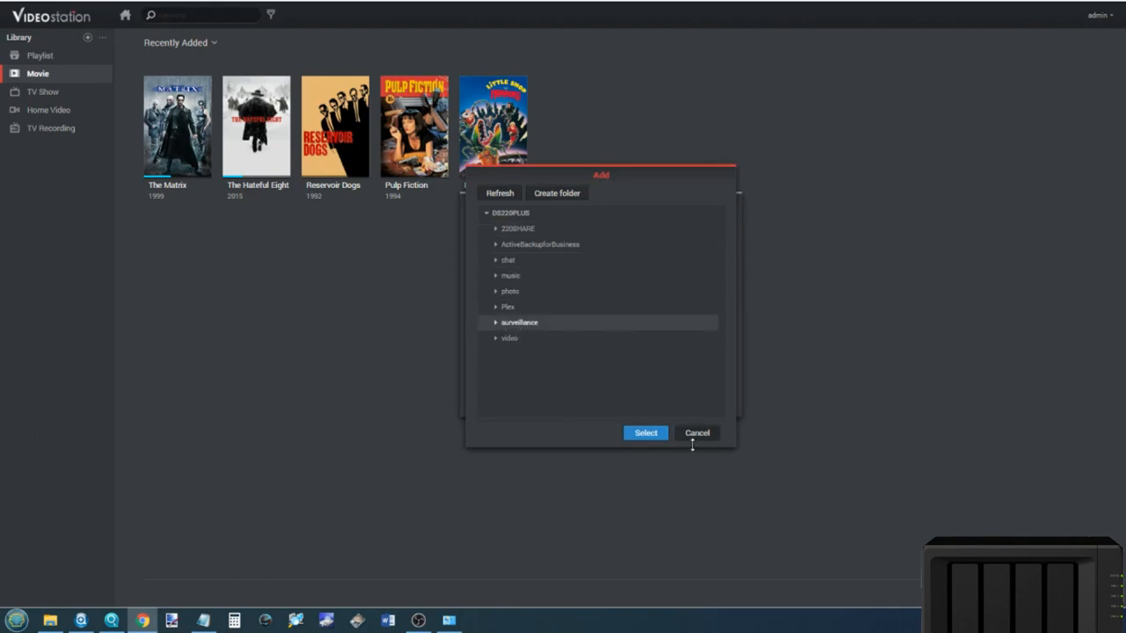
pyautogui.click(645, 432)
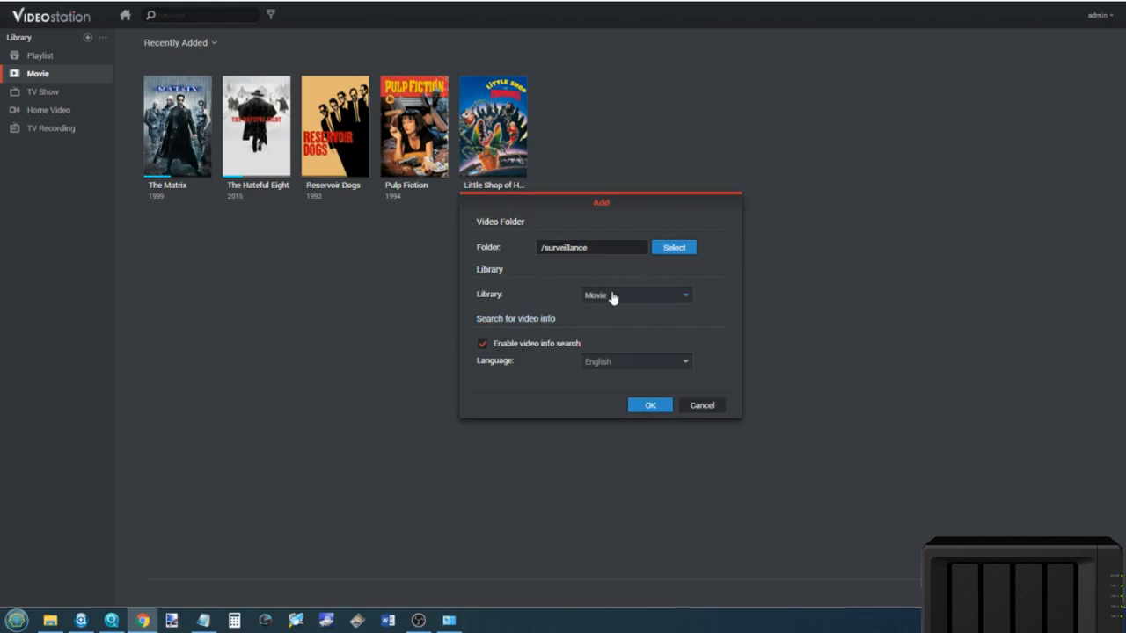
pyautogui.moveTo(81, 67)
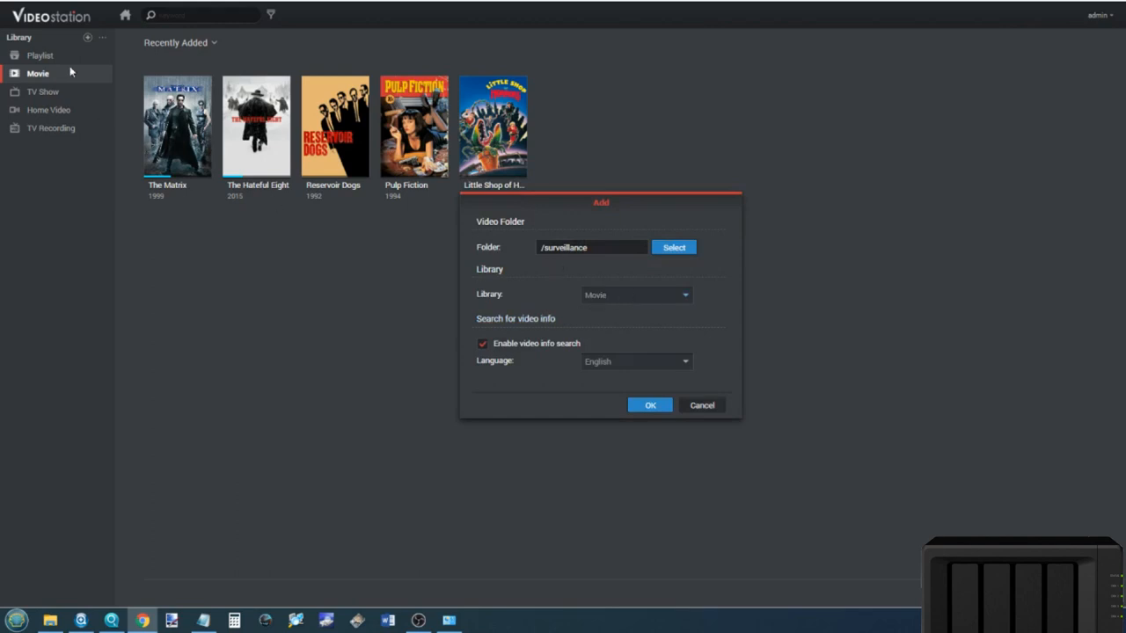
pyautogui.moveTo(702, 410)
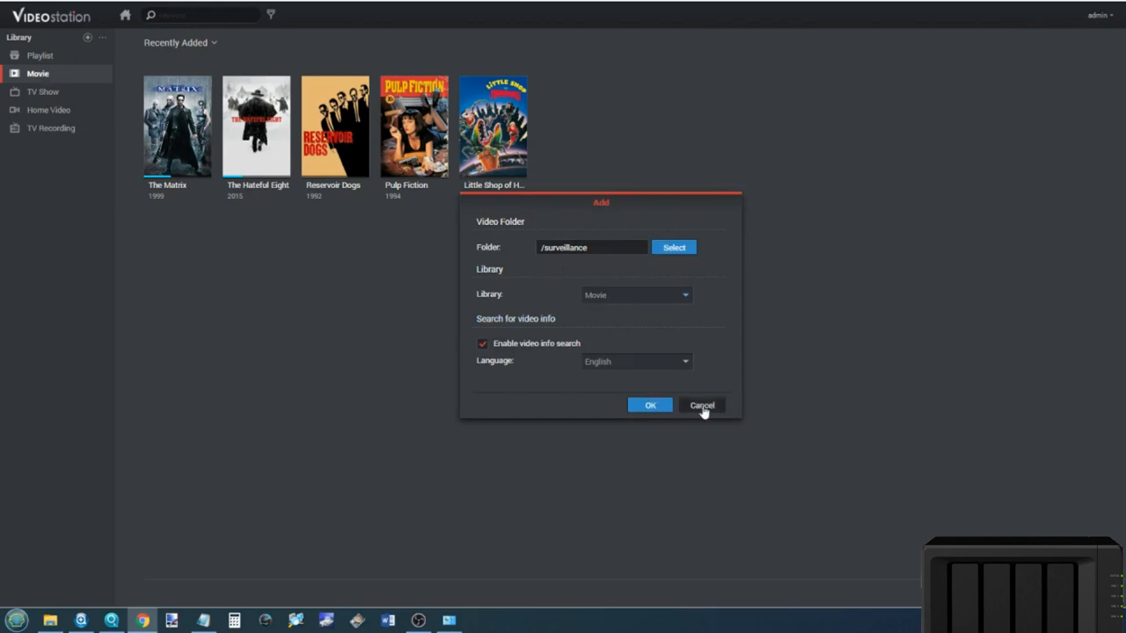
pyautogui.click(702, 405)
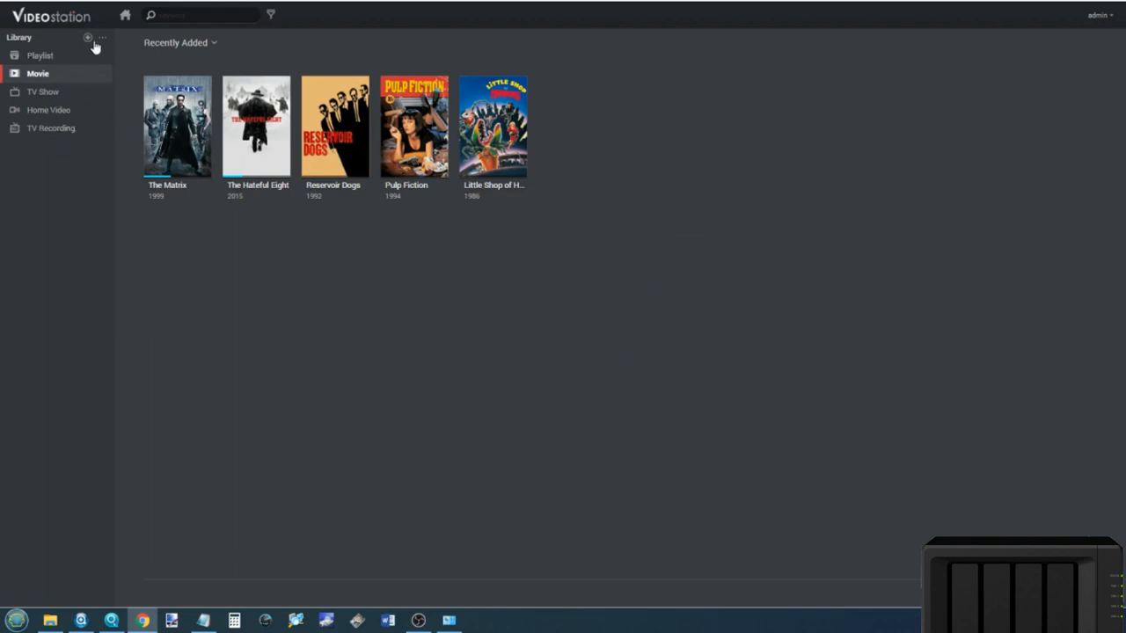
# View Video Station's Edit Library visibility list and cancel without changes.
pyautogui.click(100, 36)
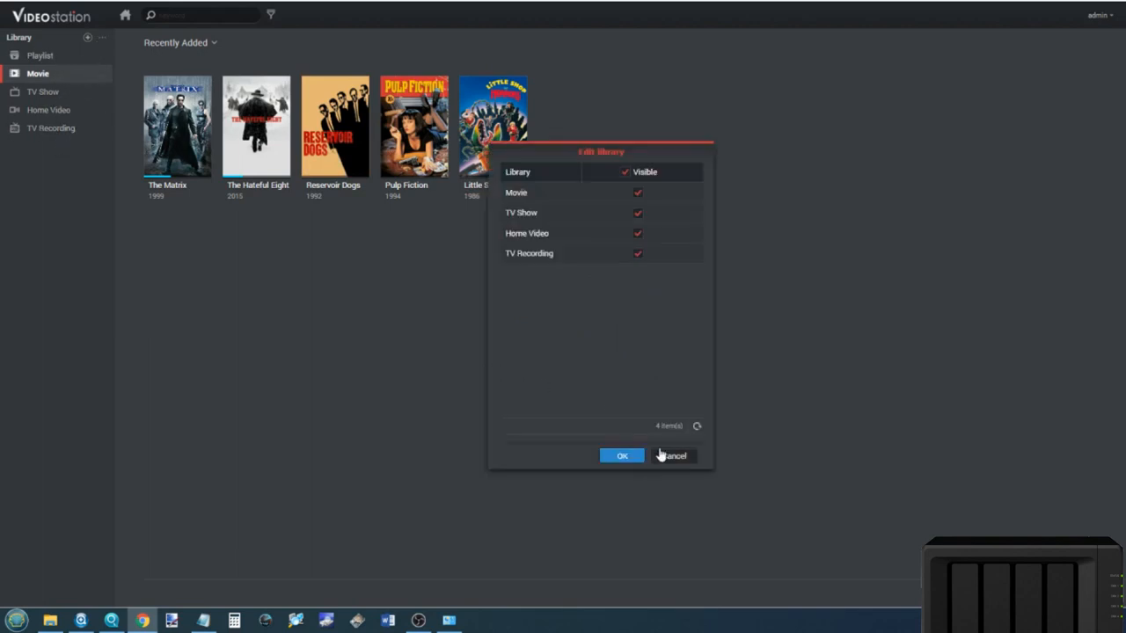
pyautogui.click(673, 456)
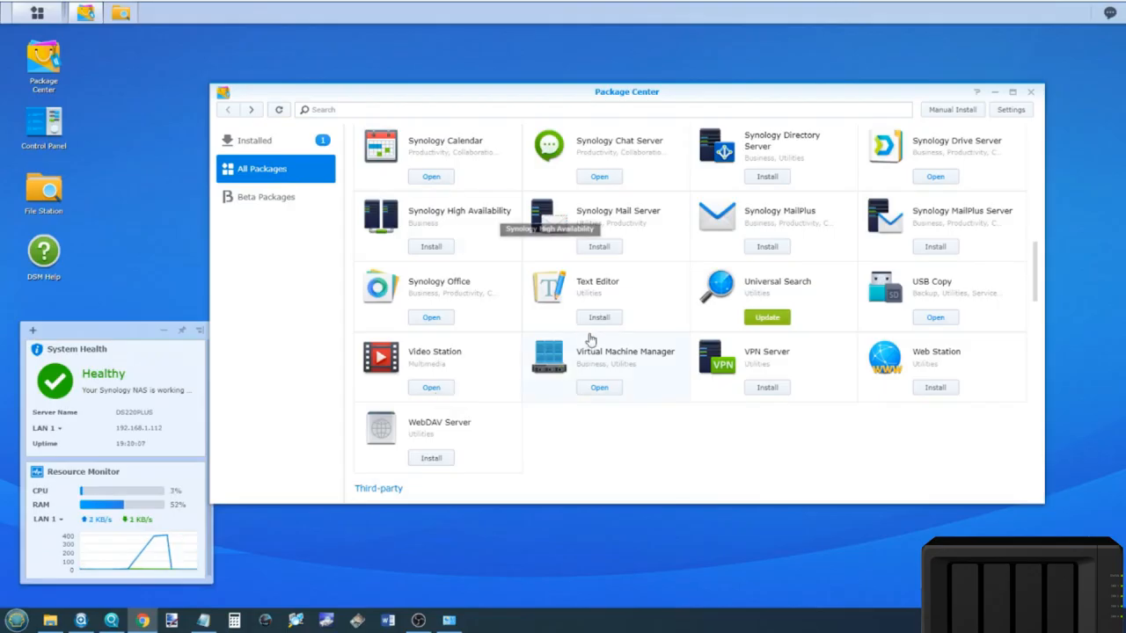
pyautogui.moveTo(949, 123)
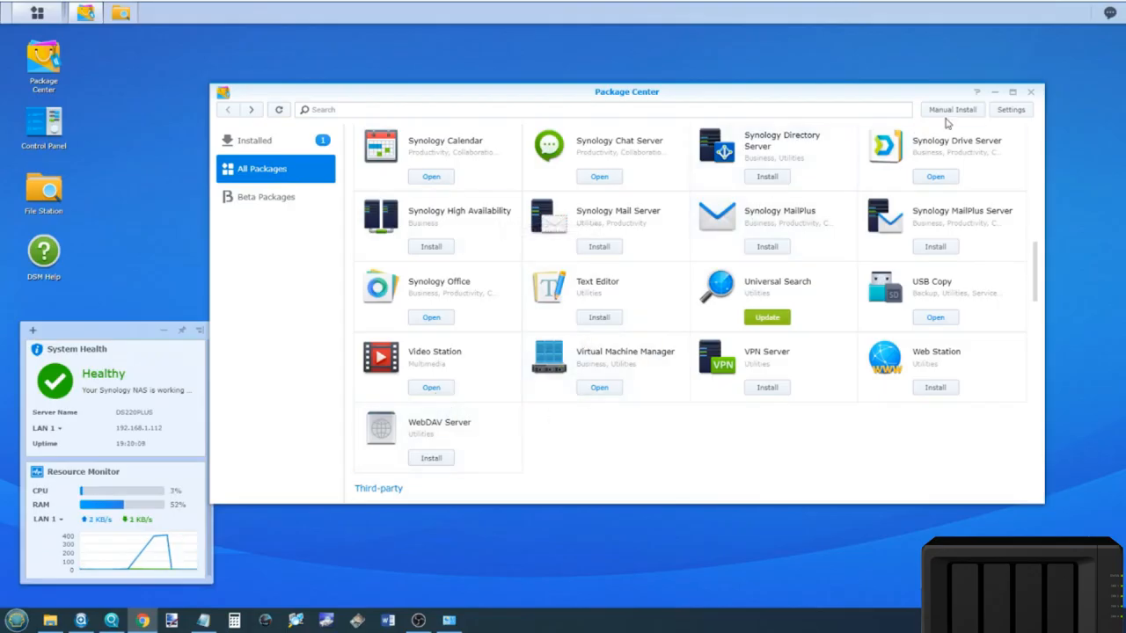